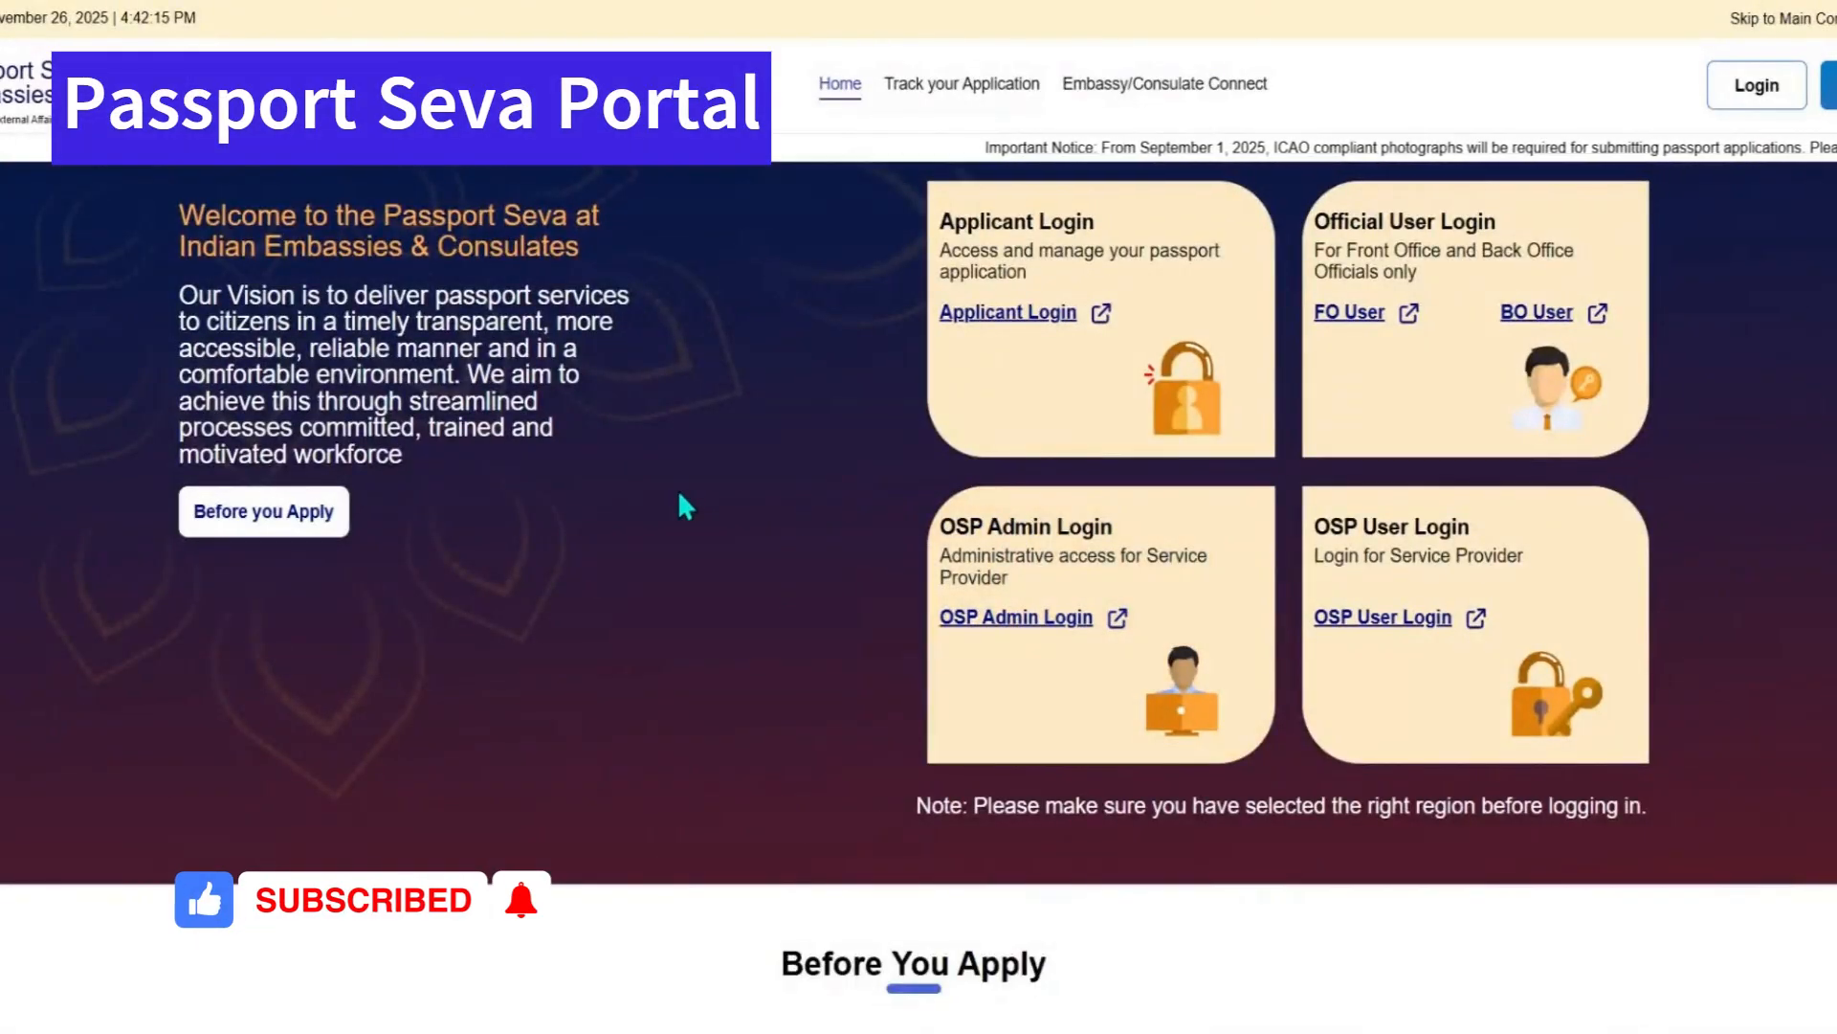
- Scroll the VFS Global India Passport & Visa Services Center home page
scroll(down, 3)
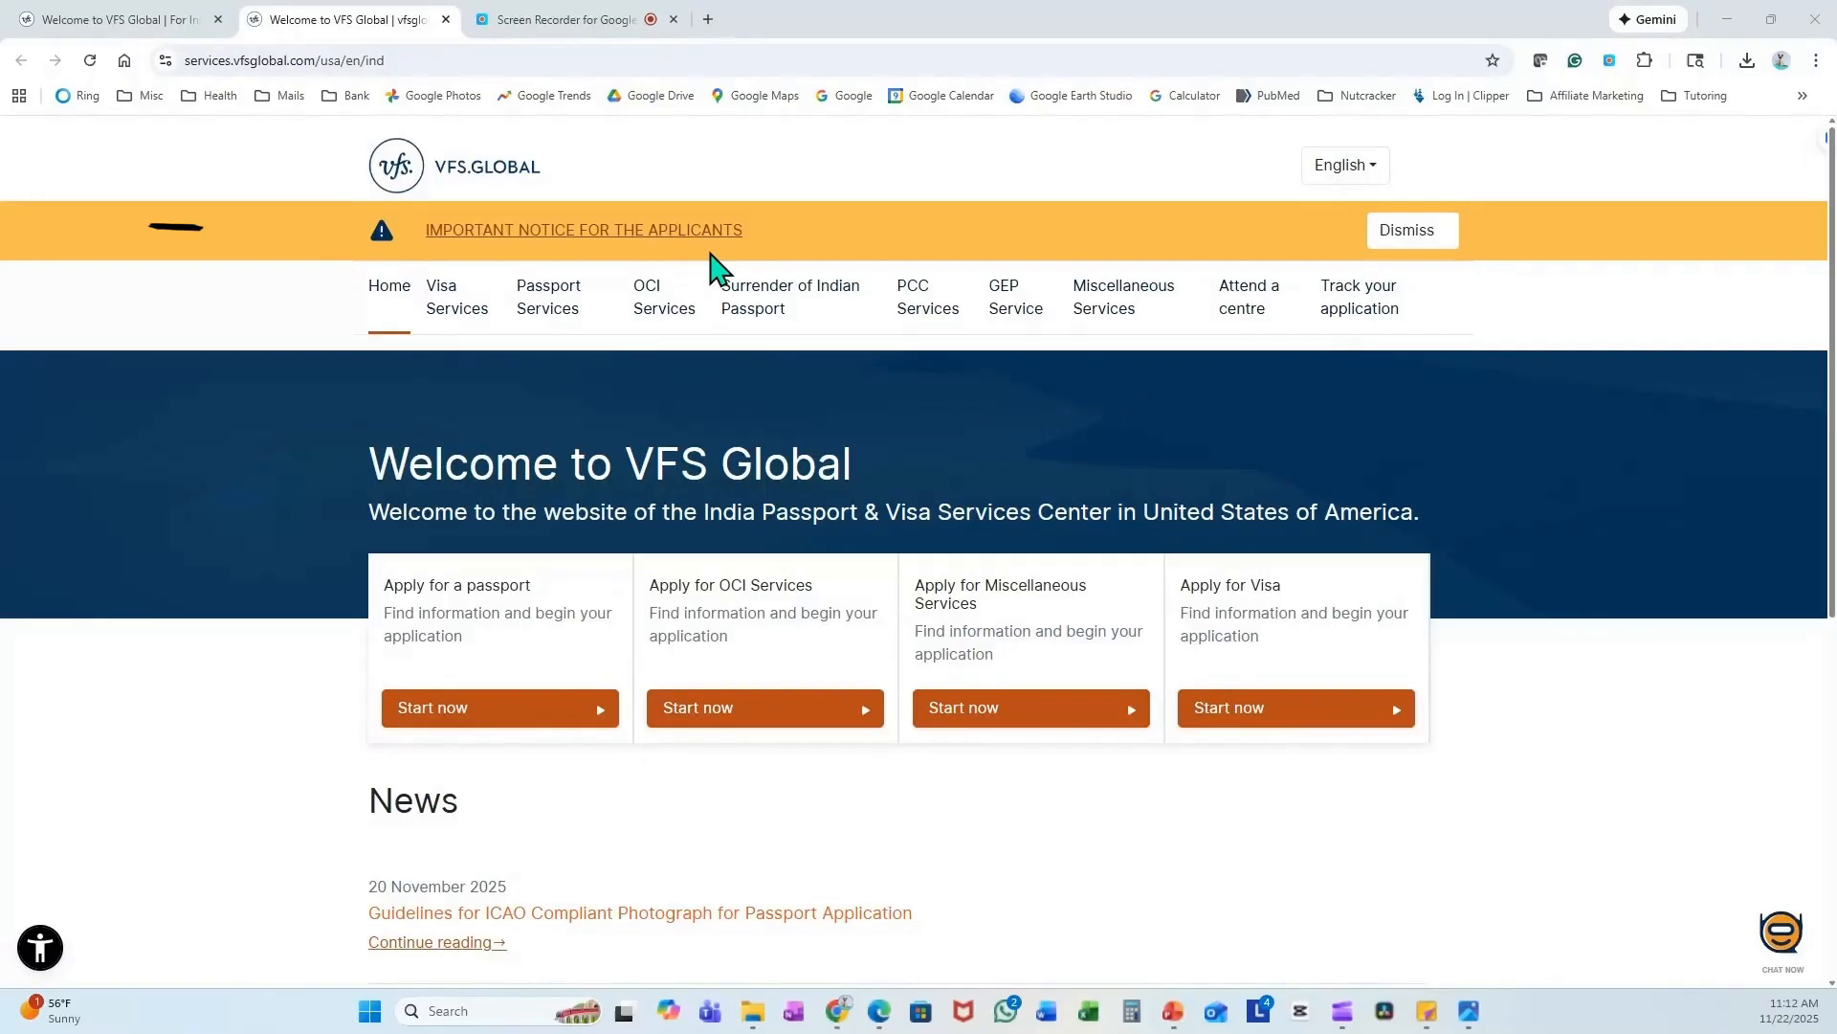
- Read the 'Important Notice for the Applicants' PDF down to the ICAO photo guidelines link
click(584, 230)
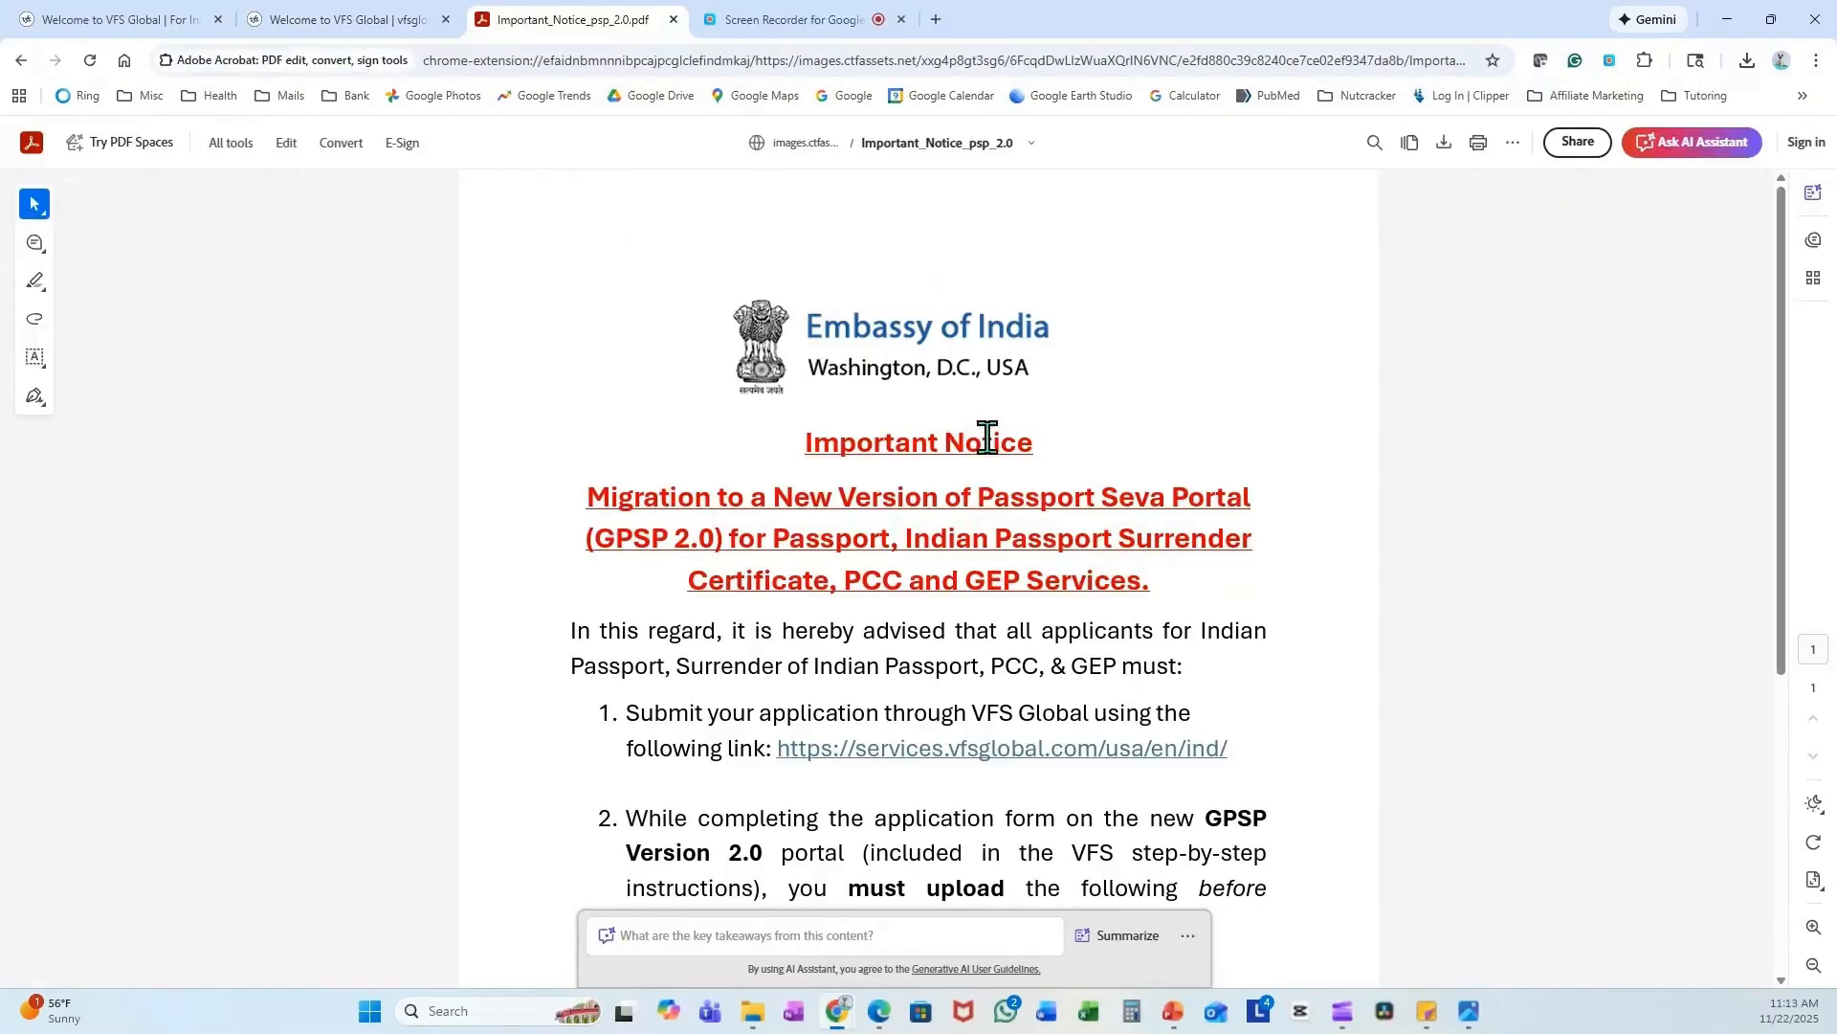
mouse_move(697, 536)
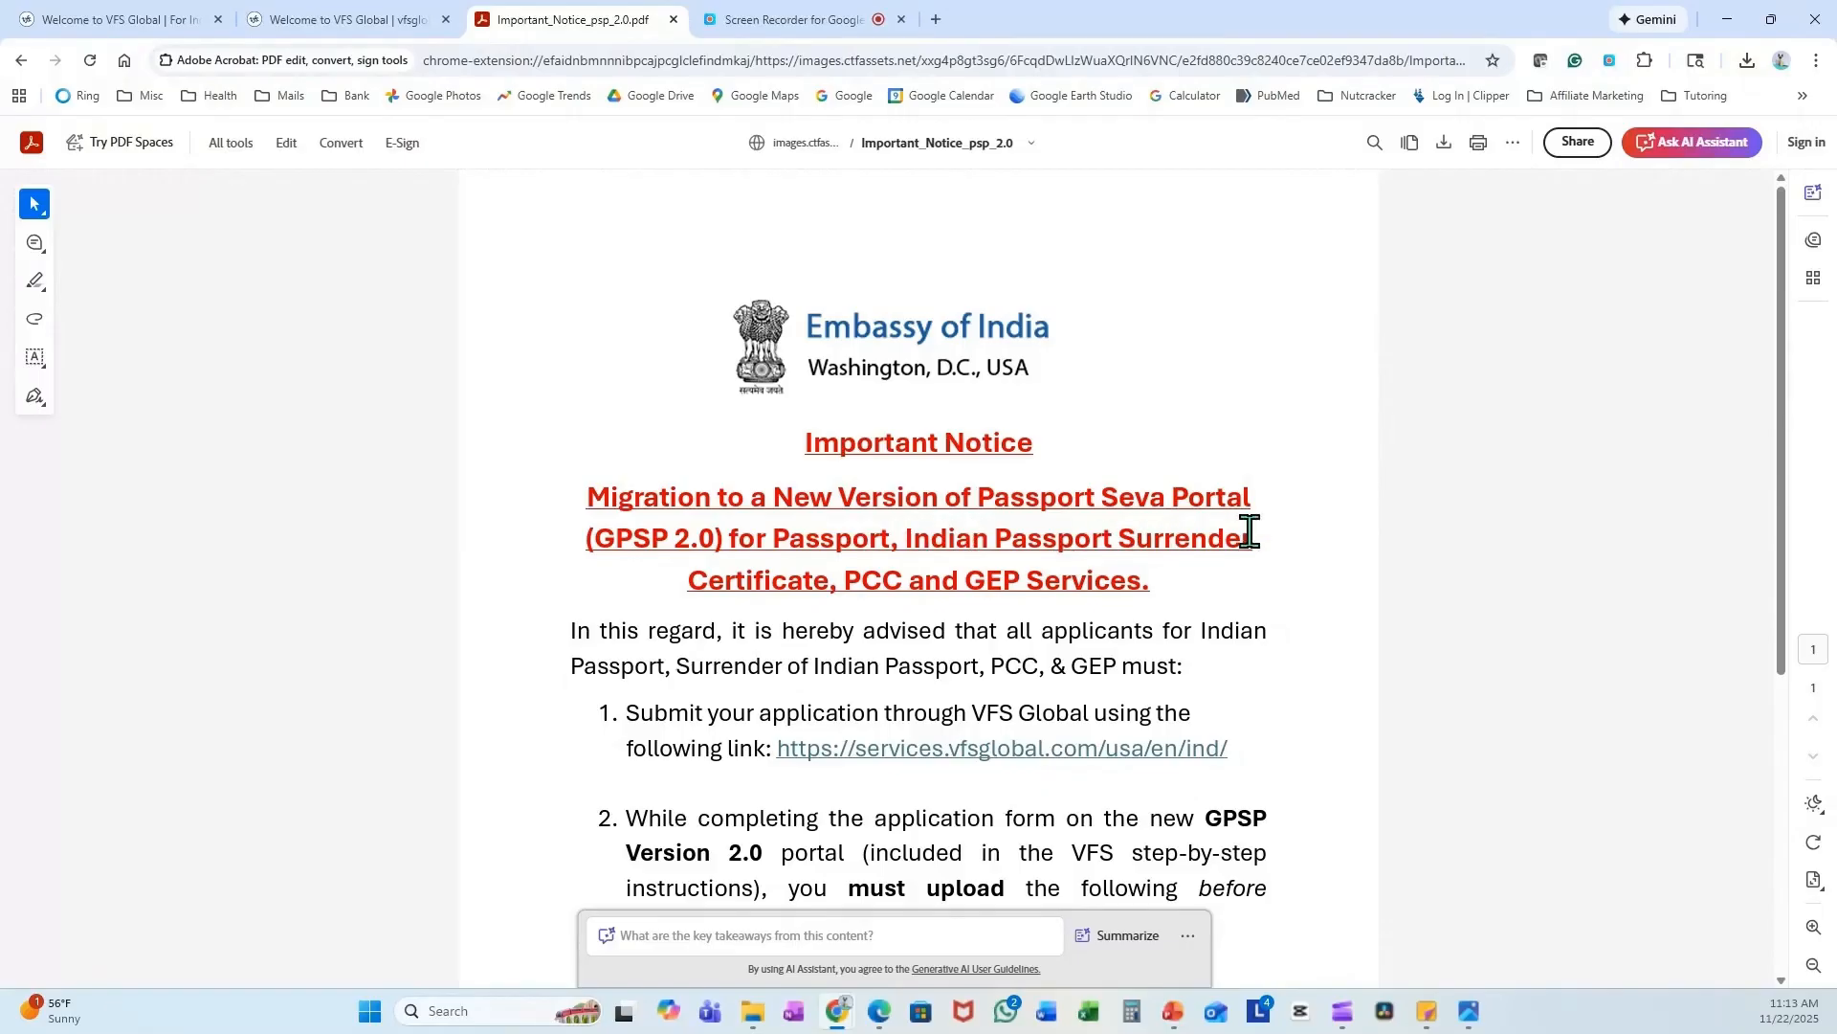
mouse_move(1235, 599)
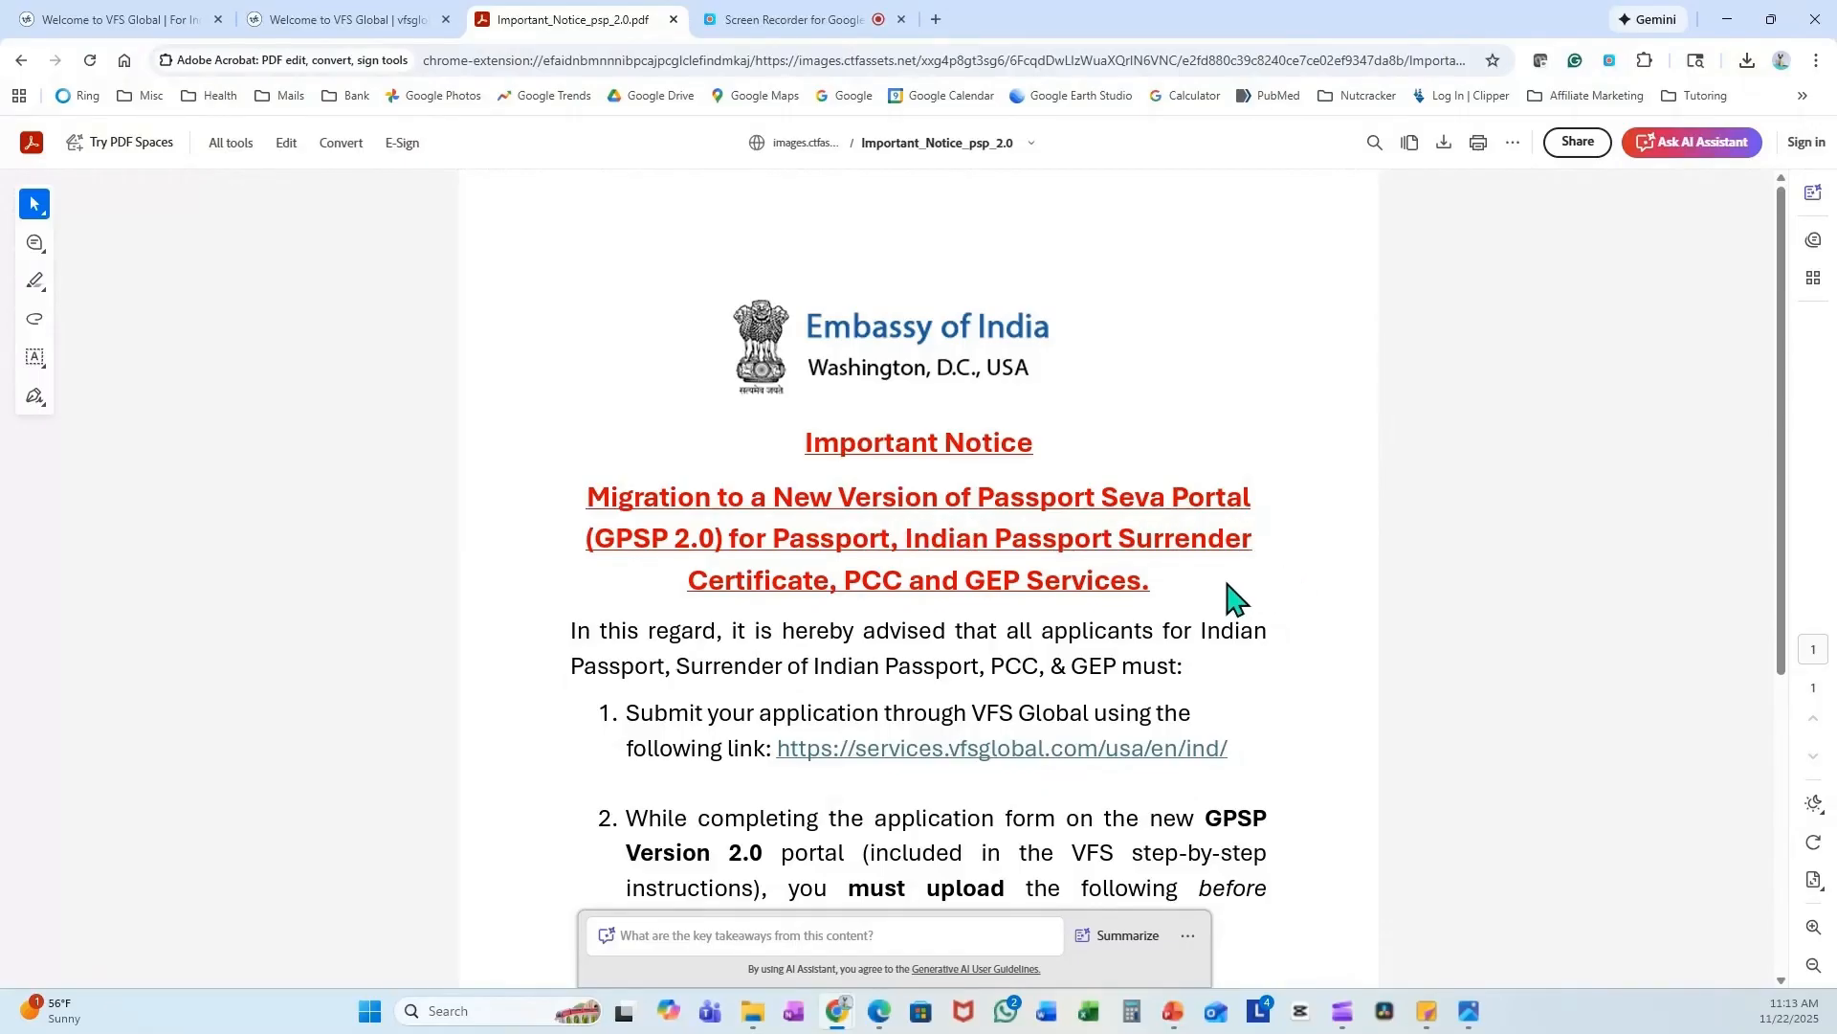
scroll(down, 3)
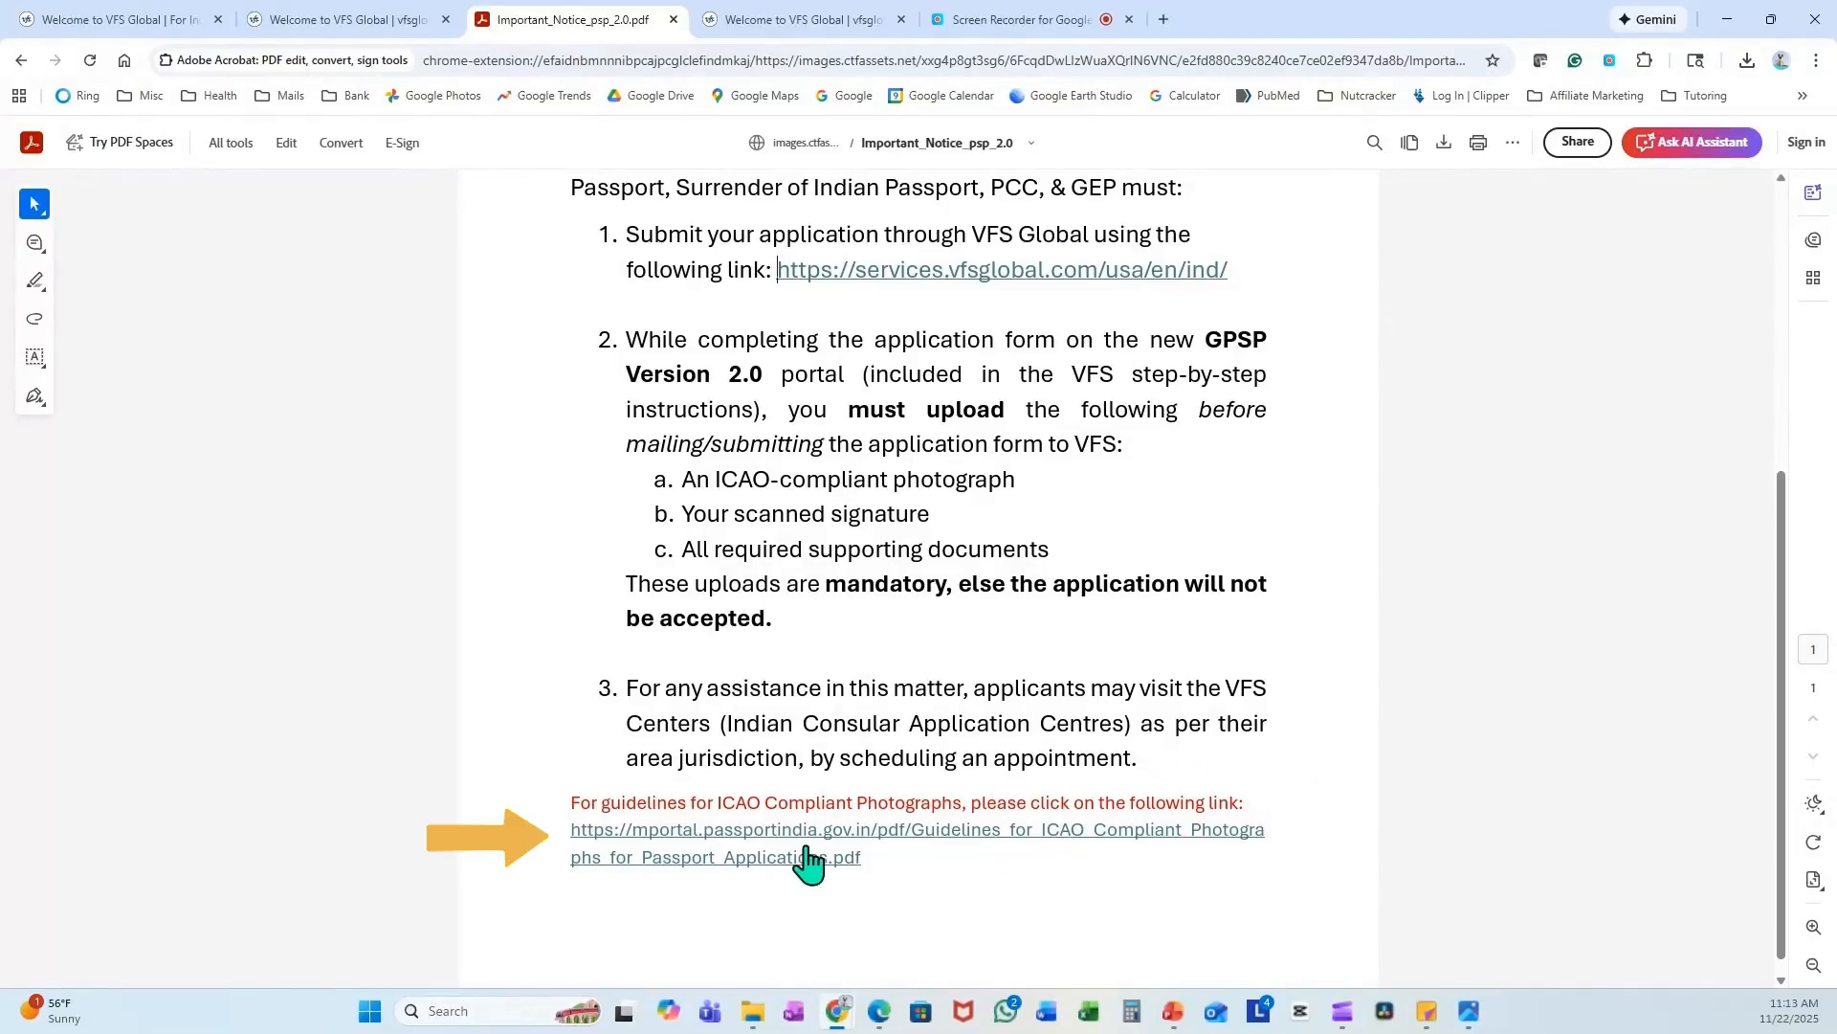
- Read the ICAO Compliant Photographs guidelines PDF through to its final requirement
click(806, 842)
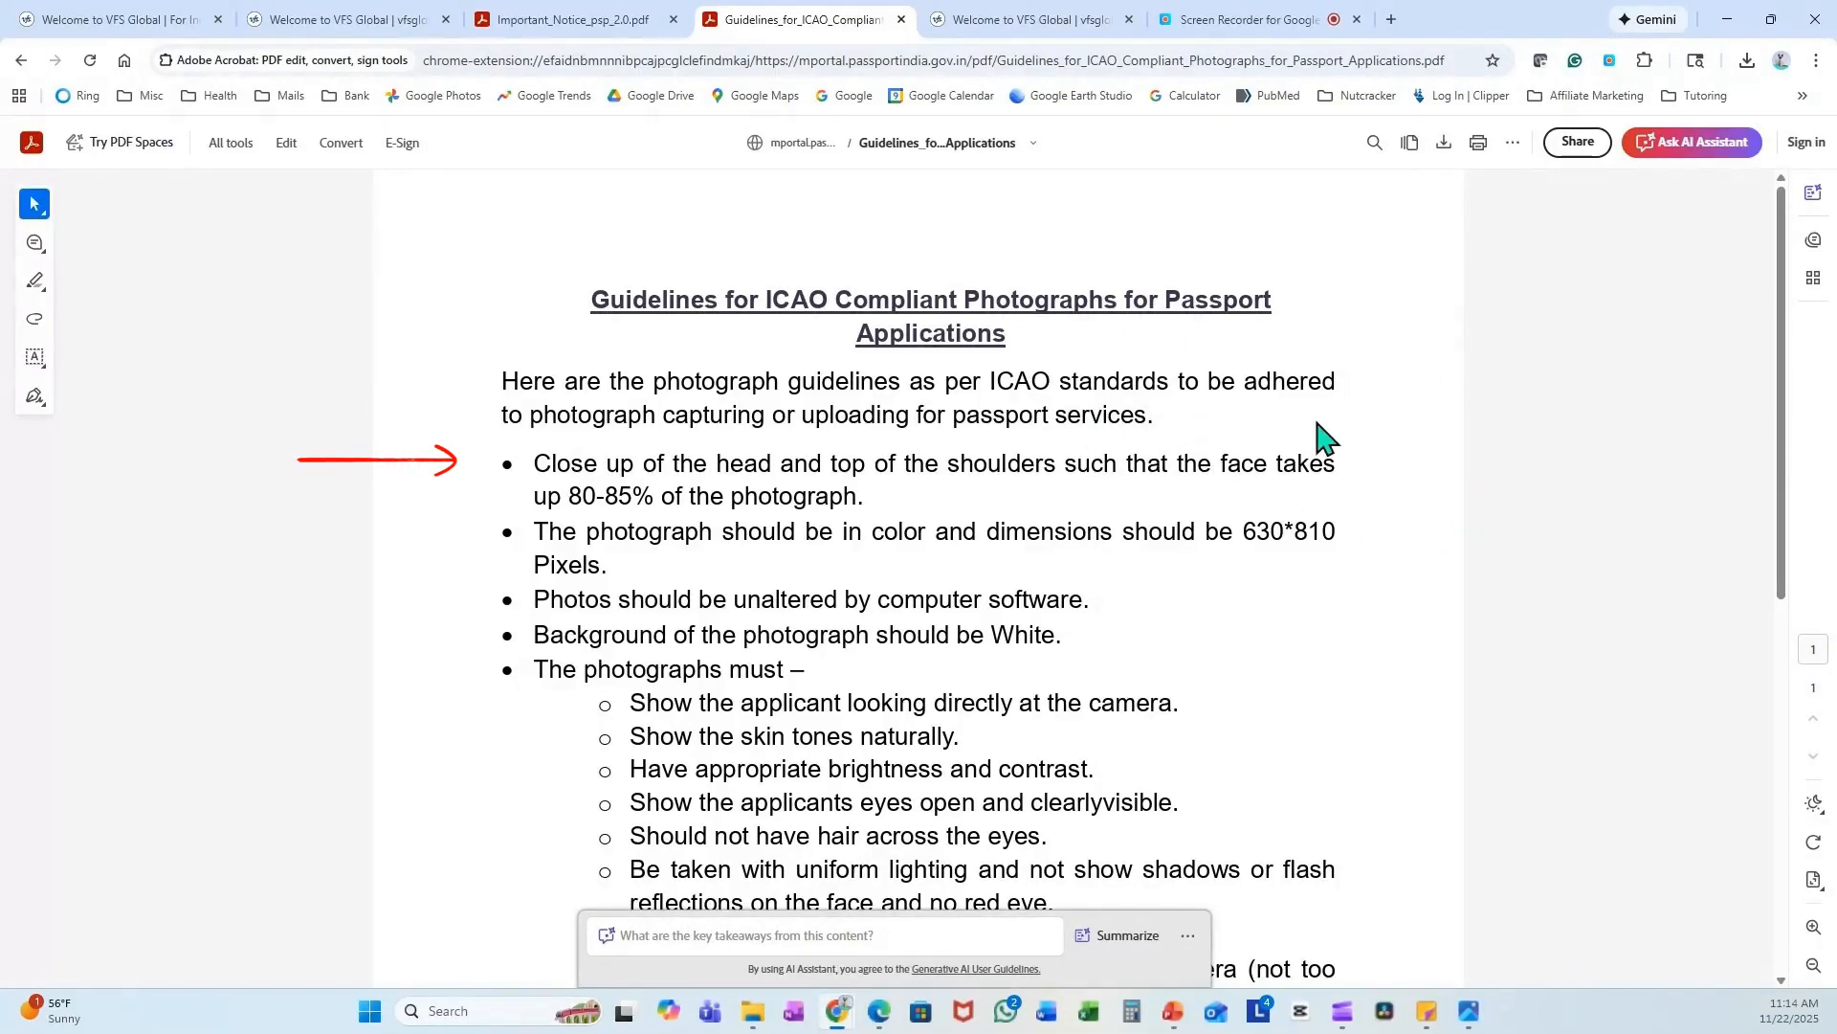
mouse_move(1099, 506)
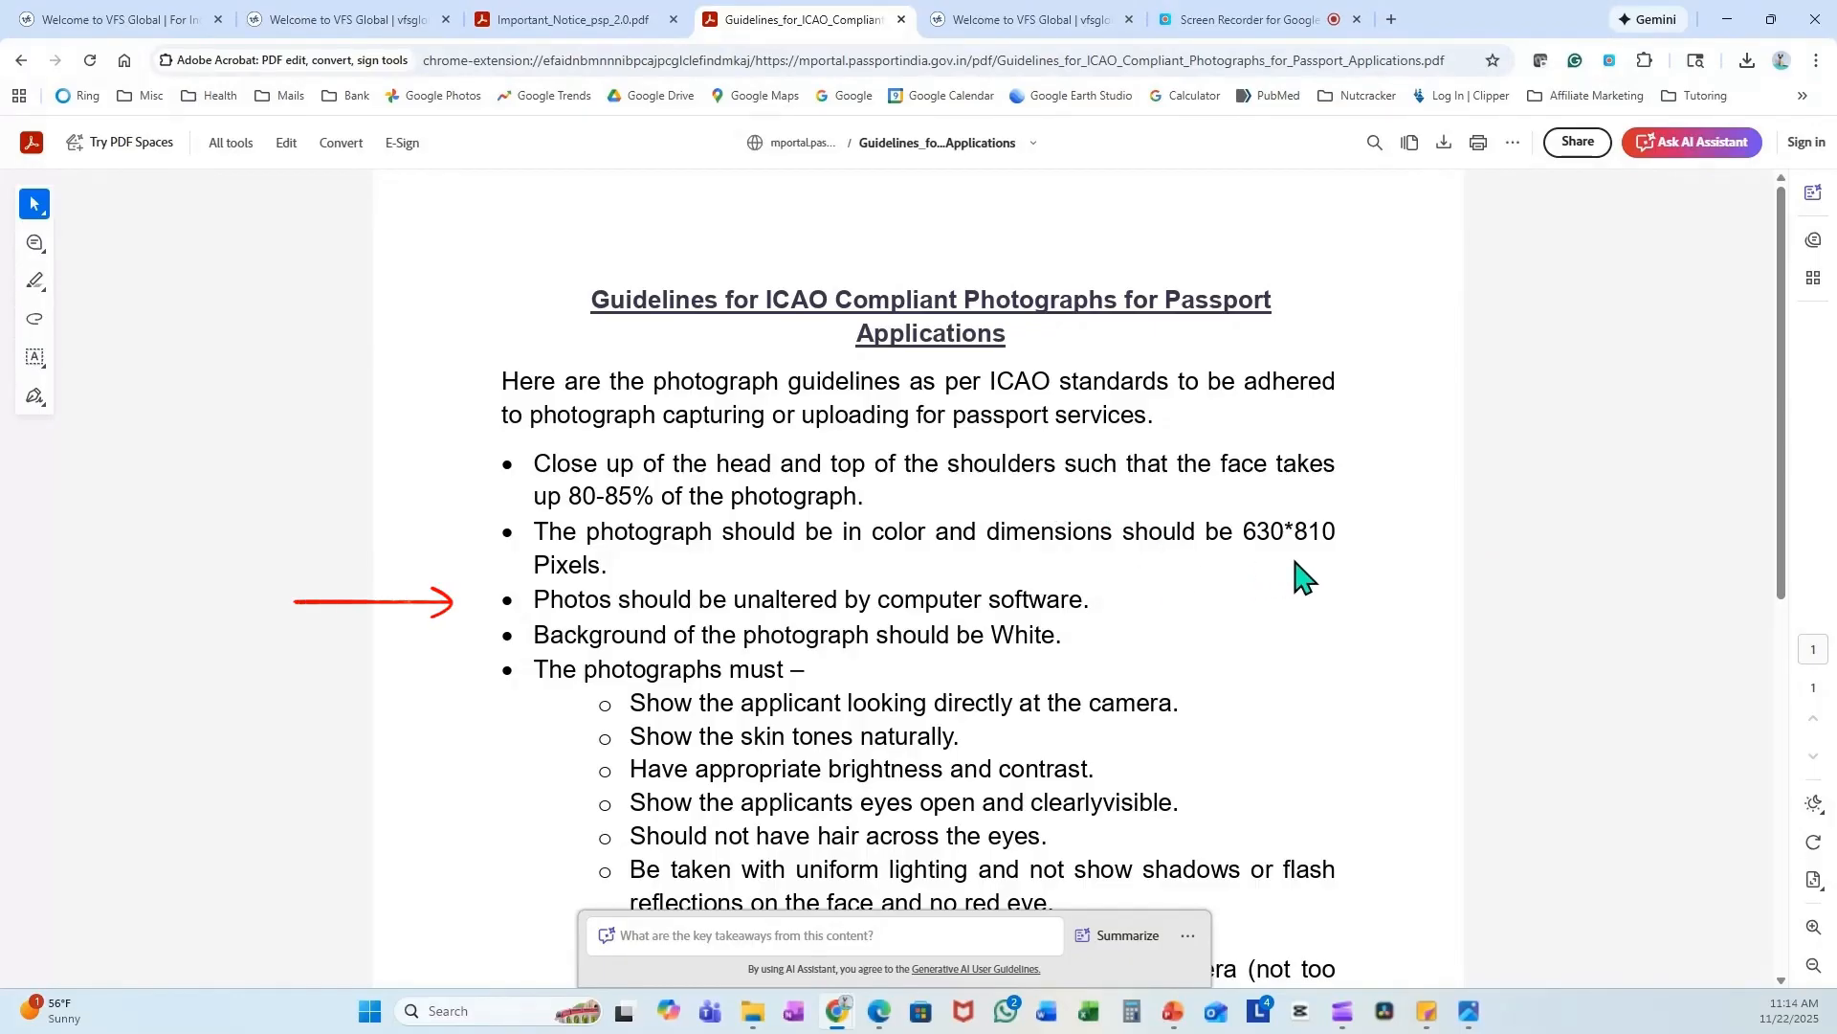
mouse_move(1154, 633)
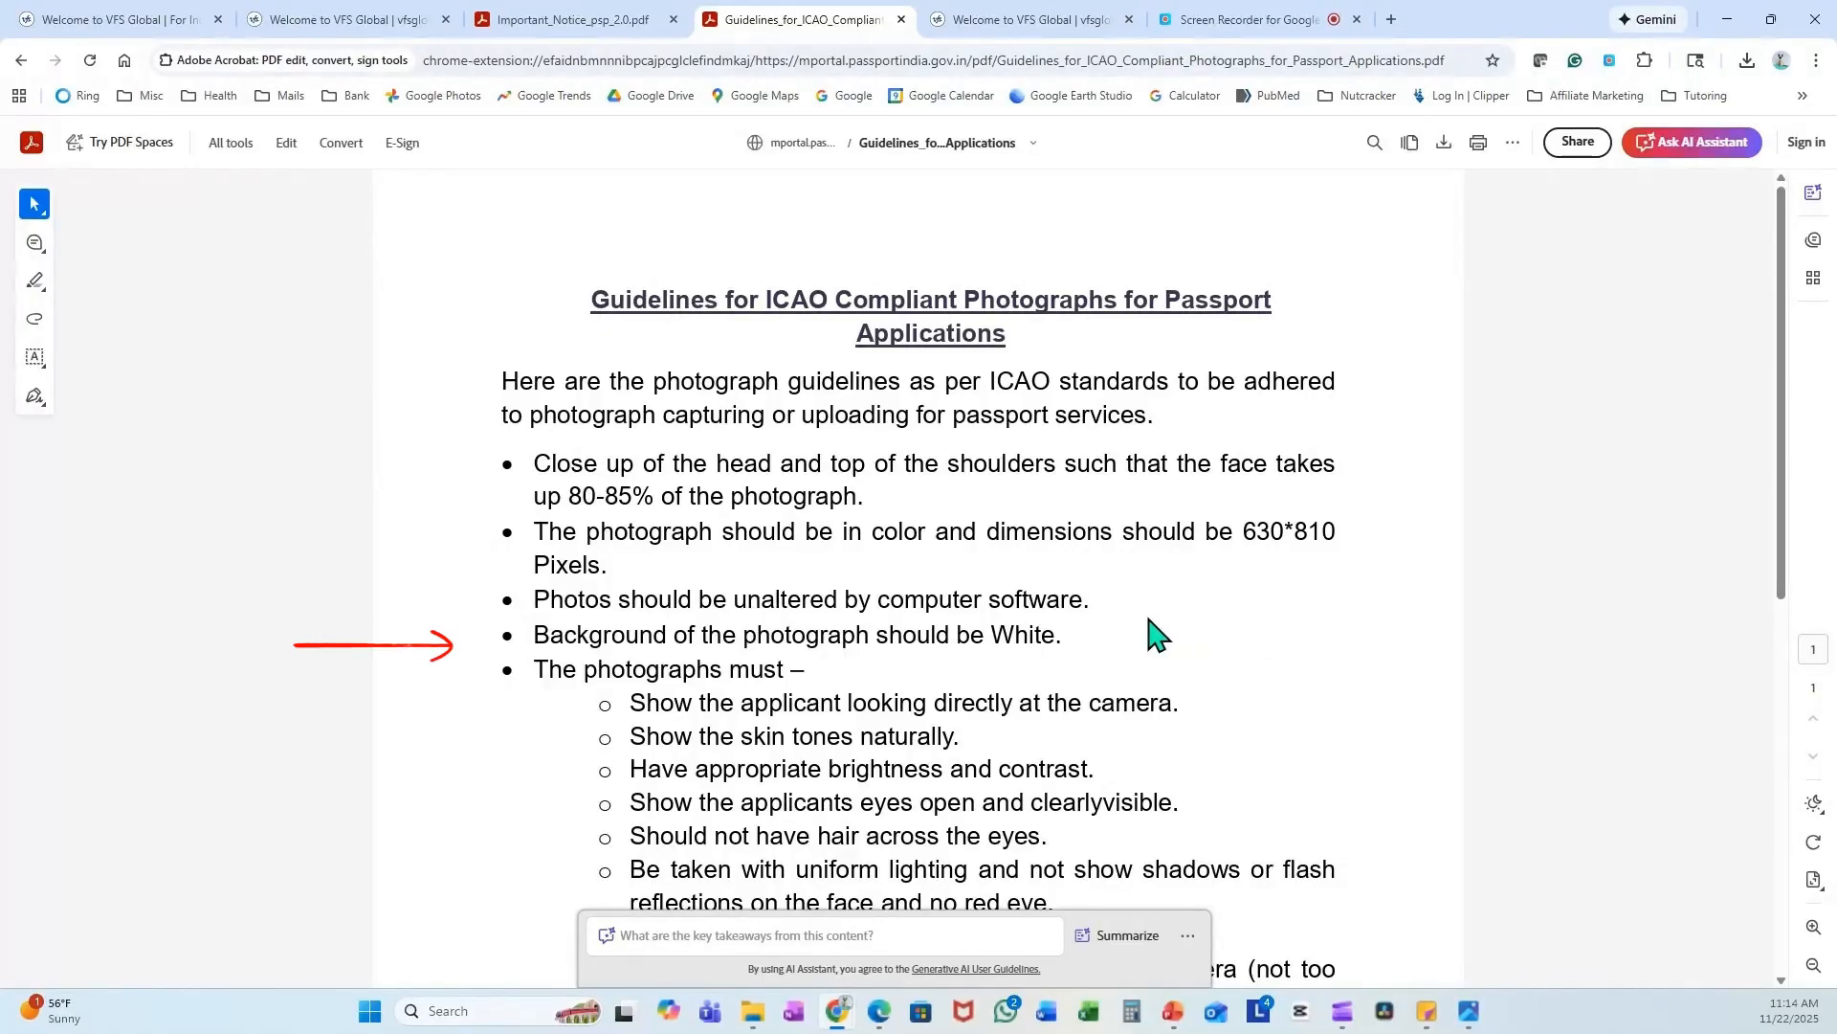
scroll(down, 3)
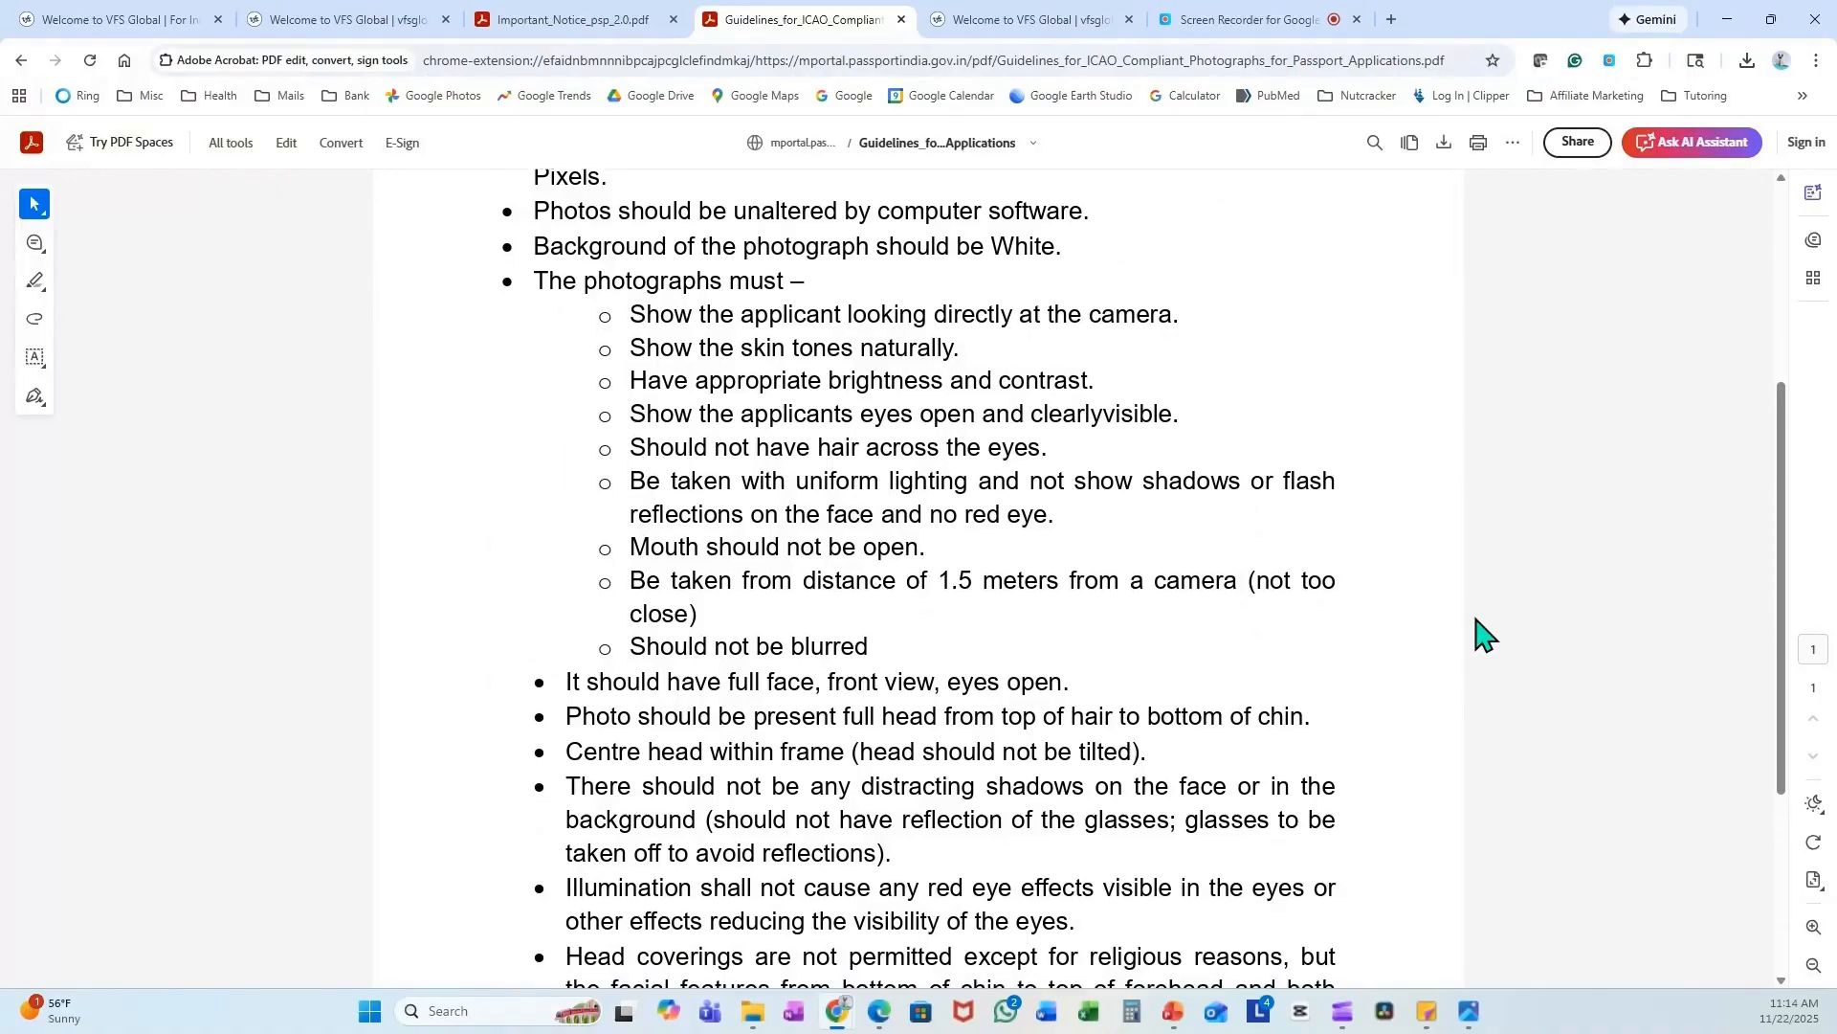
scroll(down, 3)
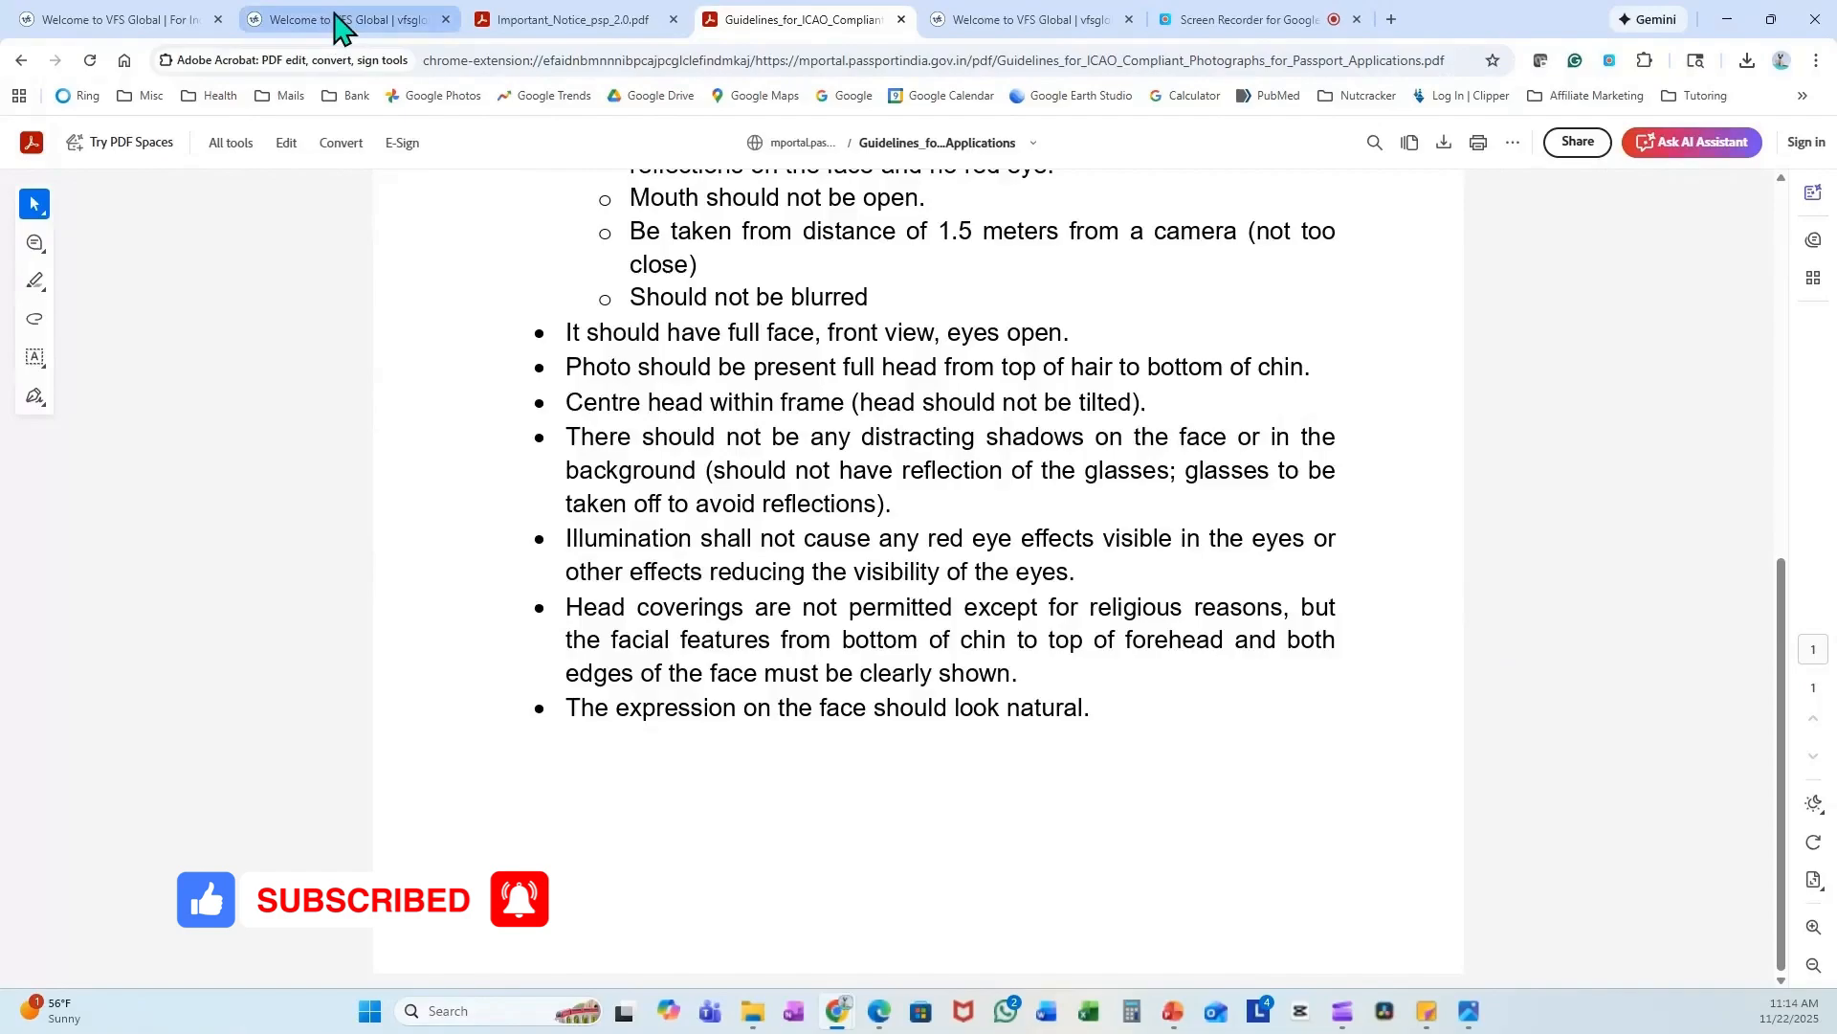
- Go to Passport Services on VFS Global and reach the step-by-step application guide
click(341, 19)
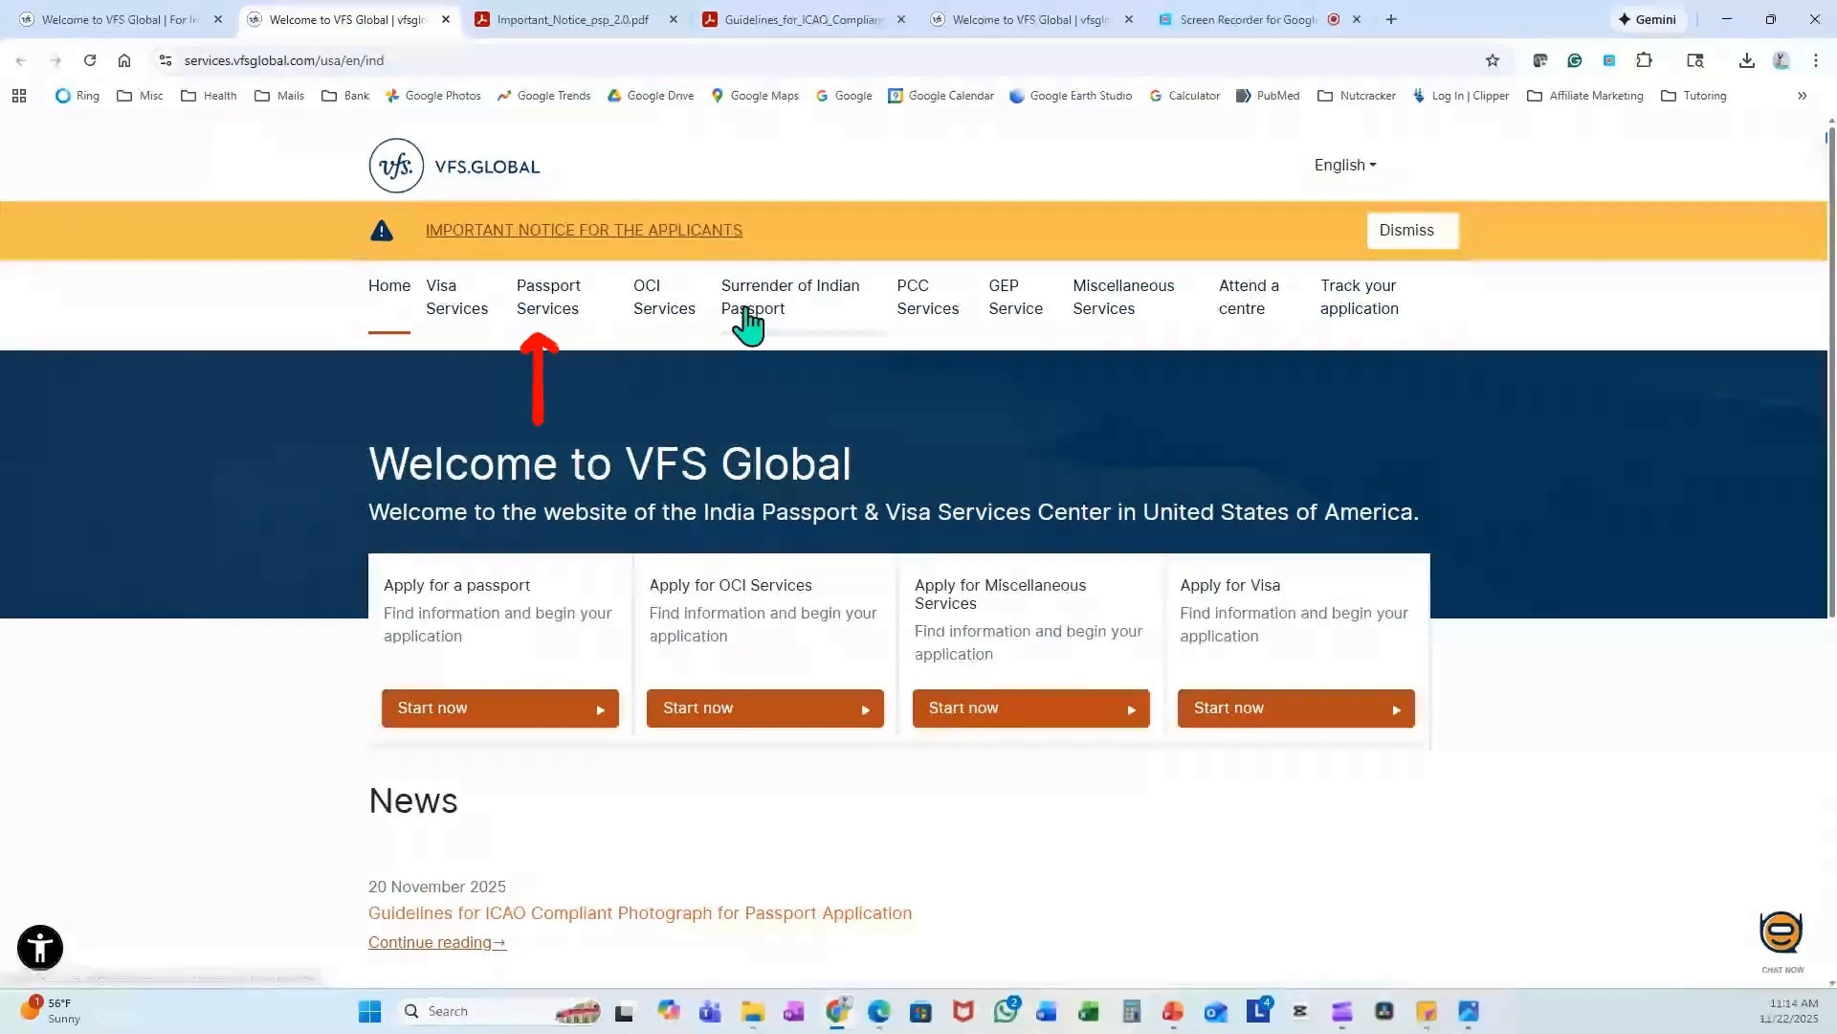
click(547, 296)
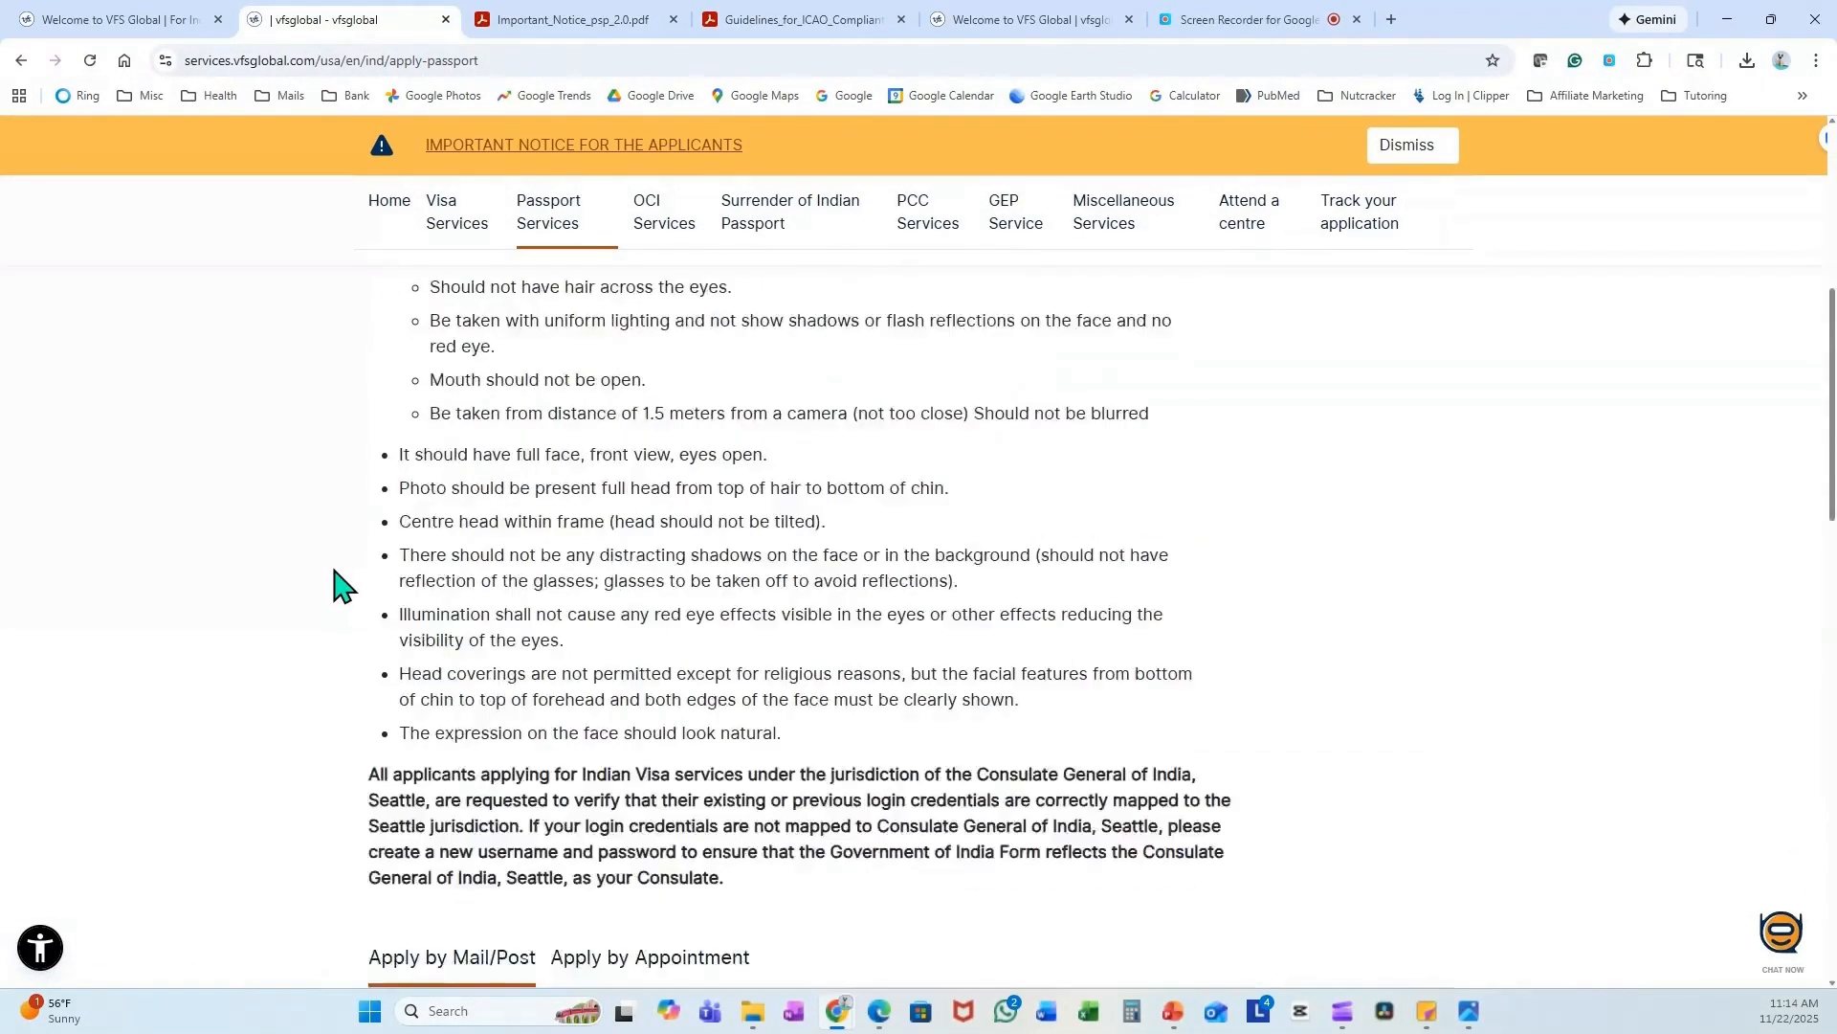
scroll(down, 3)
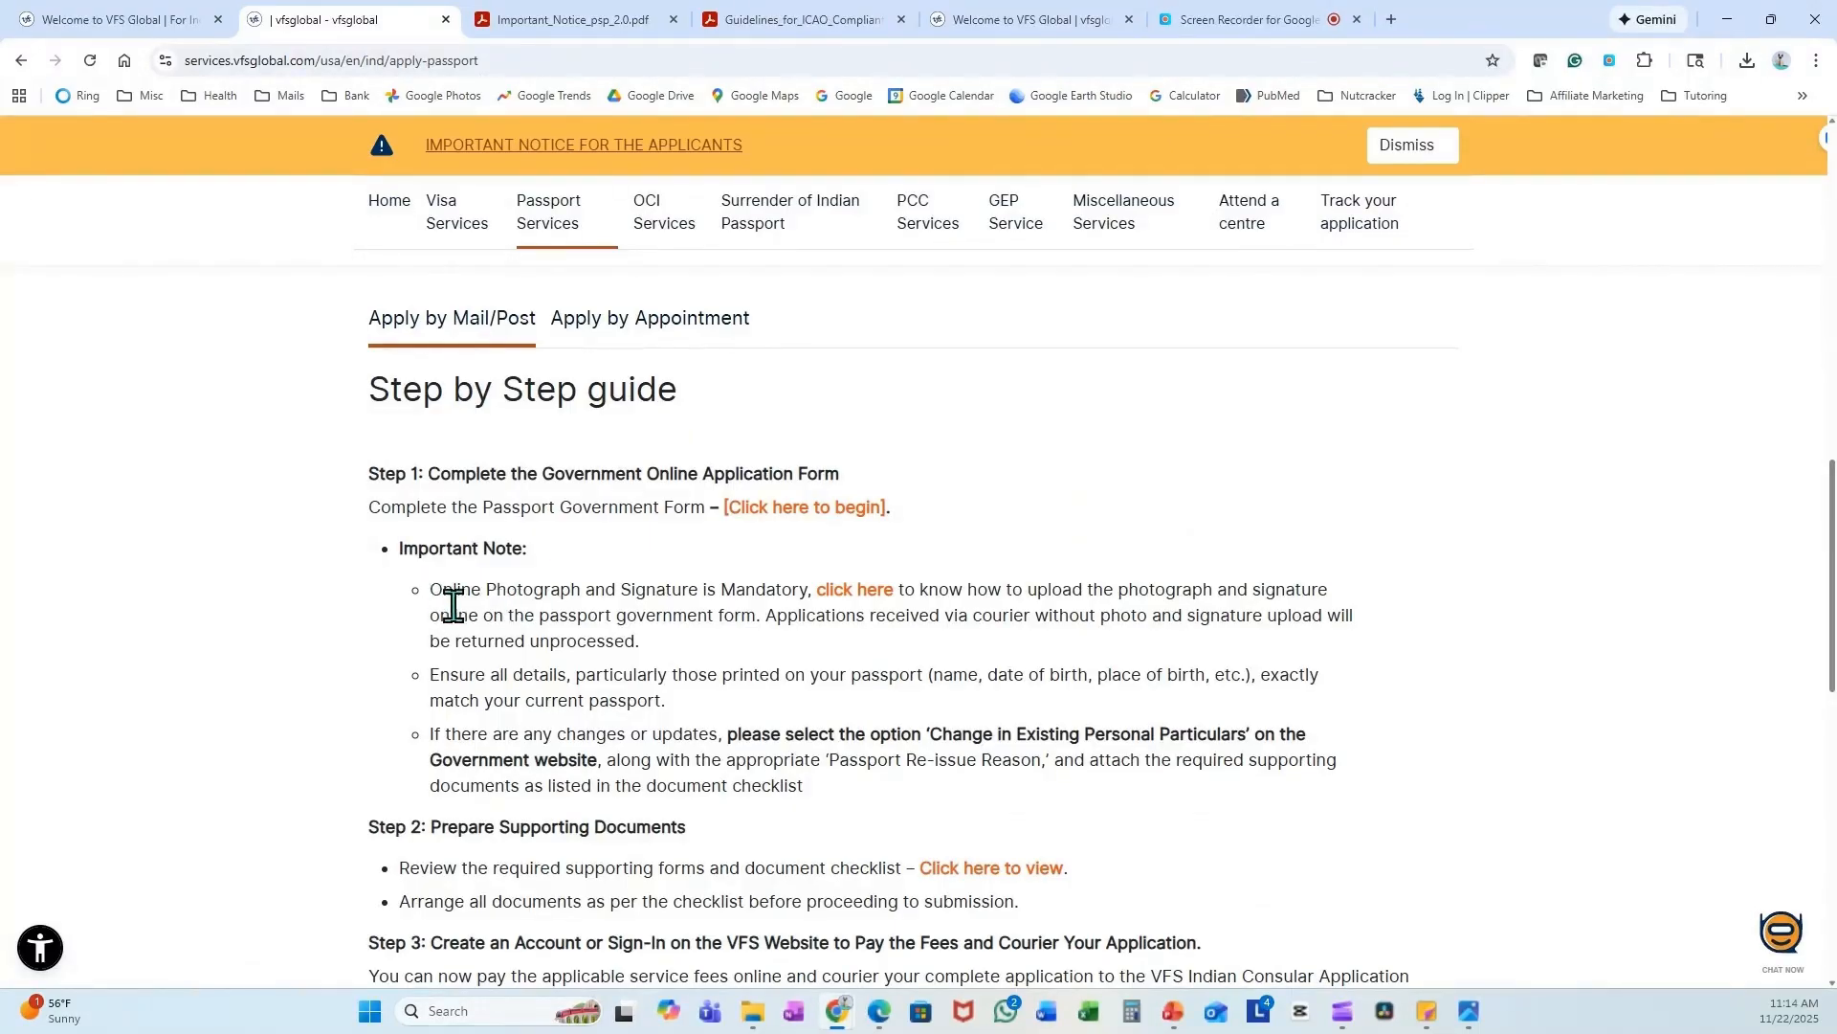
mouse_move(853, 597)
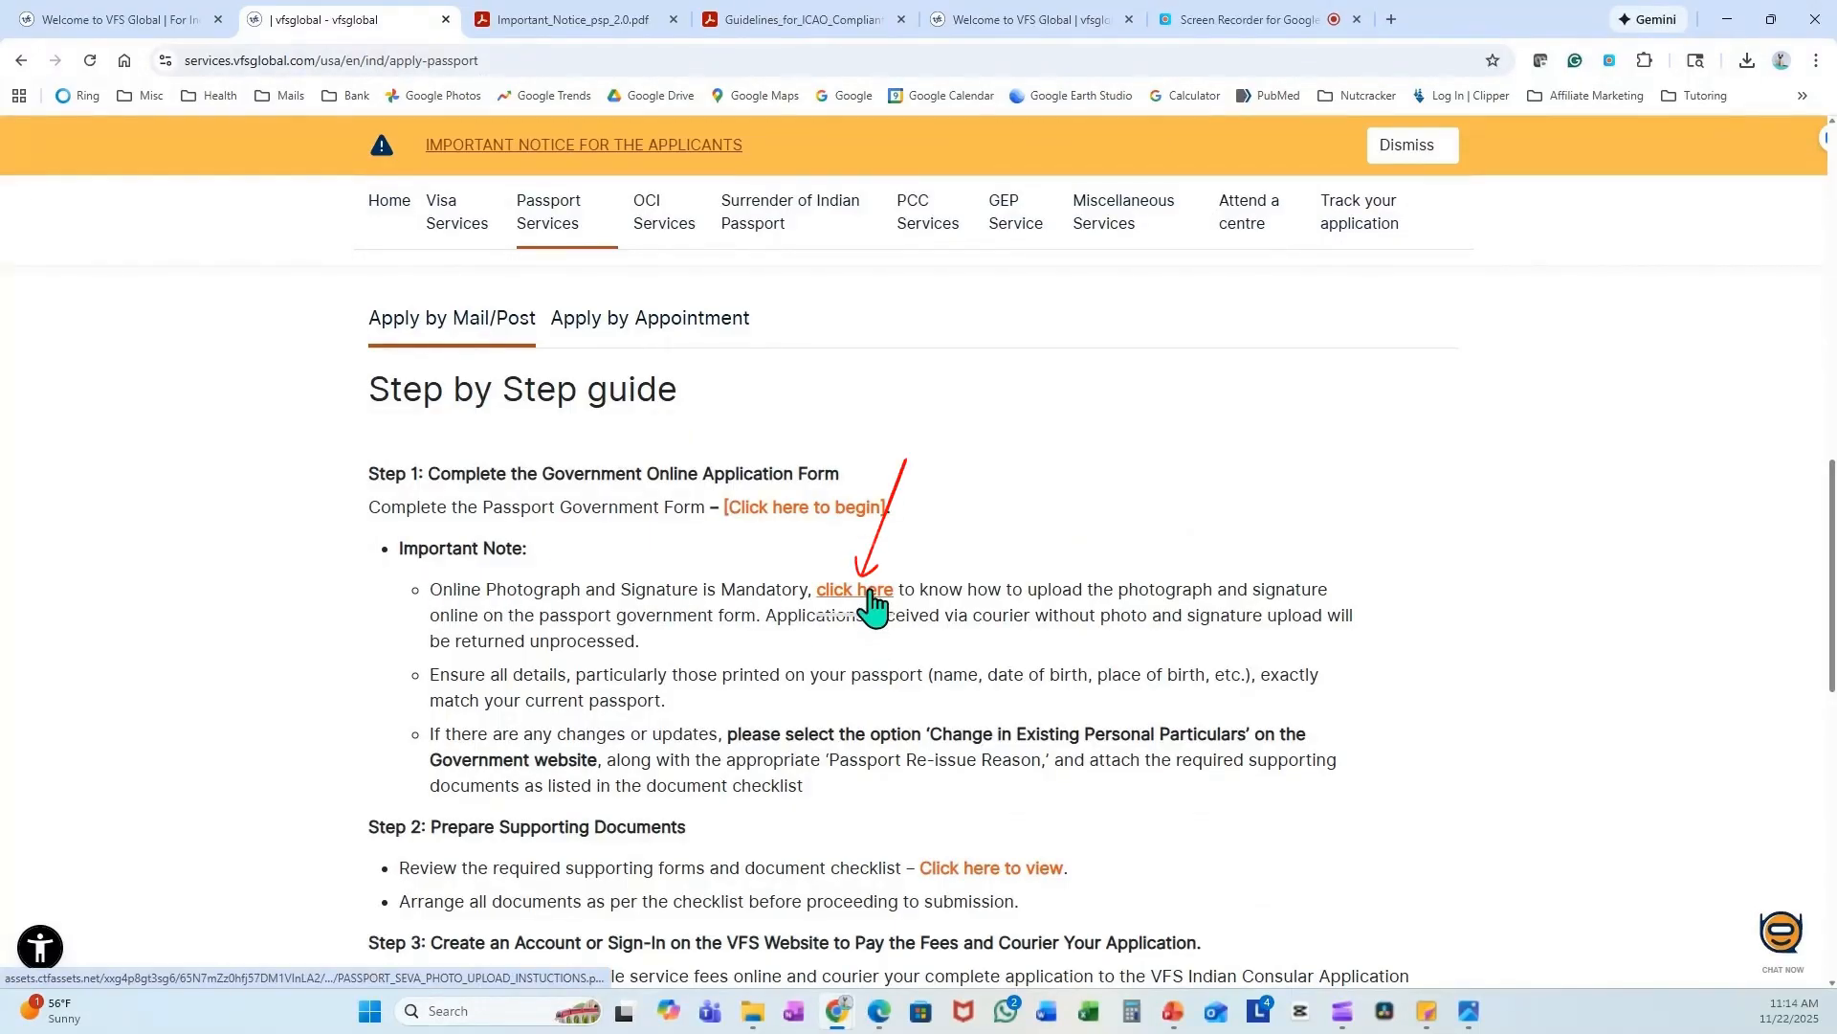
- Read the 'click here' photo upload instructions PDF down to the MS Paint step
click(854, 588)
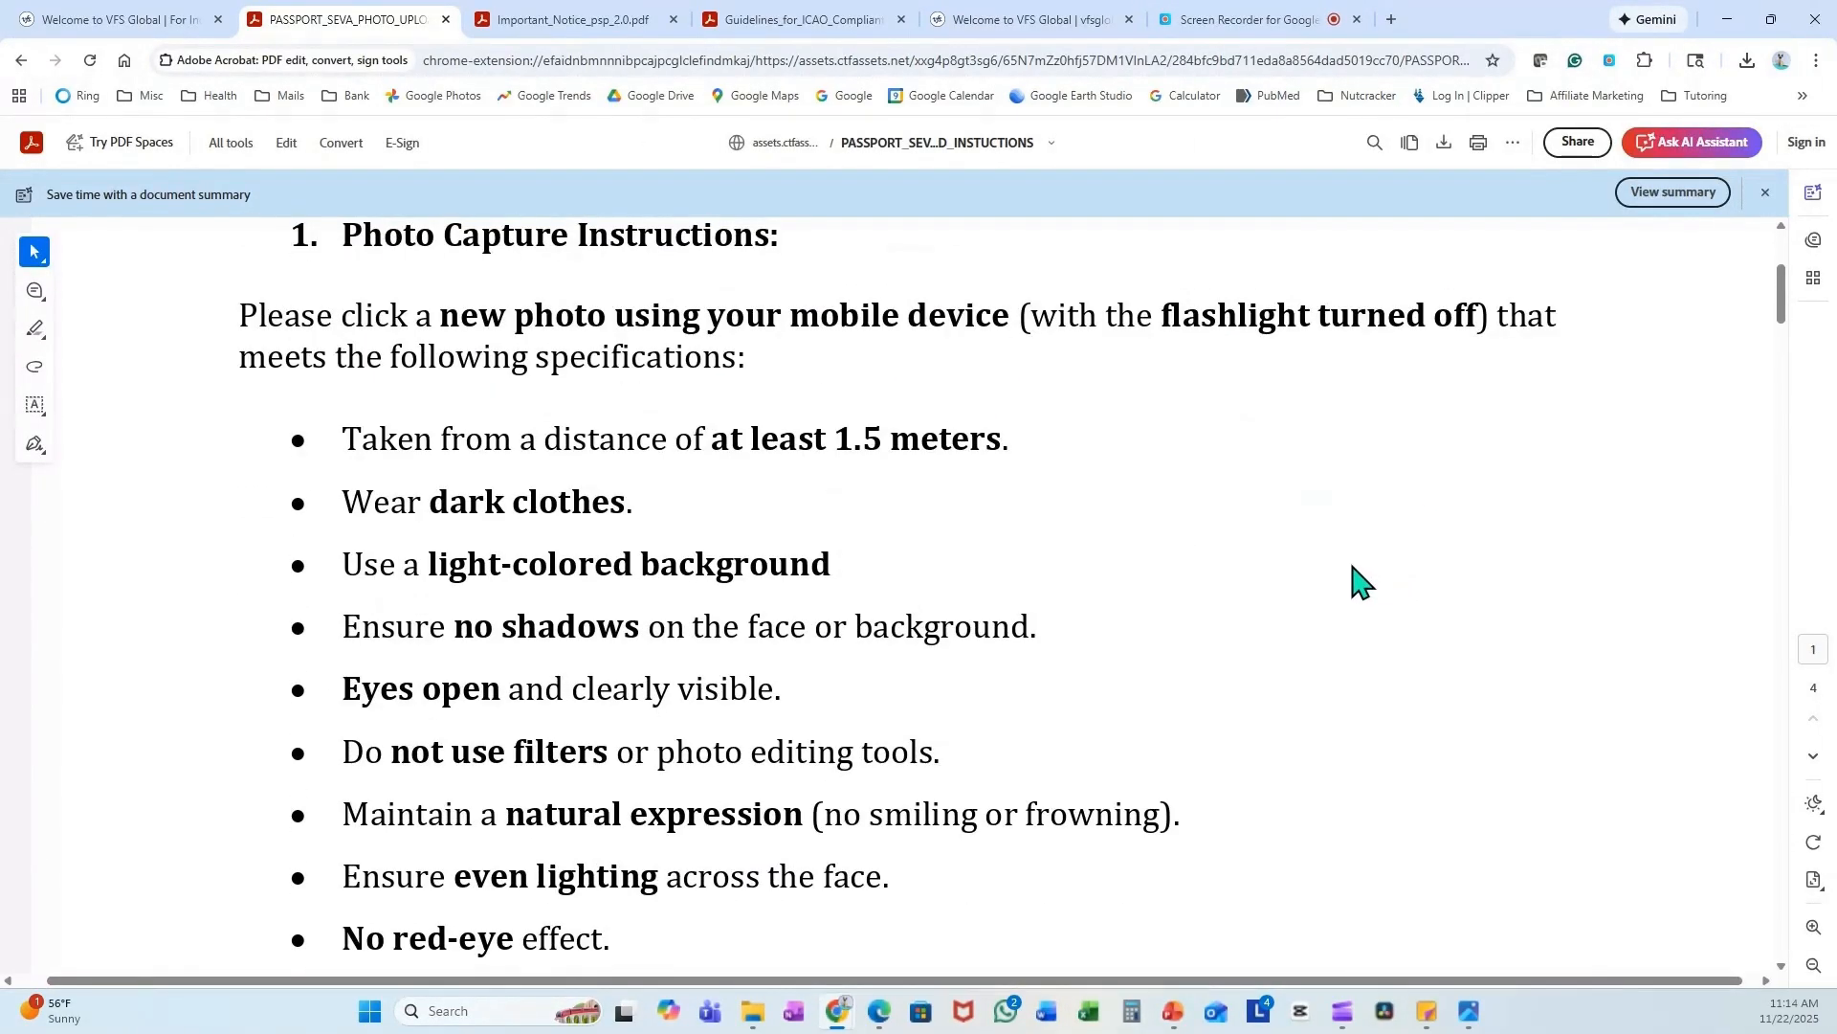
mouse_move(945, 385)
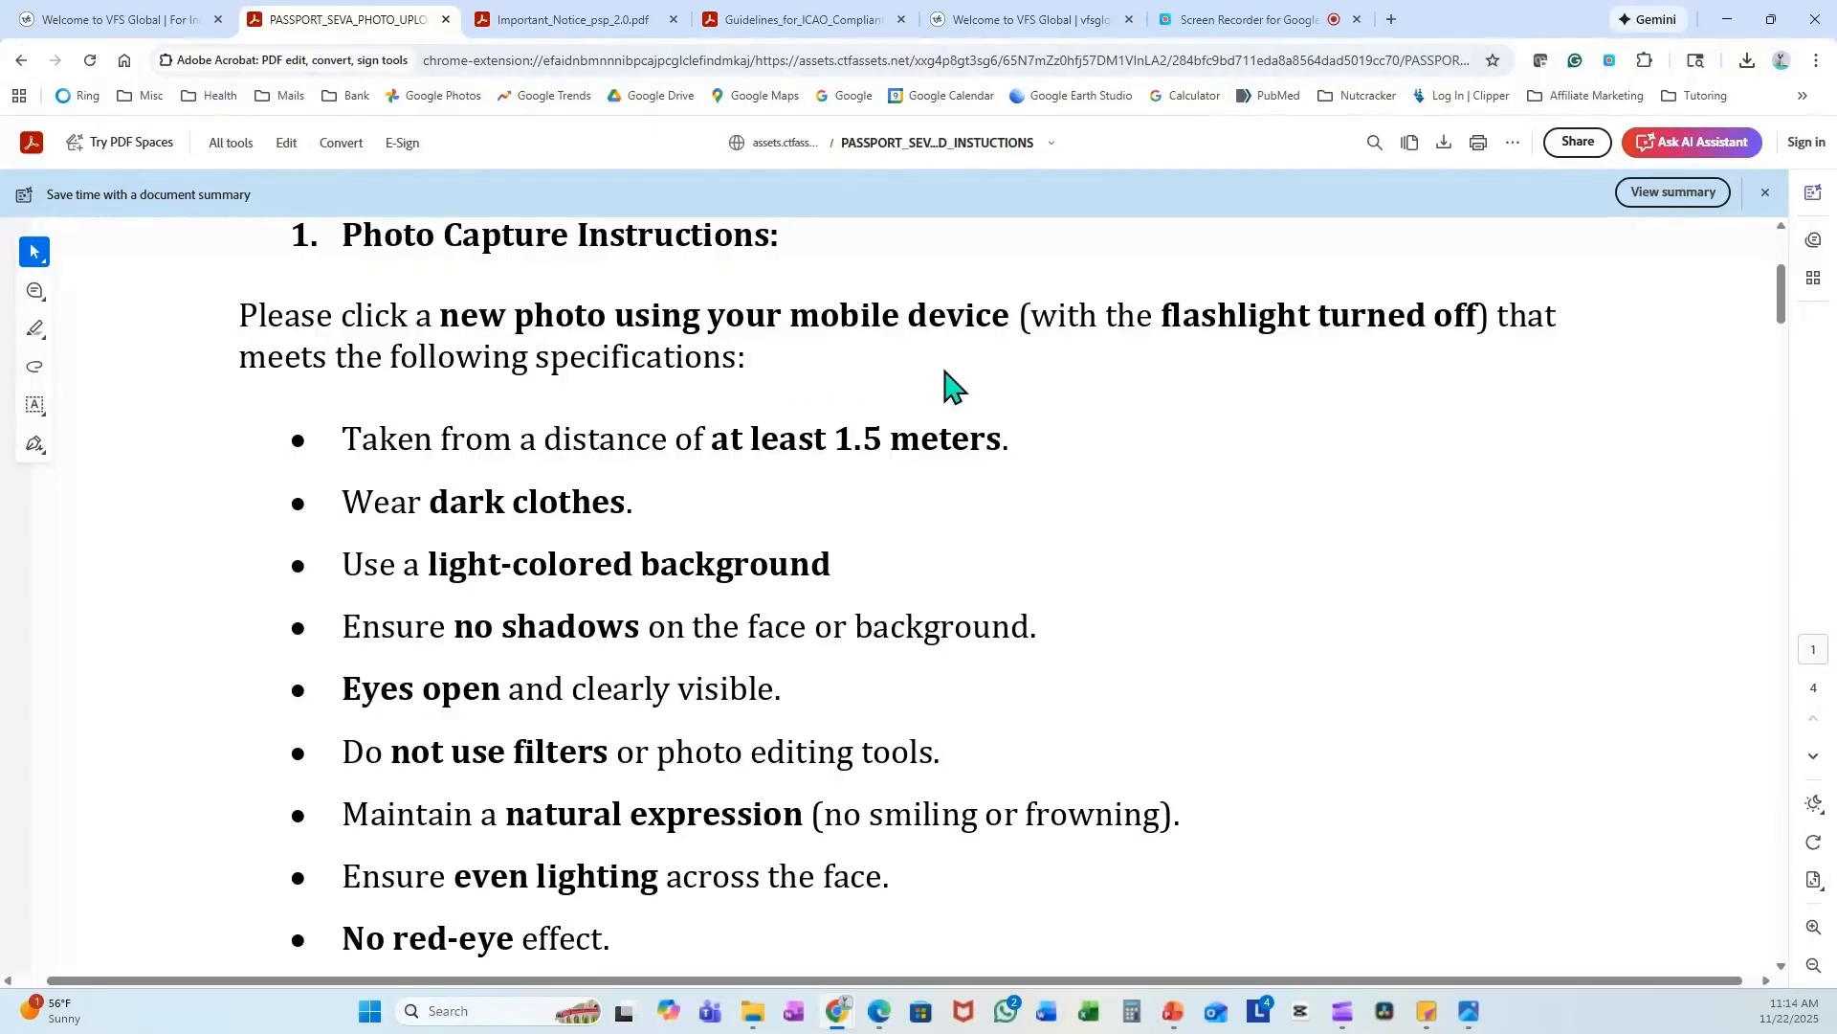
mouse_move(1005, 515)
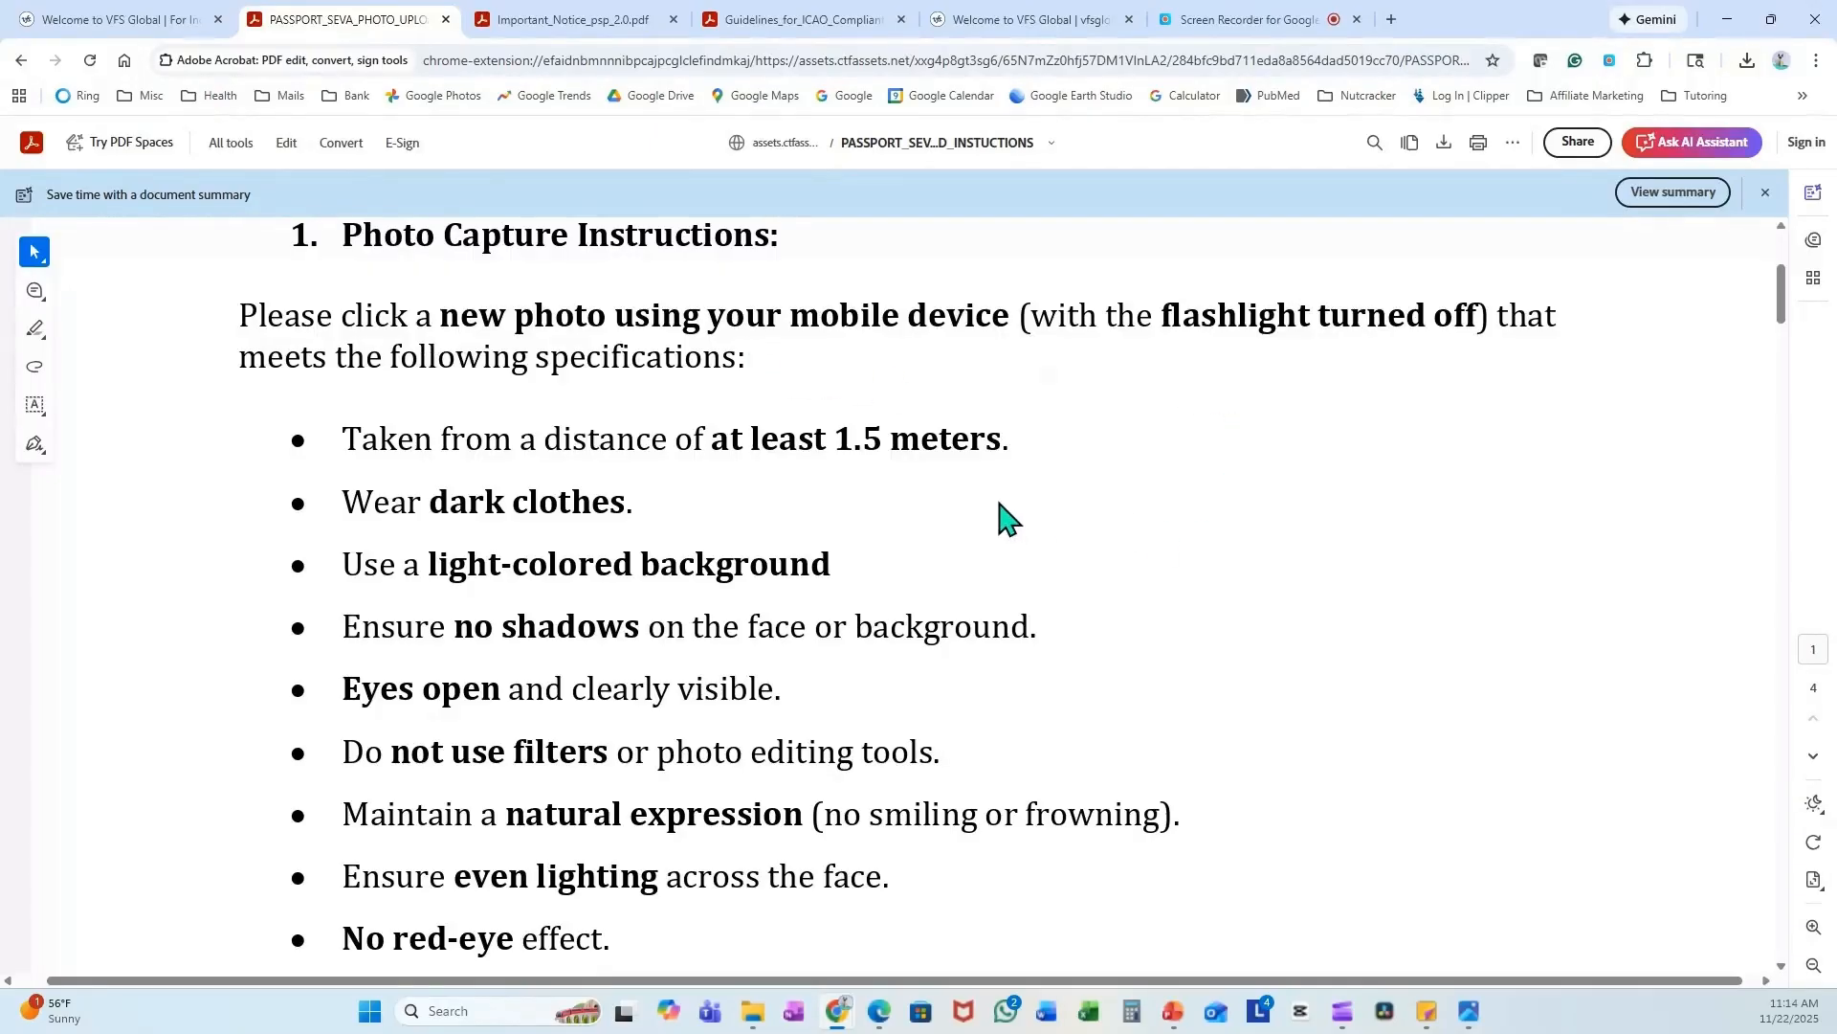
mouse_move(1144, 582)
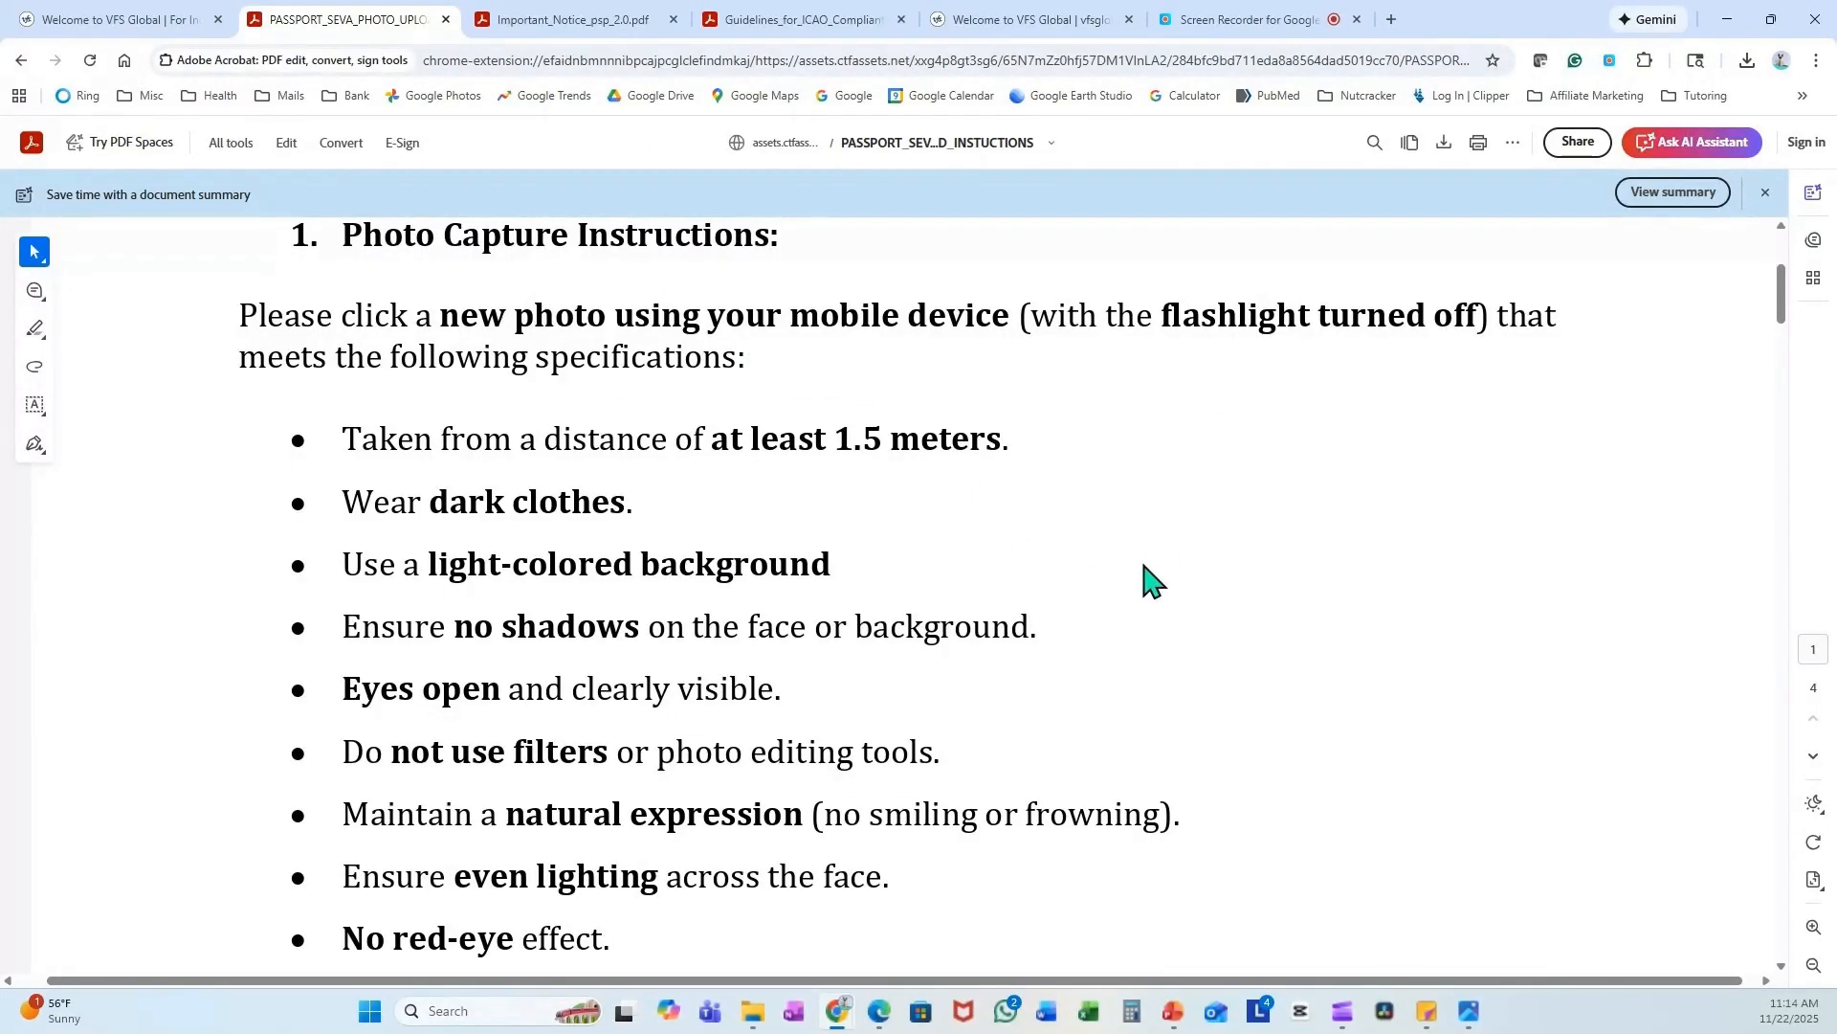
scroll(down, 3)
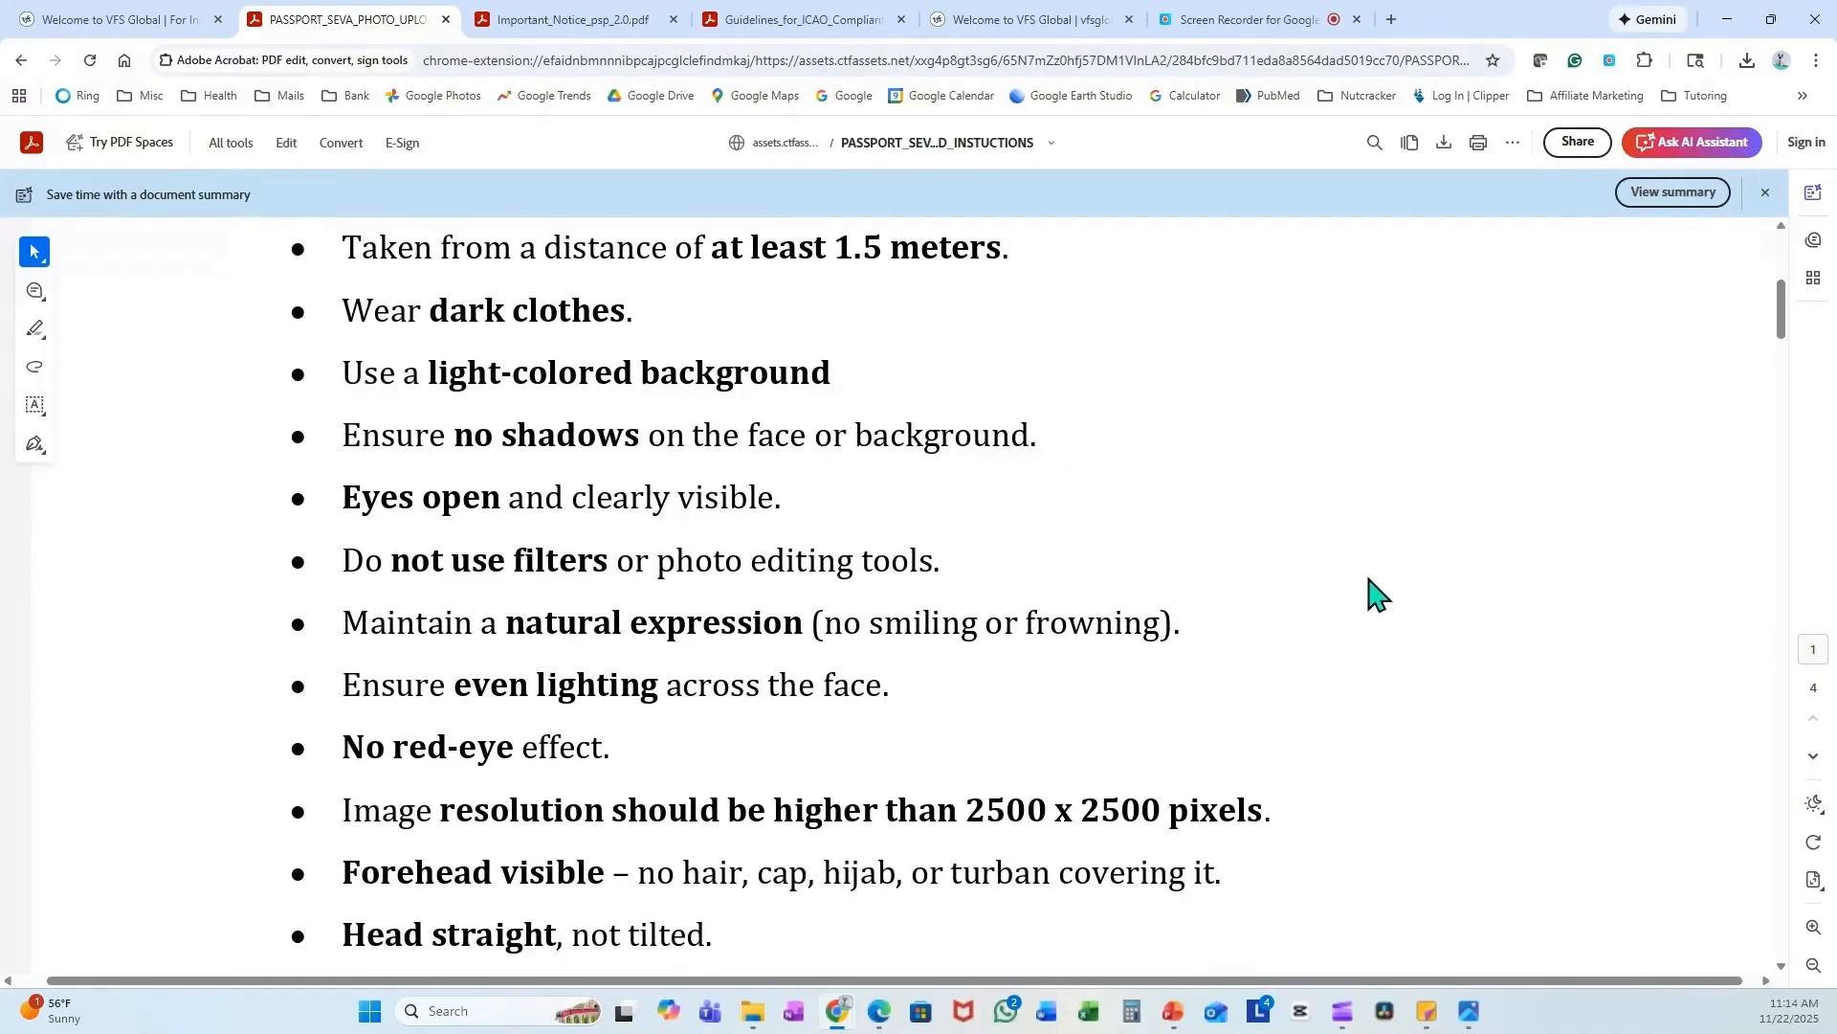
scroll(down, 3)
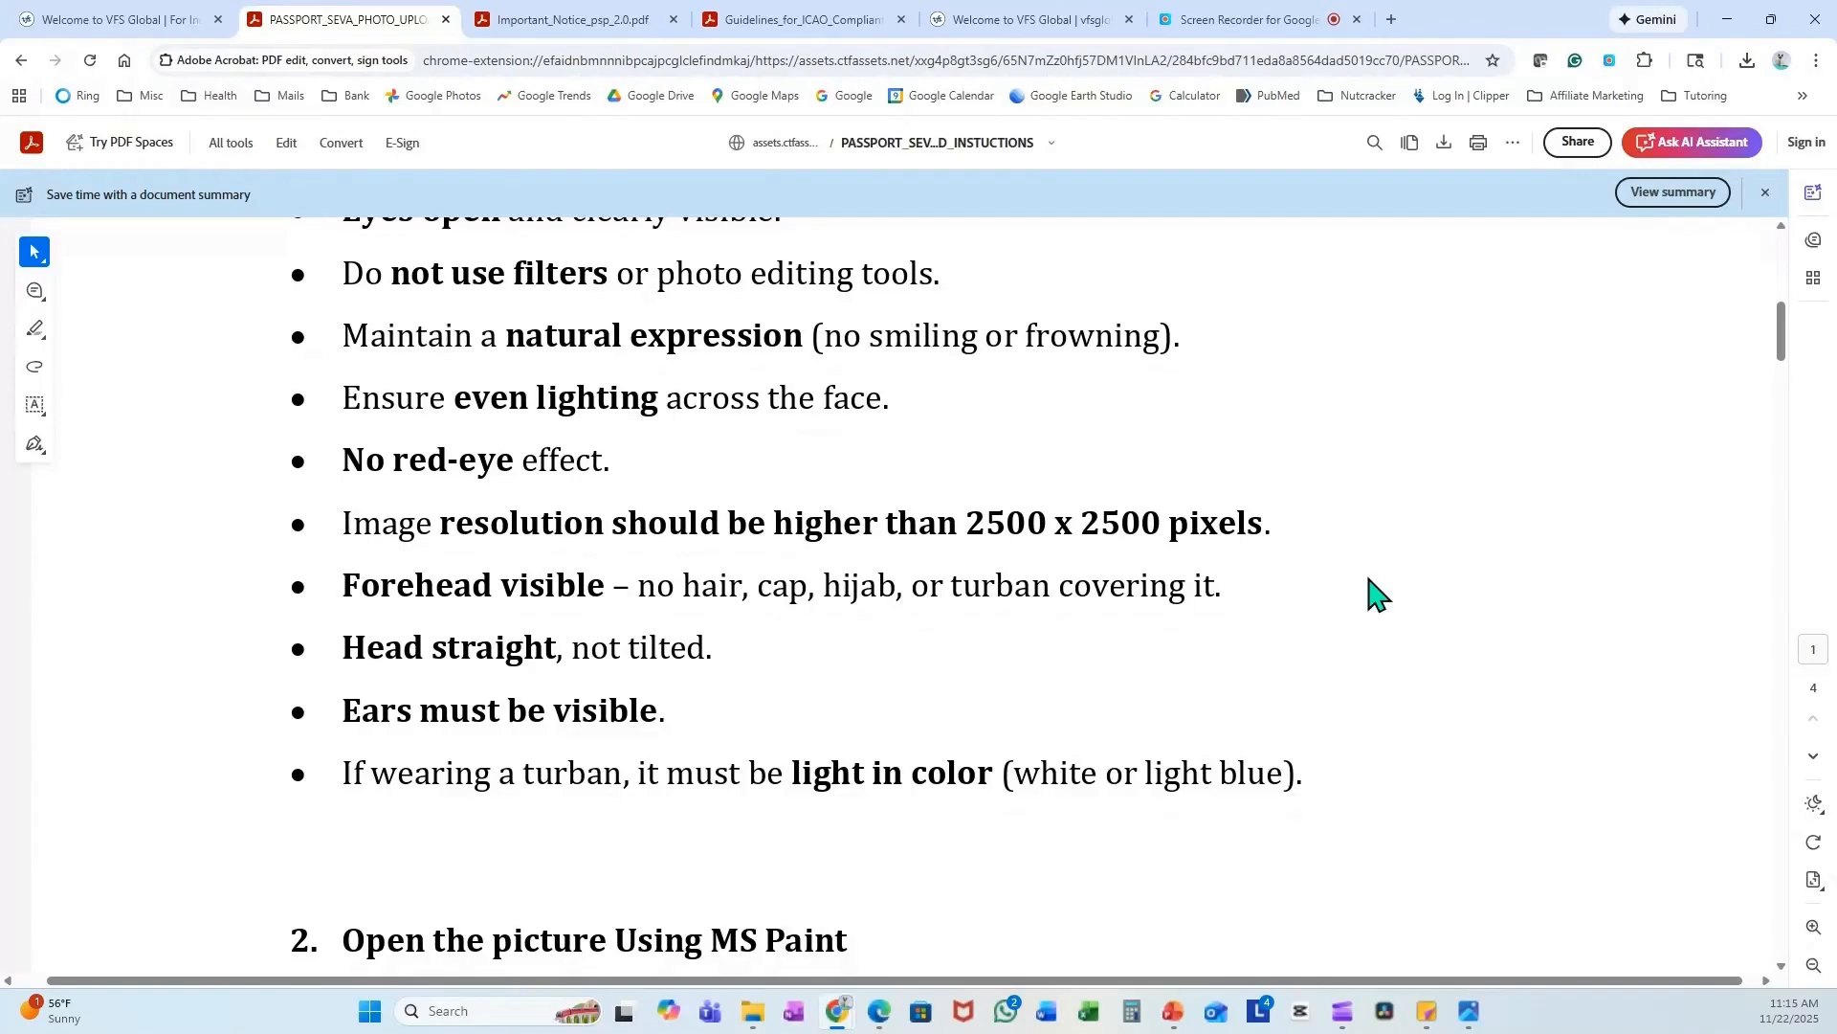
- Read past the cropping steps through 630 x 810 resizing to the under-250 KB file-size guidance
scroll(down, 3)
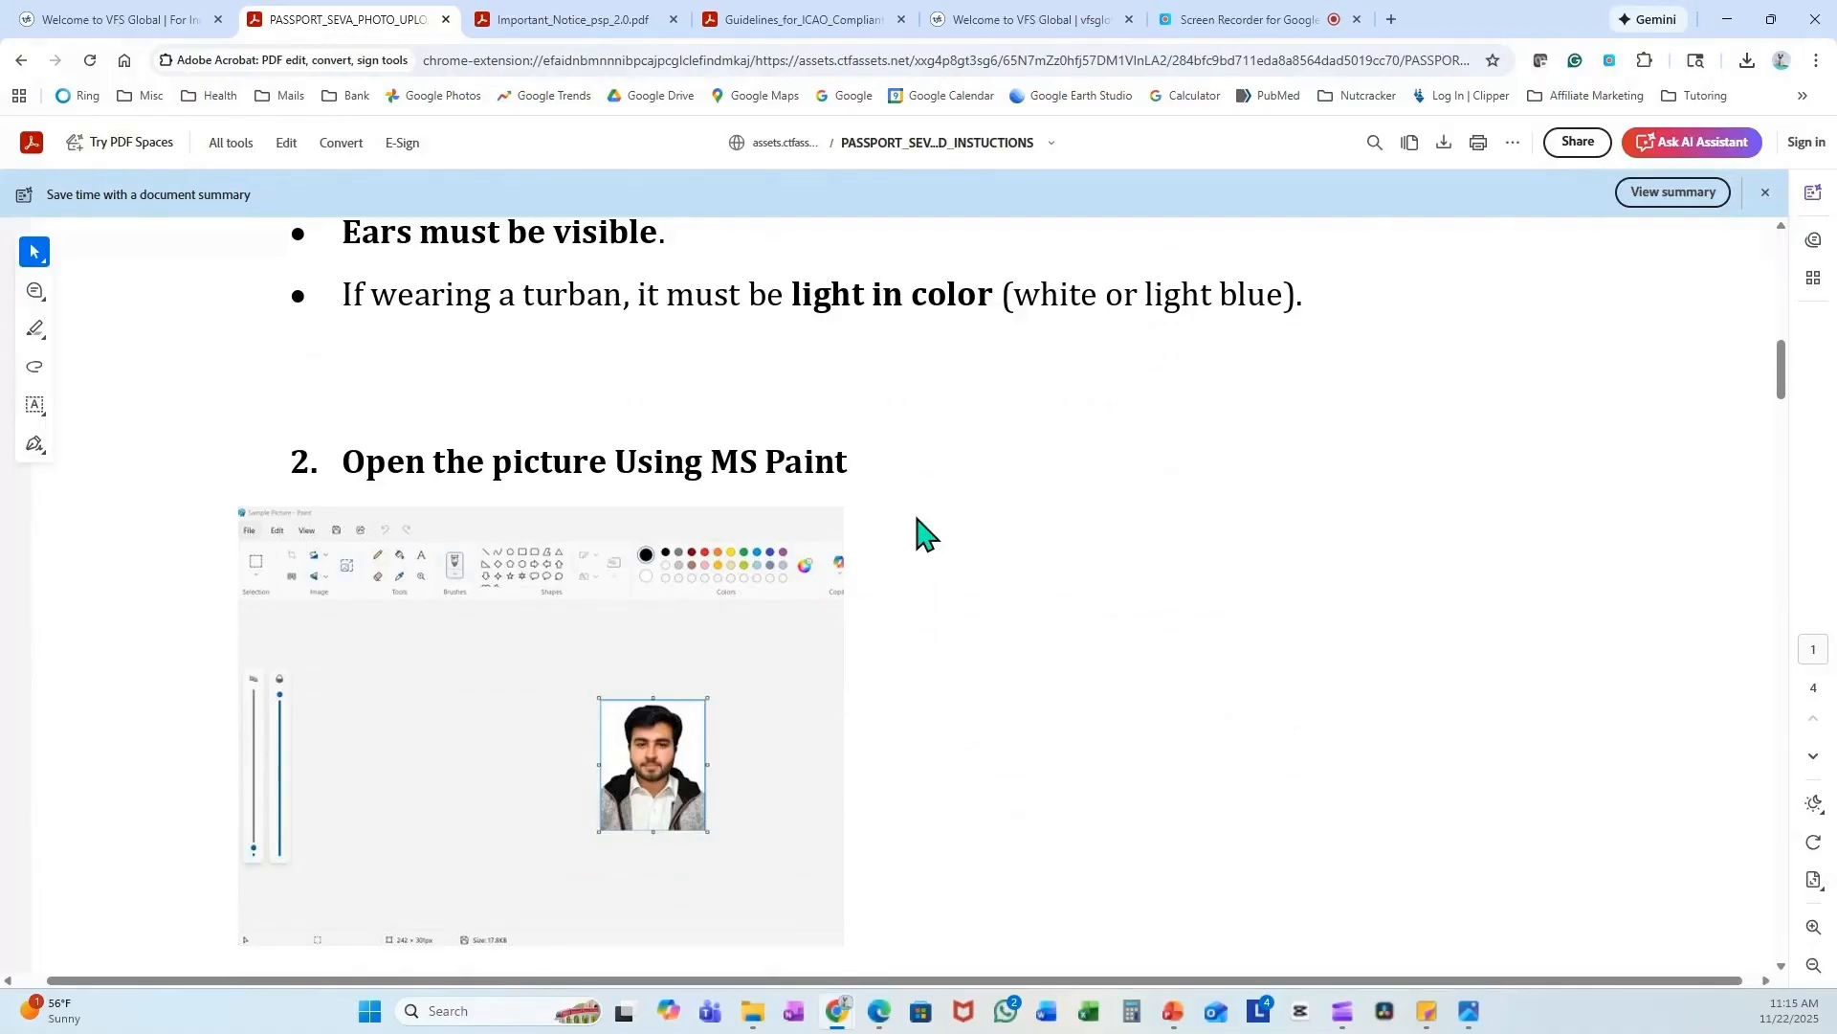
scroll(down, 3)
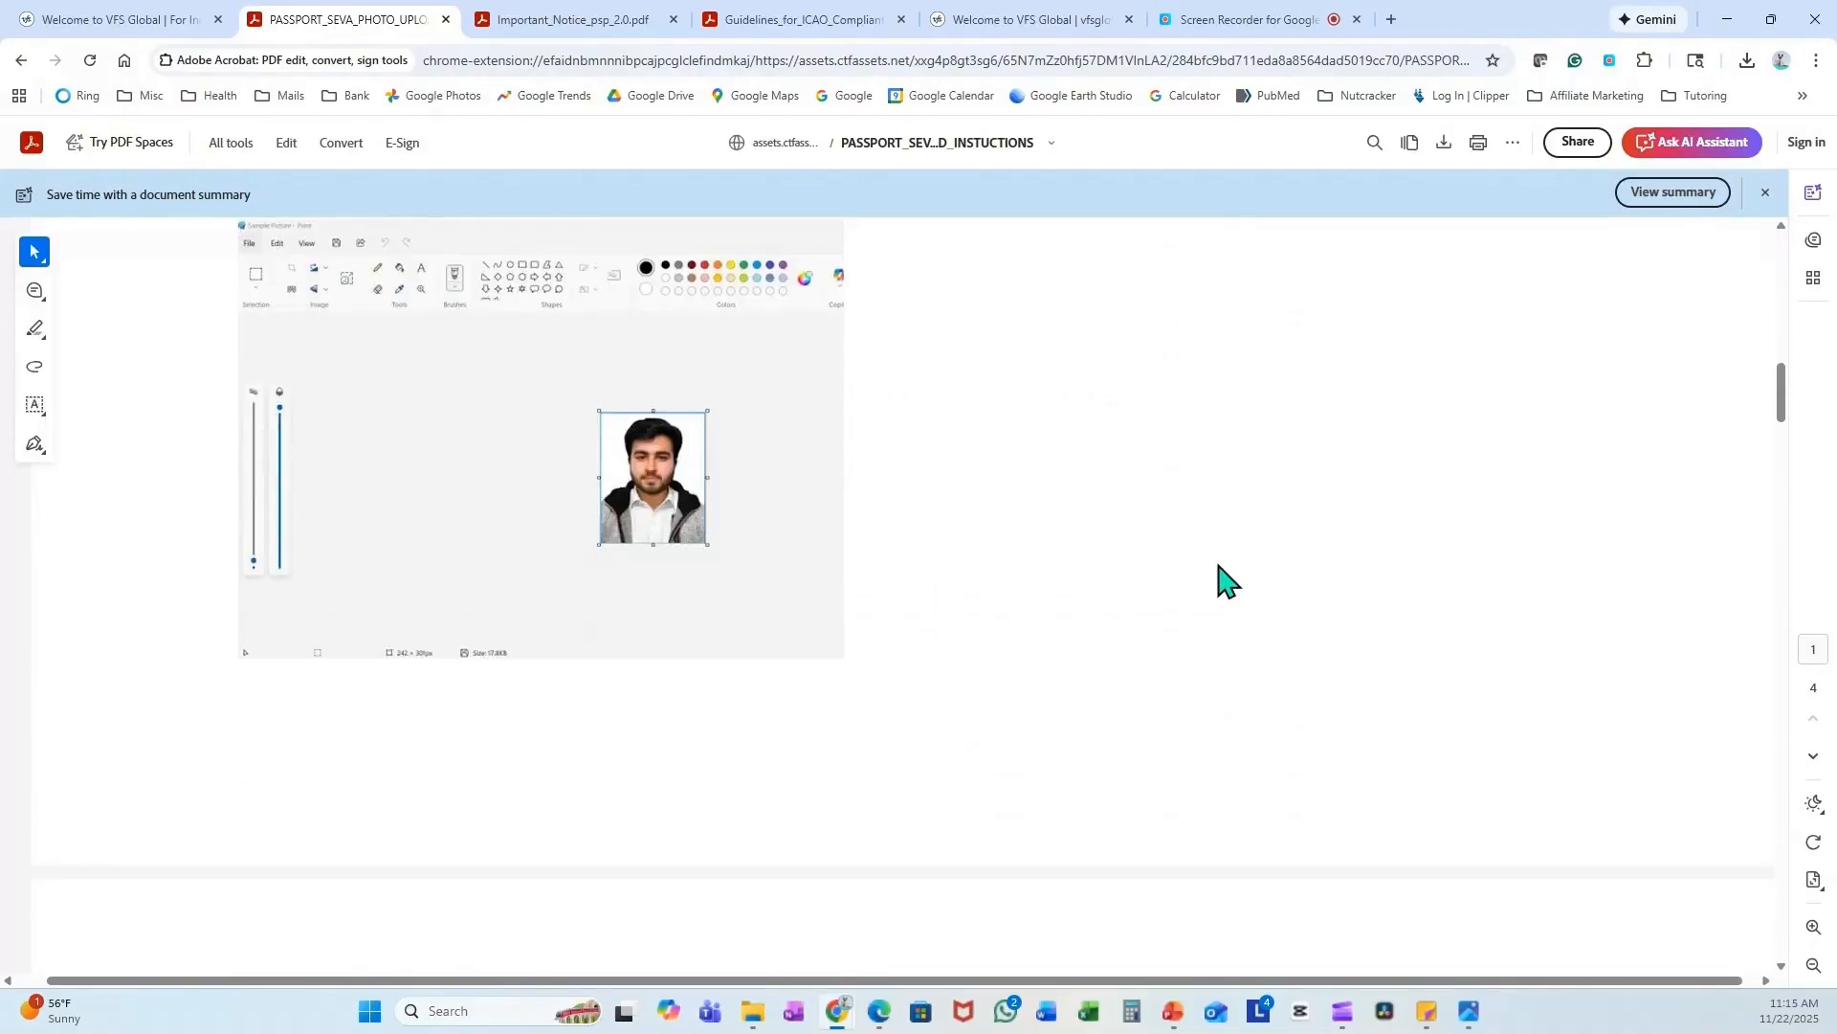
scroll(down, 3)
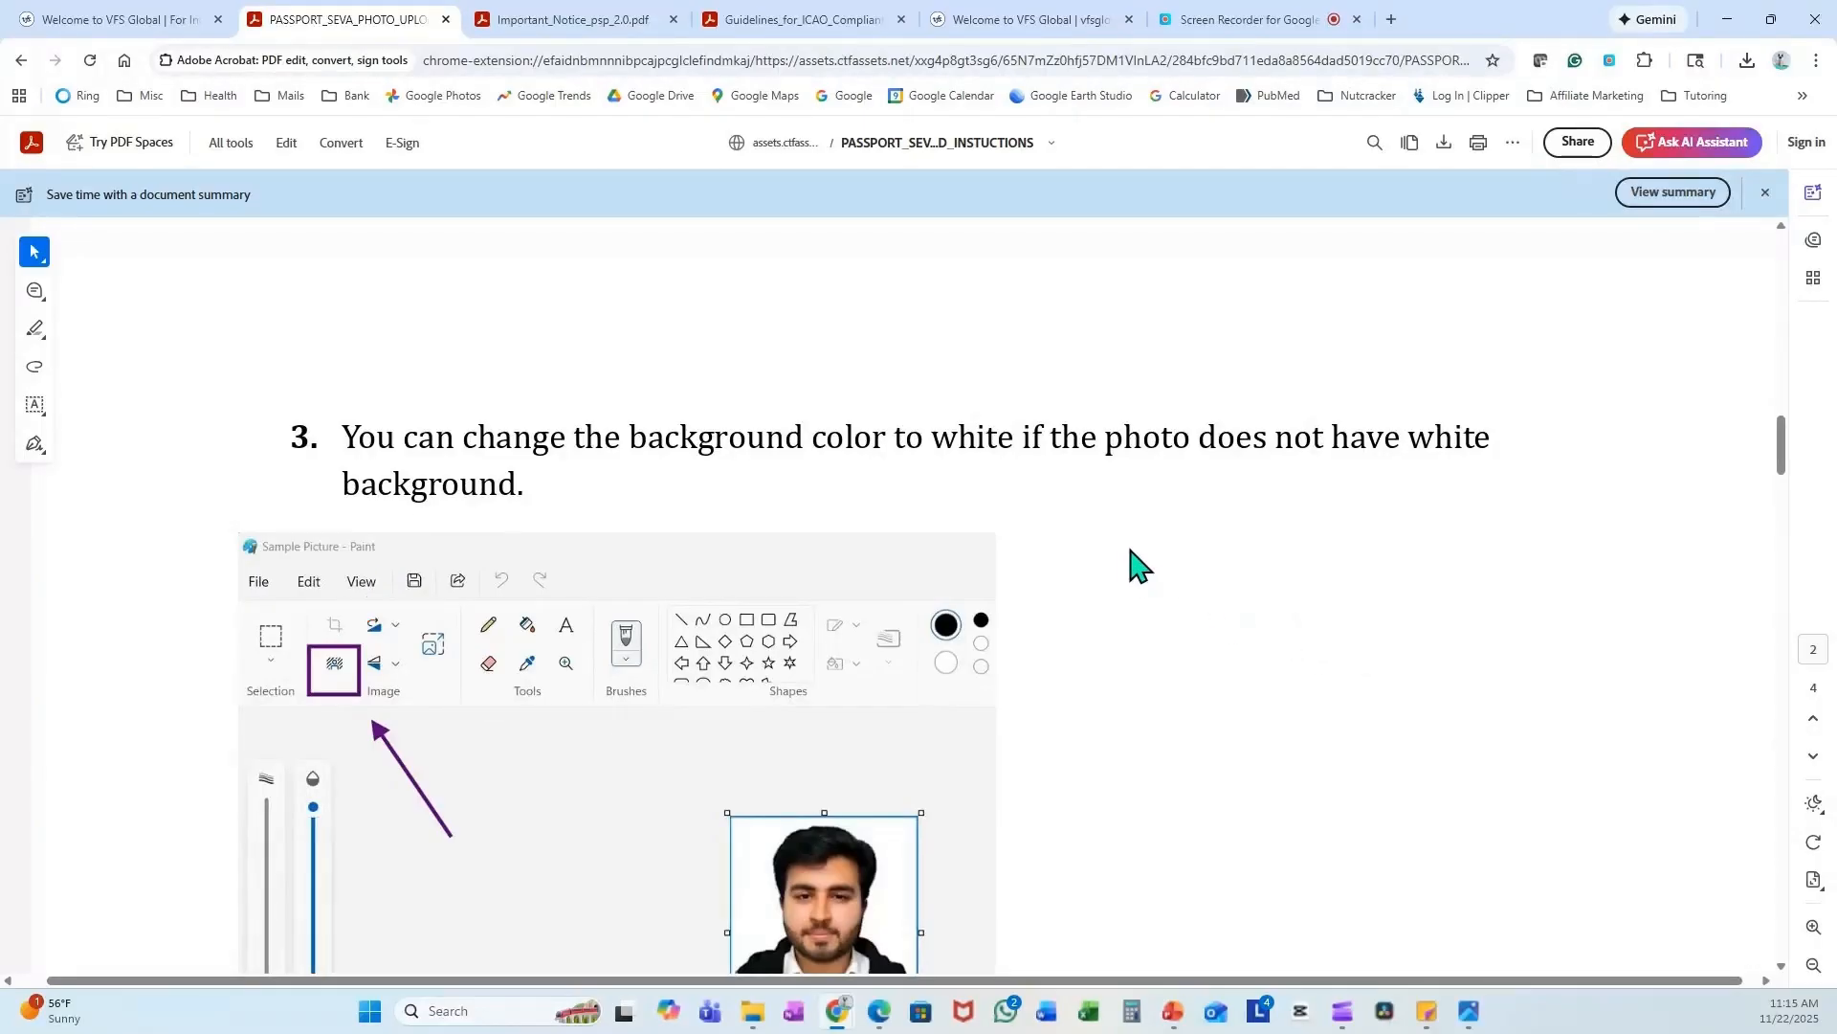
scroll(down, 3)
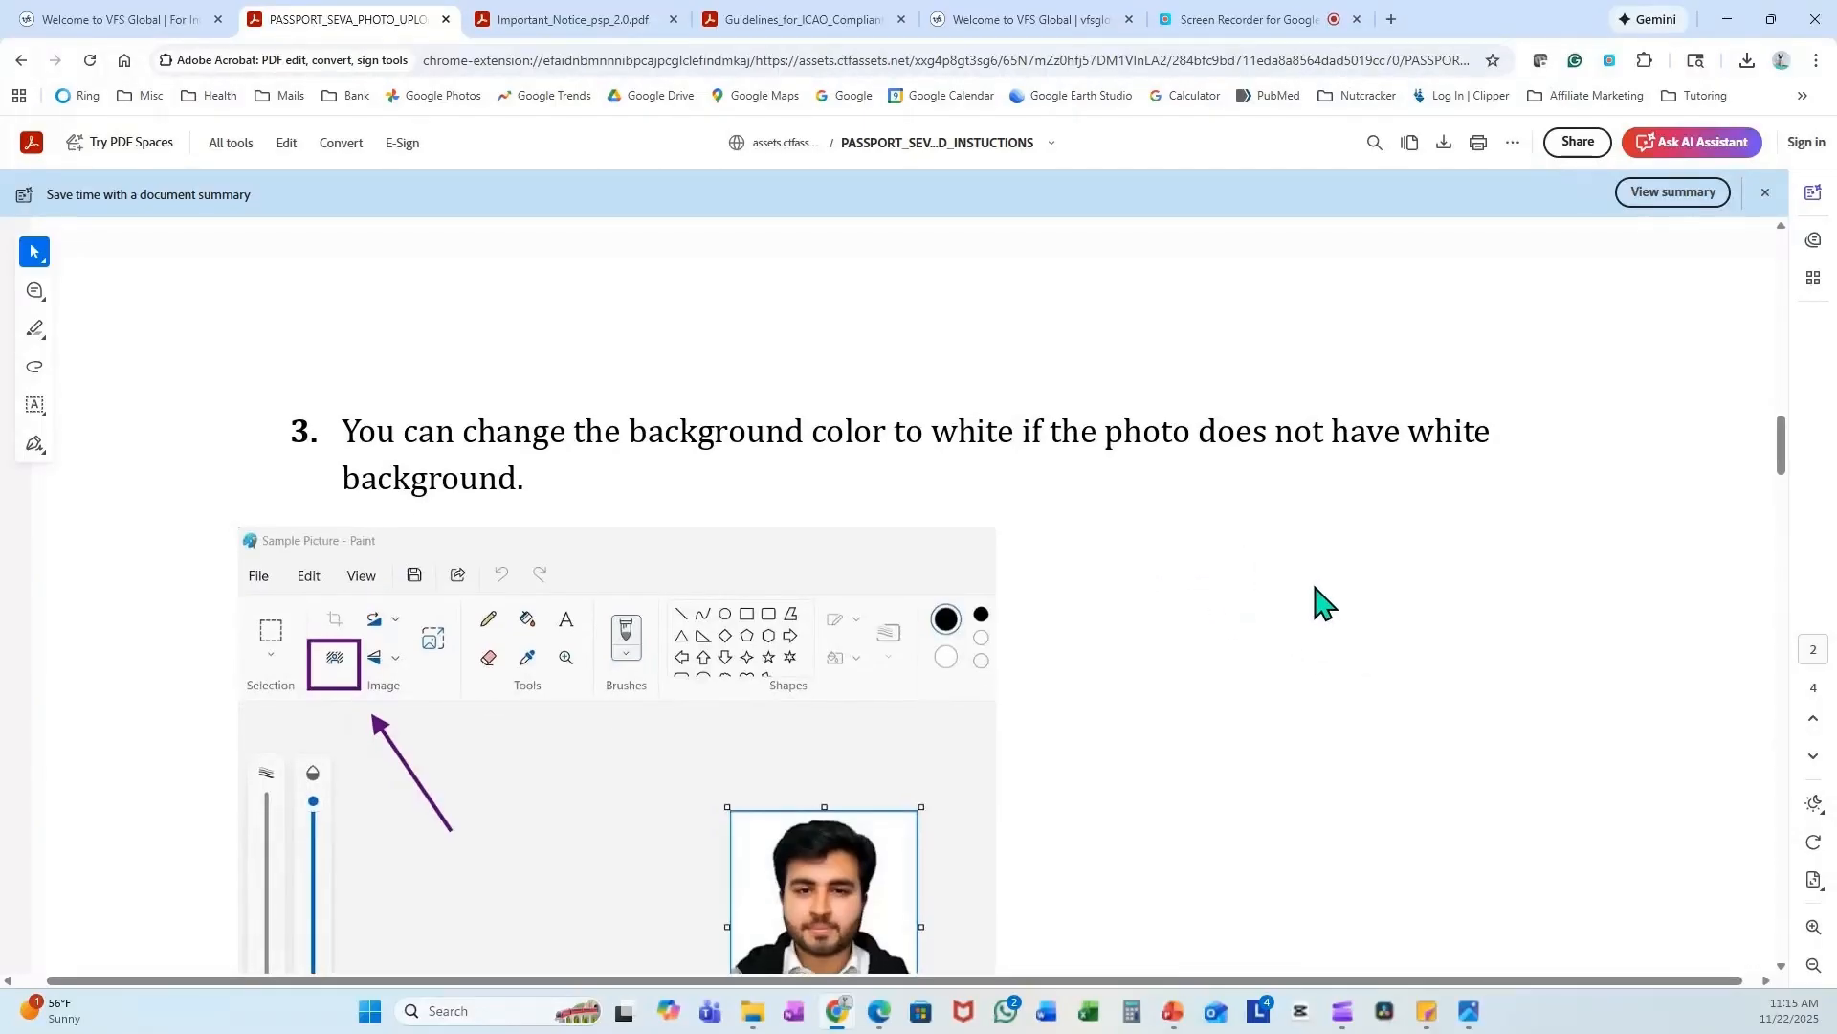
scroll(down, 3)
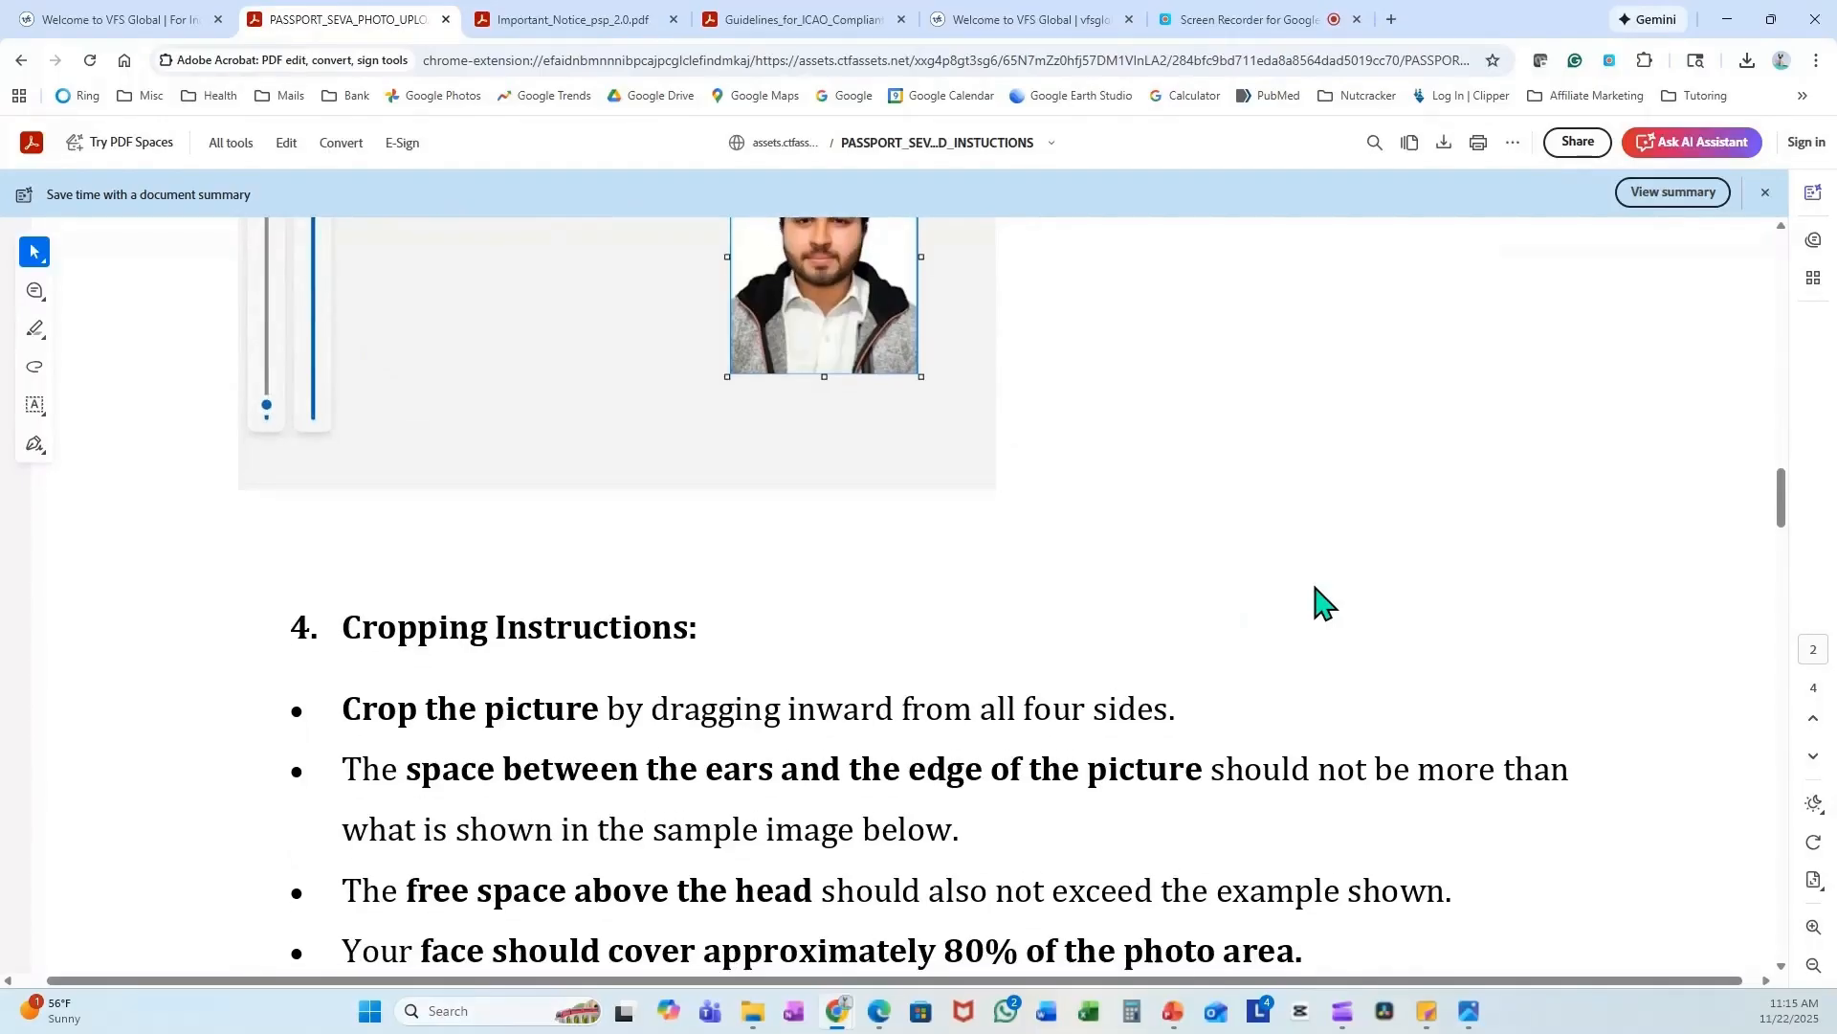
scroll(down, 3)
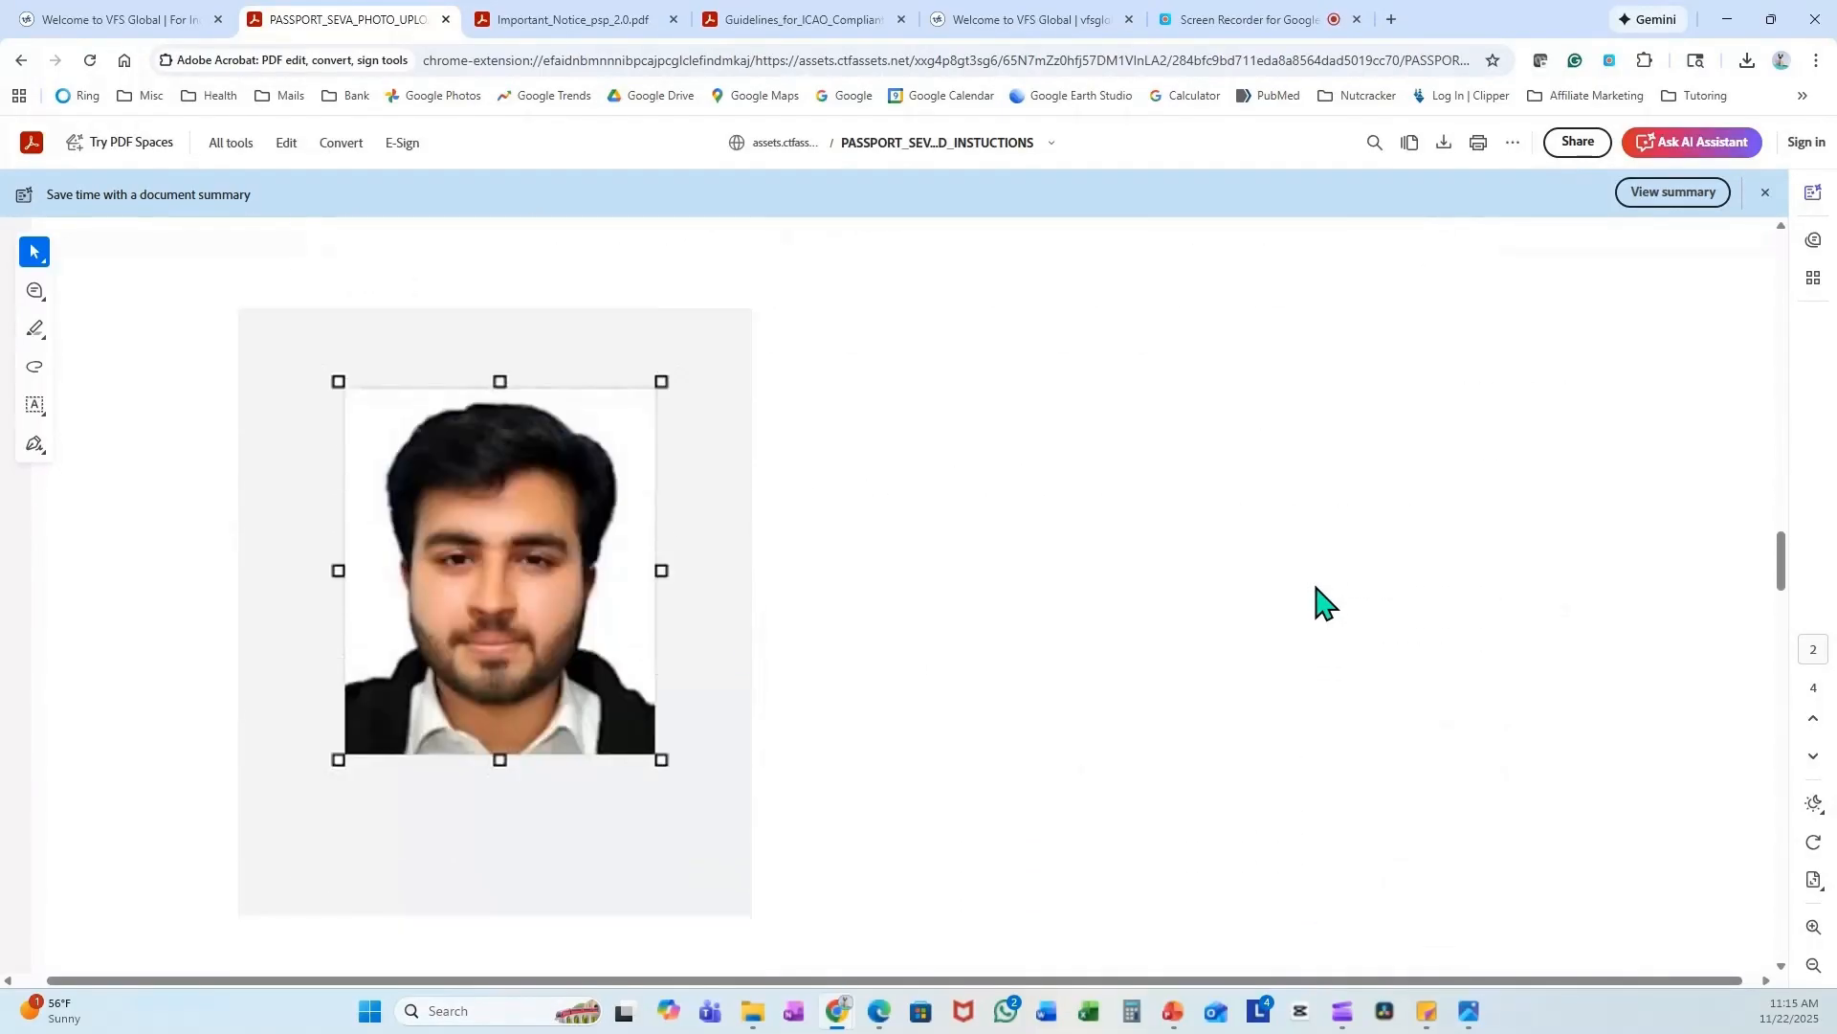
scroll(down, 3)
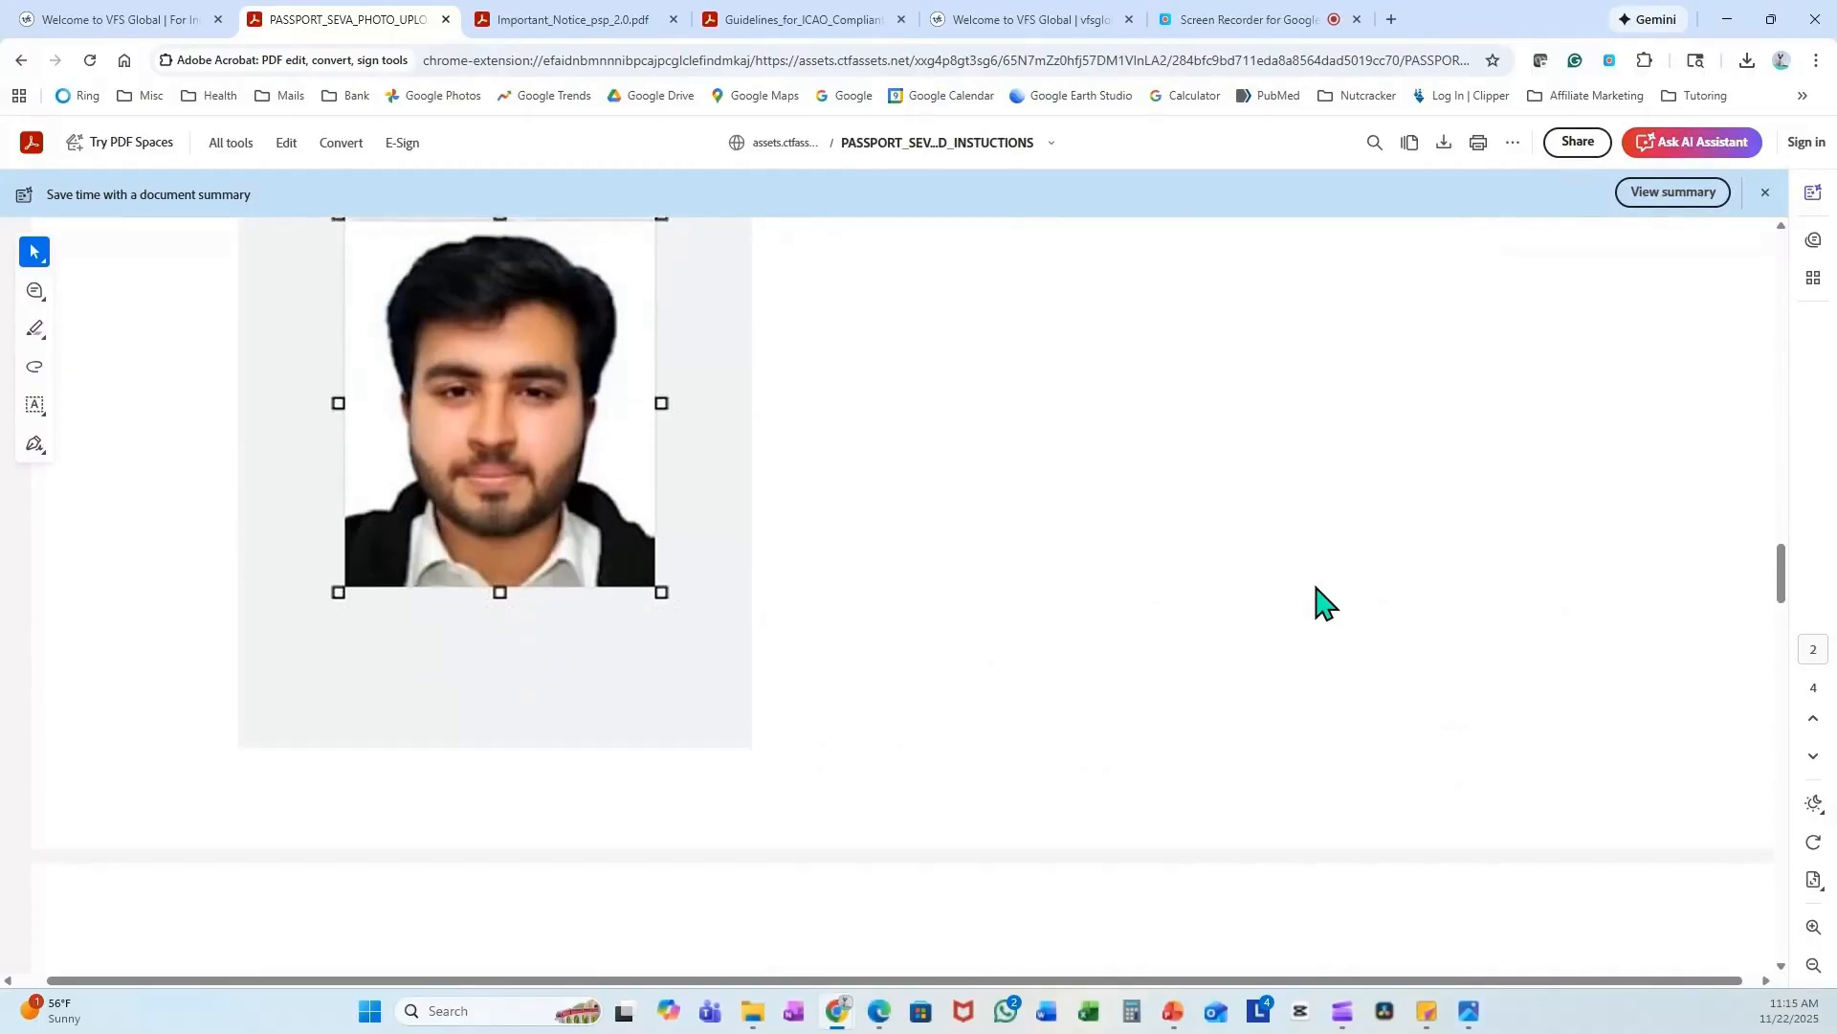
scroll(down, 3)
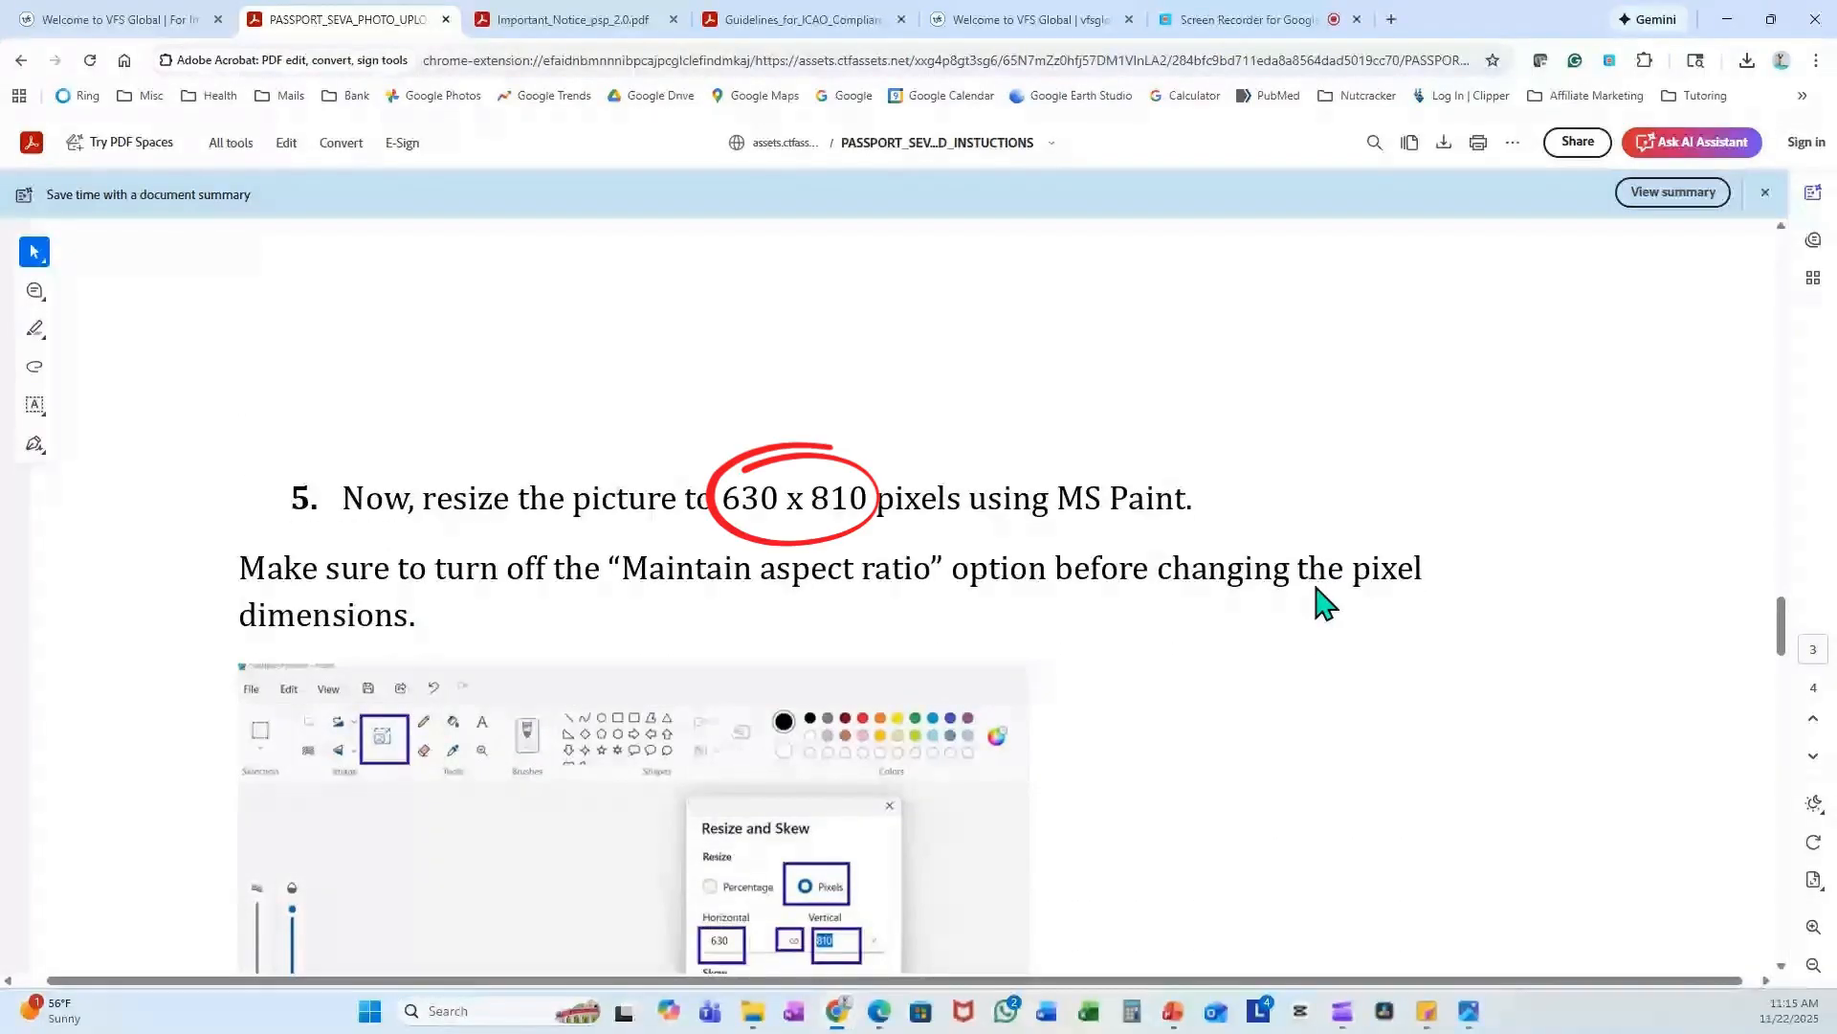
scroll(down, 3)
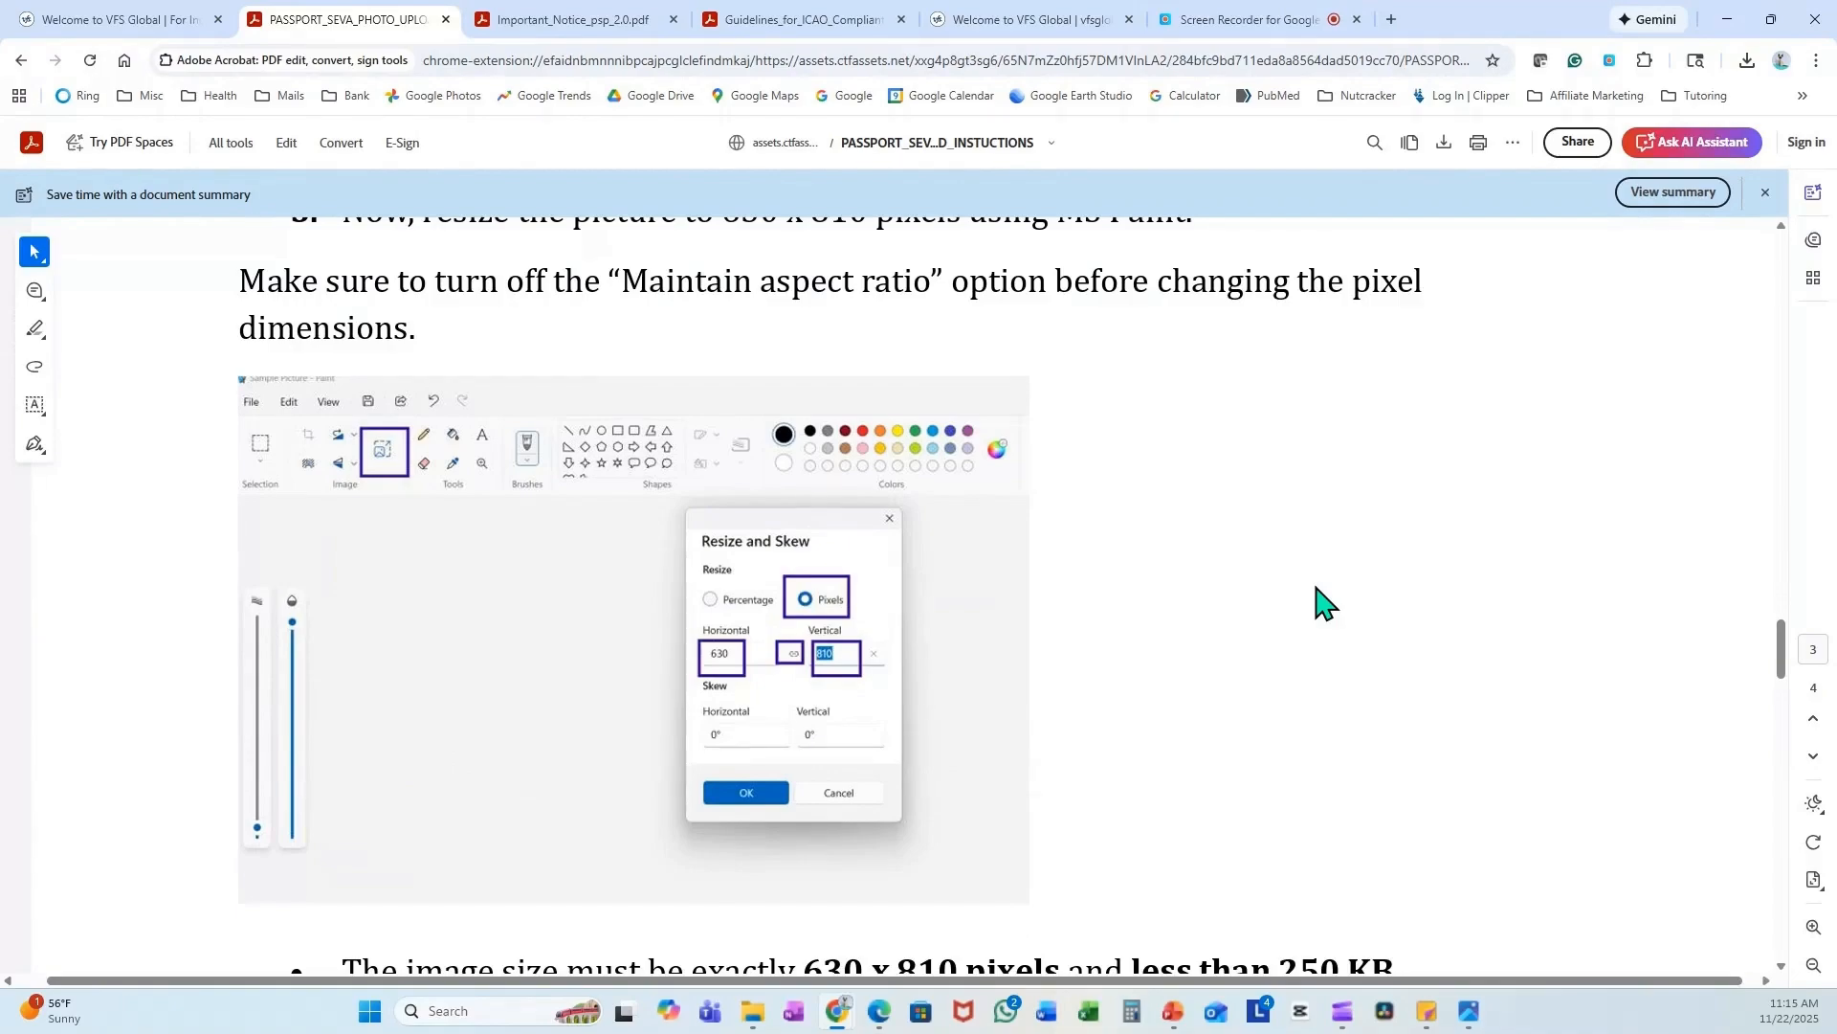
scroll(down, 3)
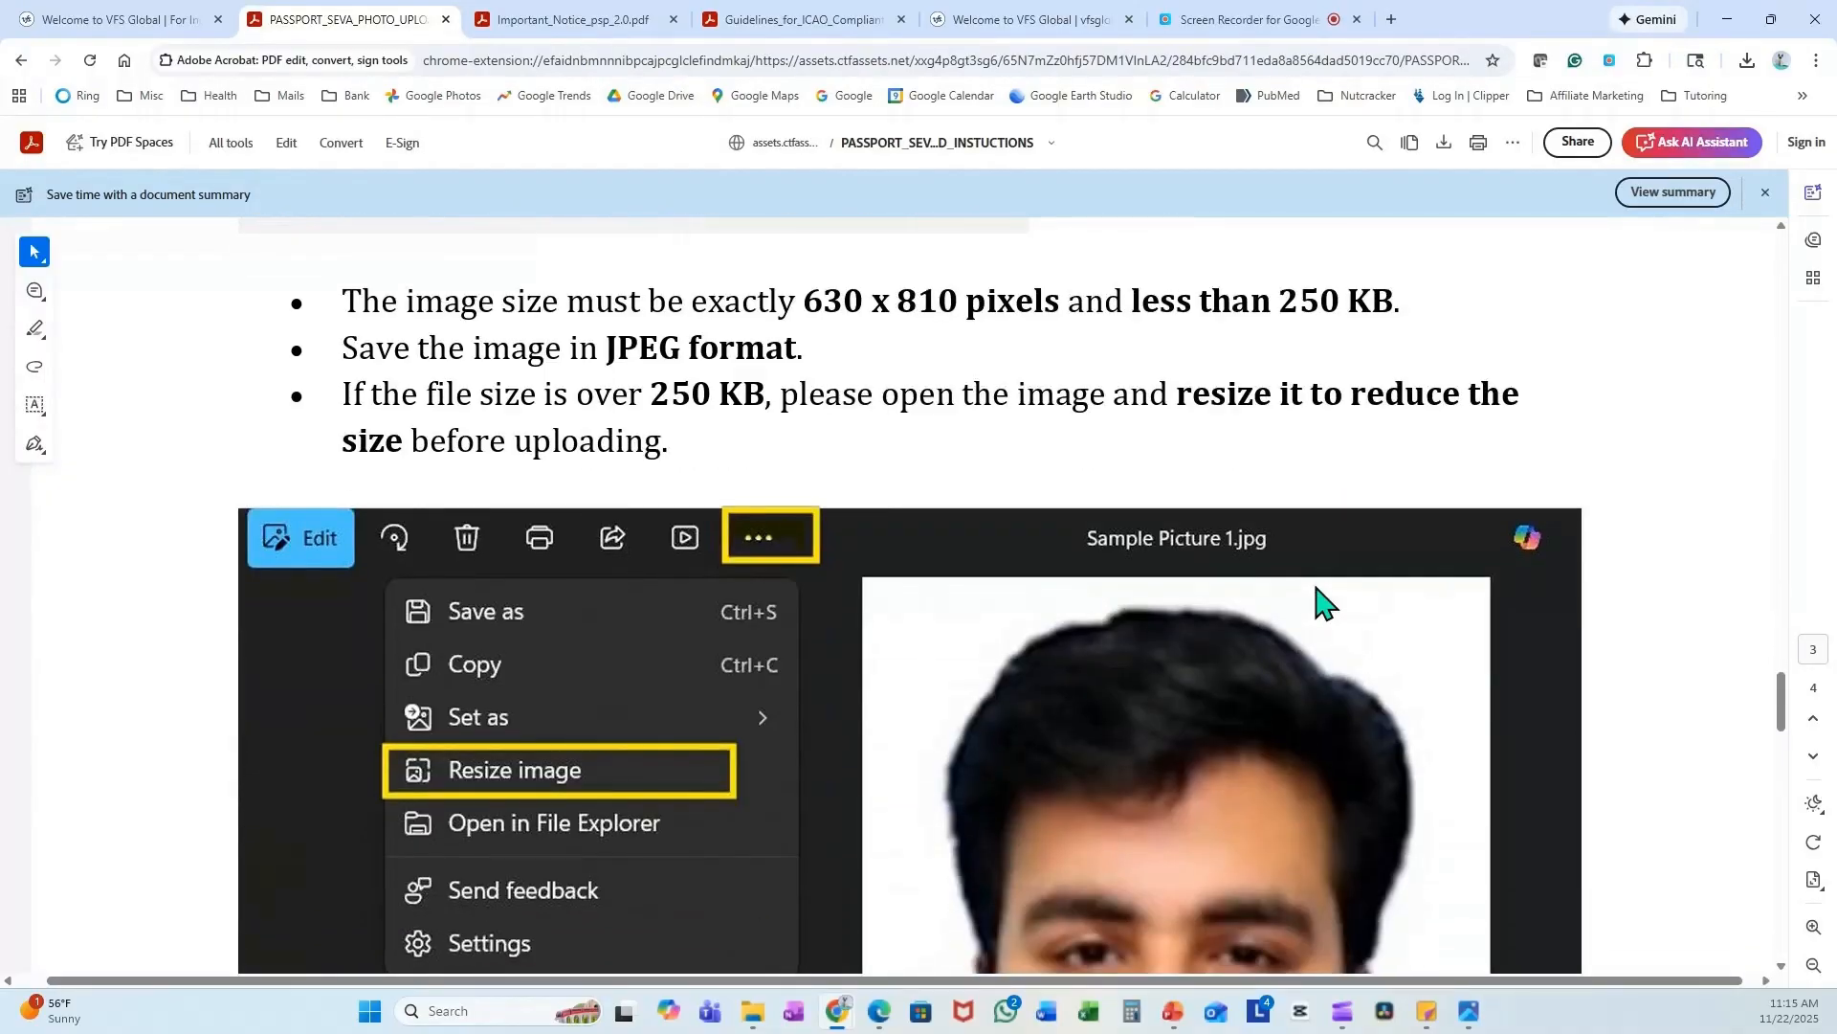
- Reach the Signature section with the 12-upload limit note
click(513, 769)
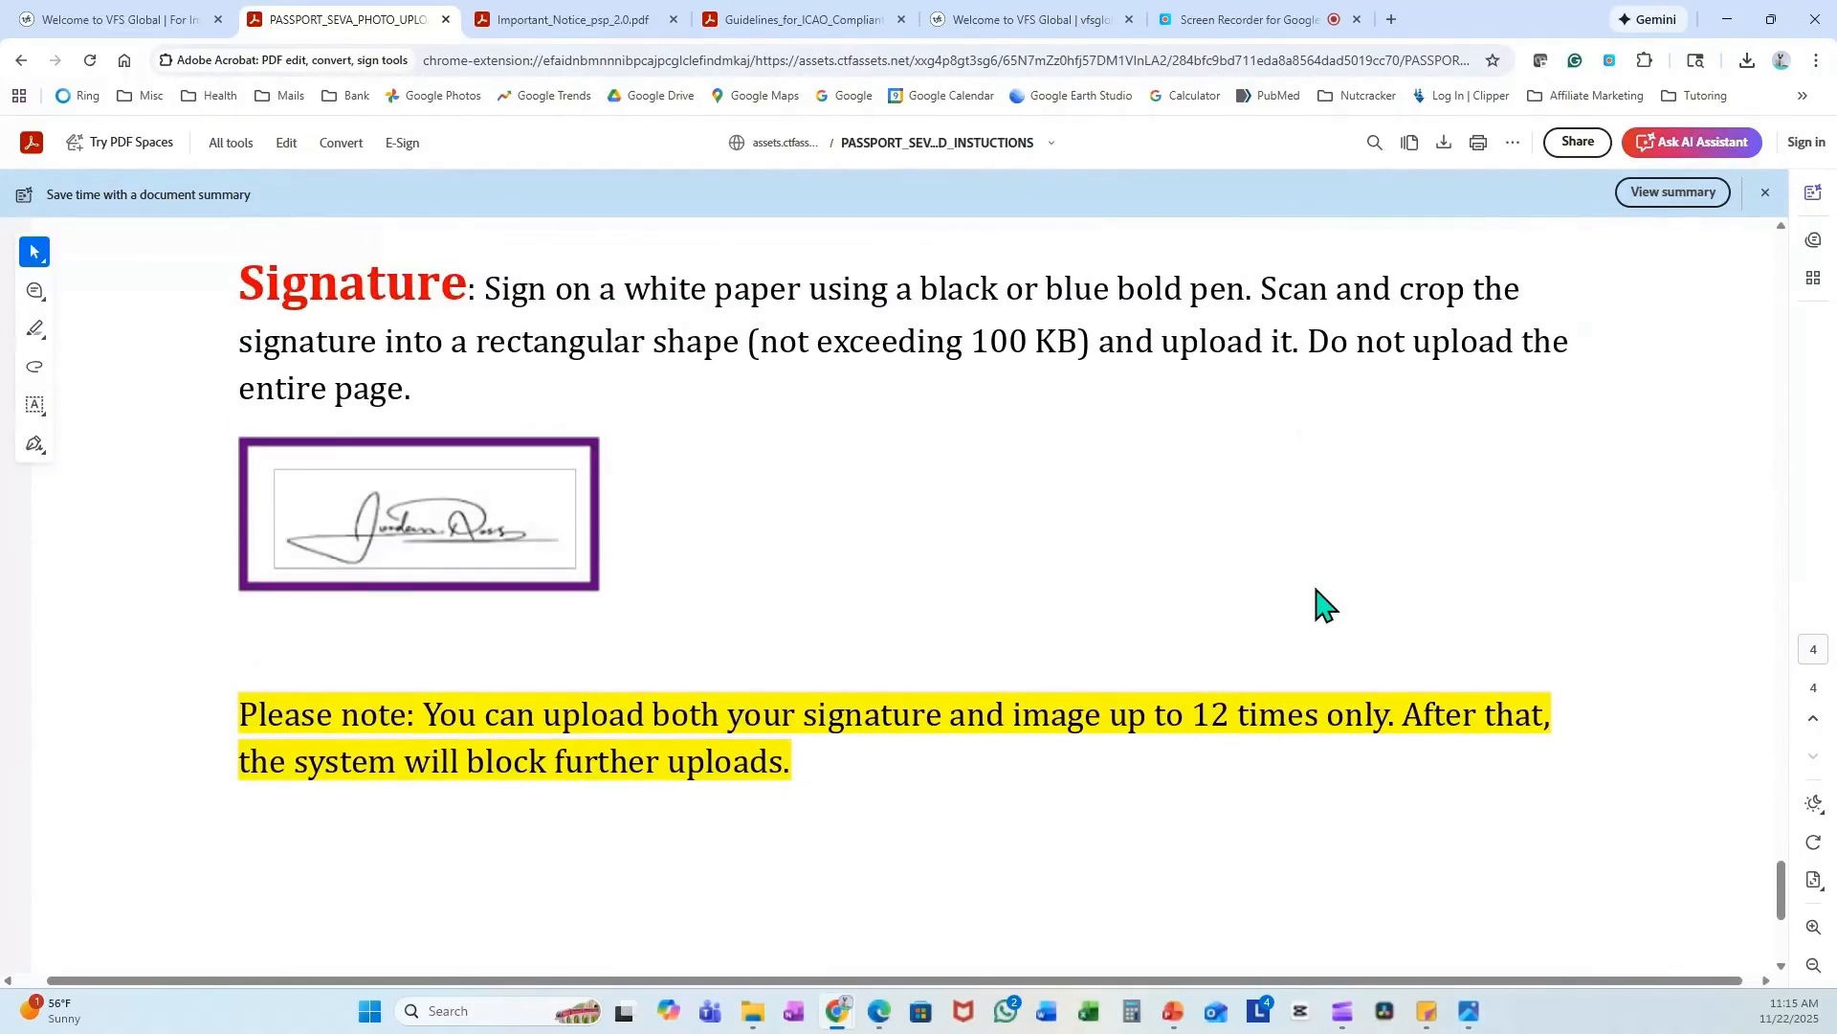
drag(1183, 679, 1324, 756)
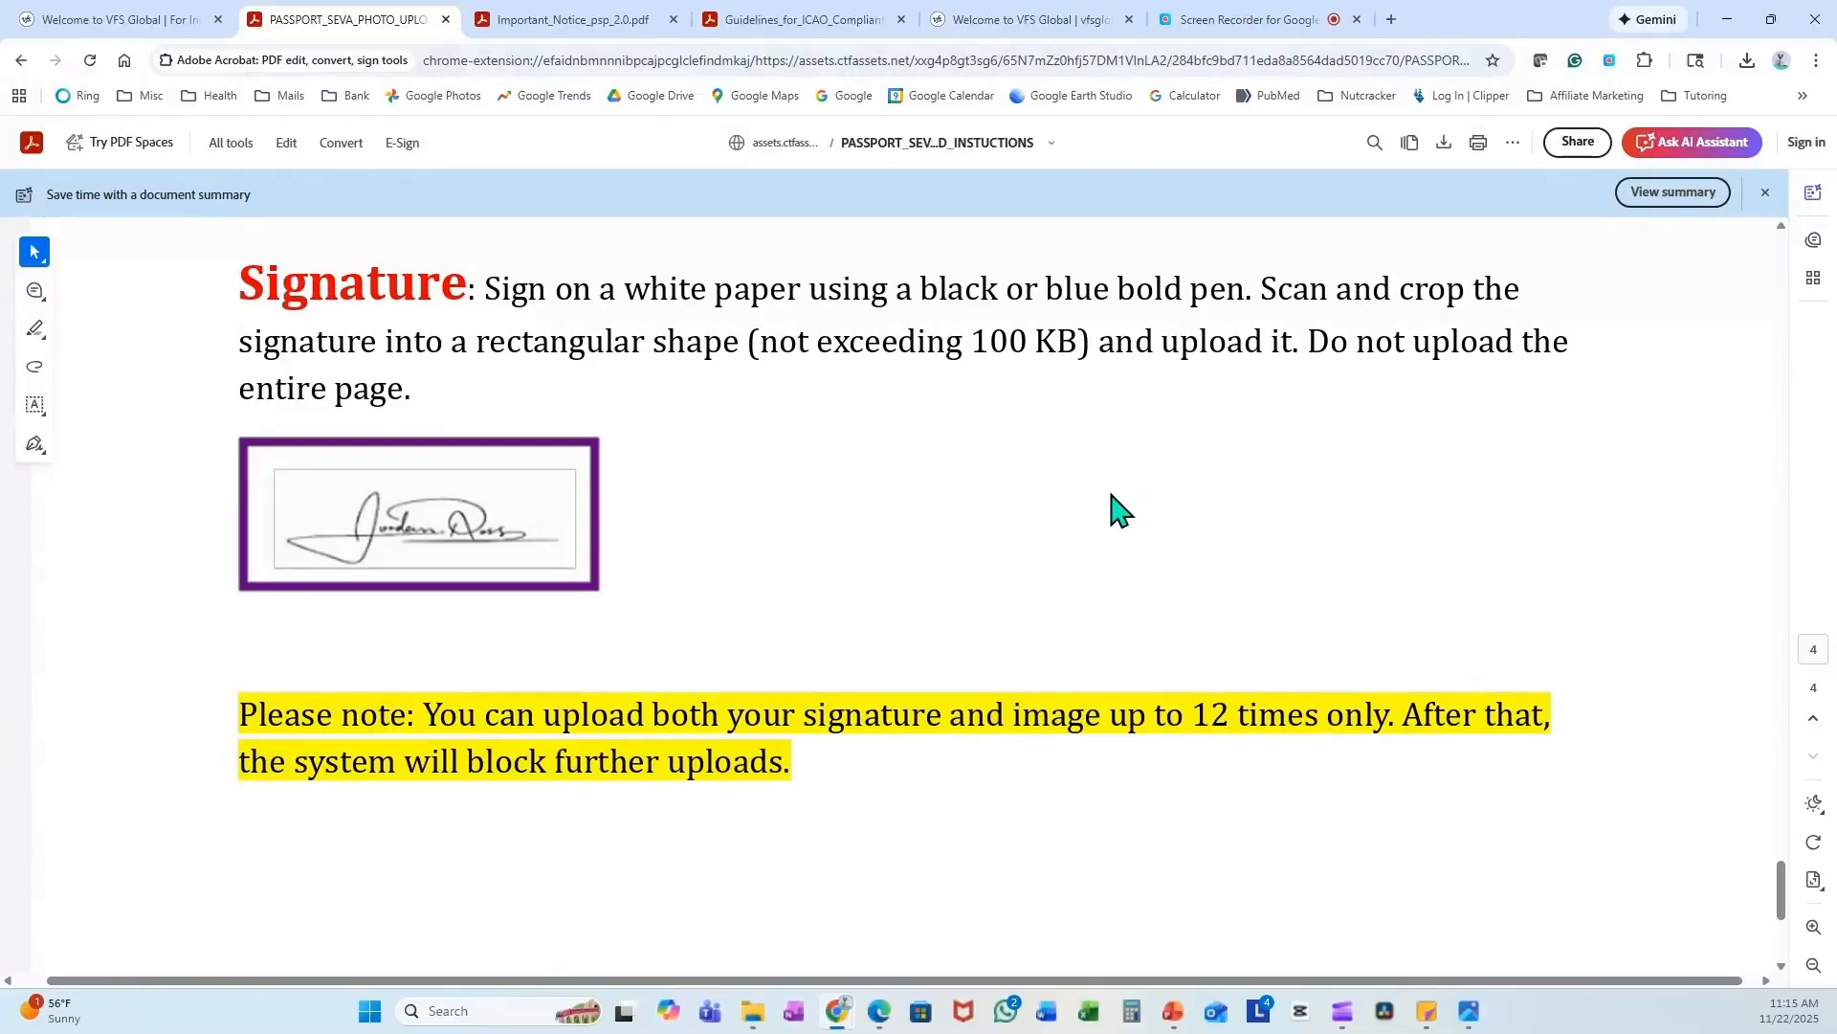
mouse_move(965, 522)
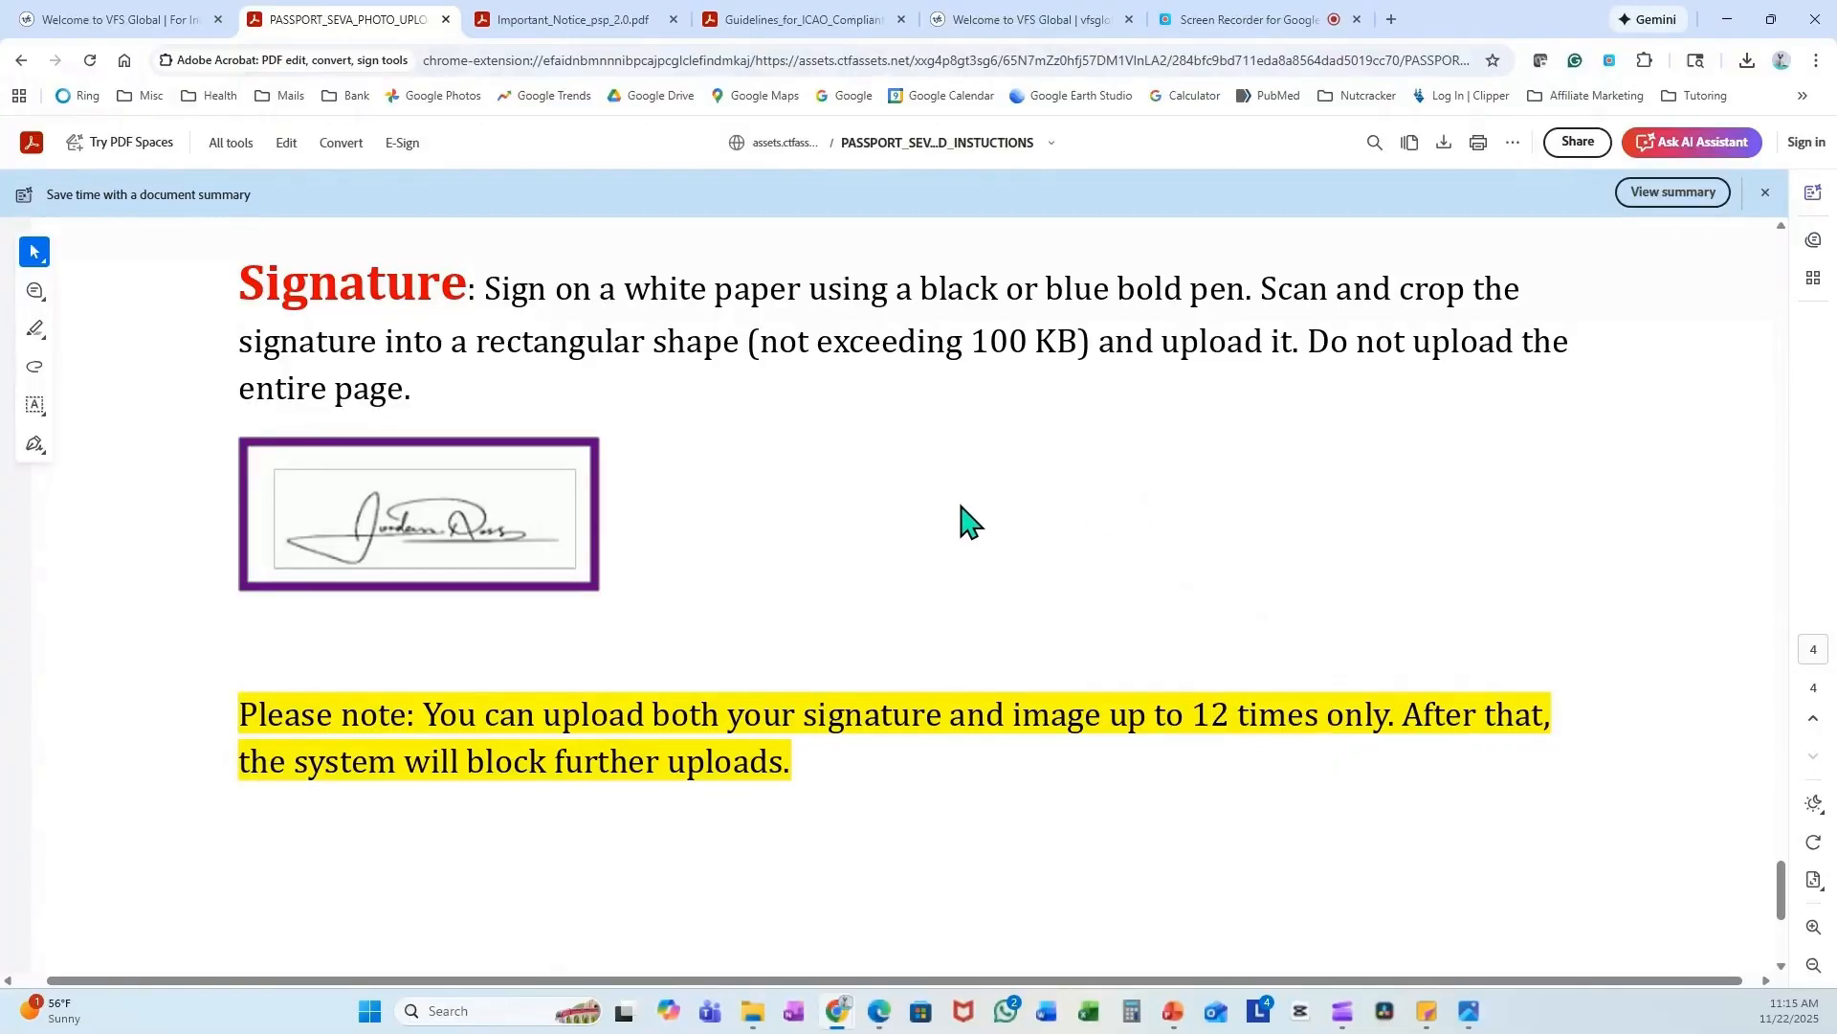
mouse_move(1353, 597)
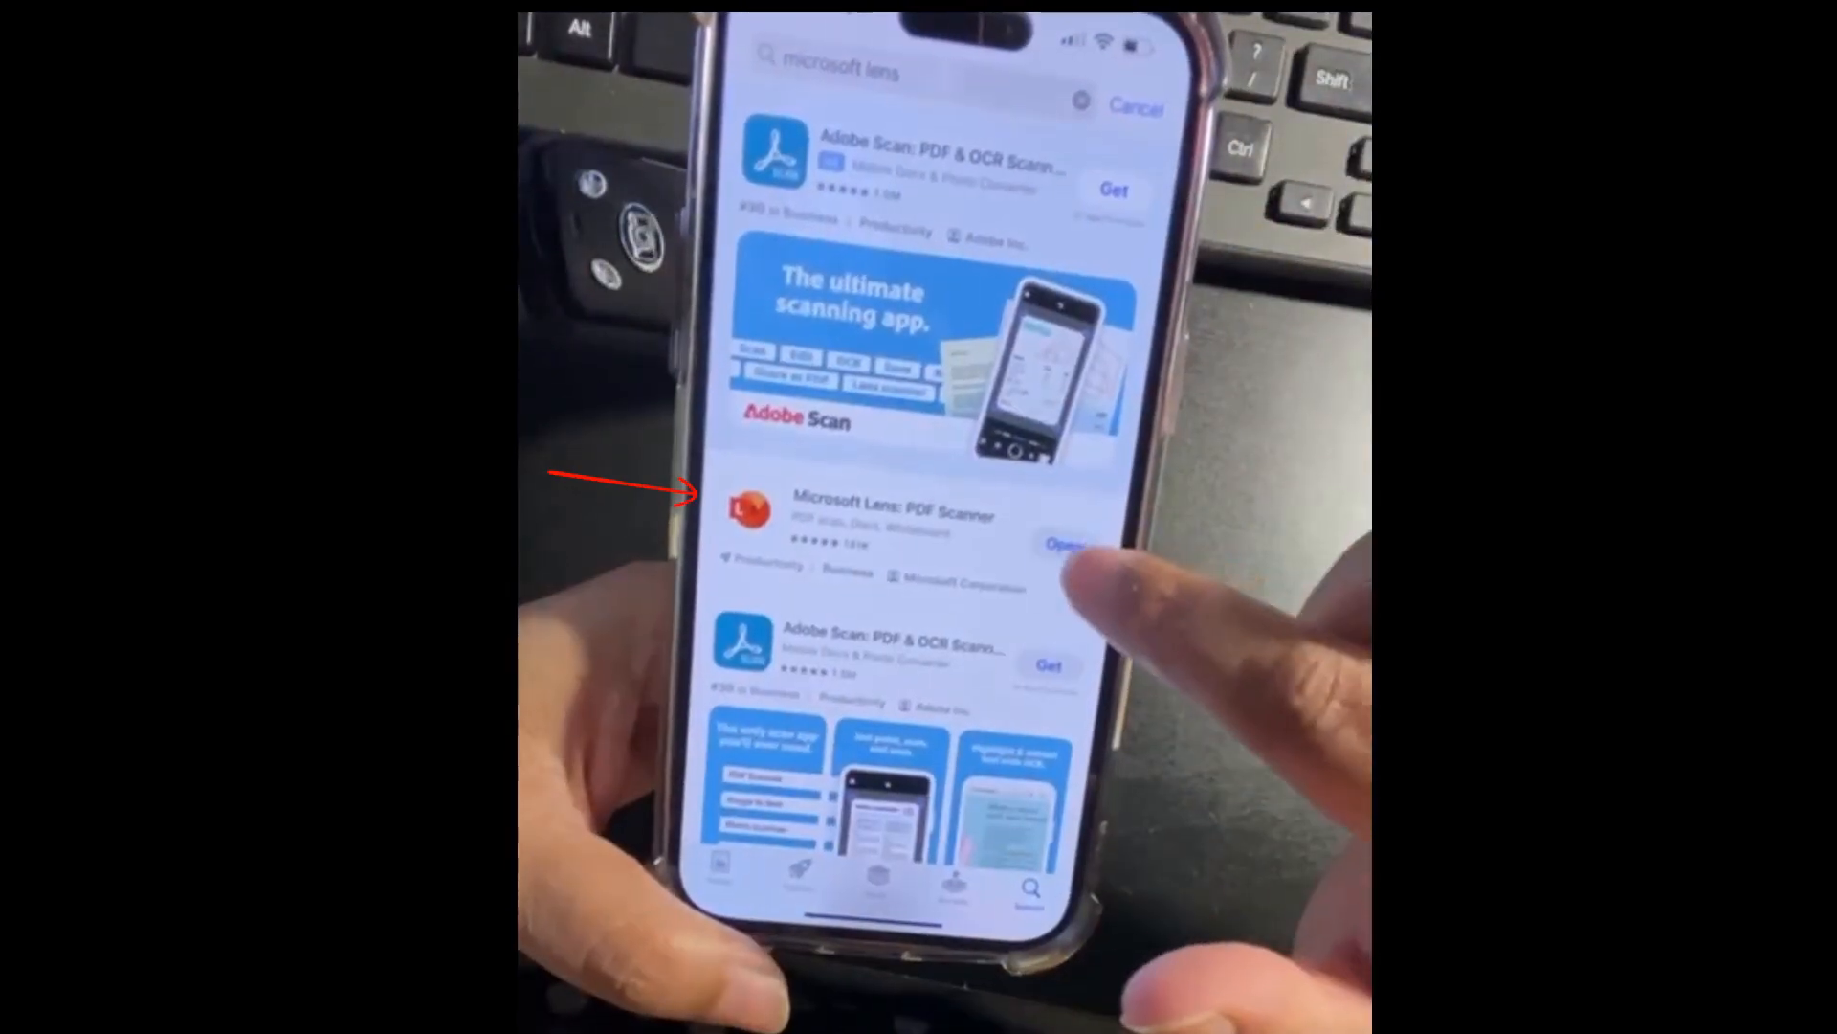
- Play the clip showing Microsoft Lens: PDF Scanner in the App Store
click(1064, 544)
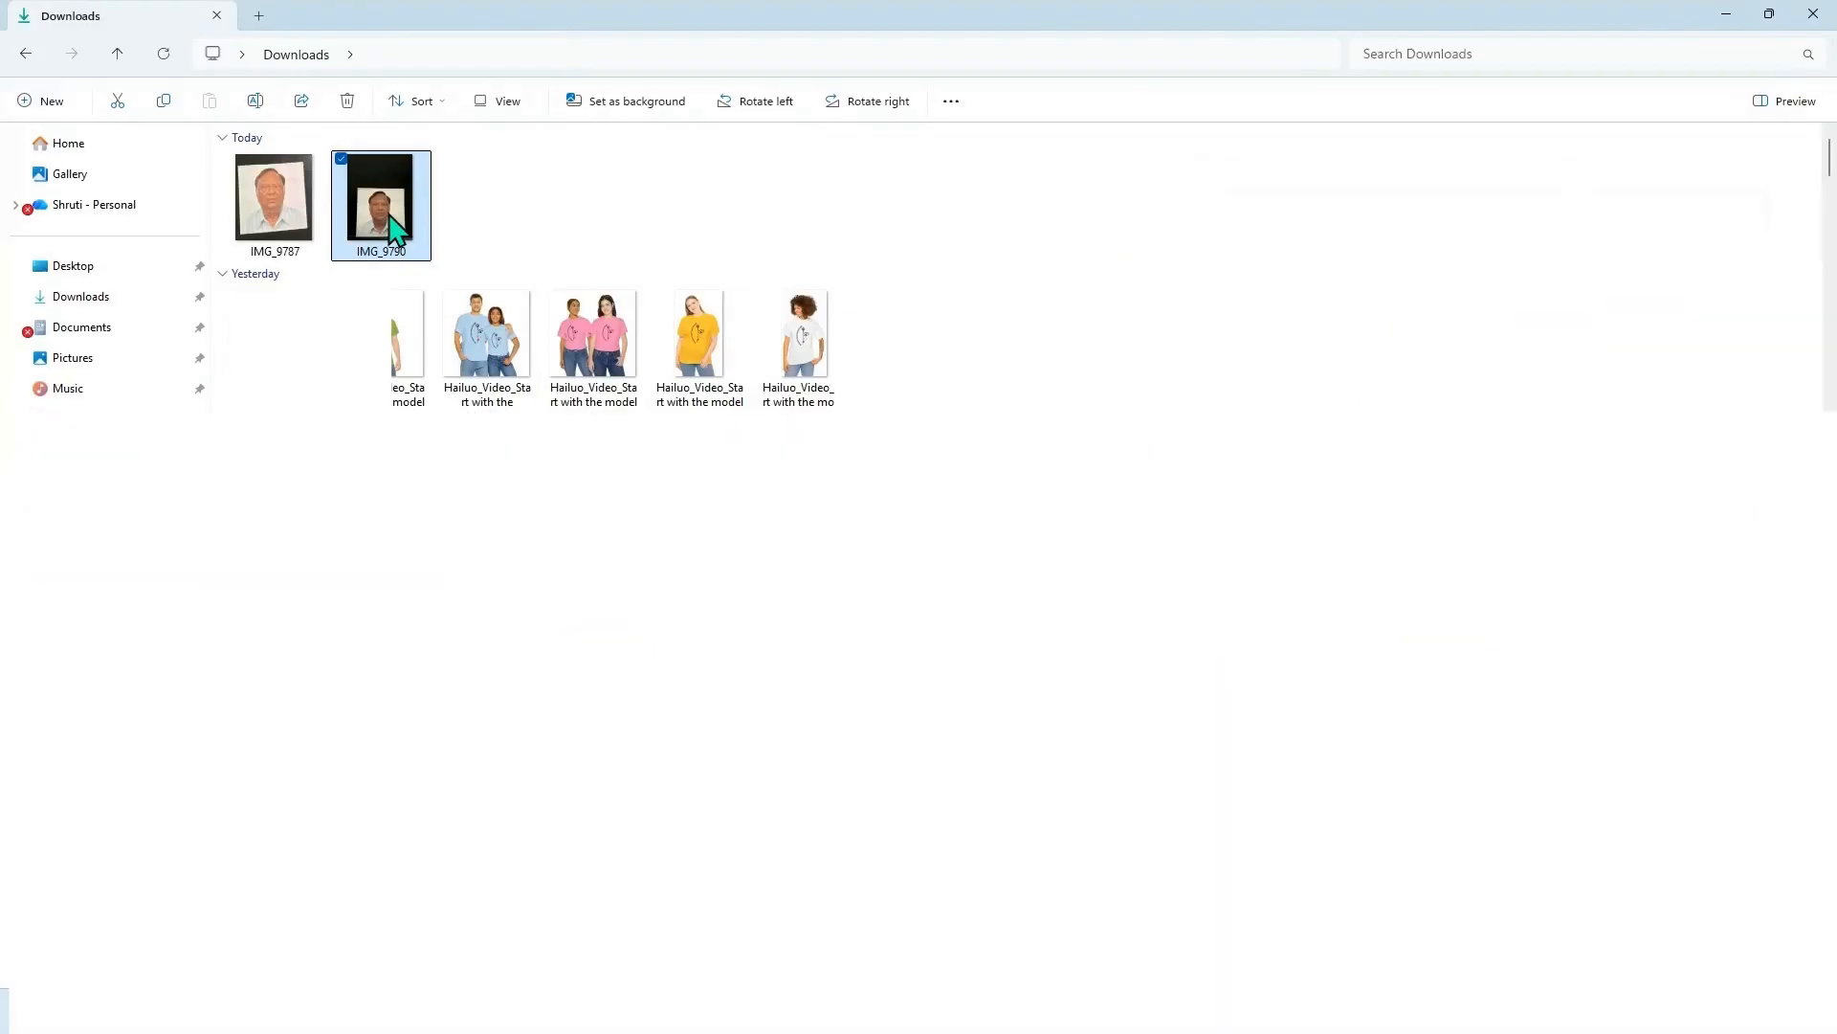
- Launch the IMG_9790 headshot from Downloads into Paint
right_click(379, 205)
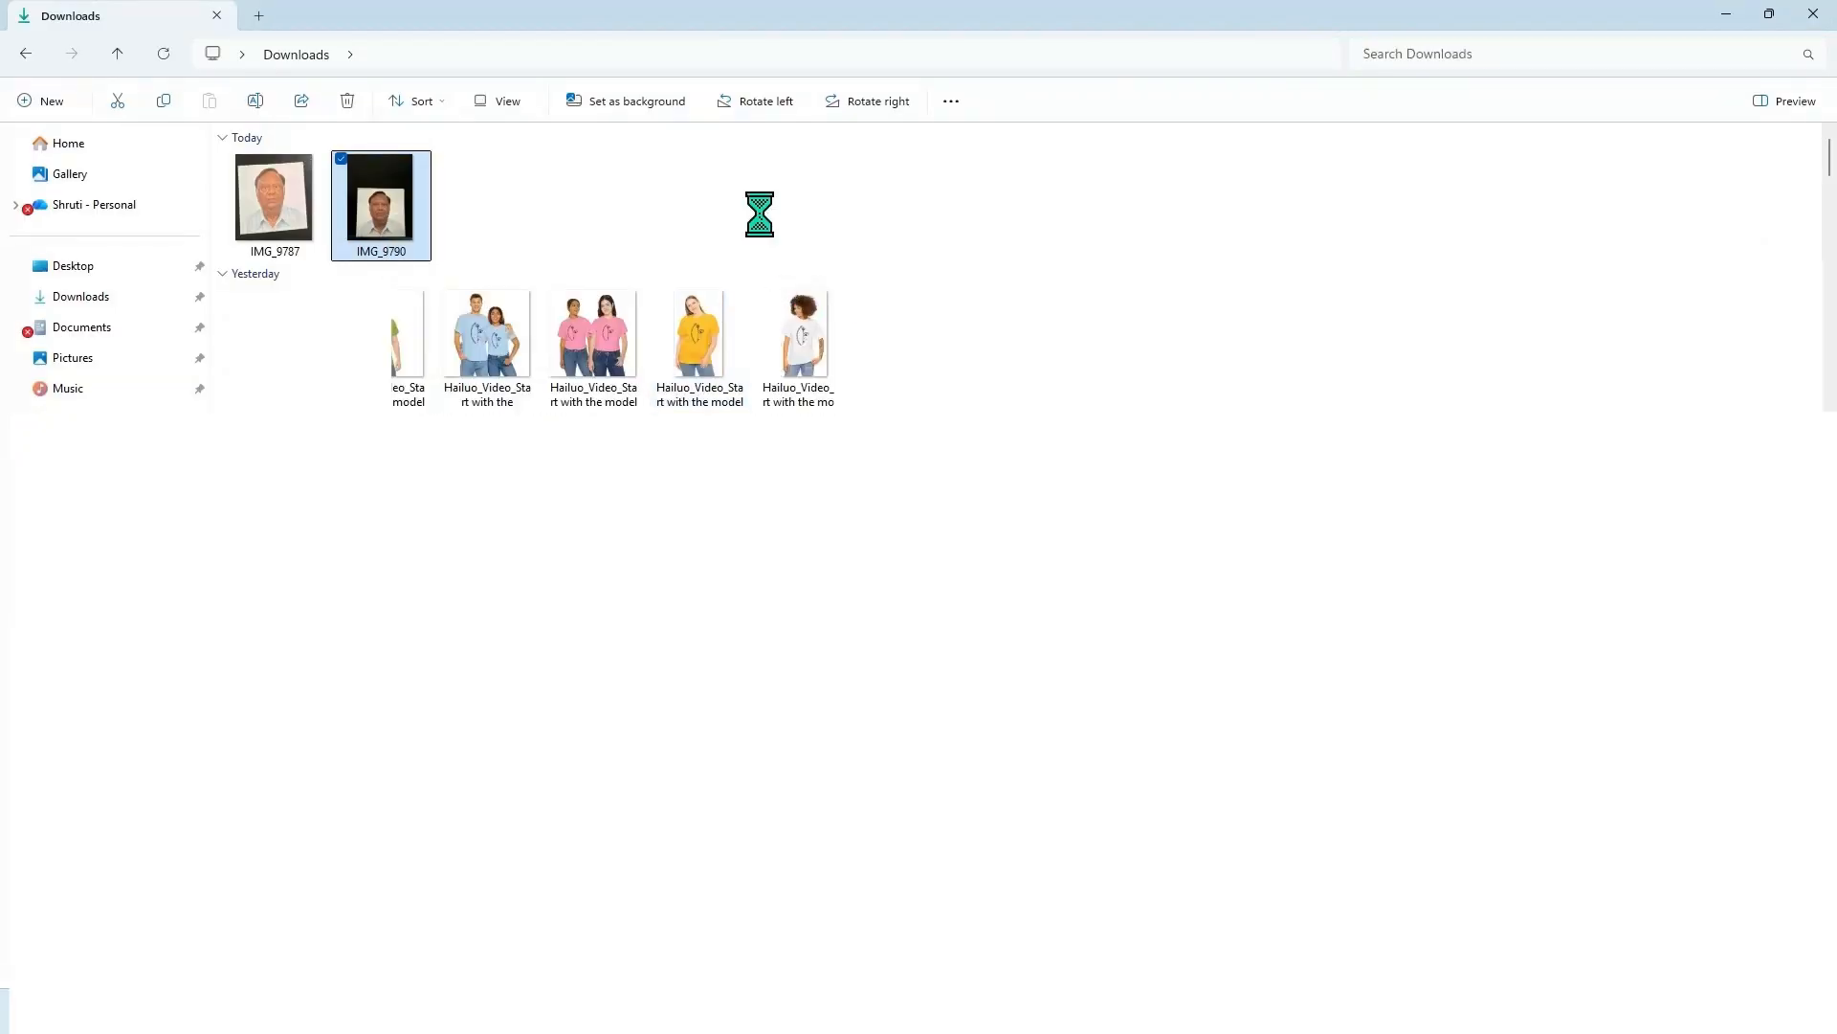
double_click(380, 205)
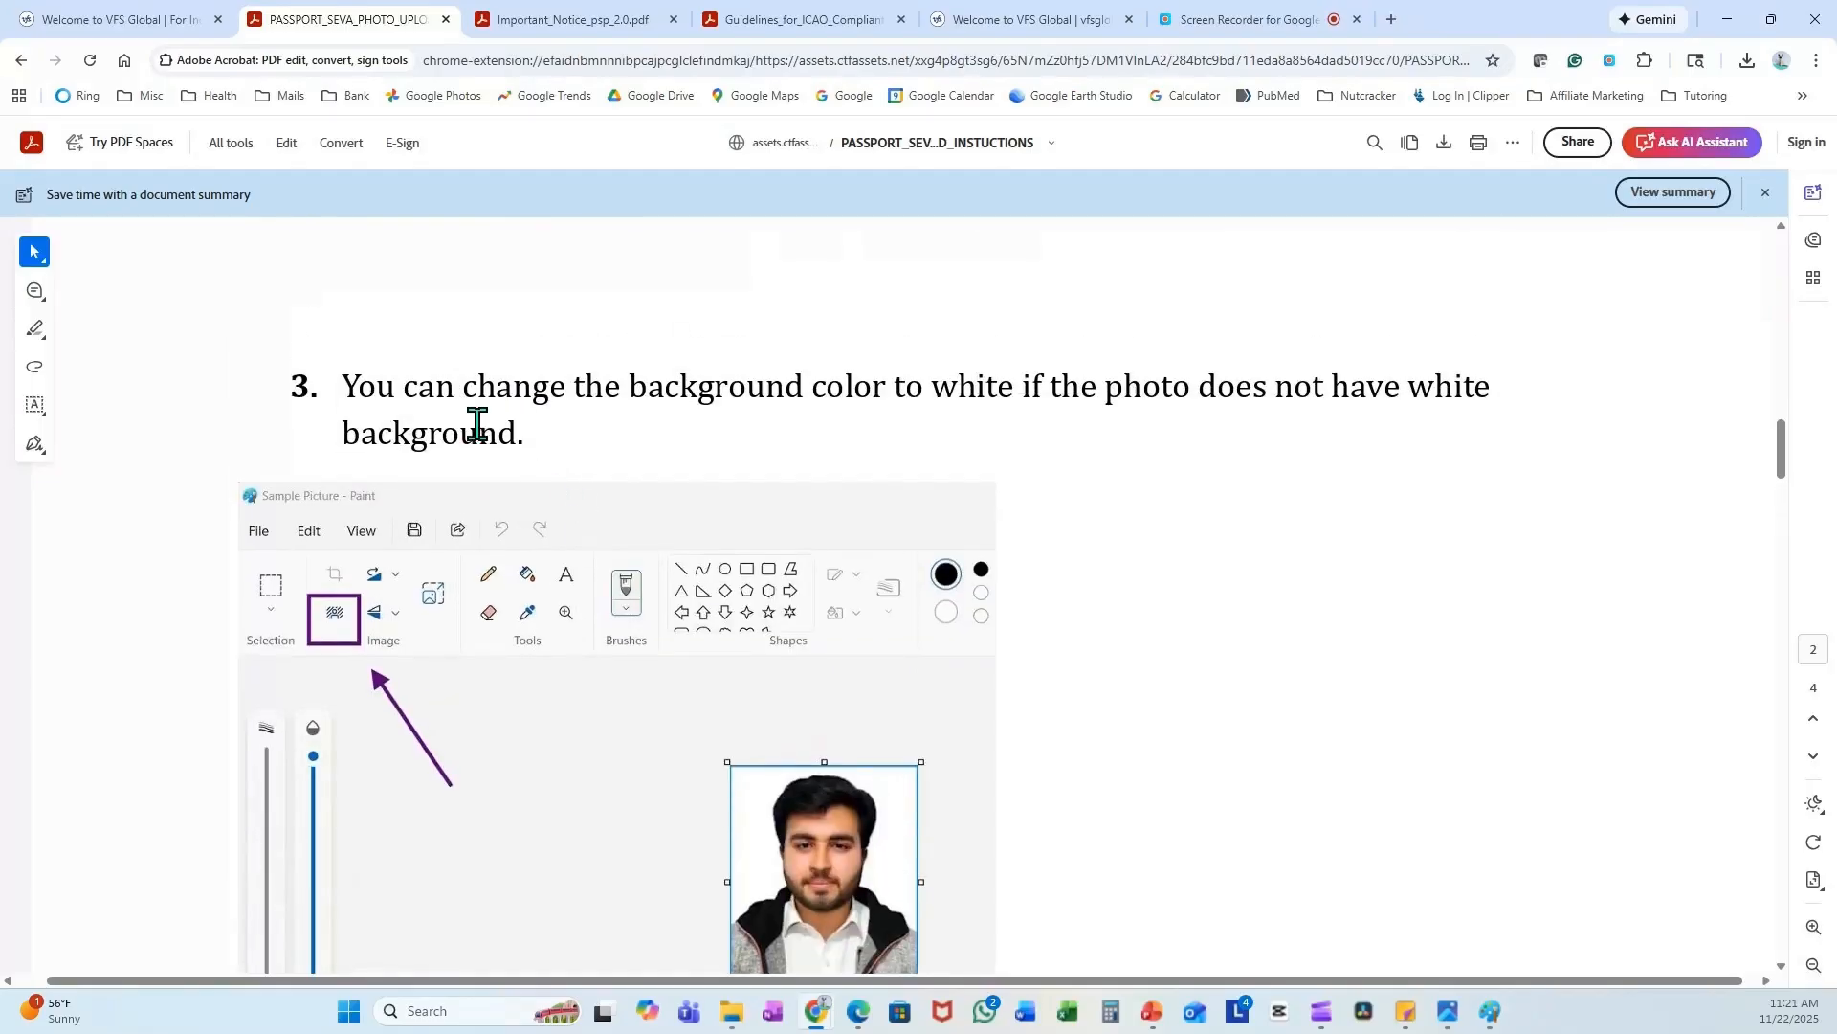
mouse_move(1340, 458)
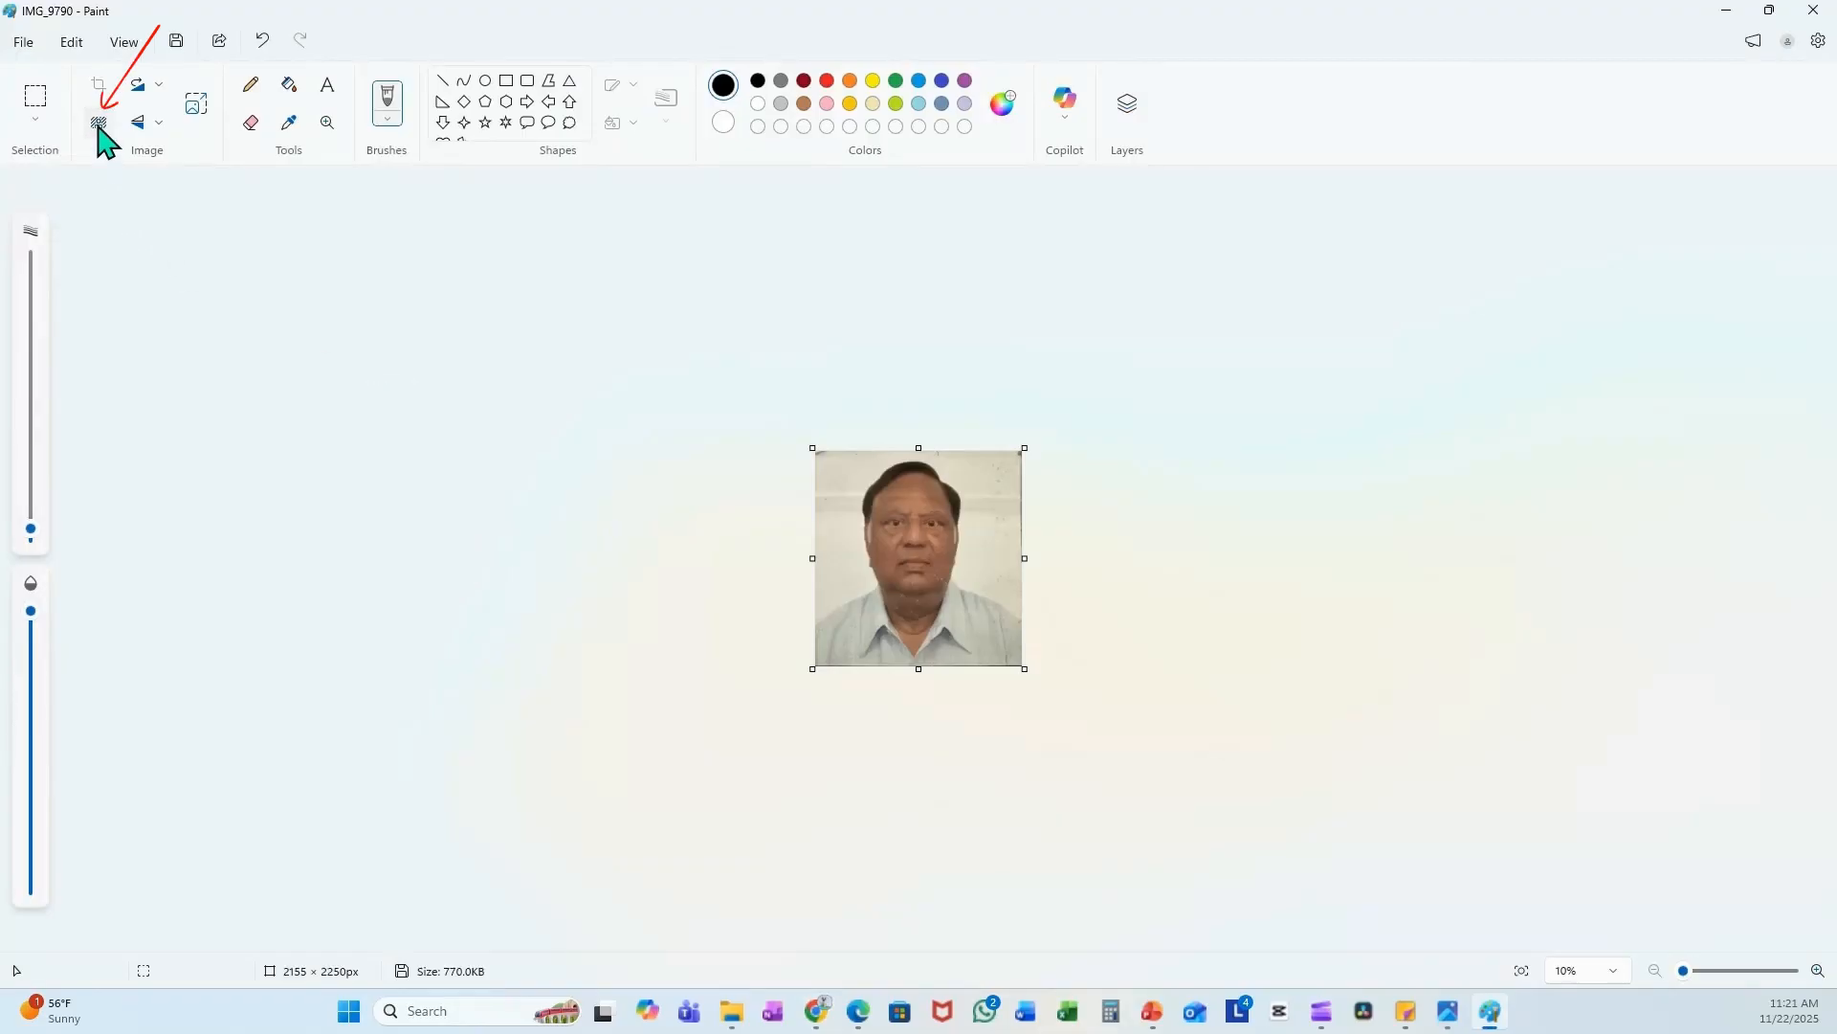
- Remove the headshot's background in Paint, leaving IMG_9790 on plain white
click(98, 123)
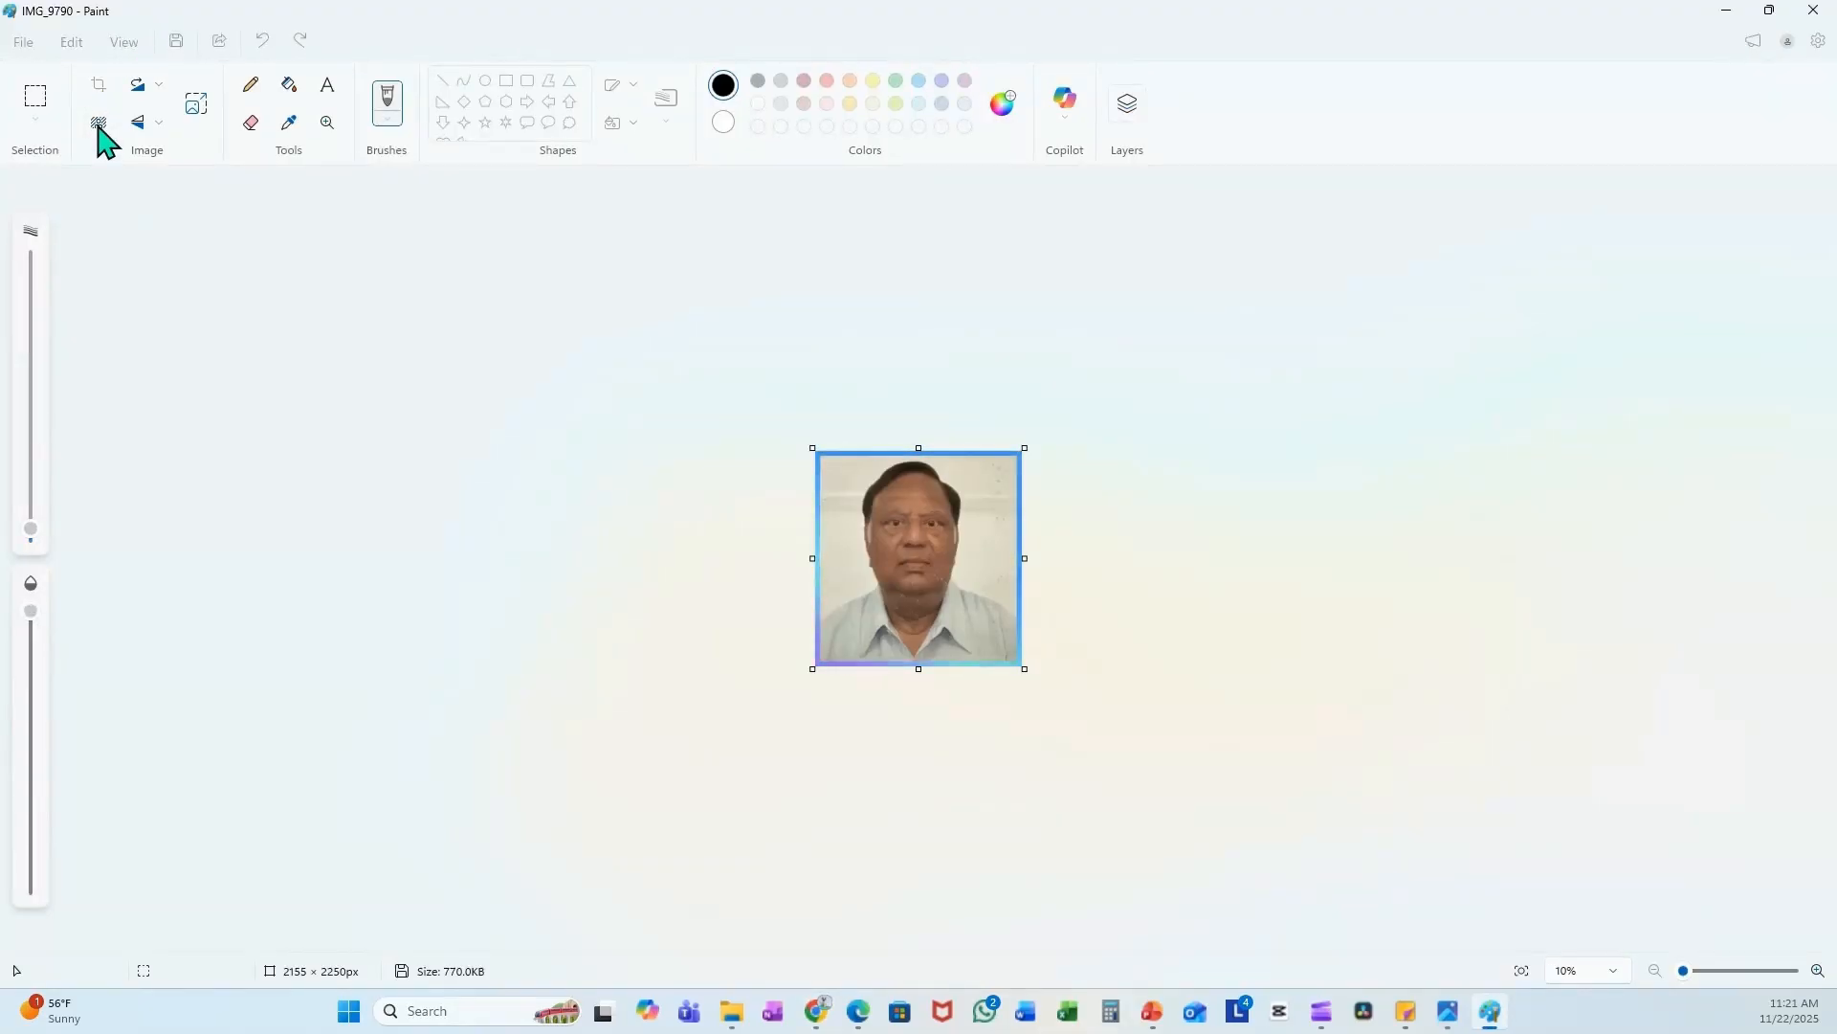
click(98, 122)
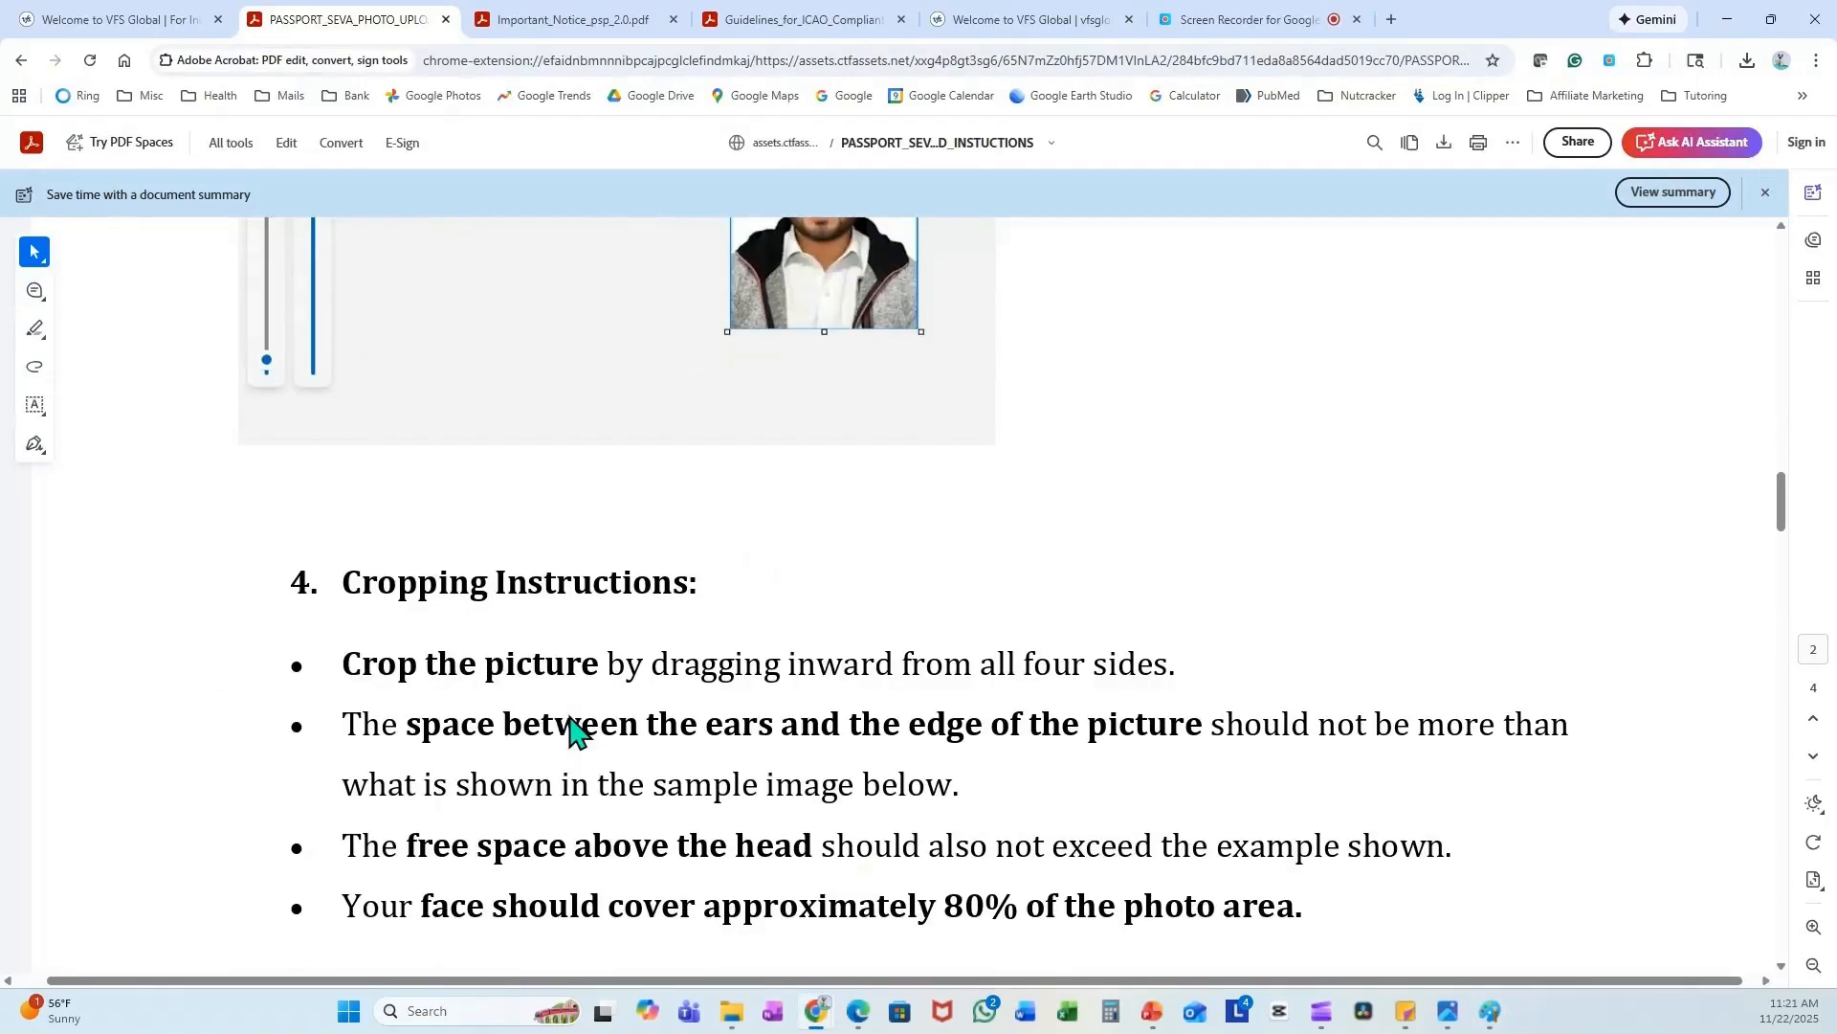
scroll(down, 3)
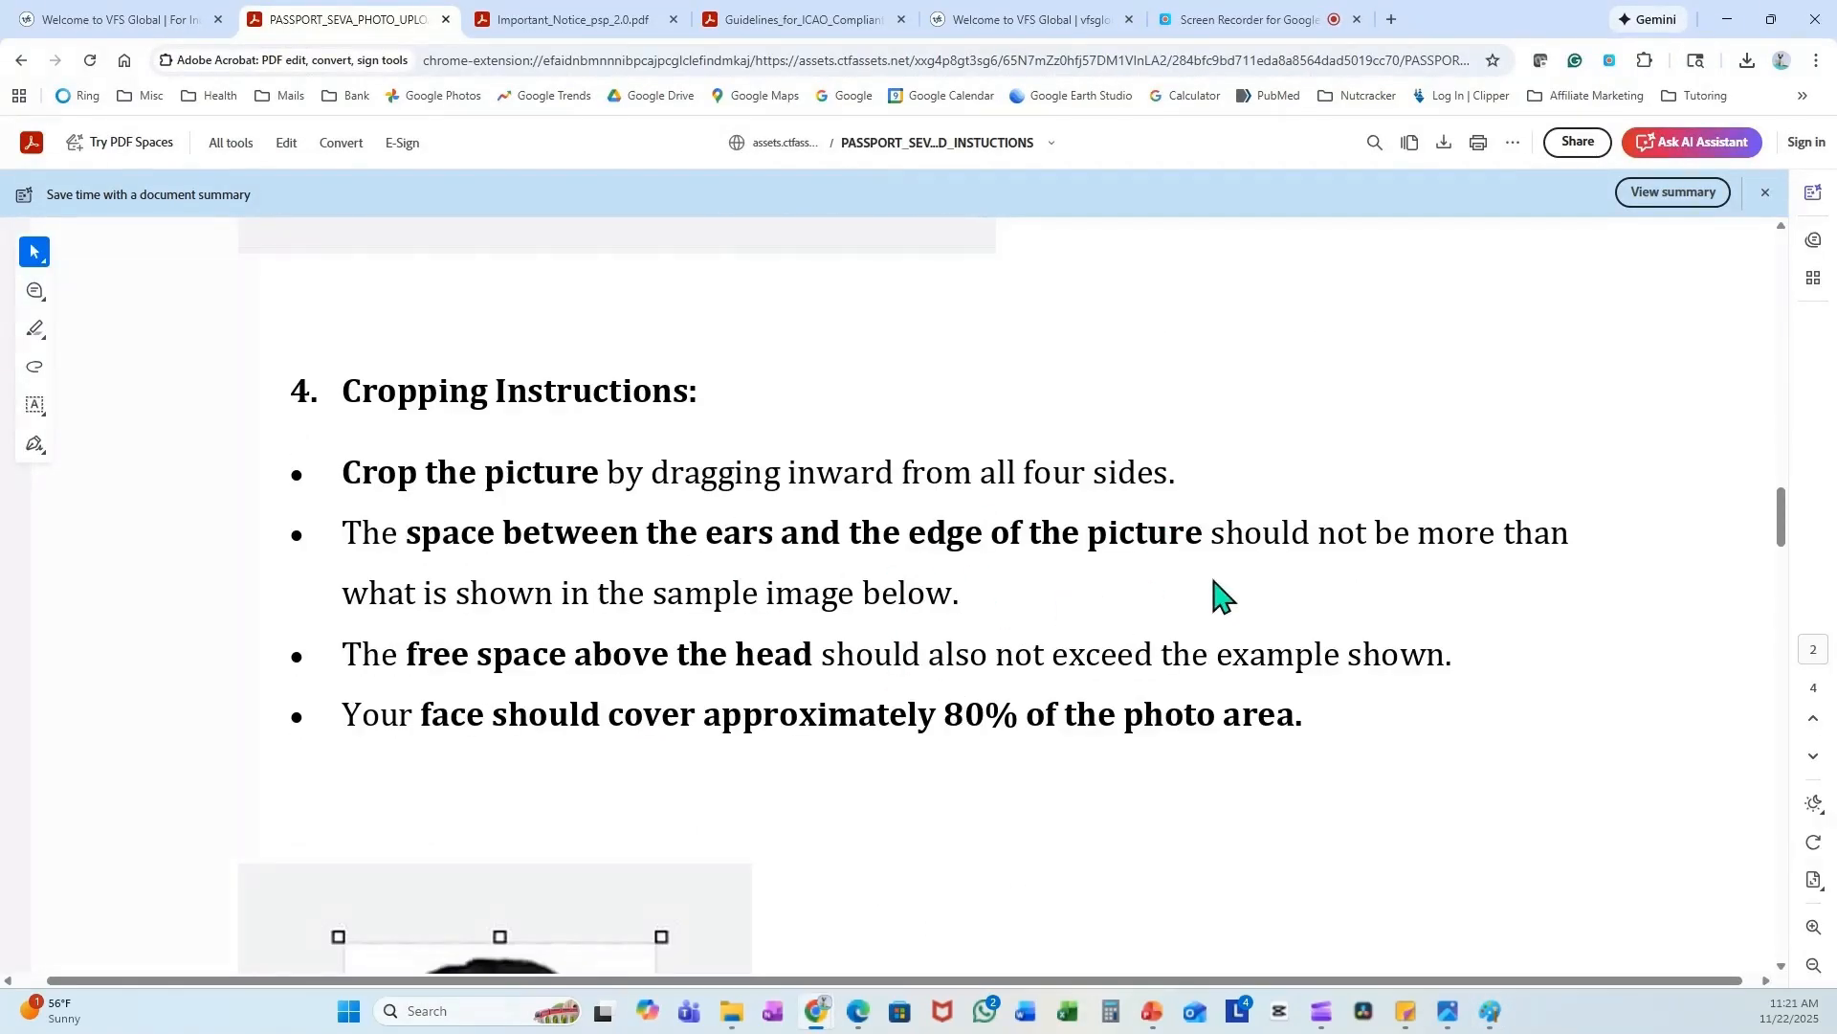
scroll(down, 3)
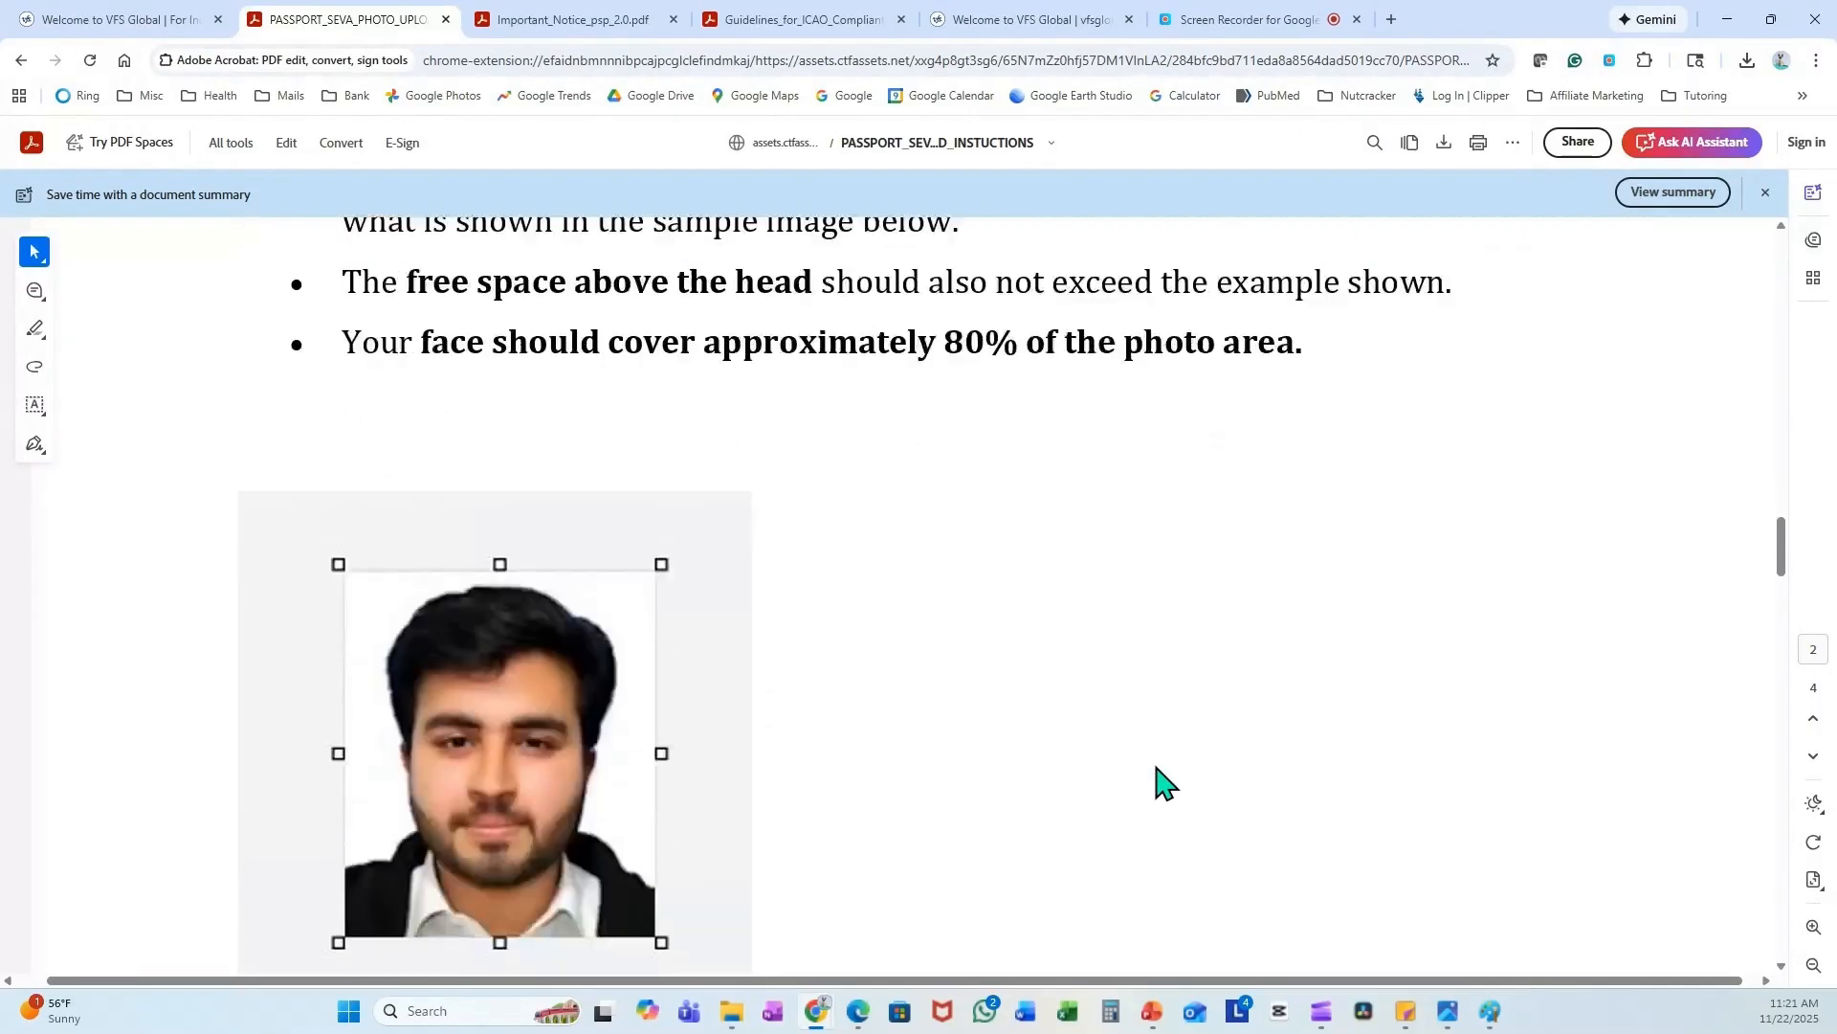
scroll(down, 3)
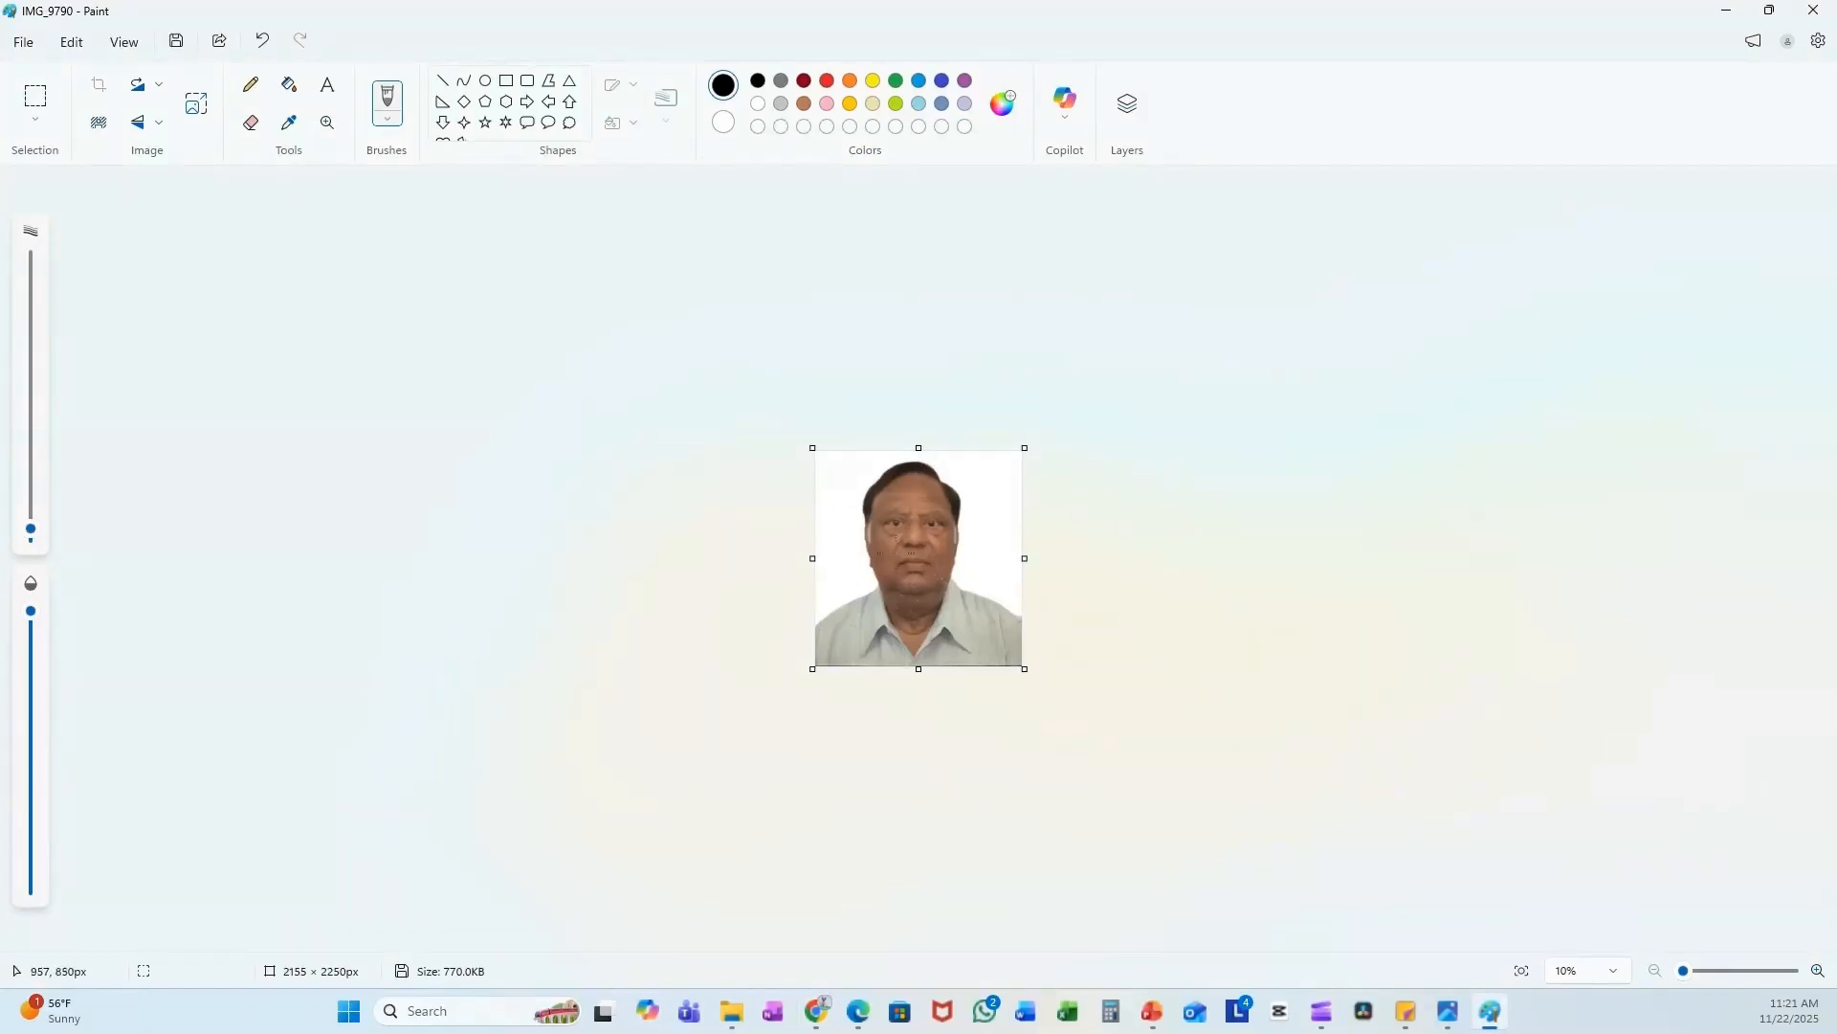
- Trim the photo's blank sides and height inward, down to 1608 × 2079 px
drag(811, 557, 839, 560)
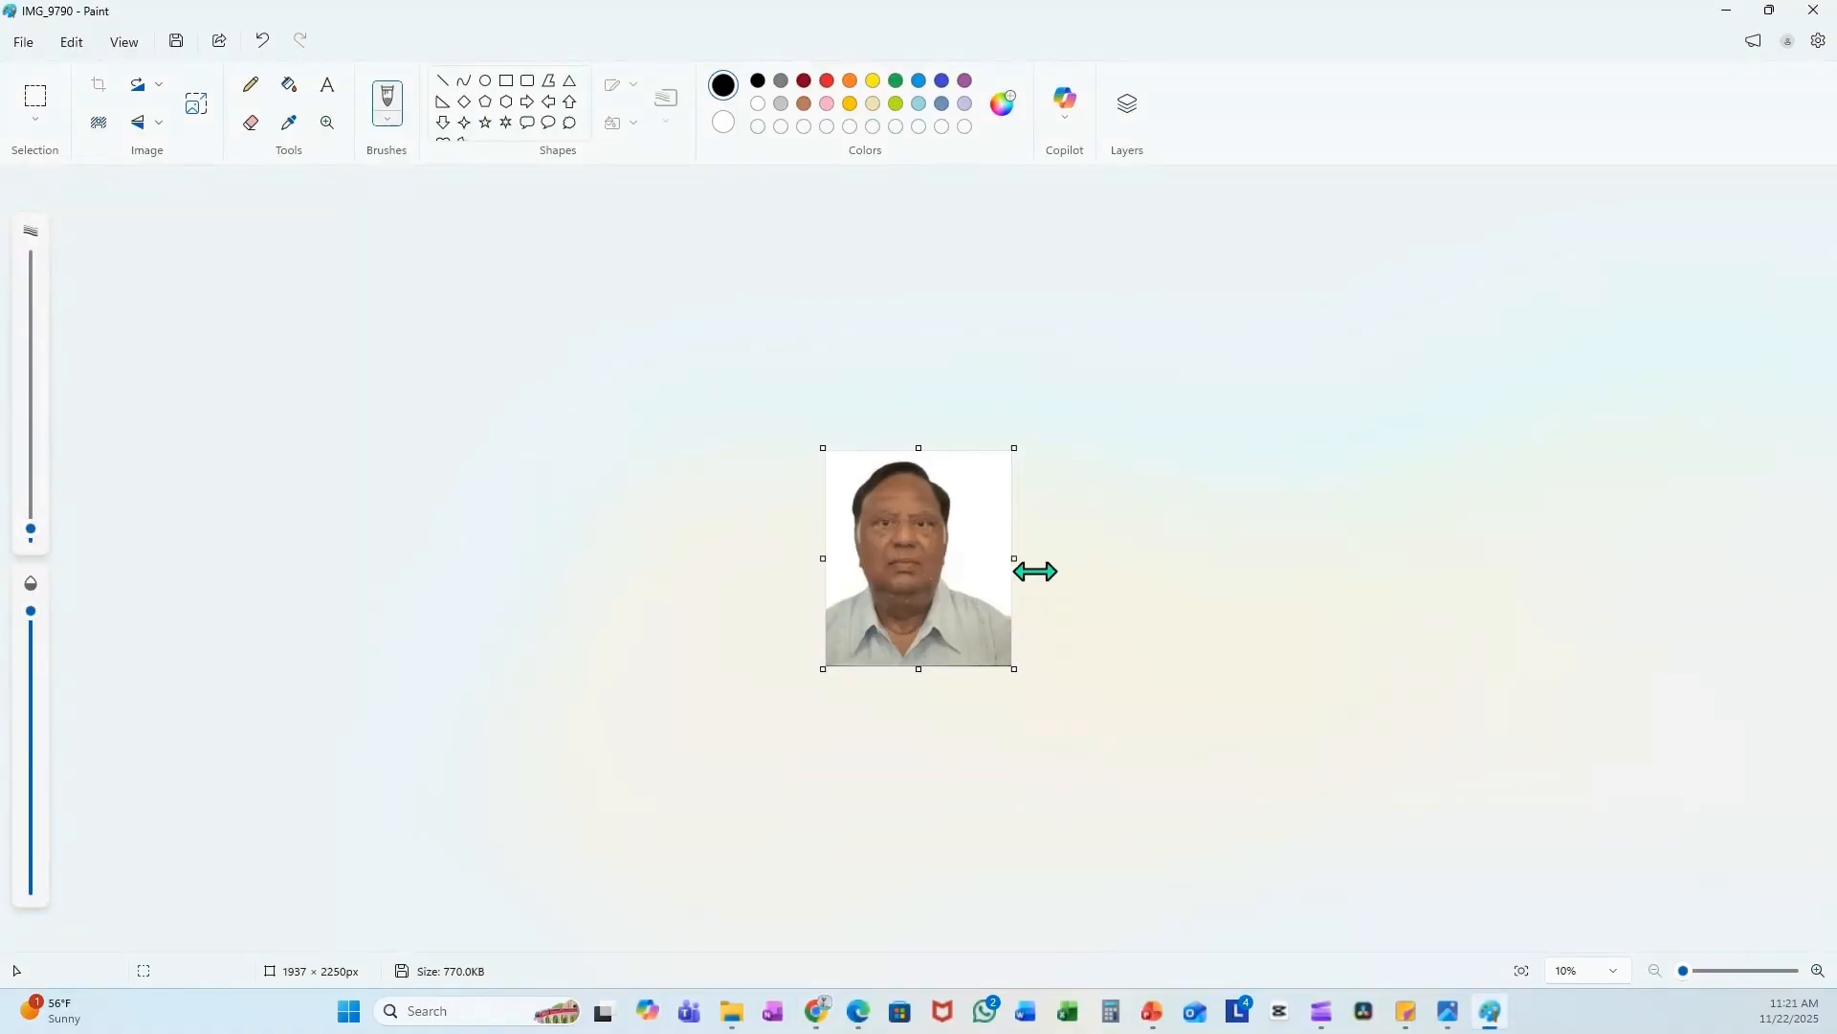
drag(1014, 559, 982, 559)
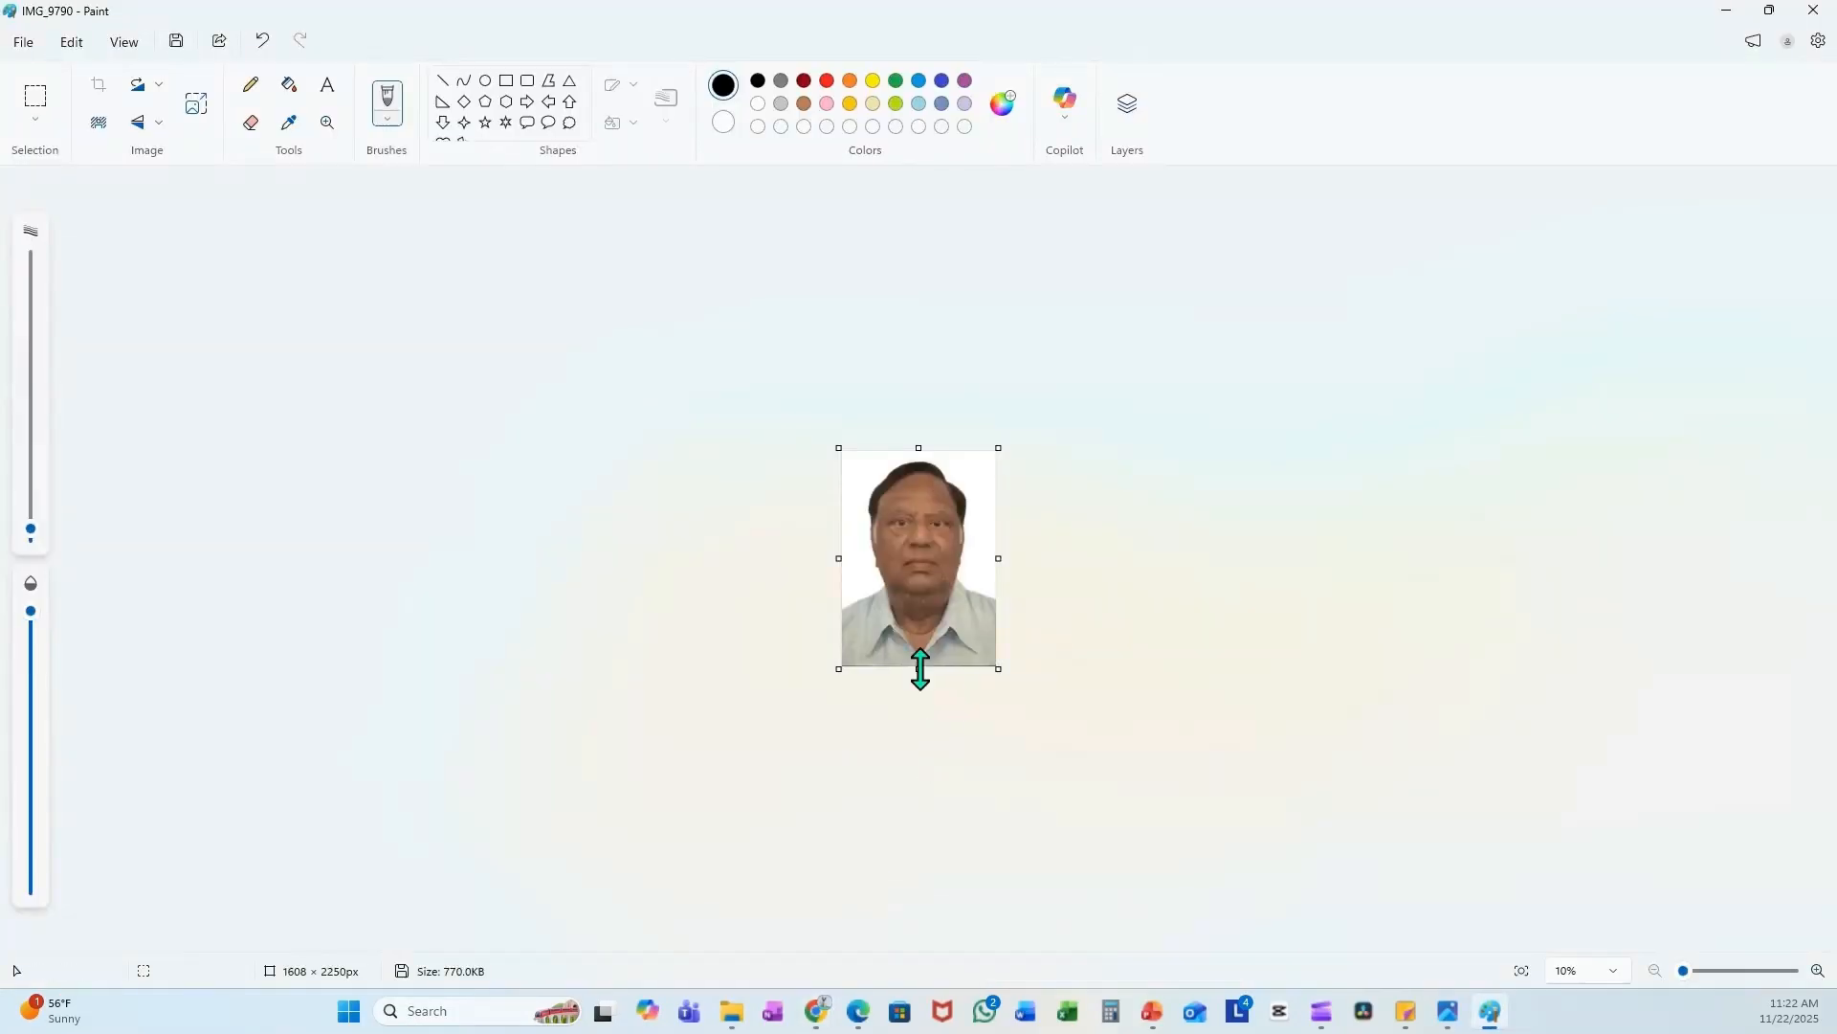
drag(918, 668, 918, 660)
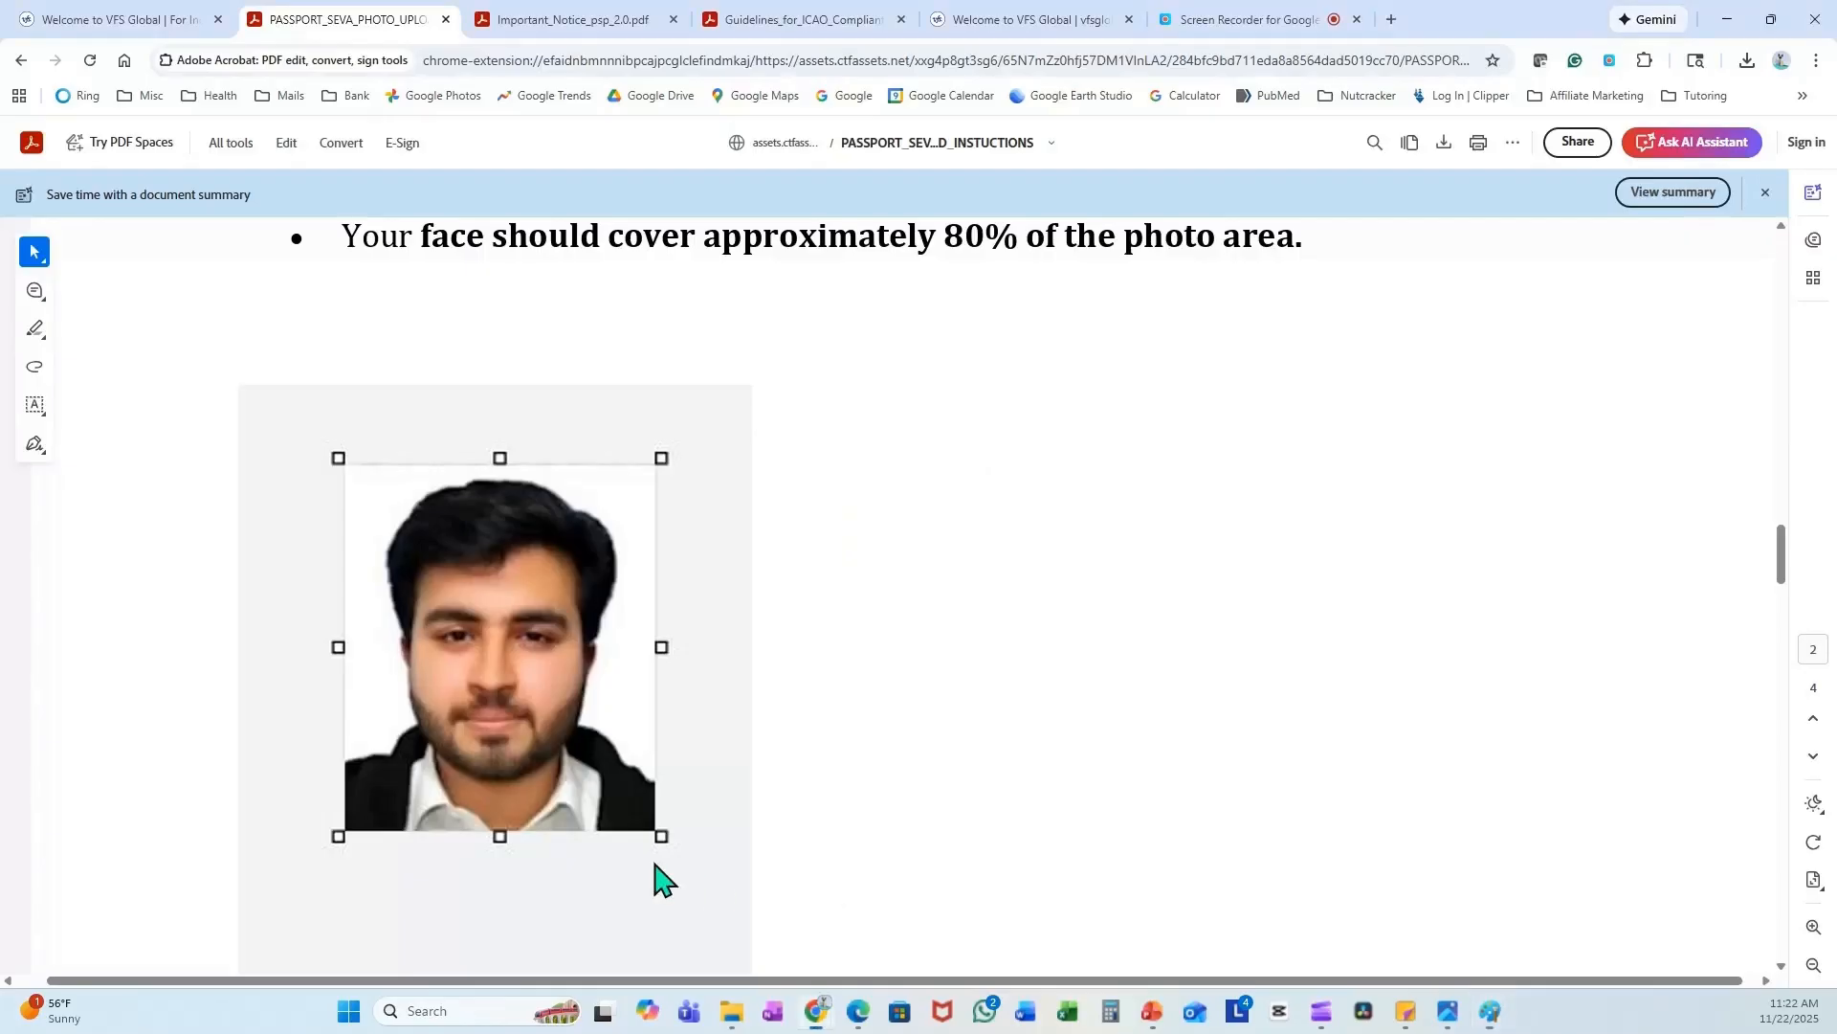
scroll(down, 3)
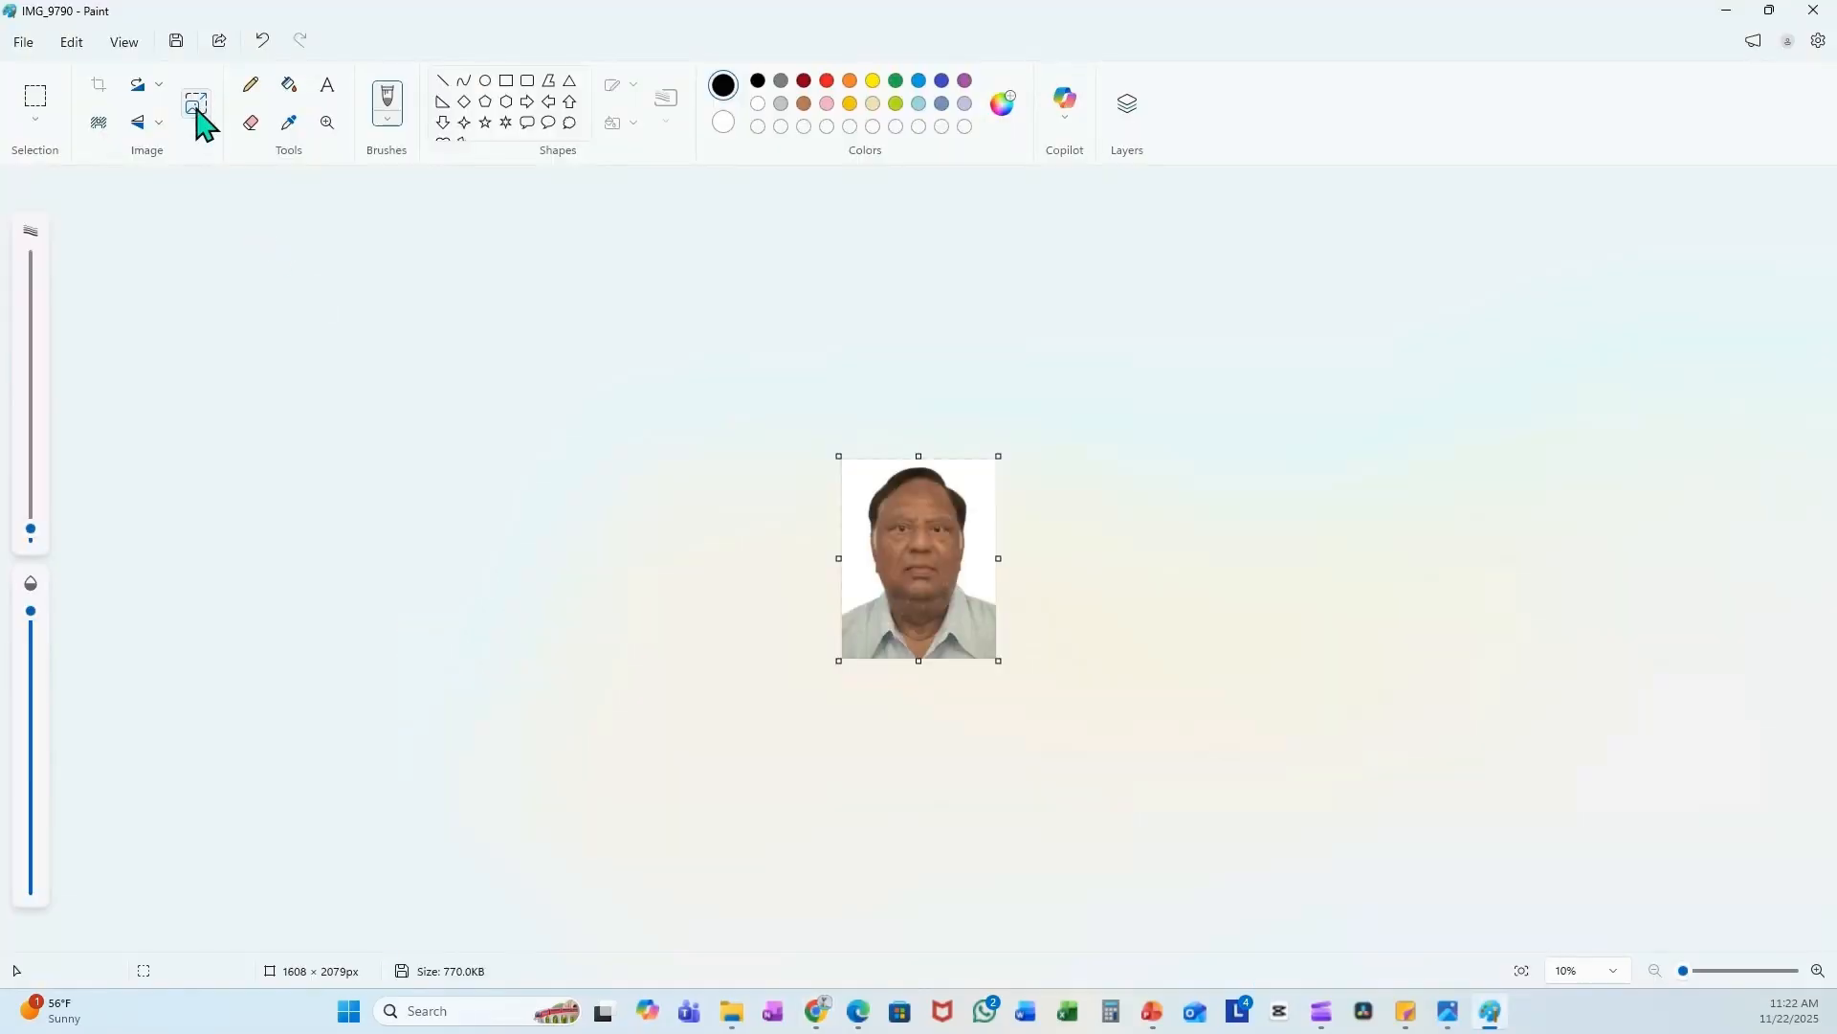
- Resize the headshot to exactly 630 × 810 pixels via Resize and Skew
click(197, 104)
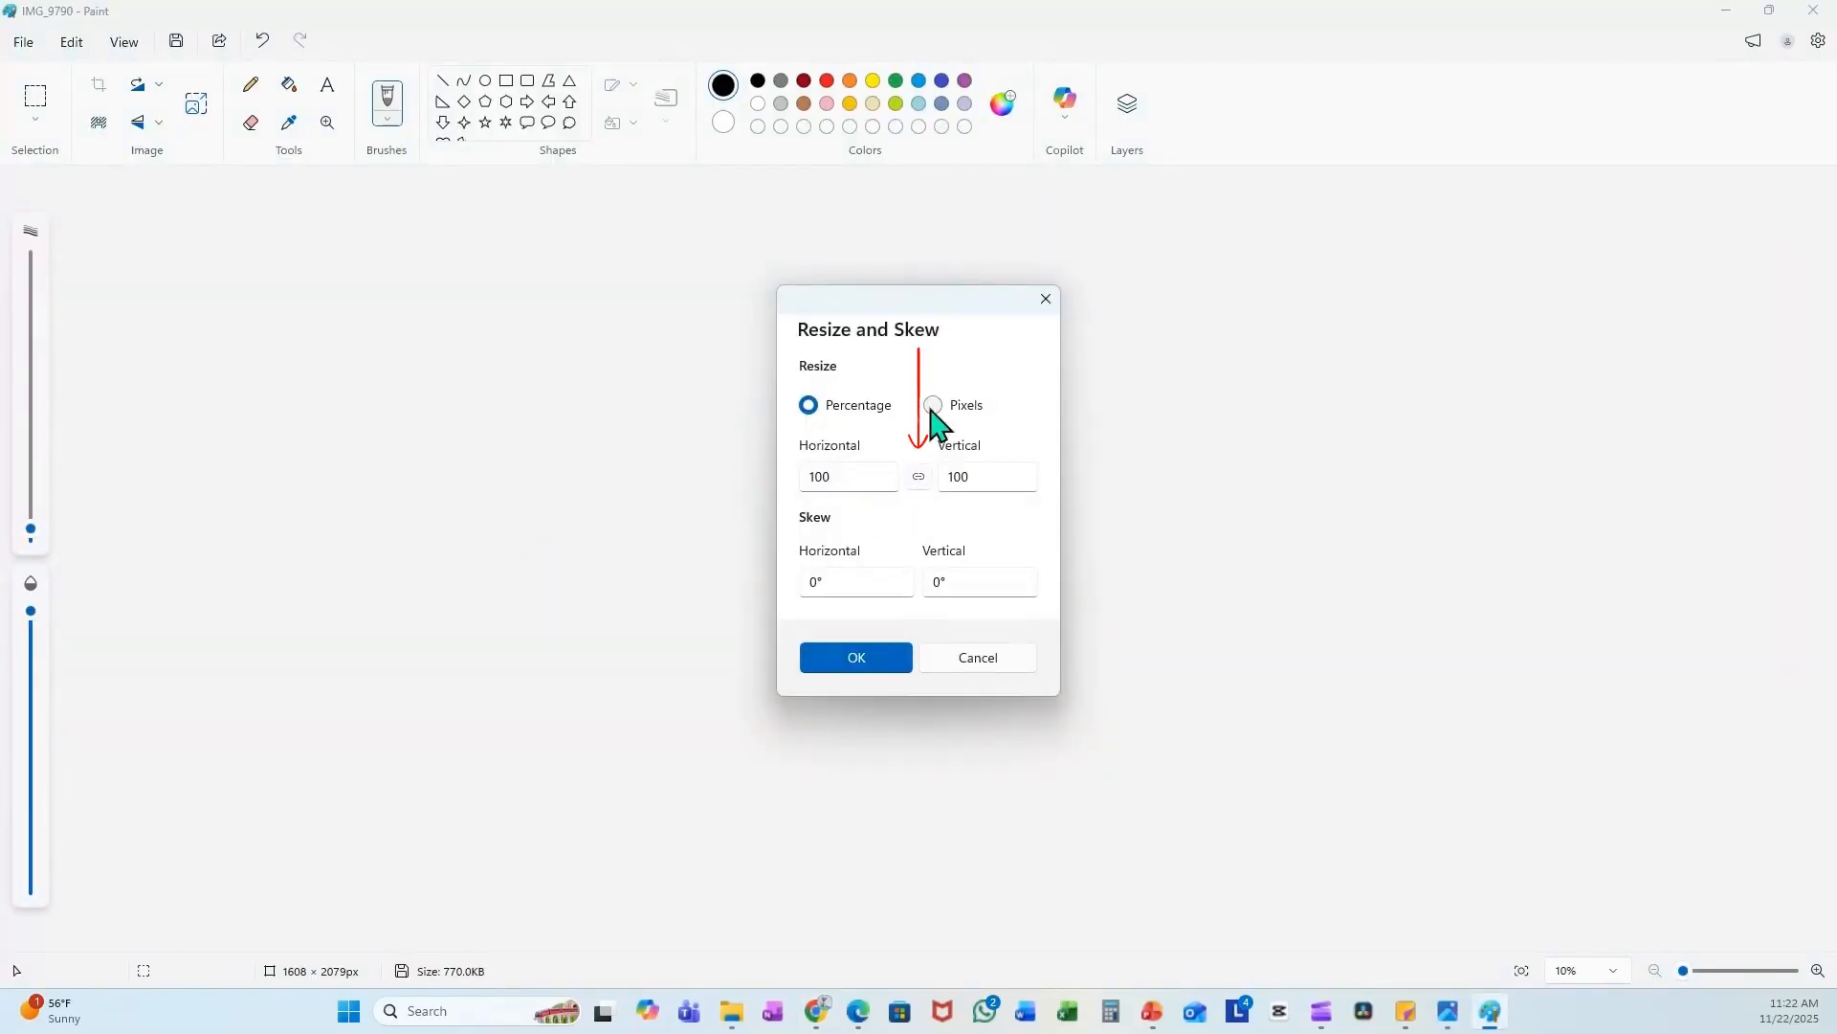
click(932, 404)
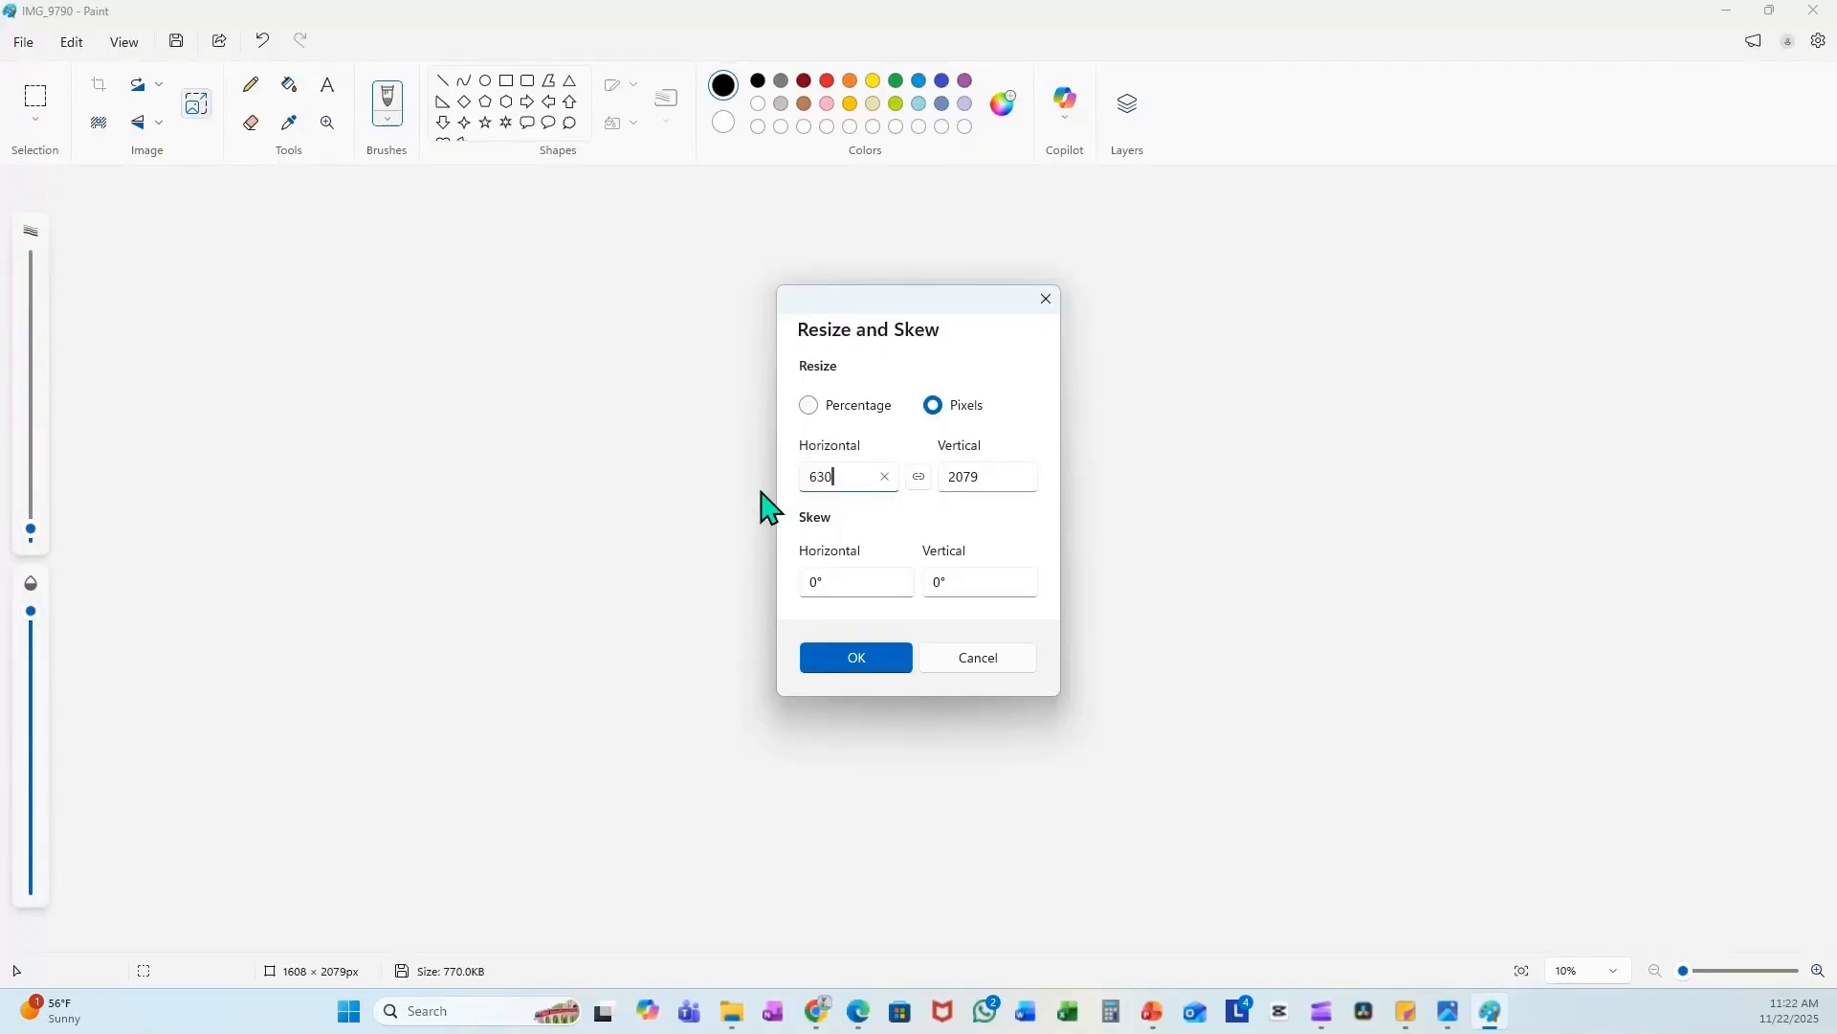
click(984, 476)
text(810)
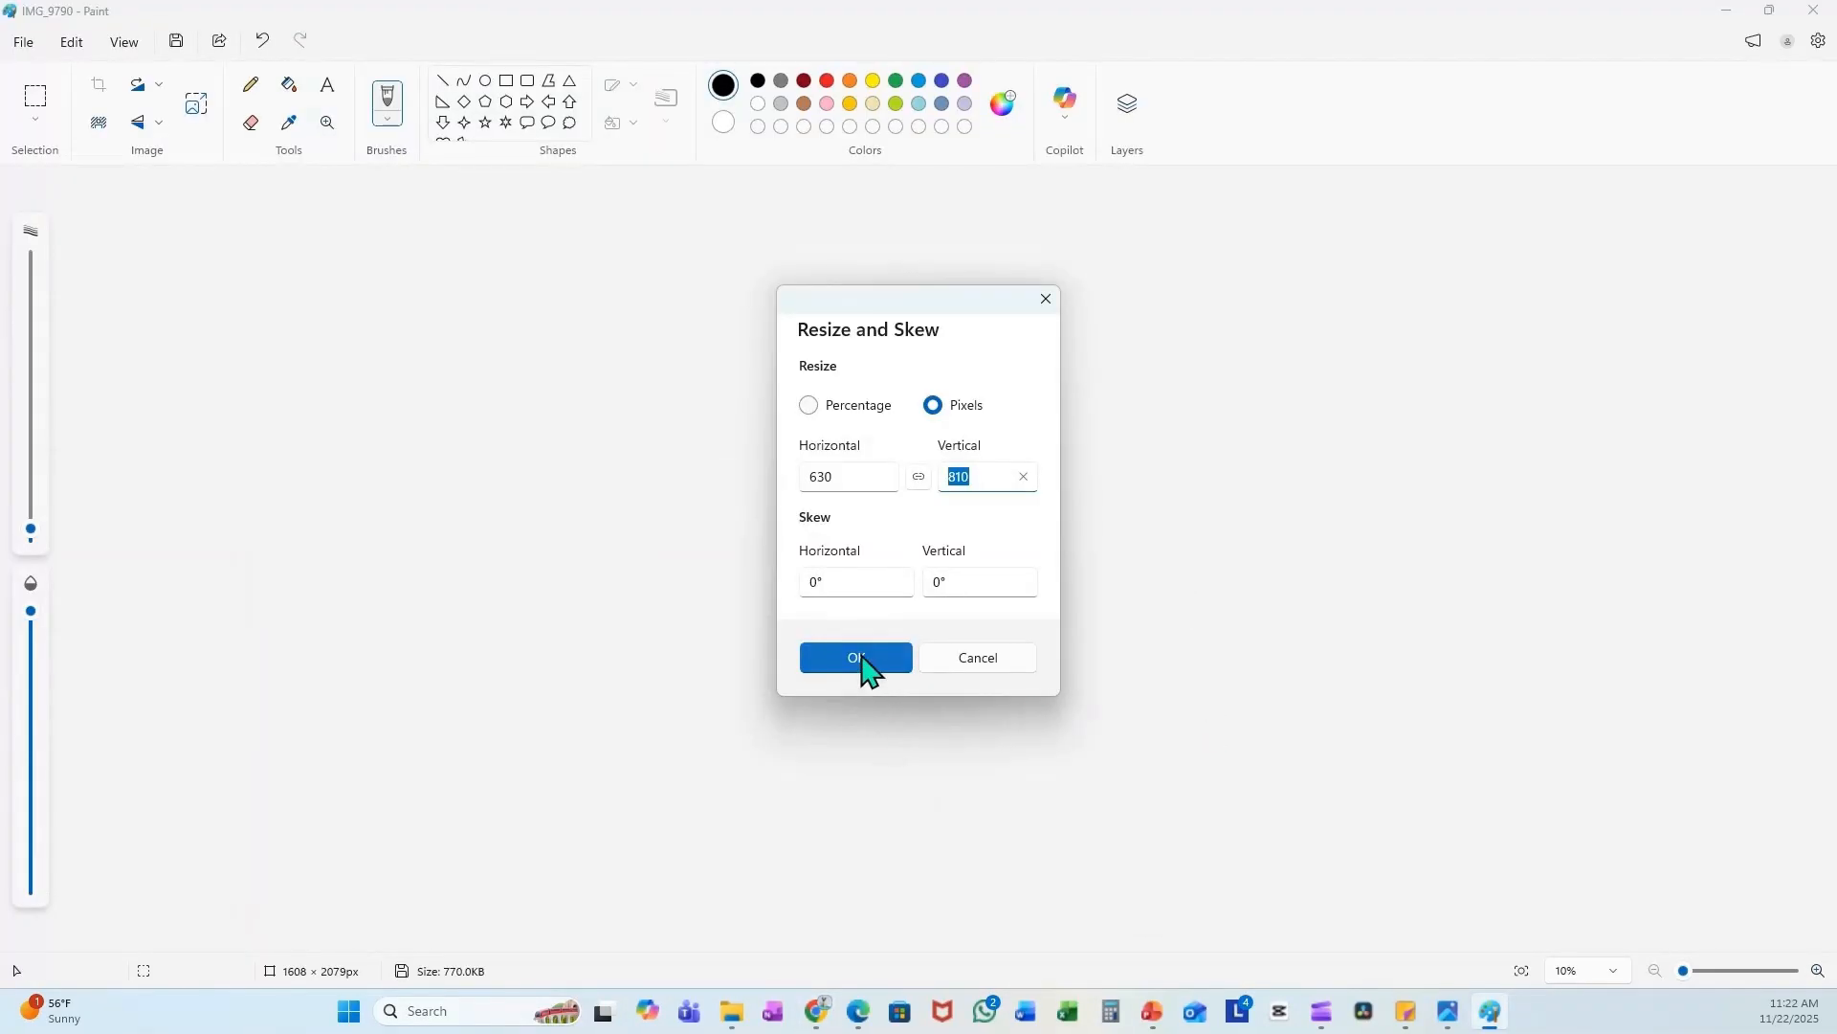
click(855, 656)
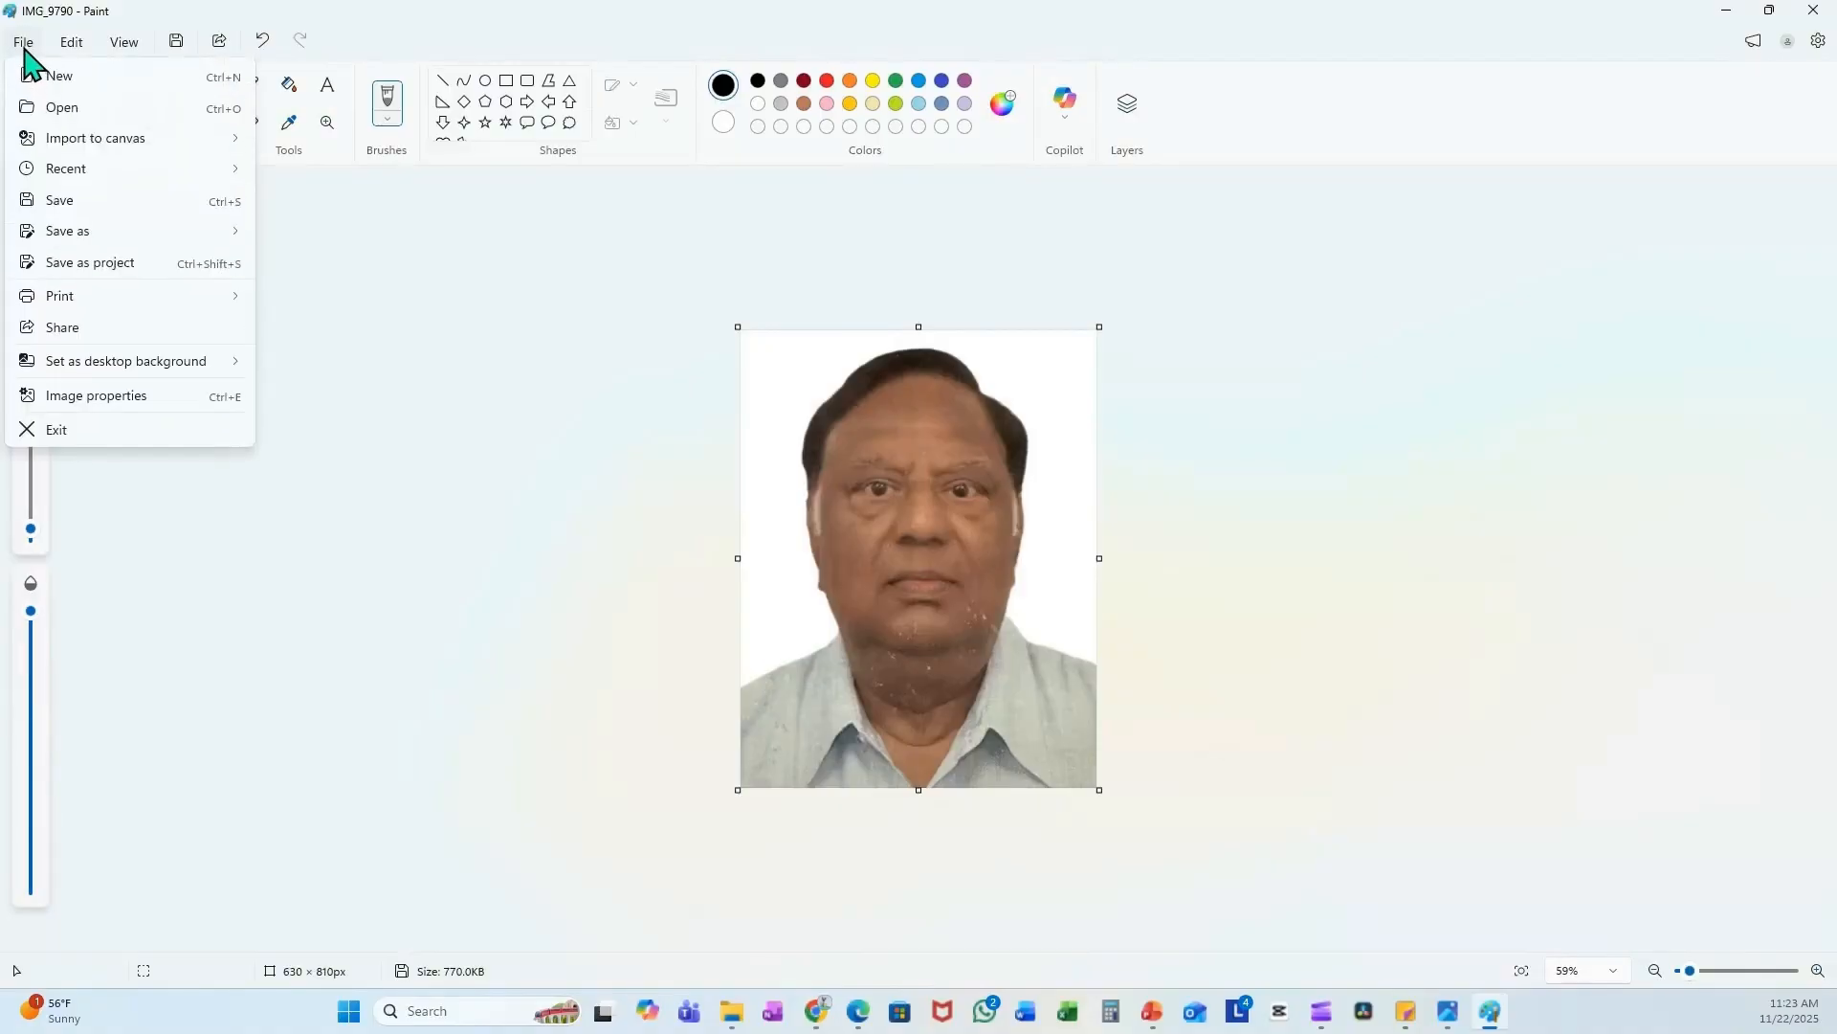
- Save the resized photo to the Desktop as a JPEG named Client1
click(67, 229)
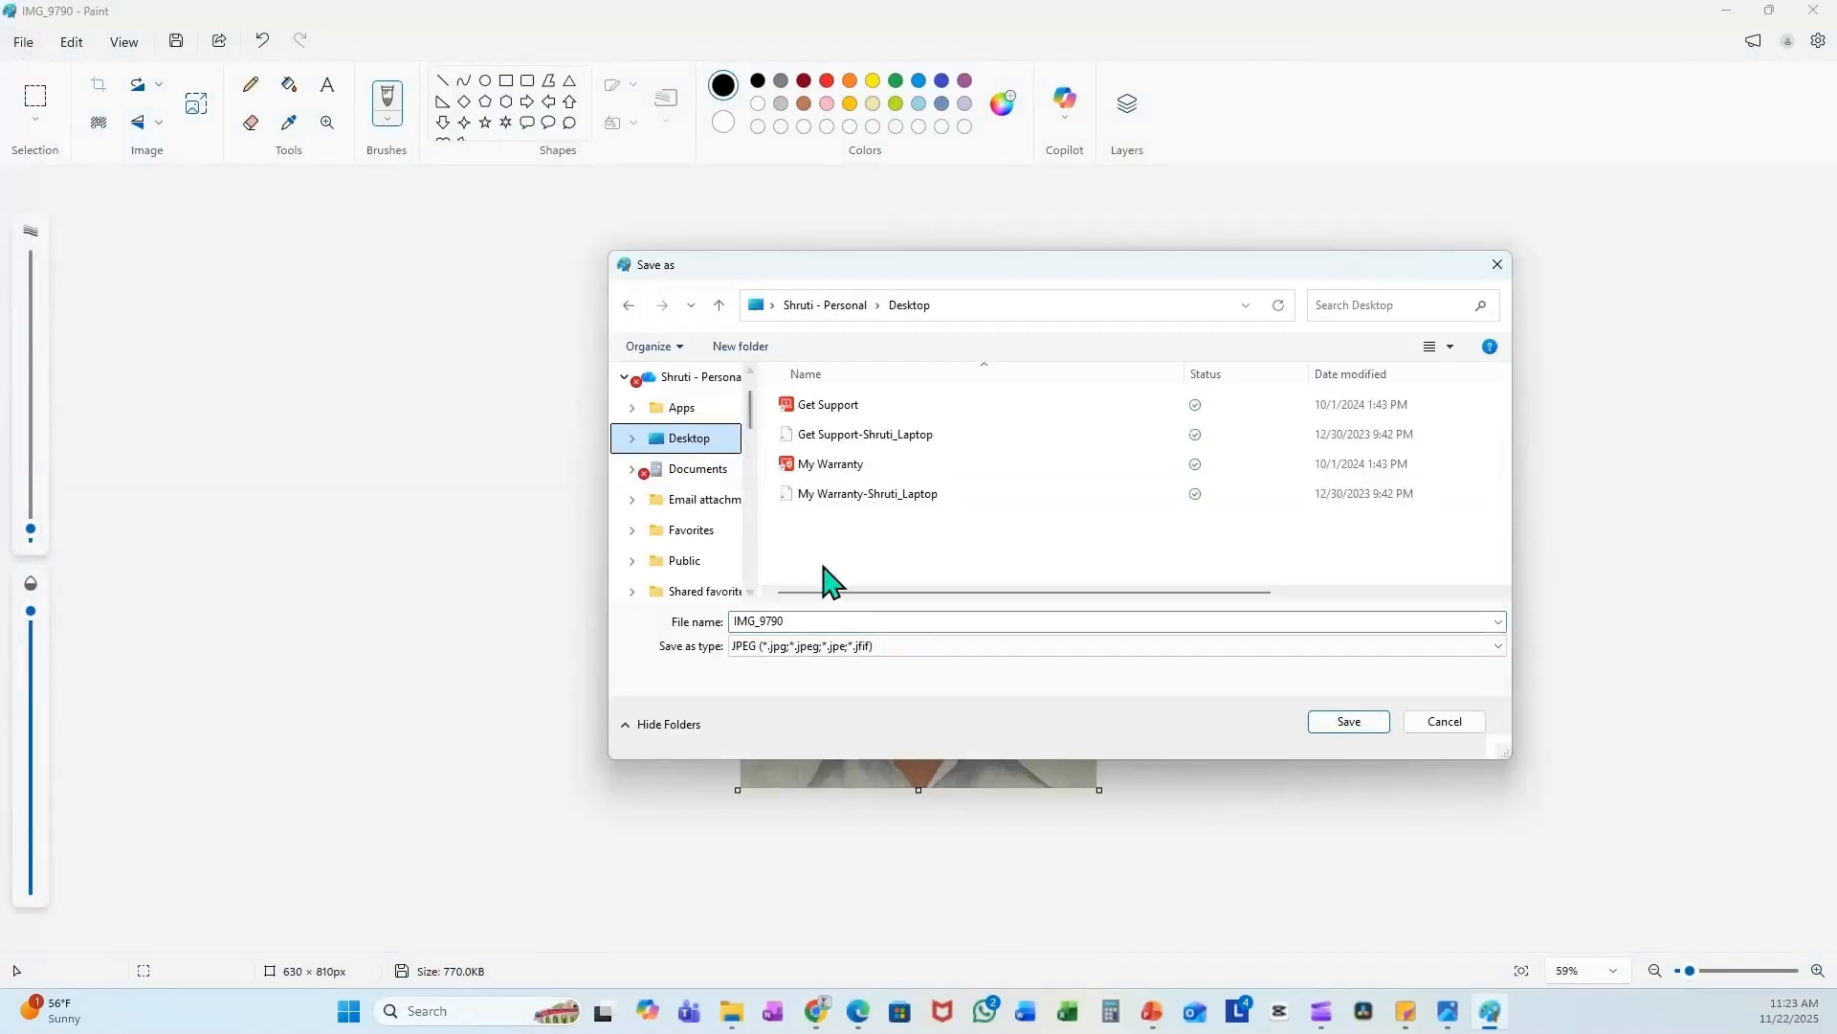
text(Client)
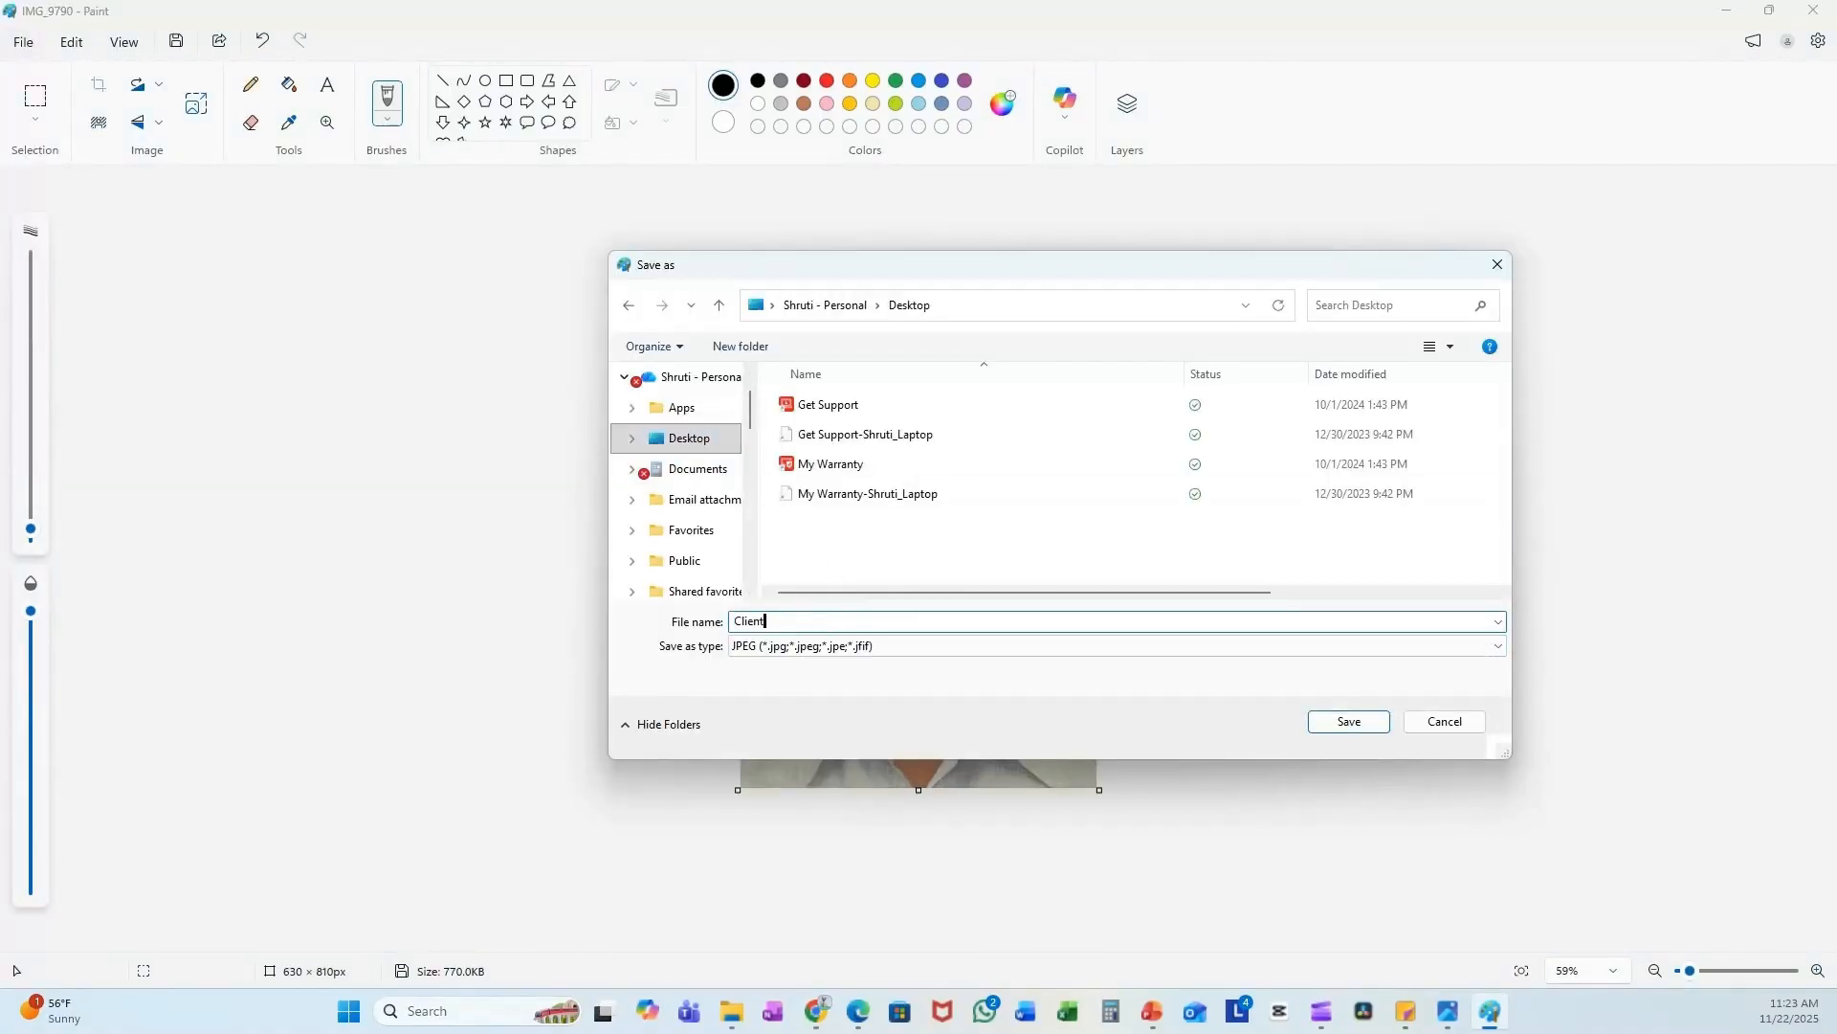
click(1348, 722)
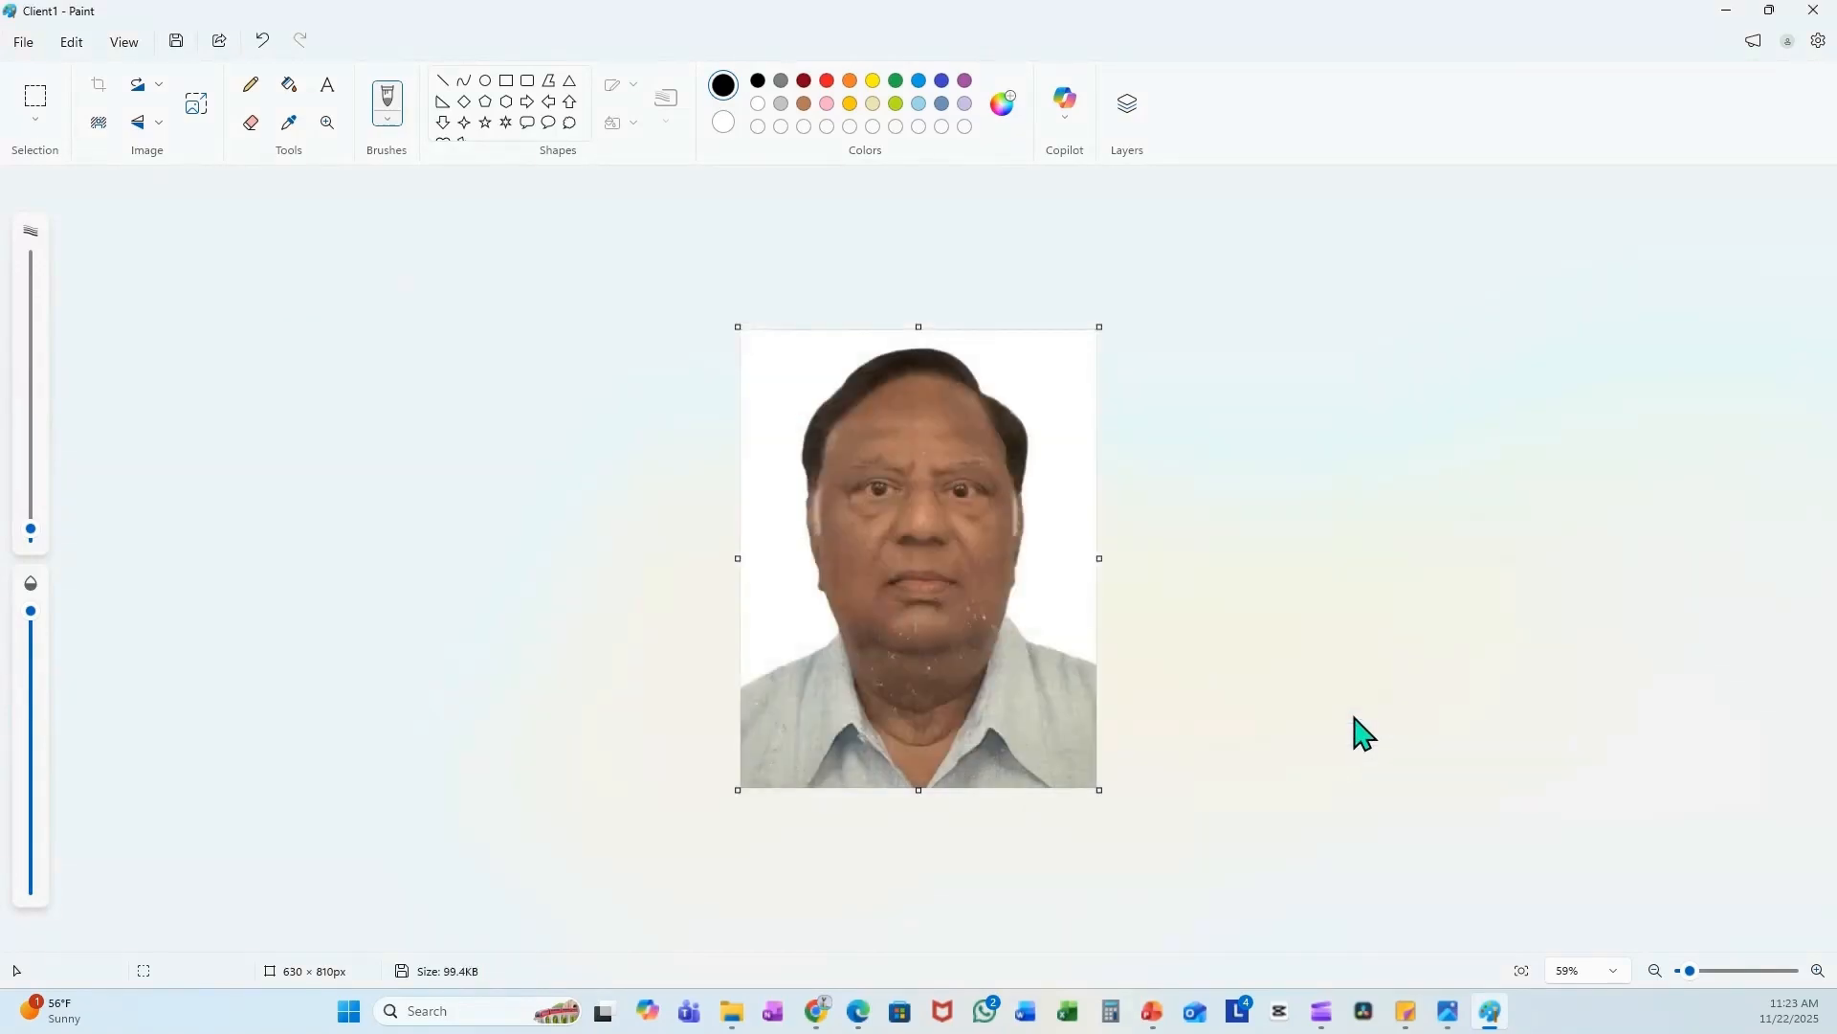
mouse_move(1353, 708)
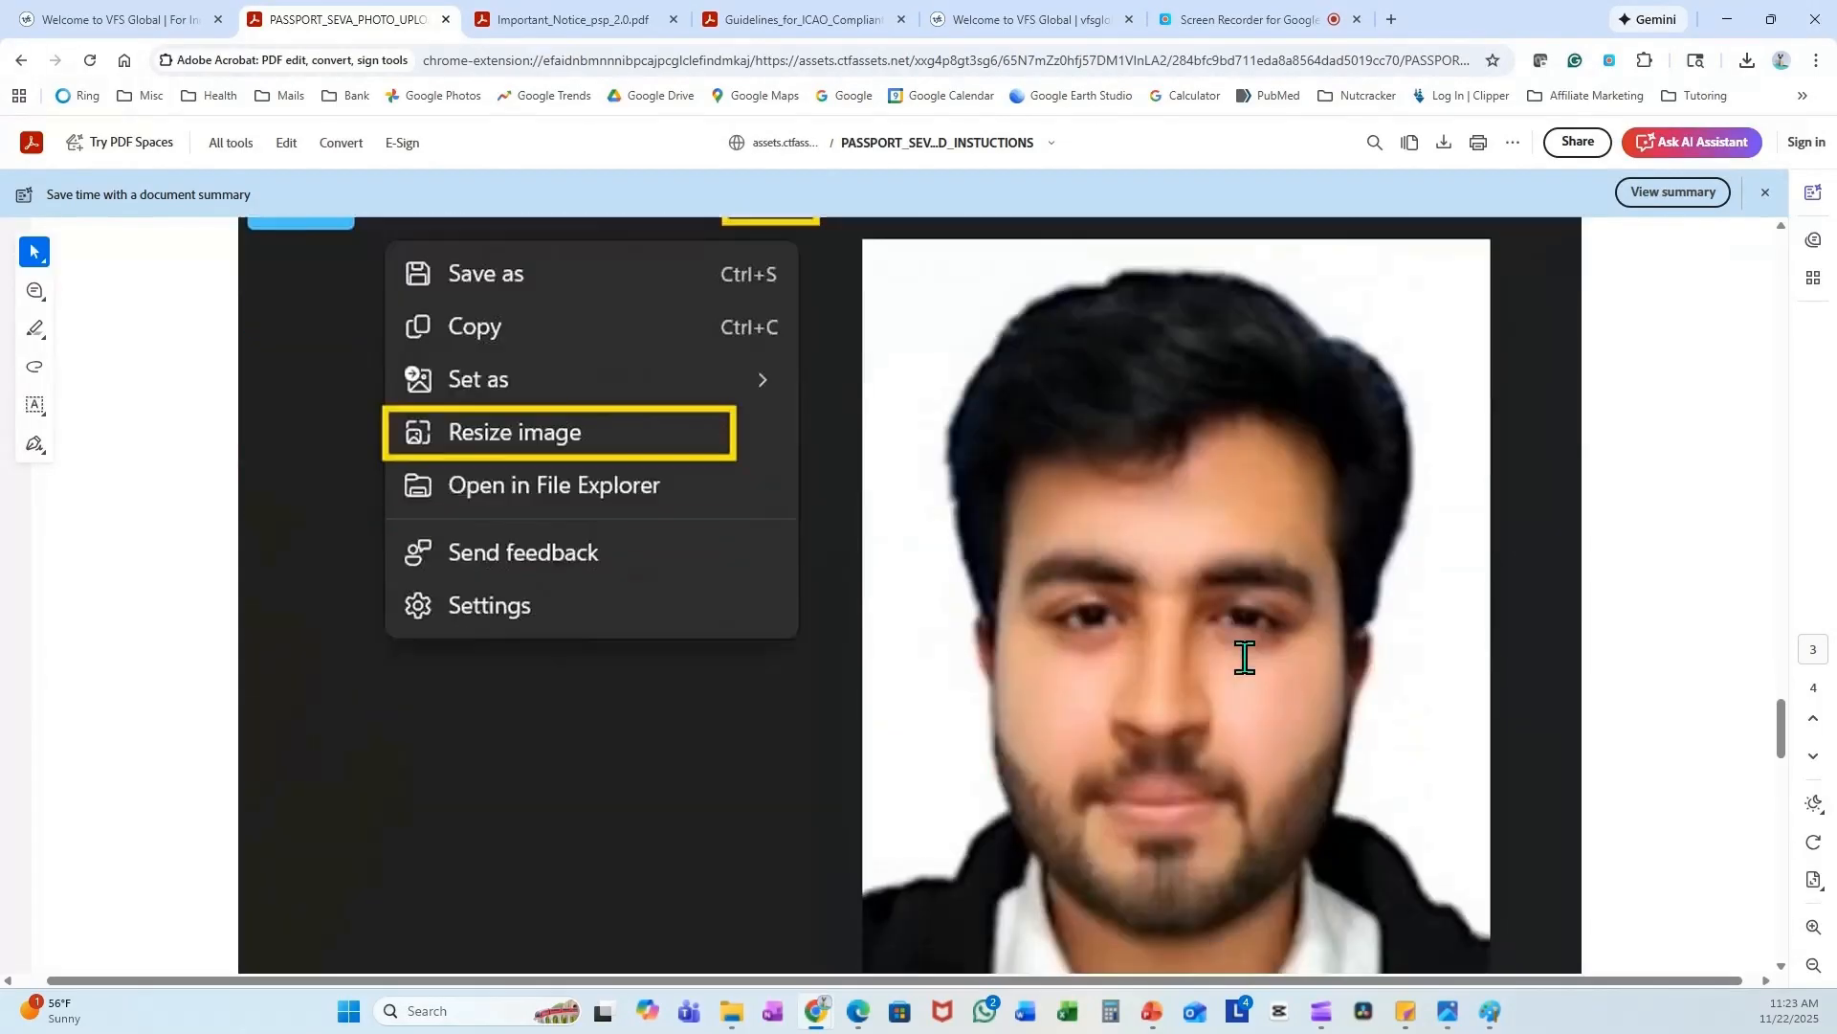
- From VFS Global's Passport Services page, begin the government form on the Passport Seva portal
click(513, 430)
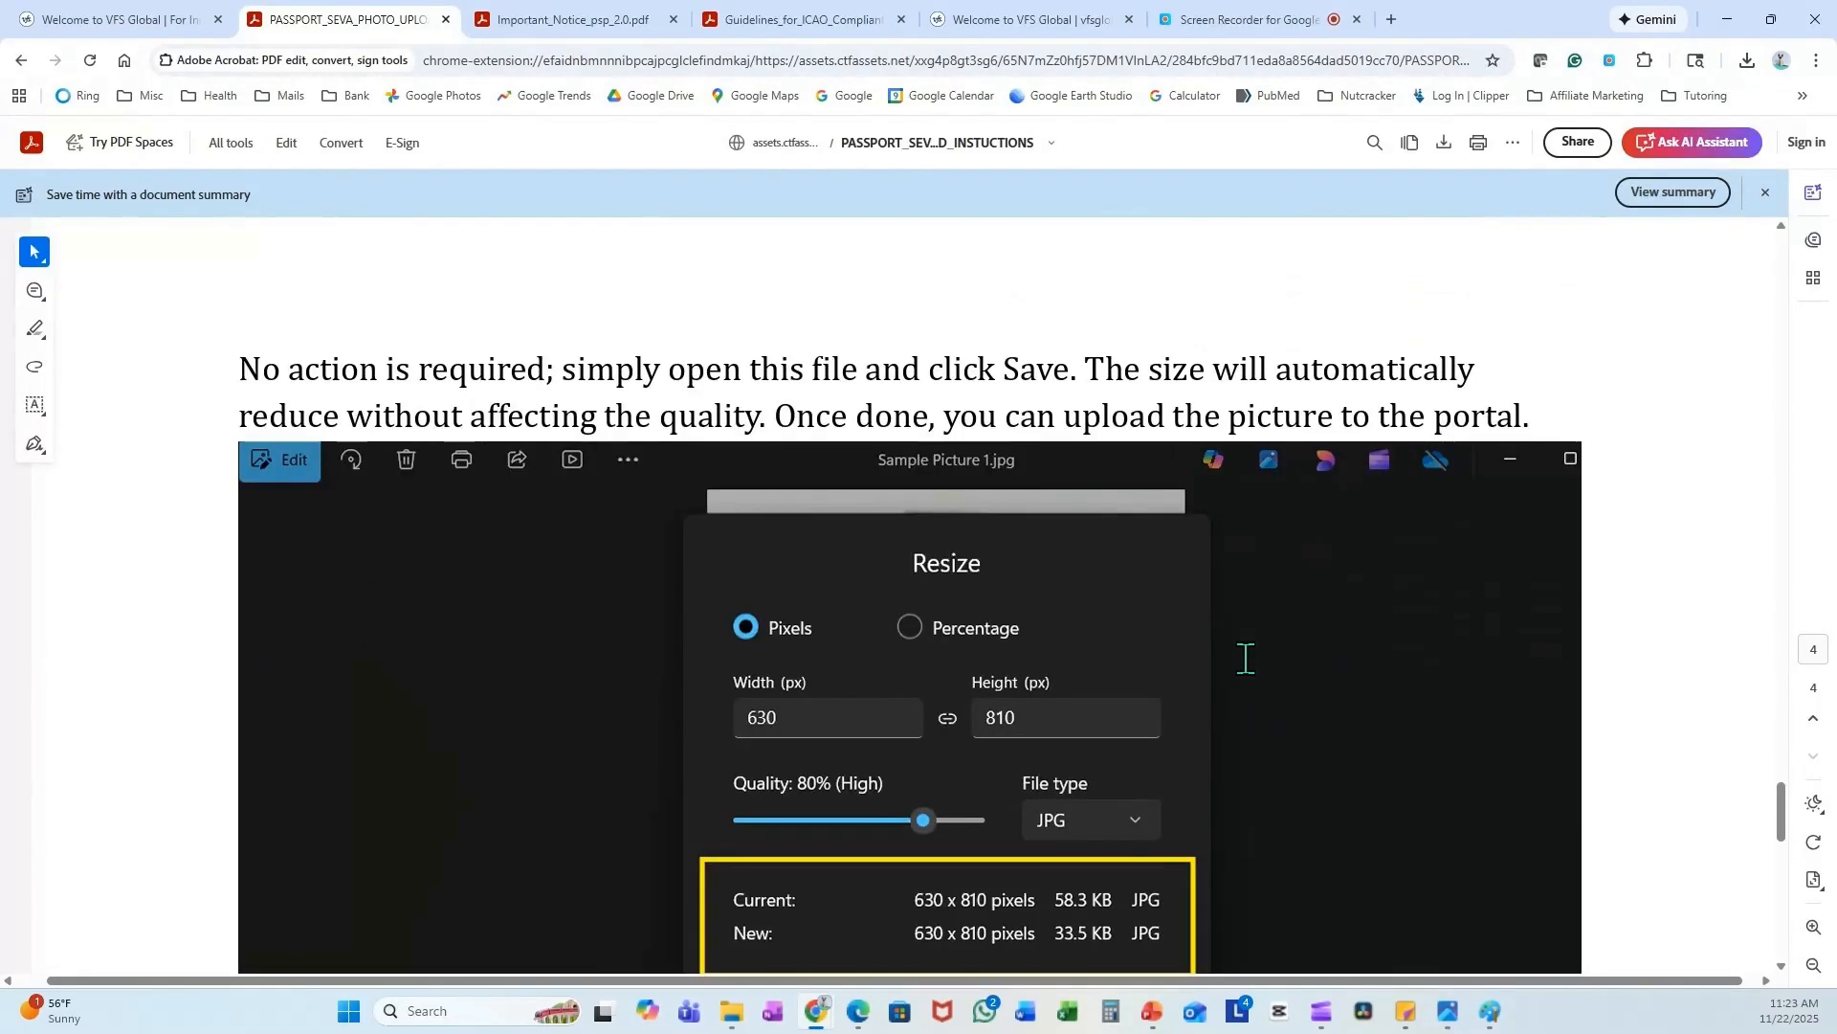
click(982, 19)
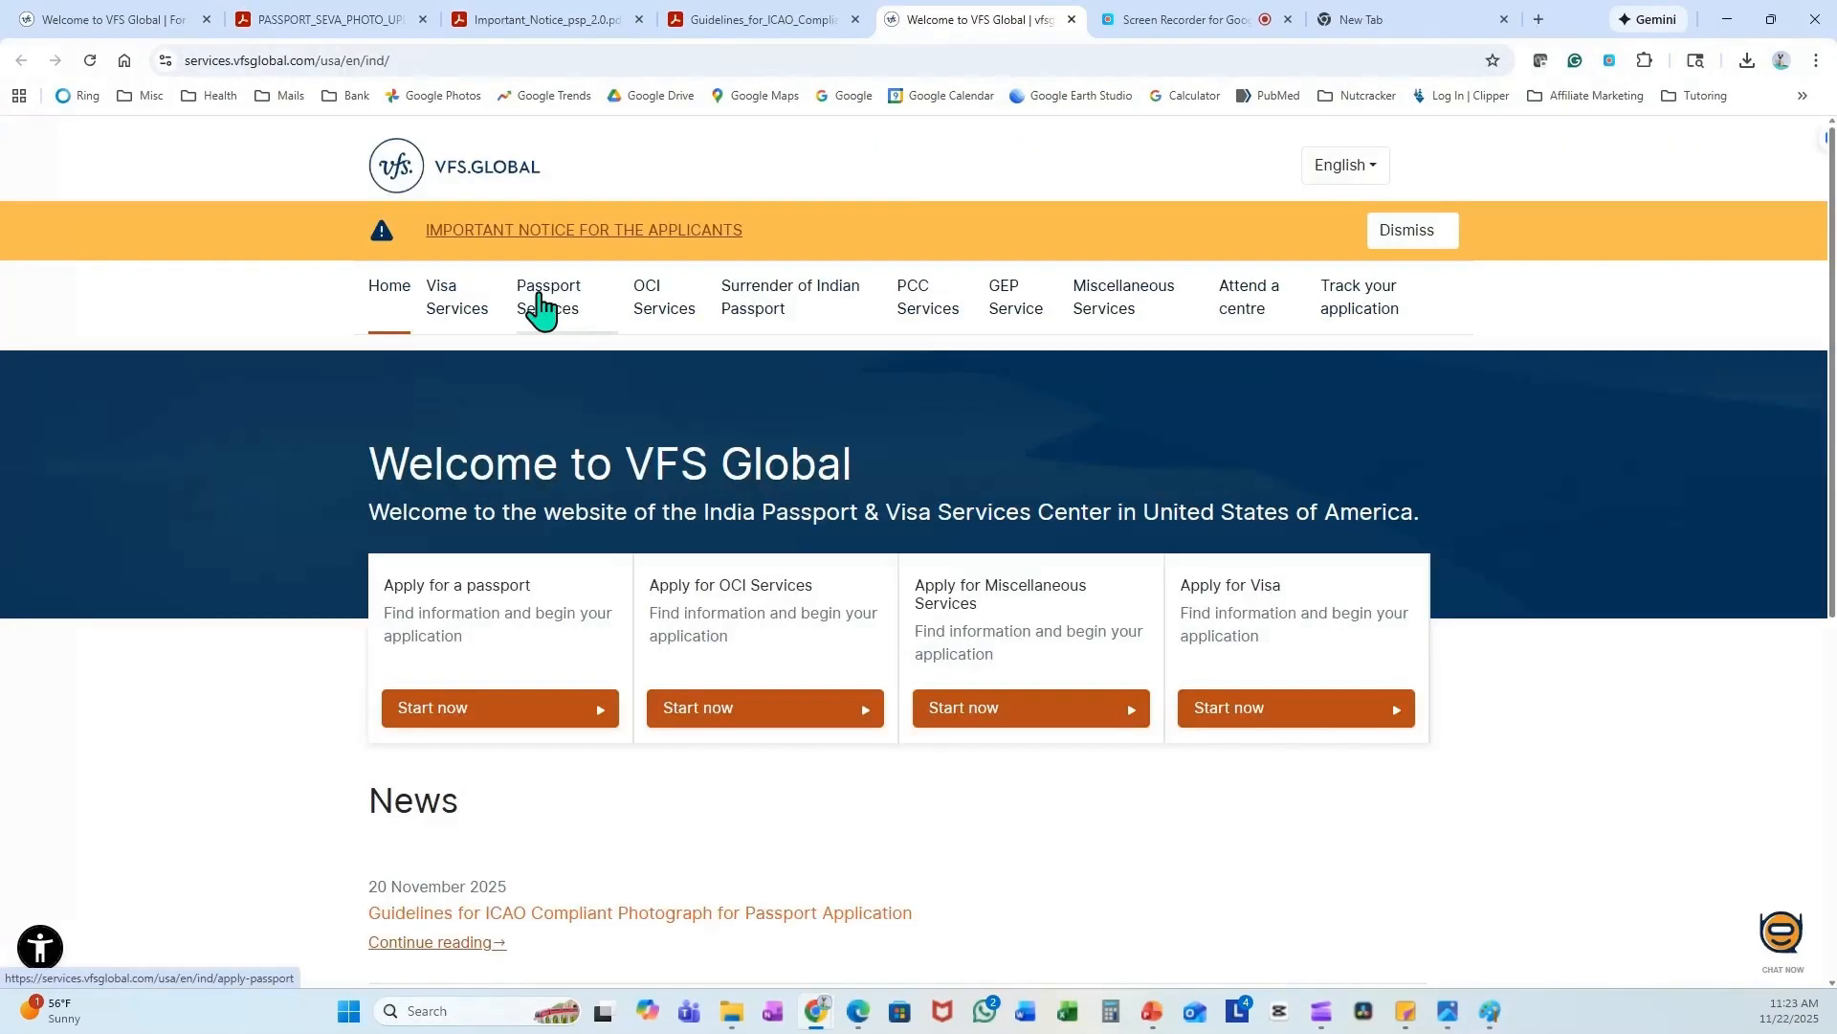
click(547, 295)
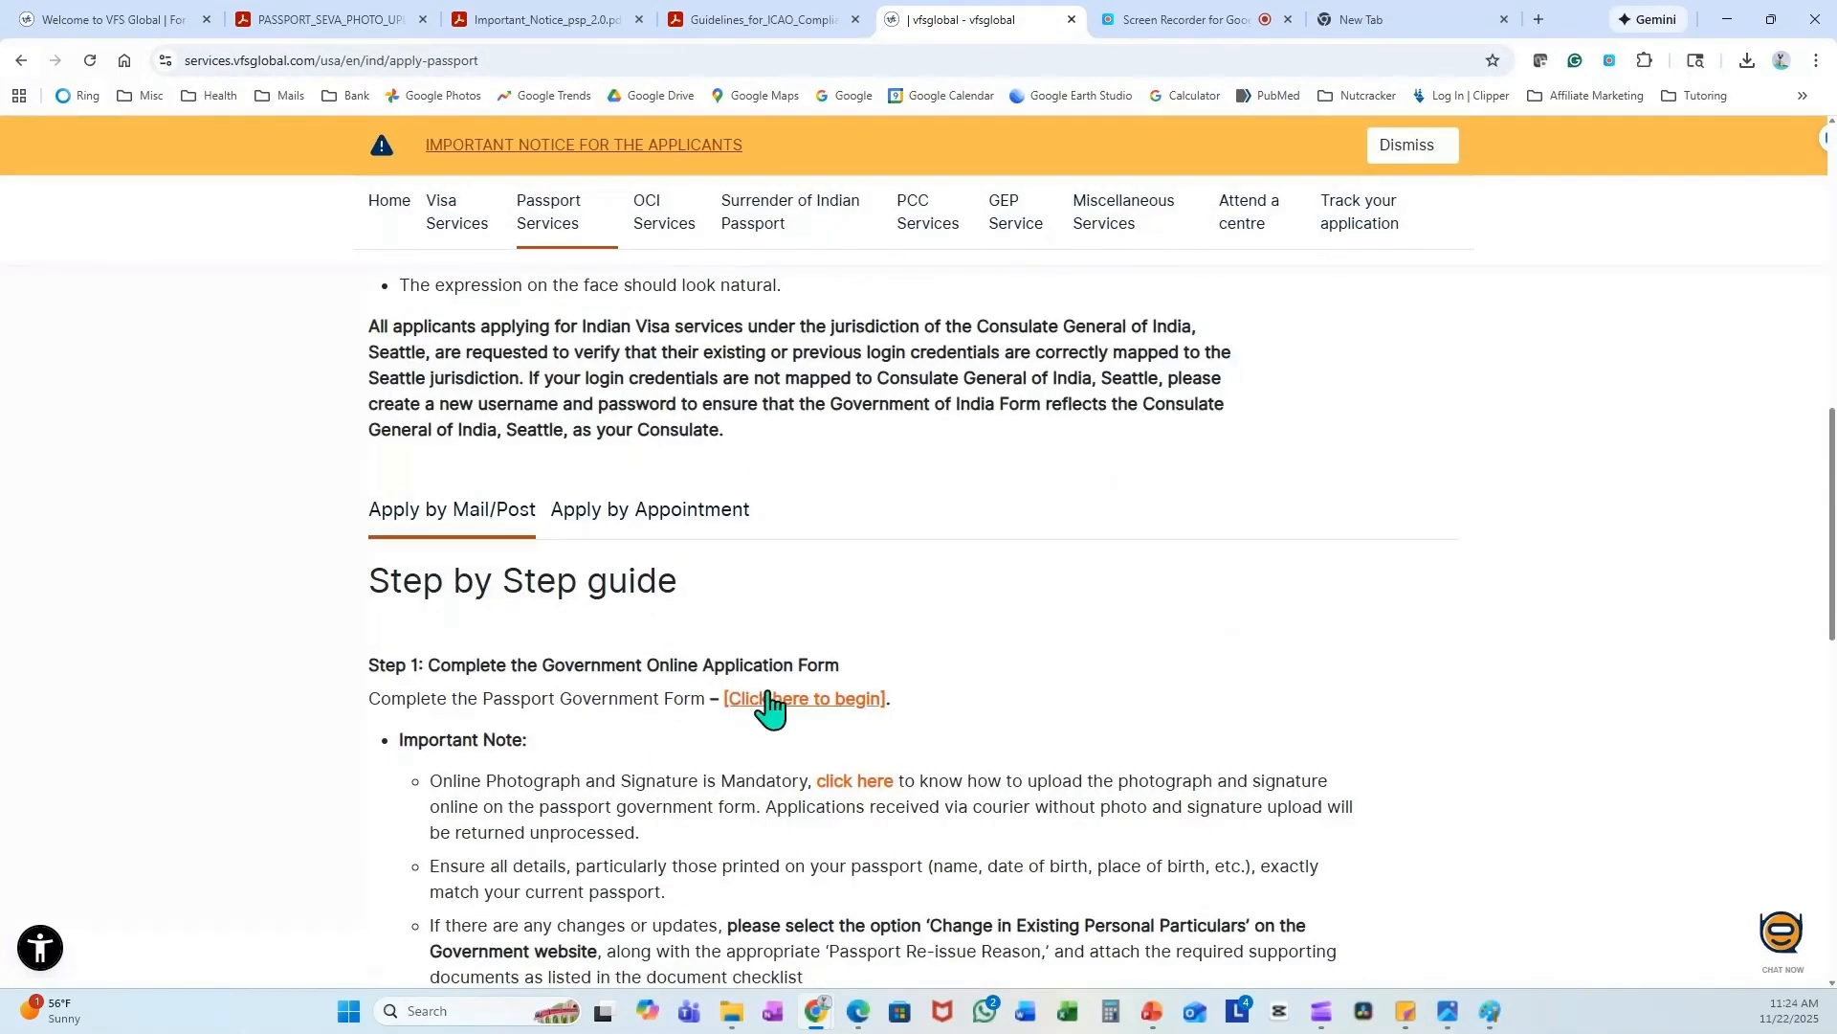
click(804, 698)
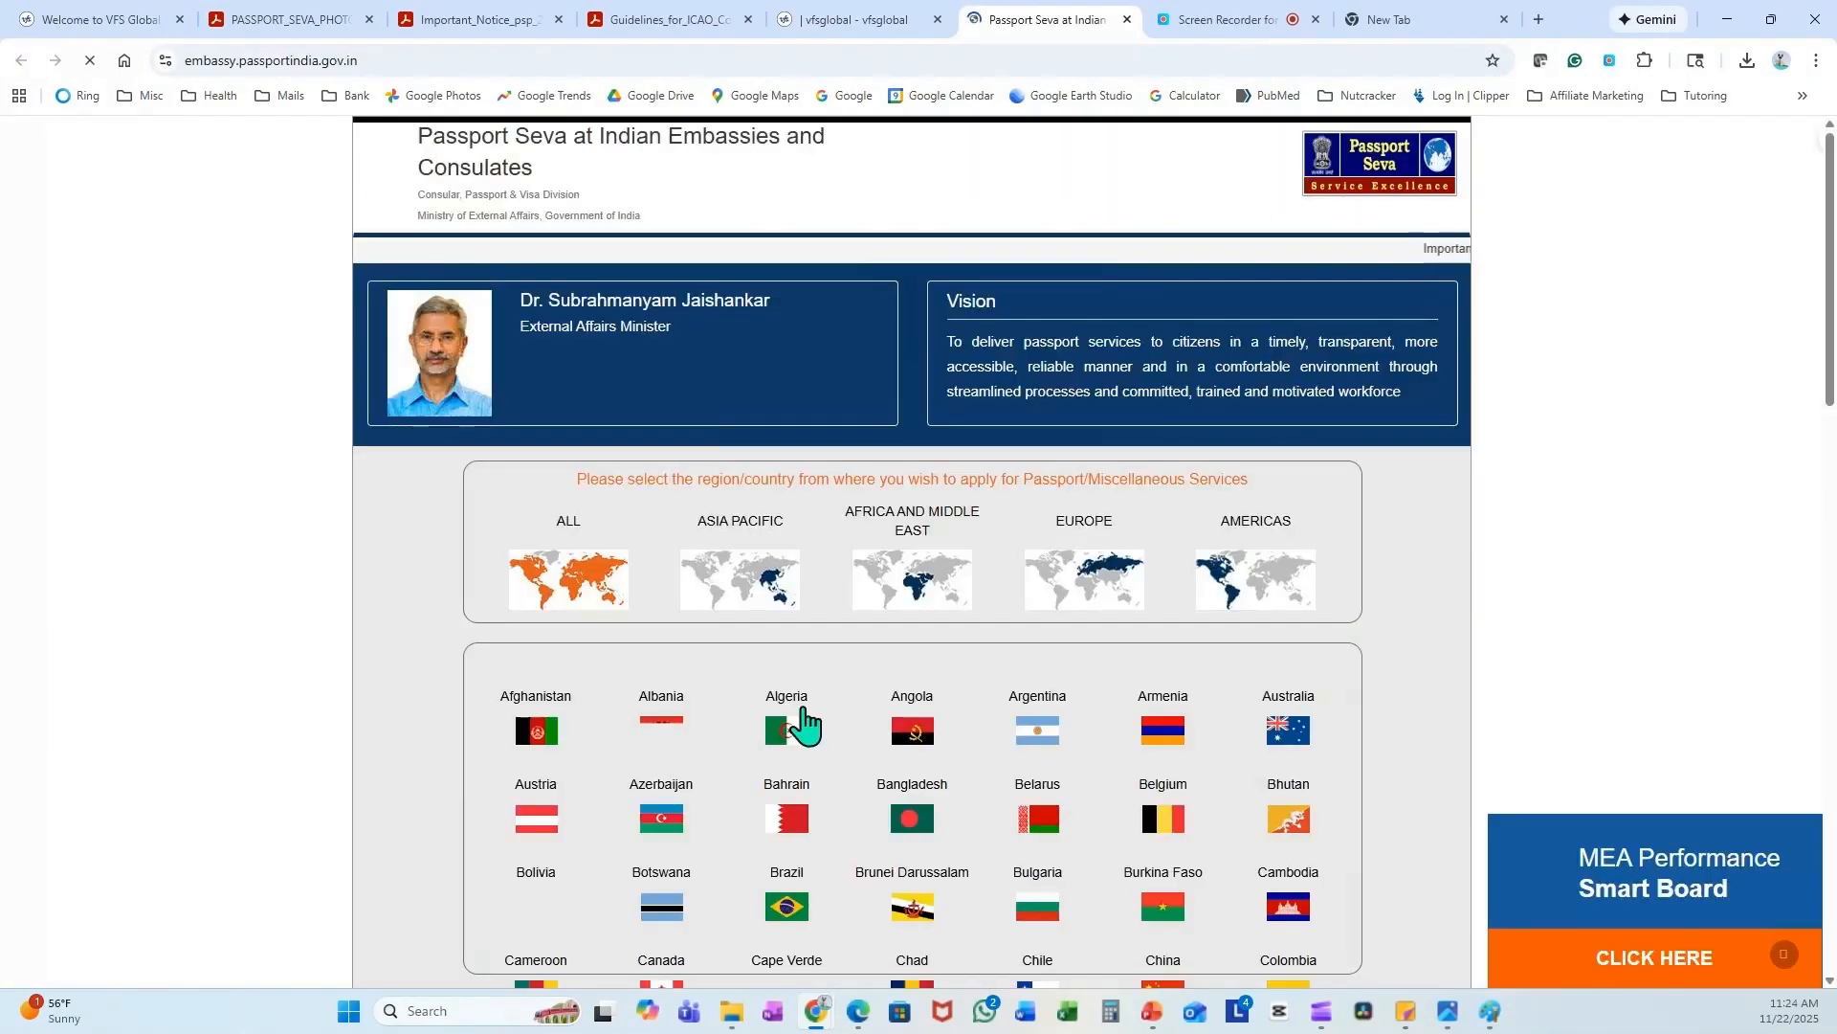
scroll(down, 3)
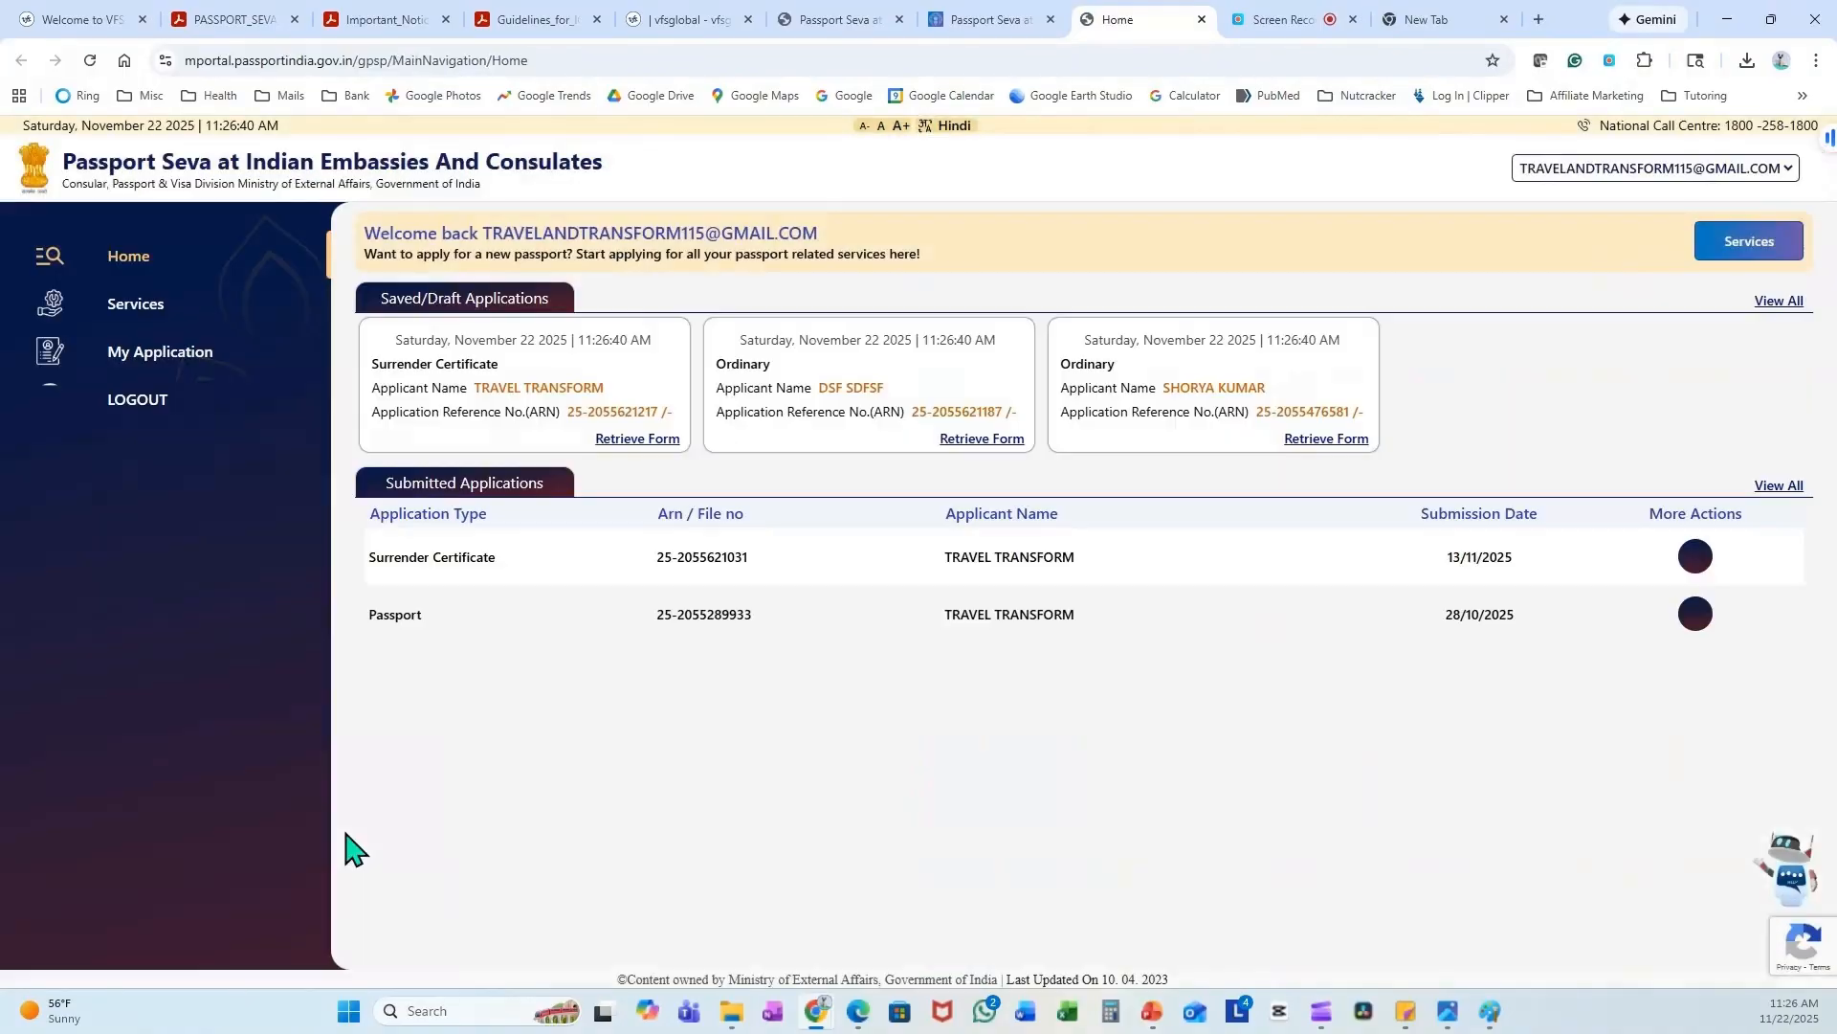
- Start Upload Recent Photograph/Signature from More Actions for the submitted application
click(1692, 555)
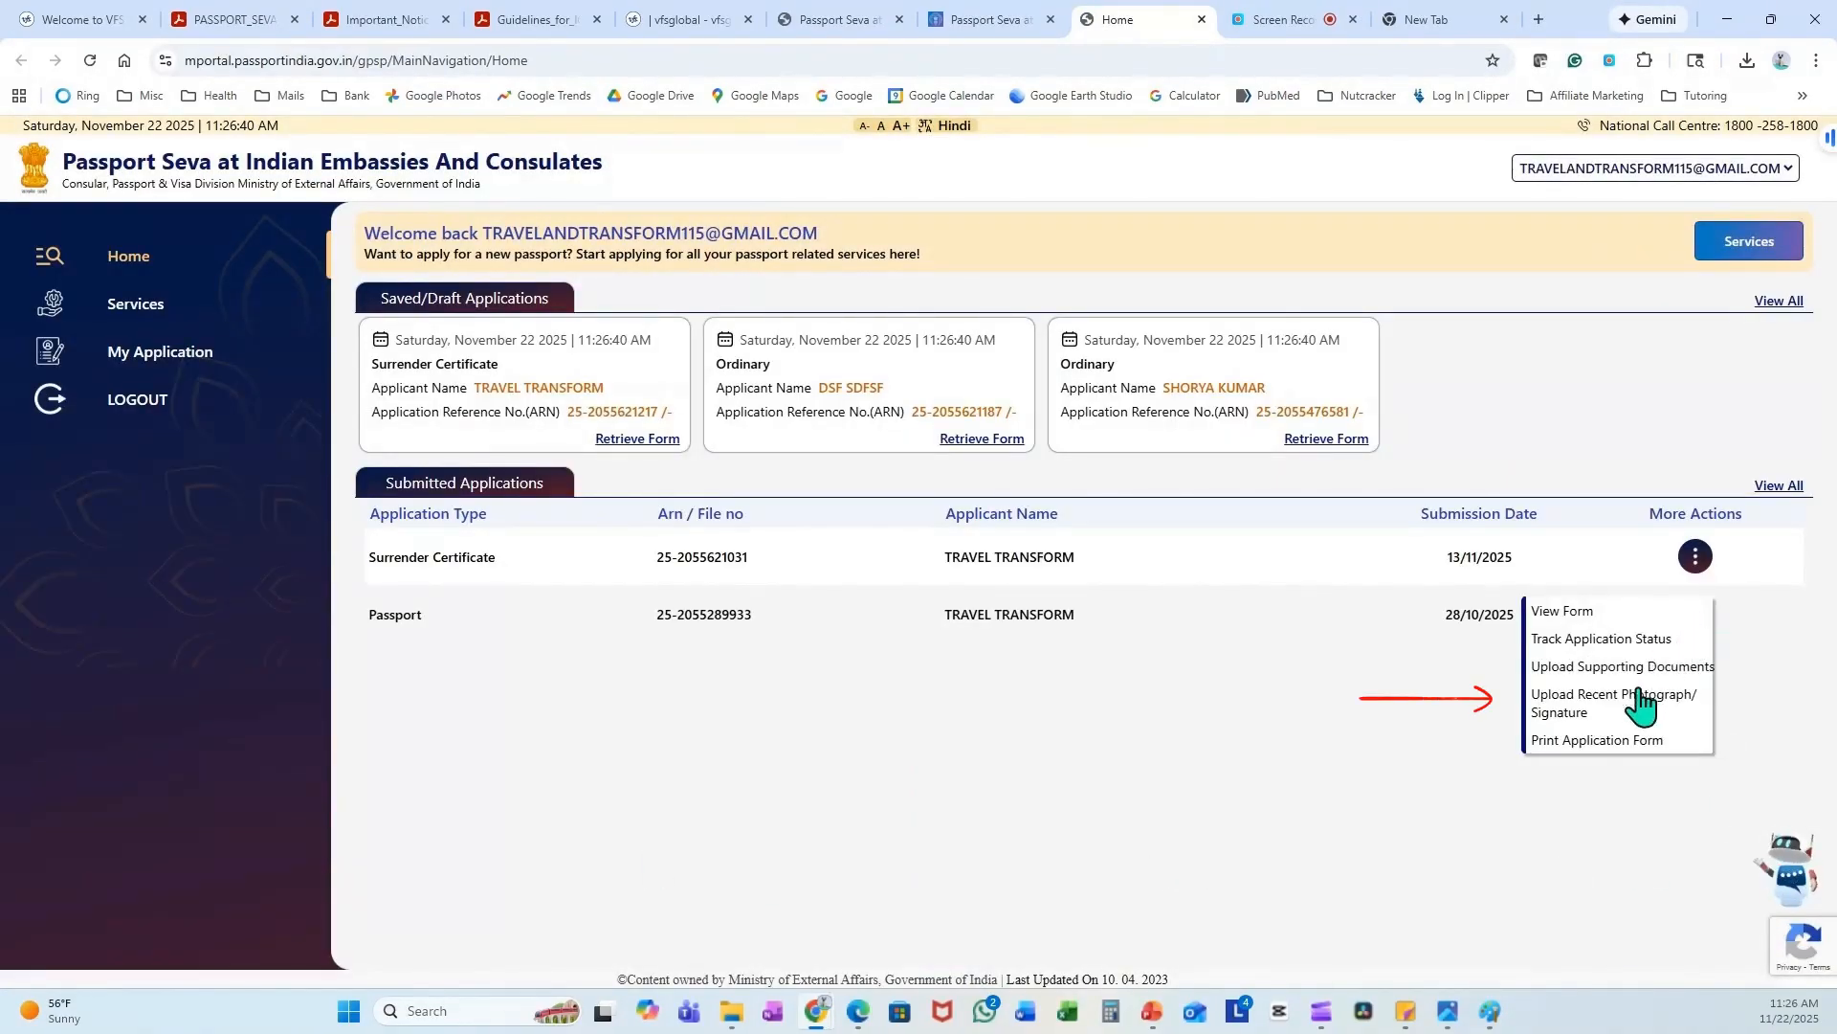
click(1613, 702)
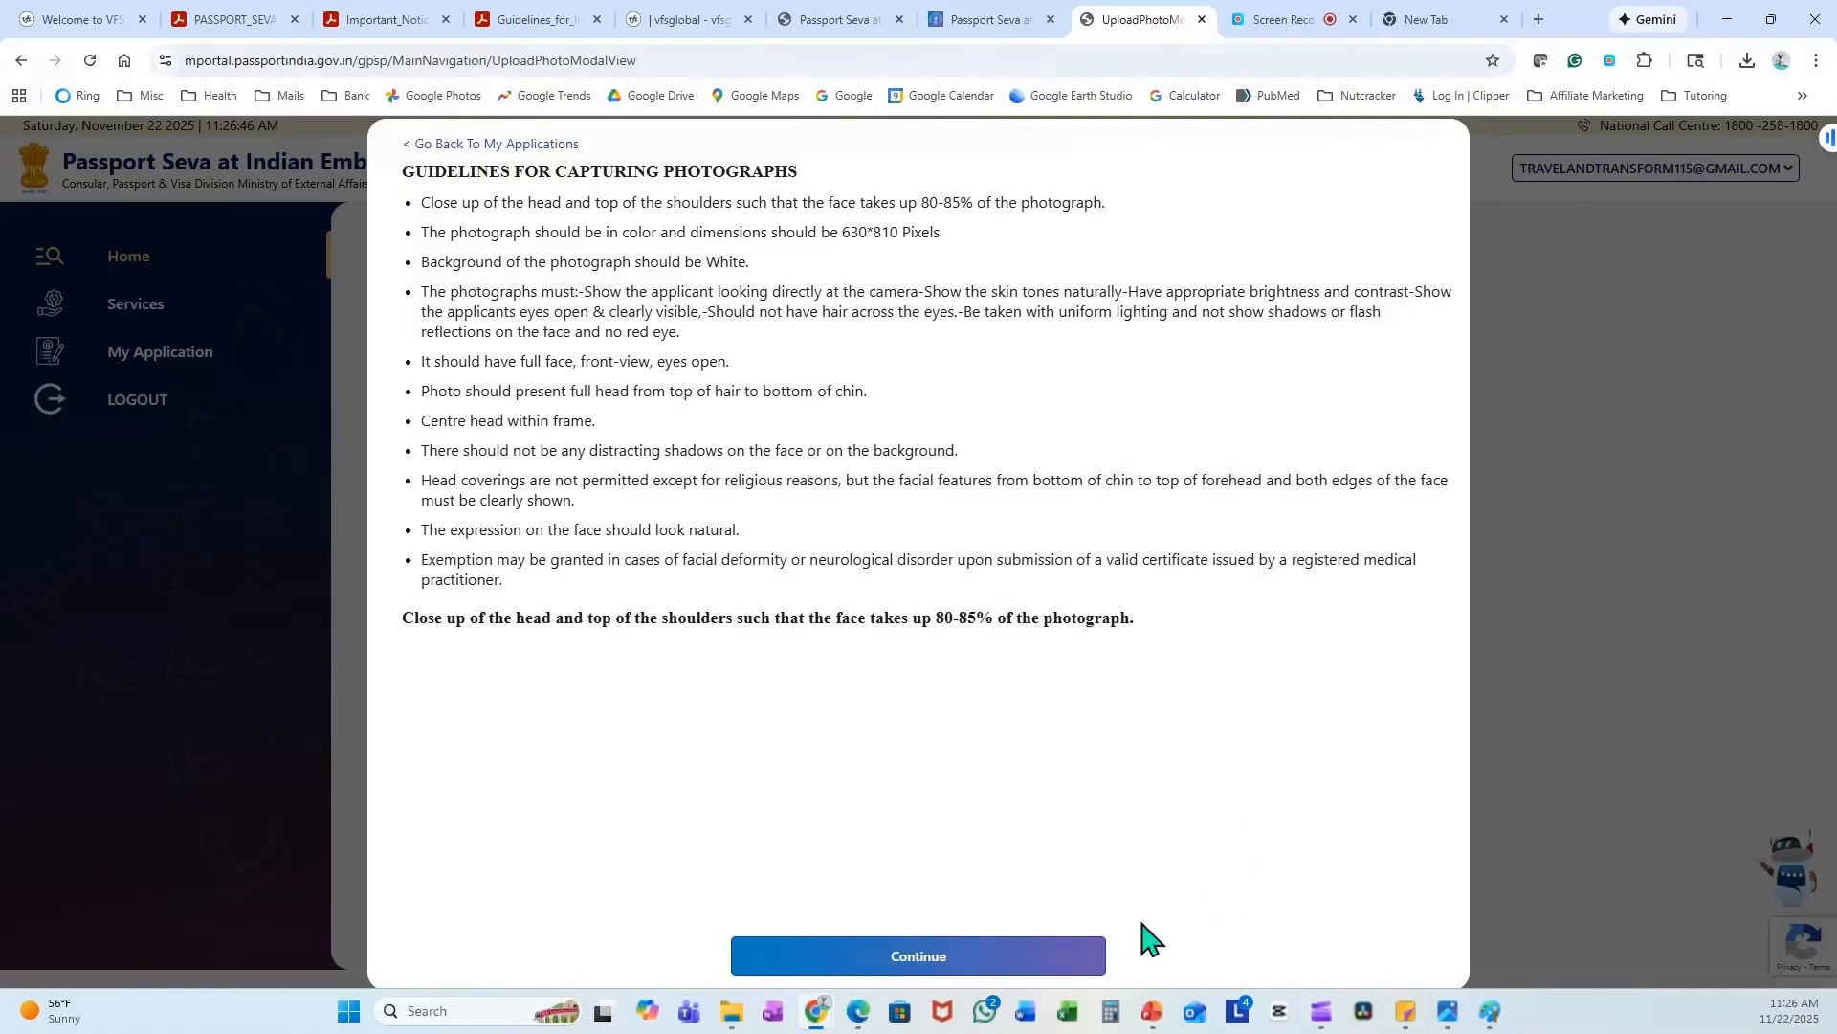
click(917, 955)
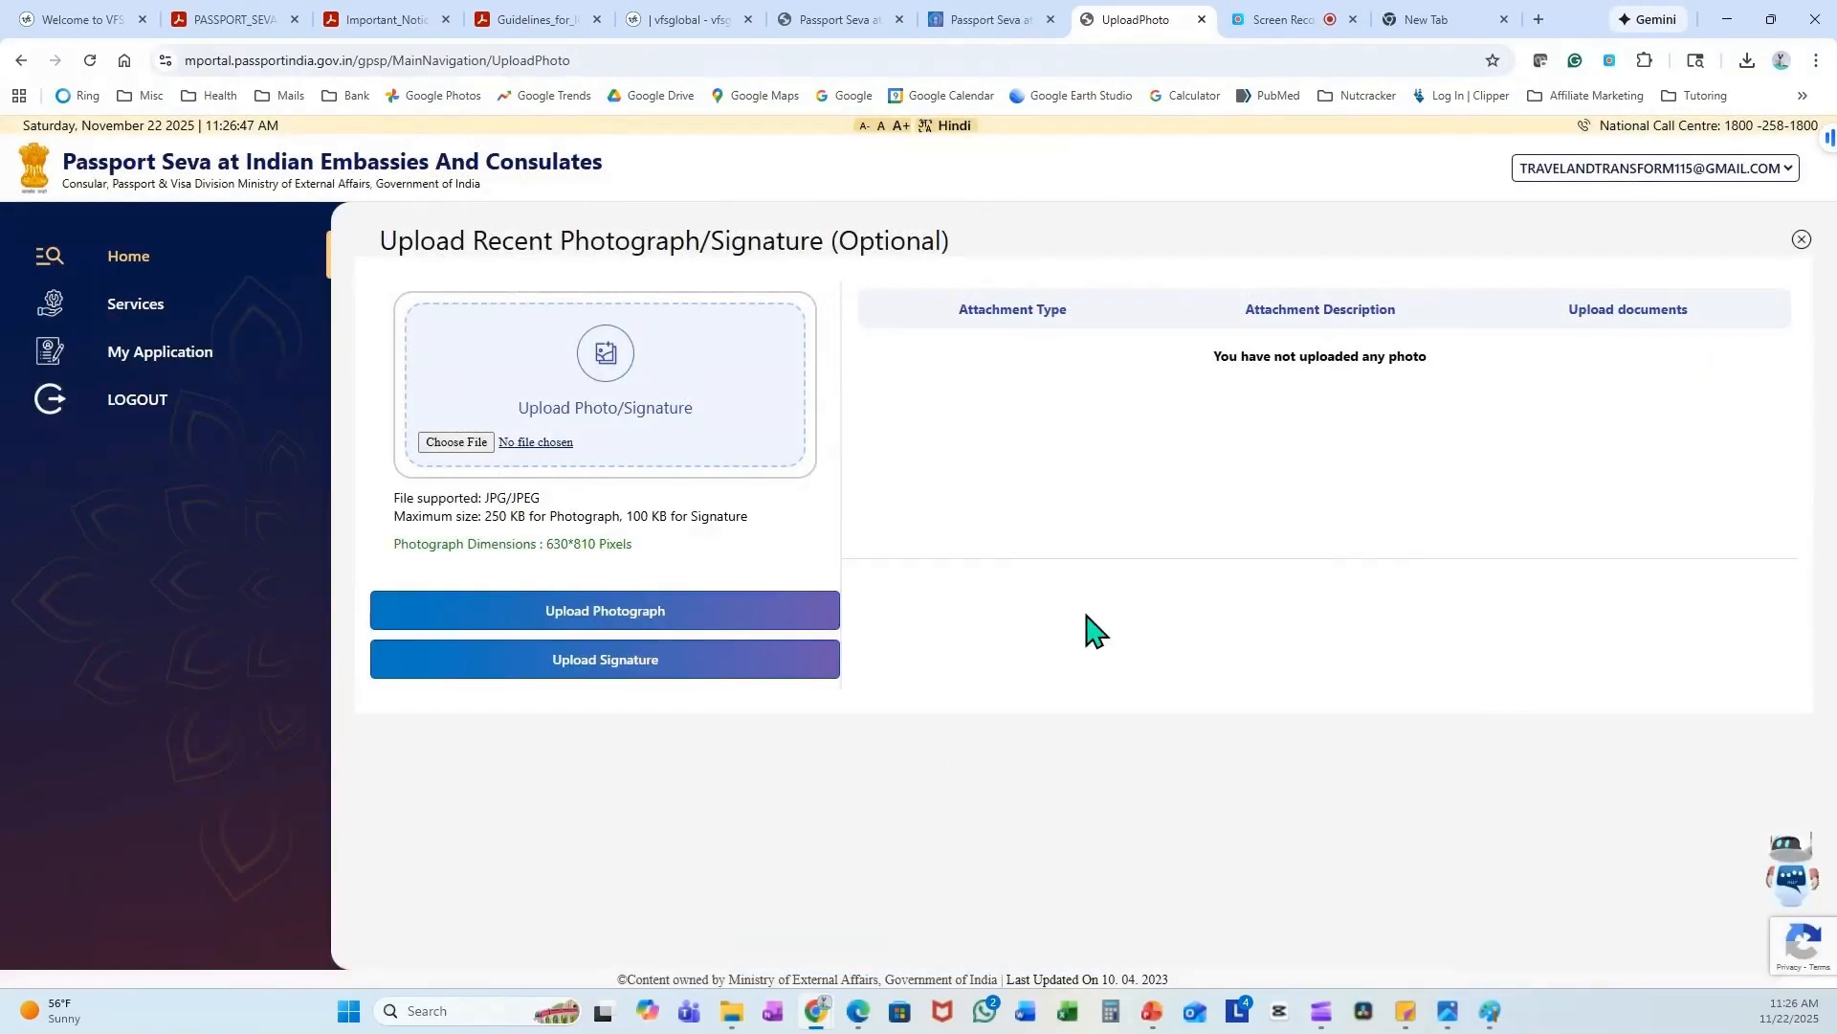
- Upload the Desktop's Test-Photo as the applicant photograph and confirm the success message
click(455, 444)
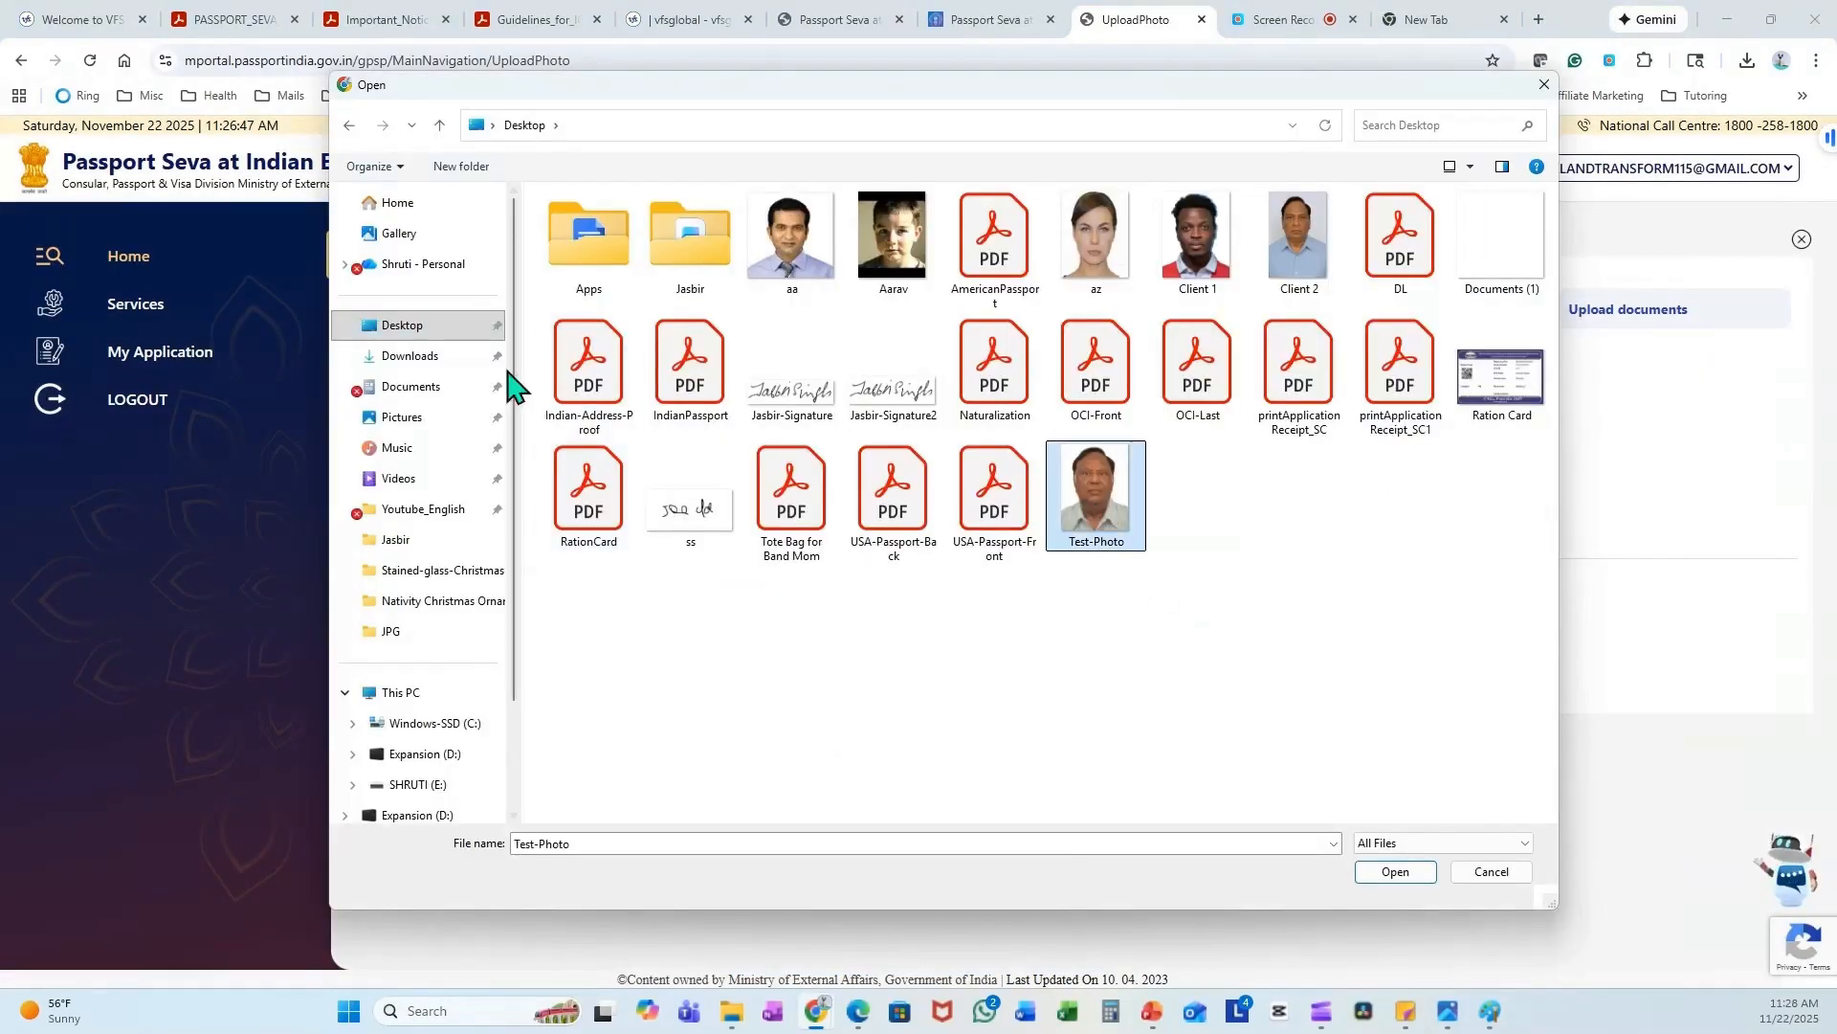
click(1489, 871)
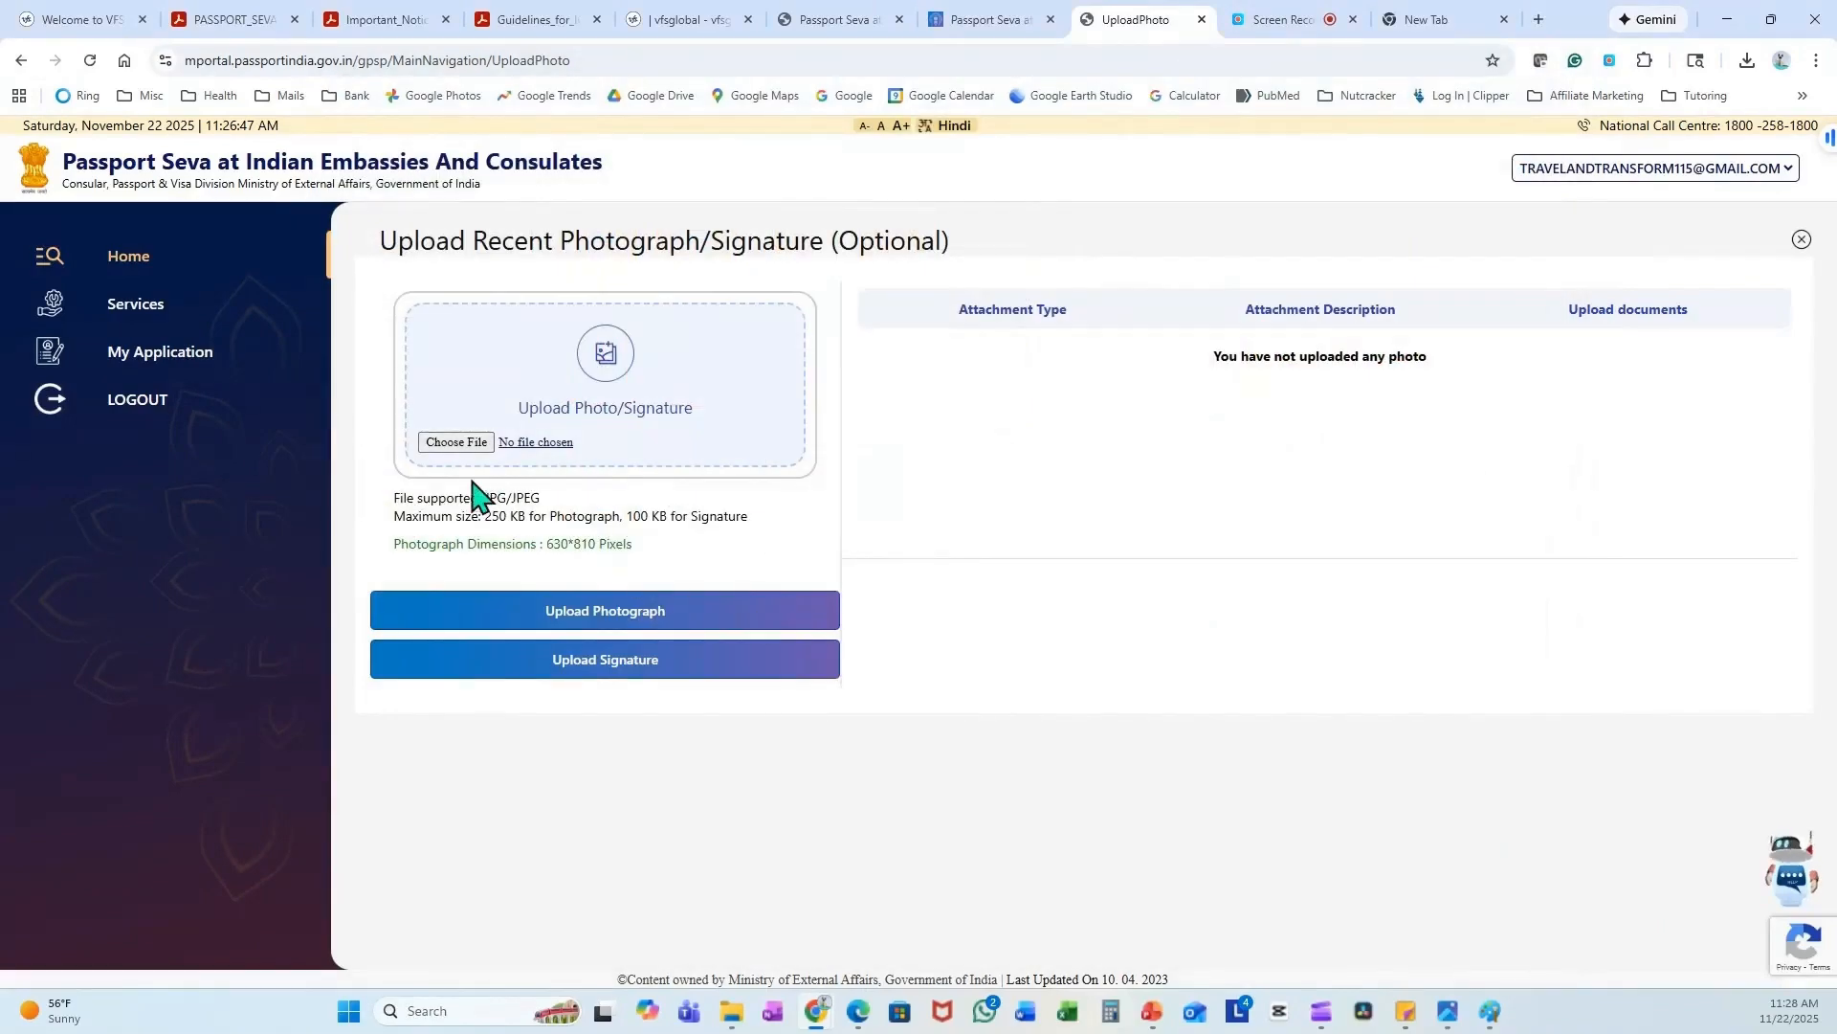
click(455, 443)
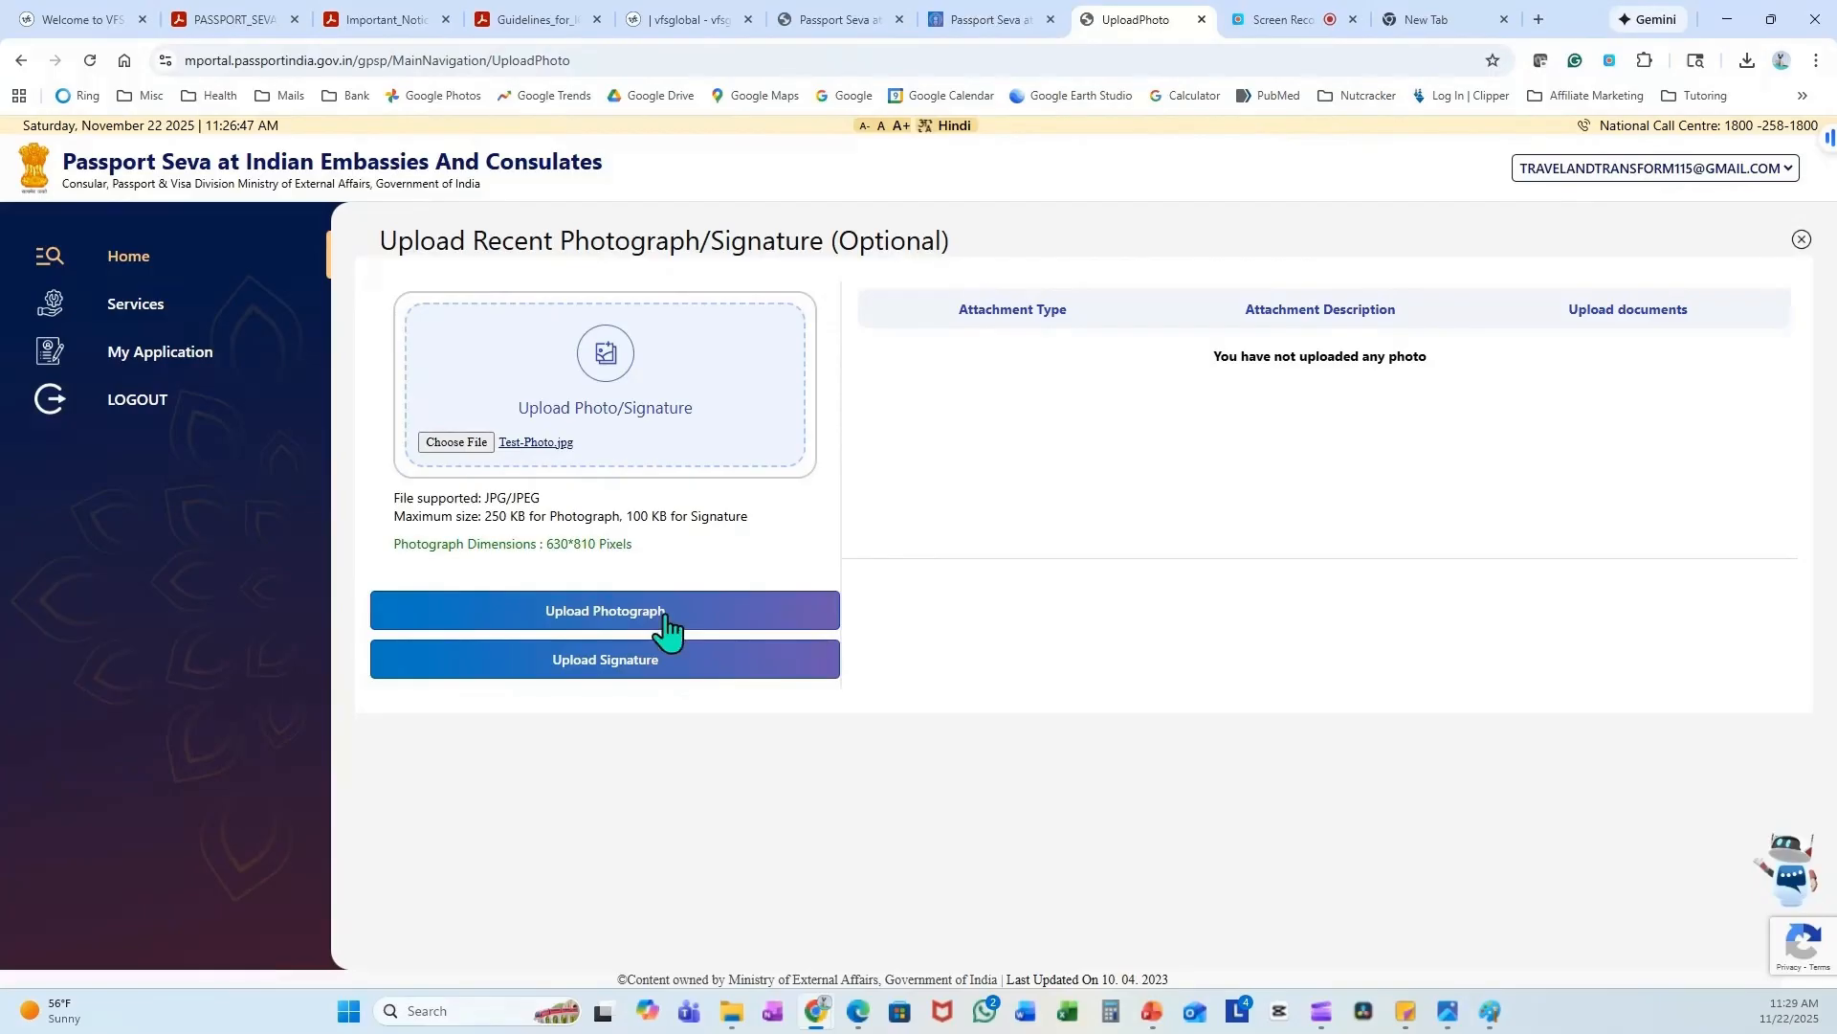
click(605, 609)
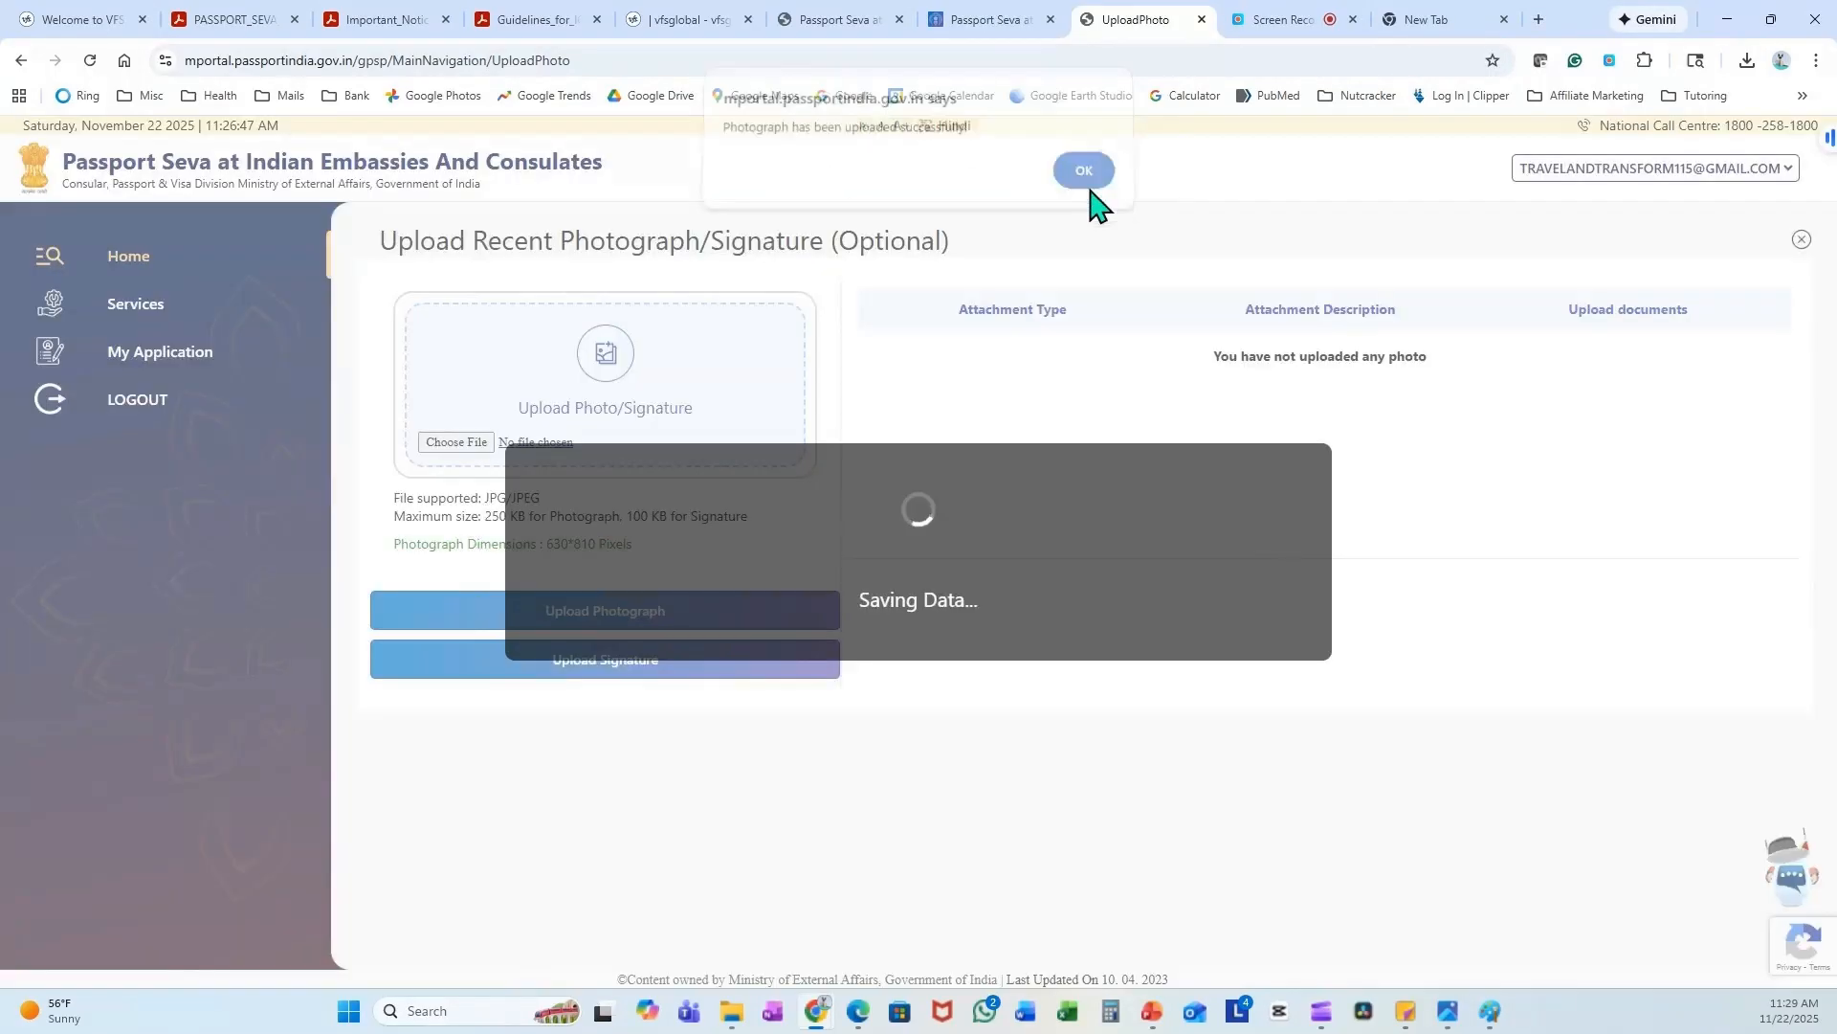
click(1082, 170)
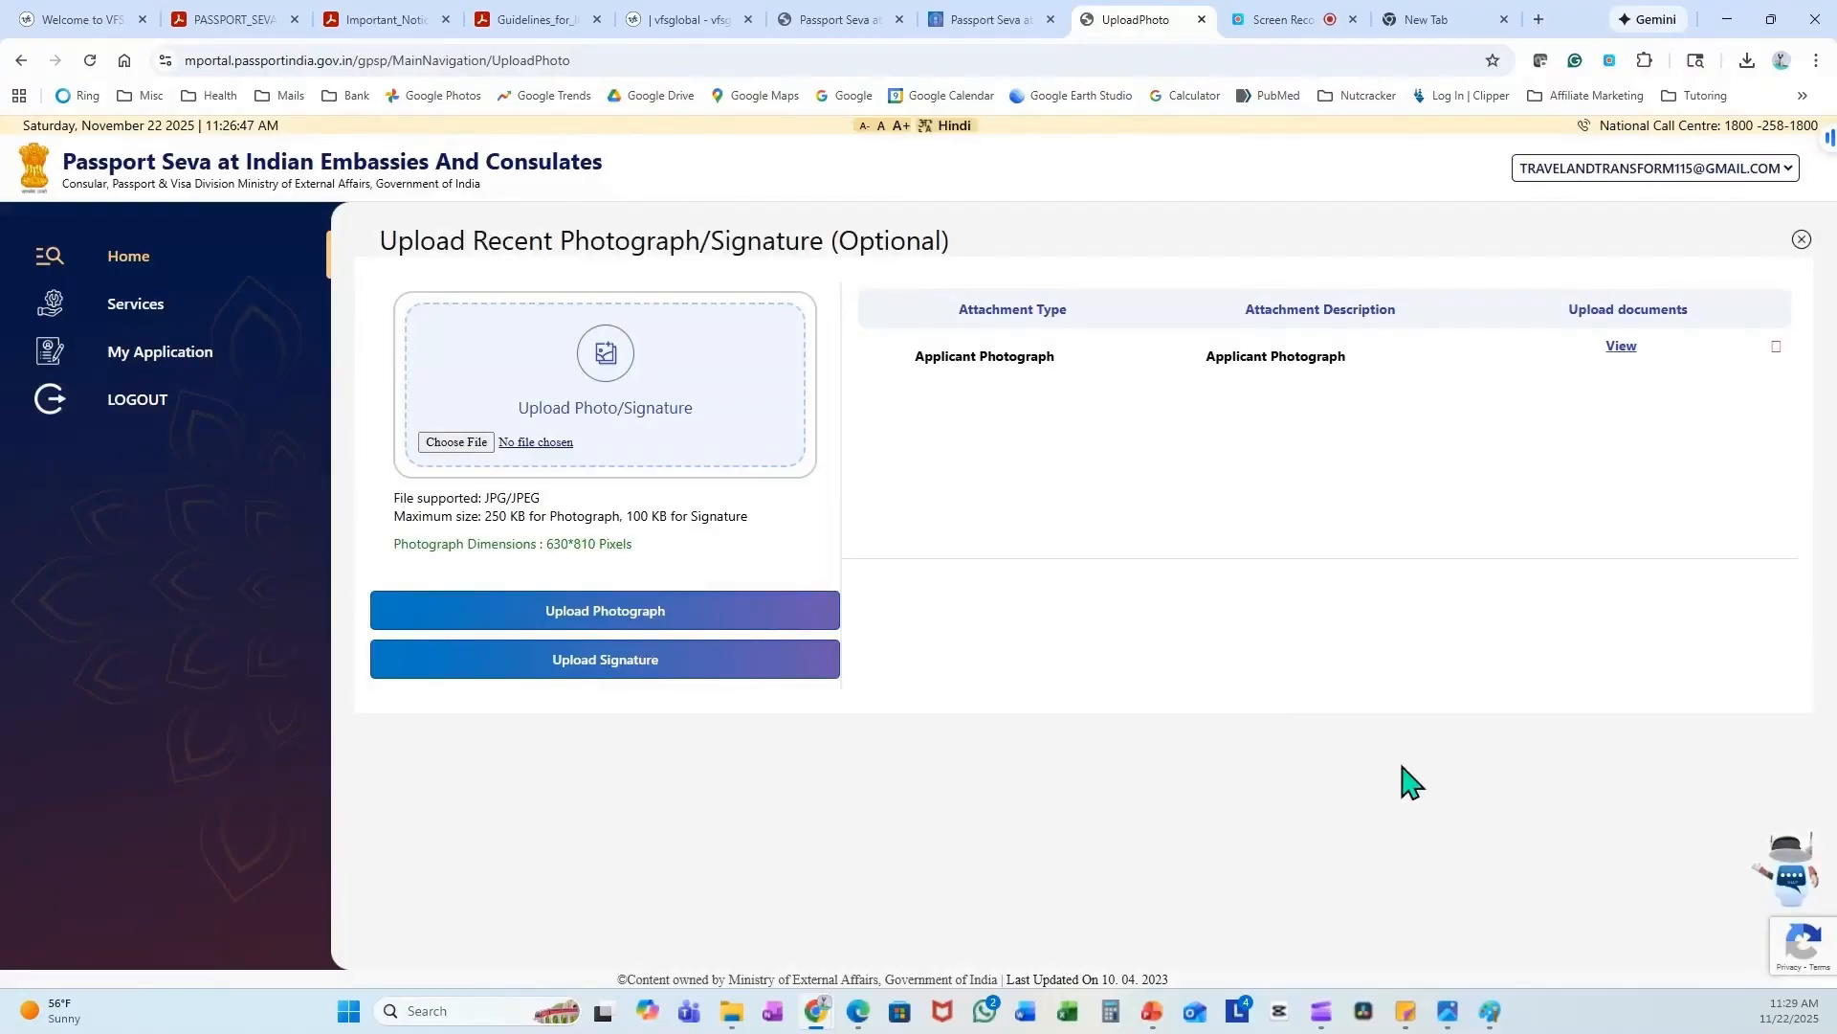
click(1621, 345)
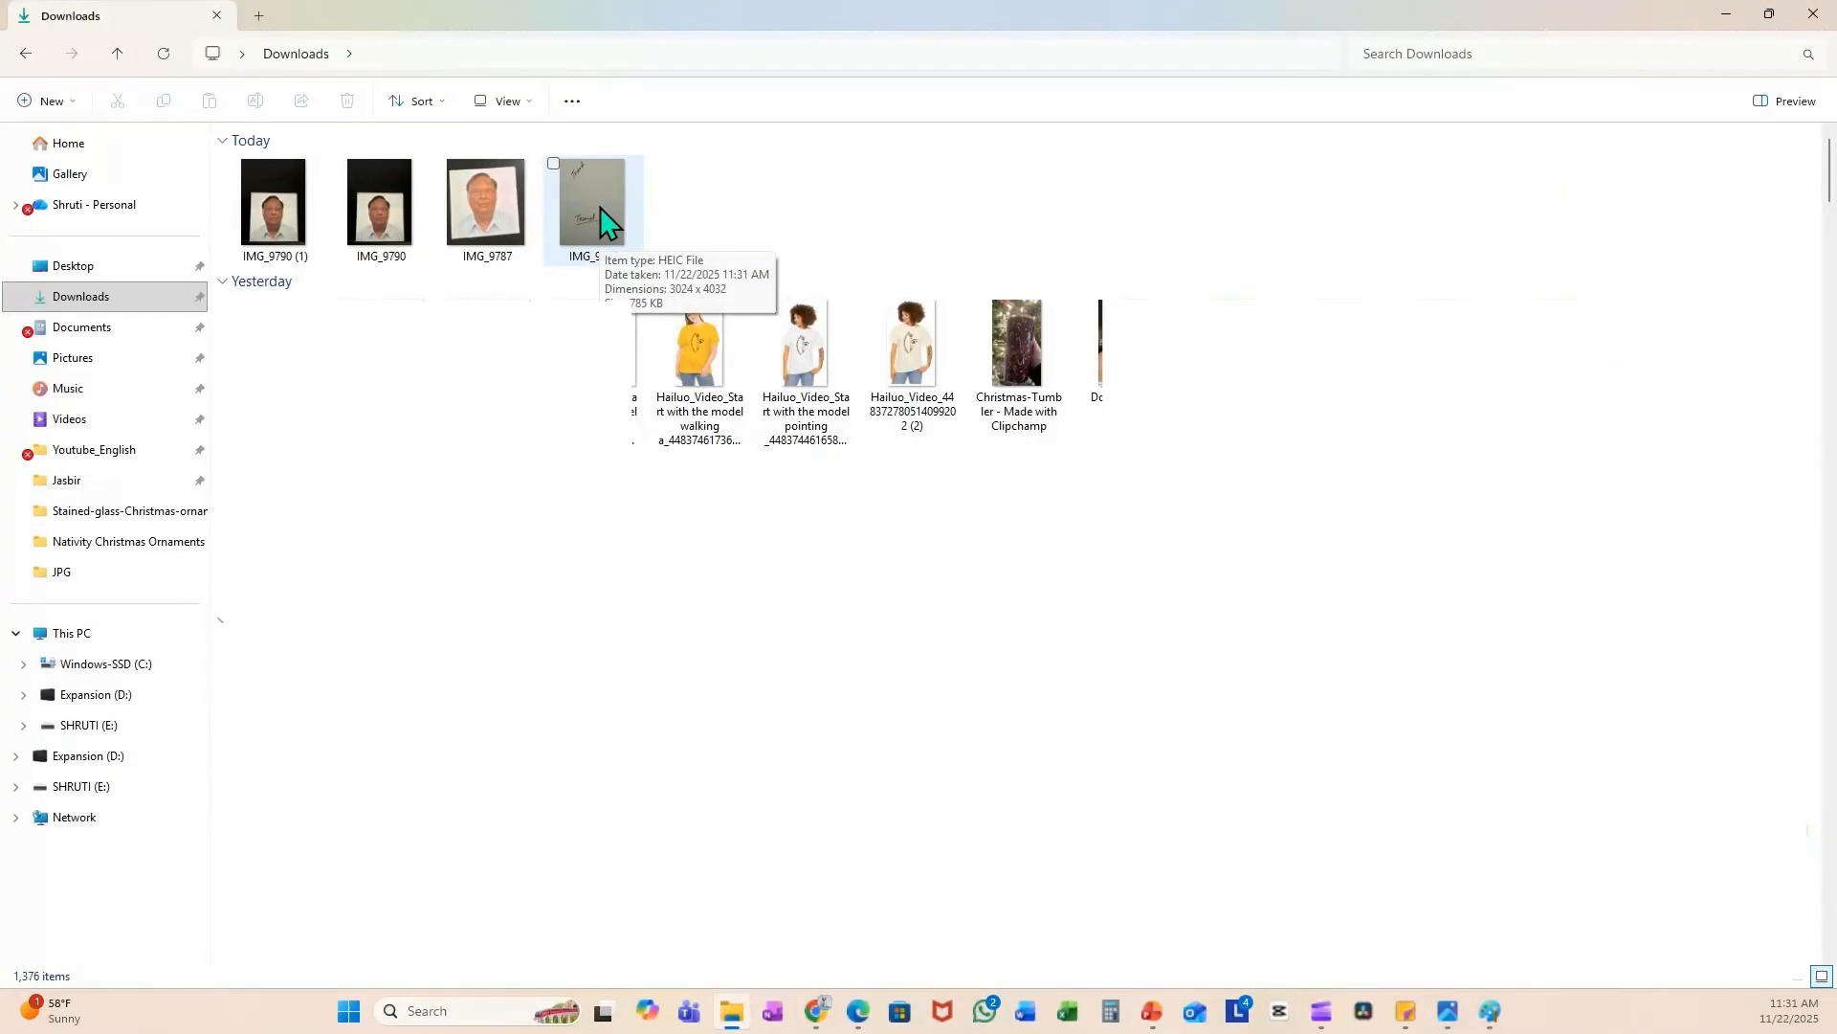
- Open the signature image IMG_9792 from Downloads with Paint
right_click(591, 205)
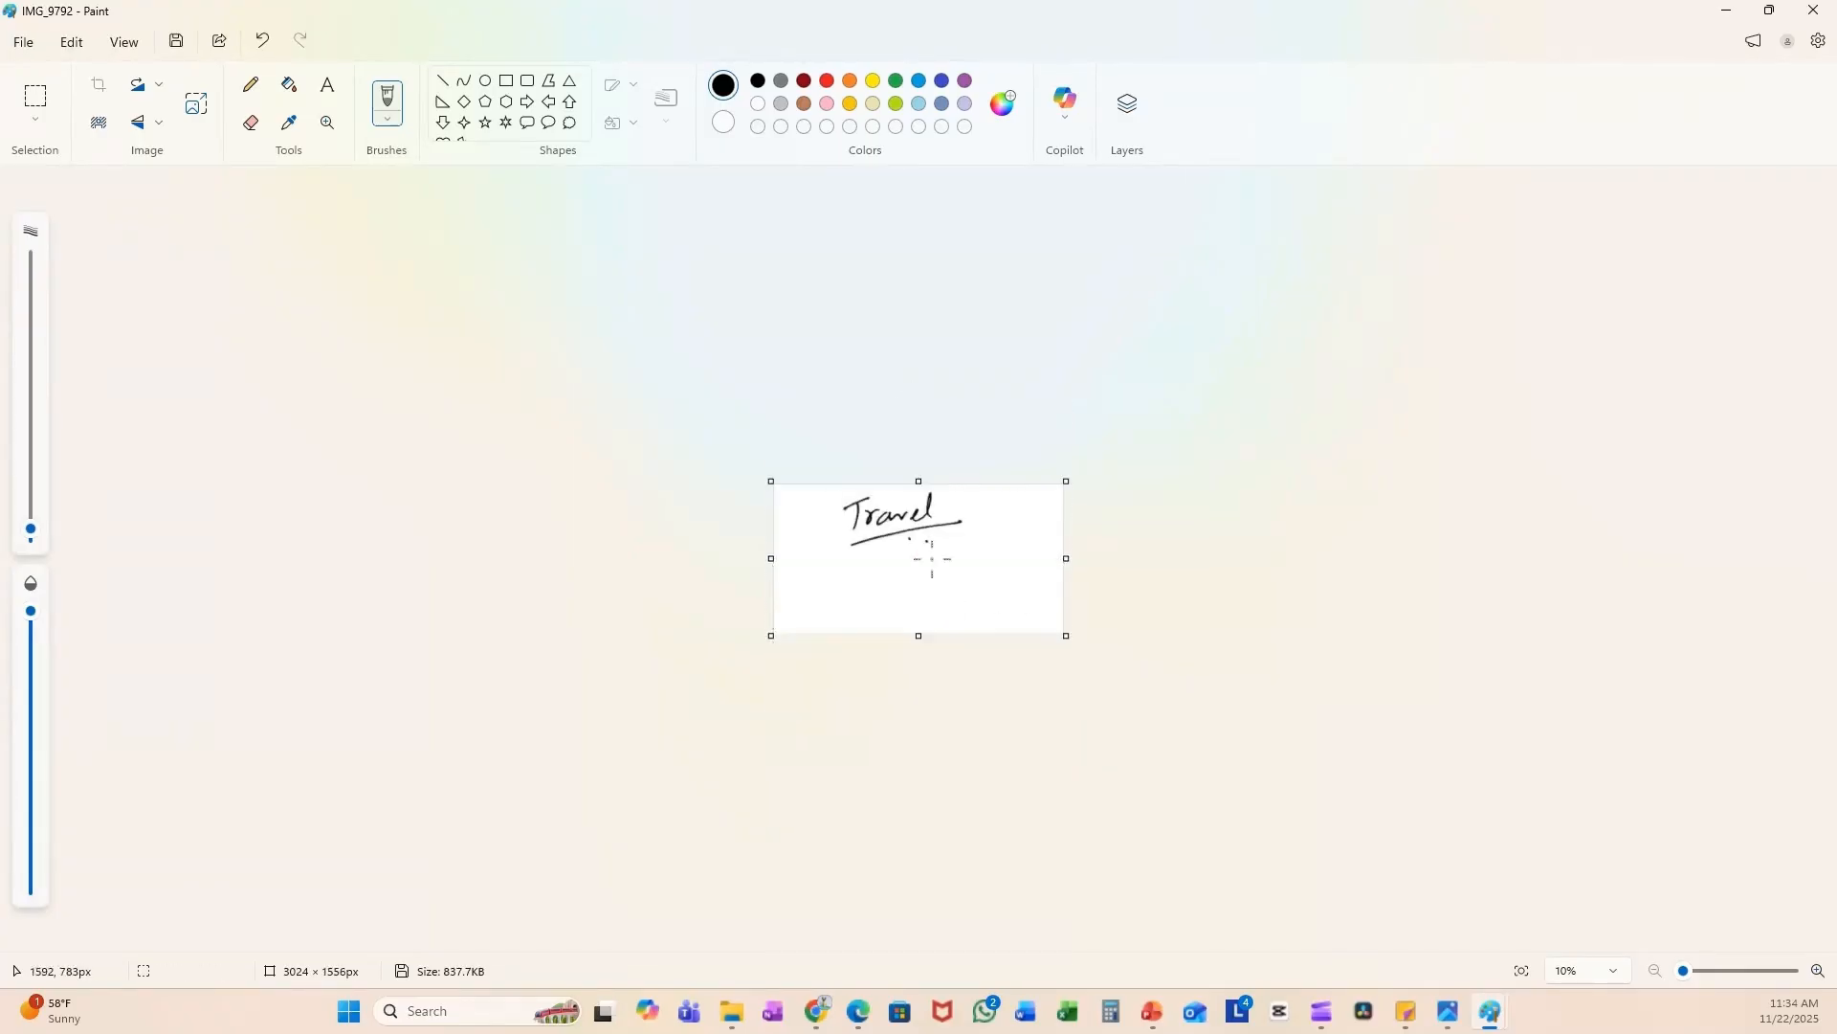
- Crop the scan down to the handwritten 'Travel' signature at 1683 × 951 px
drag(771, 559, 833, 562)
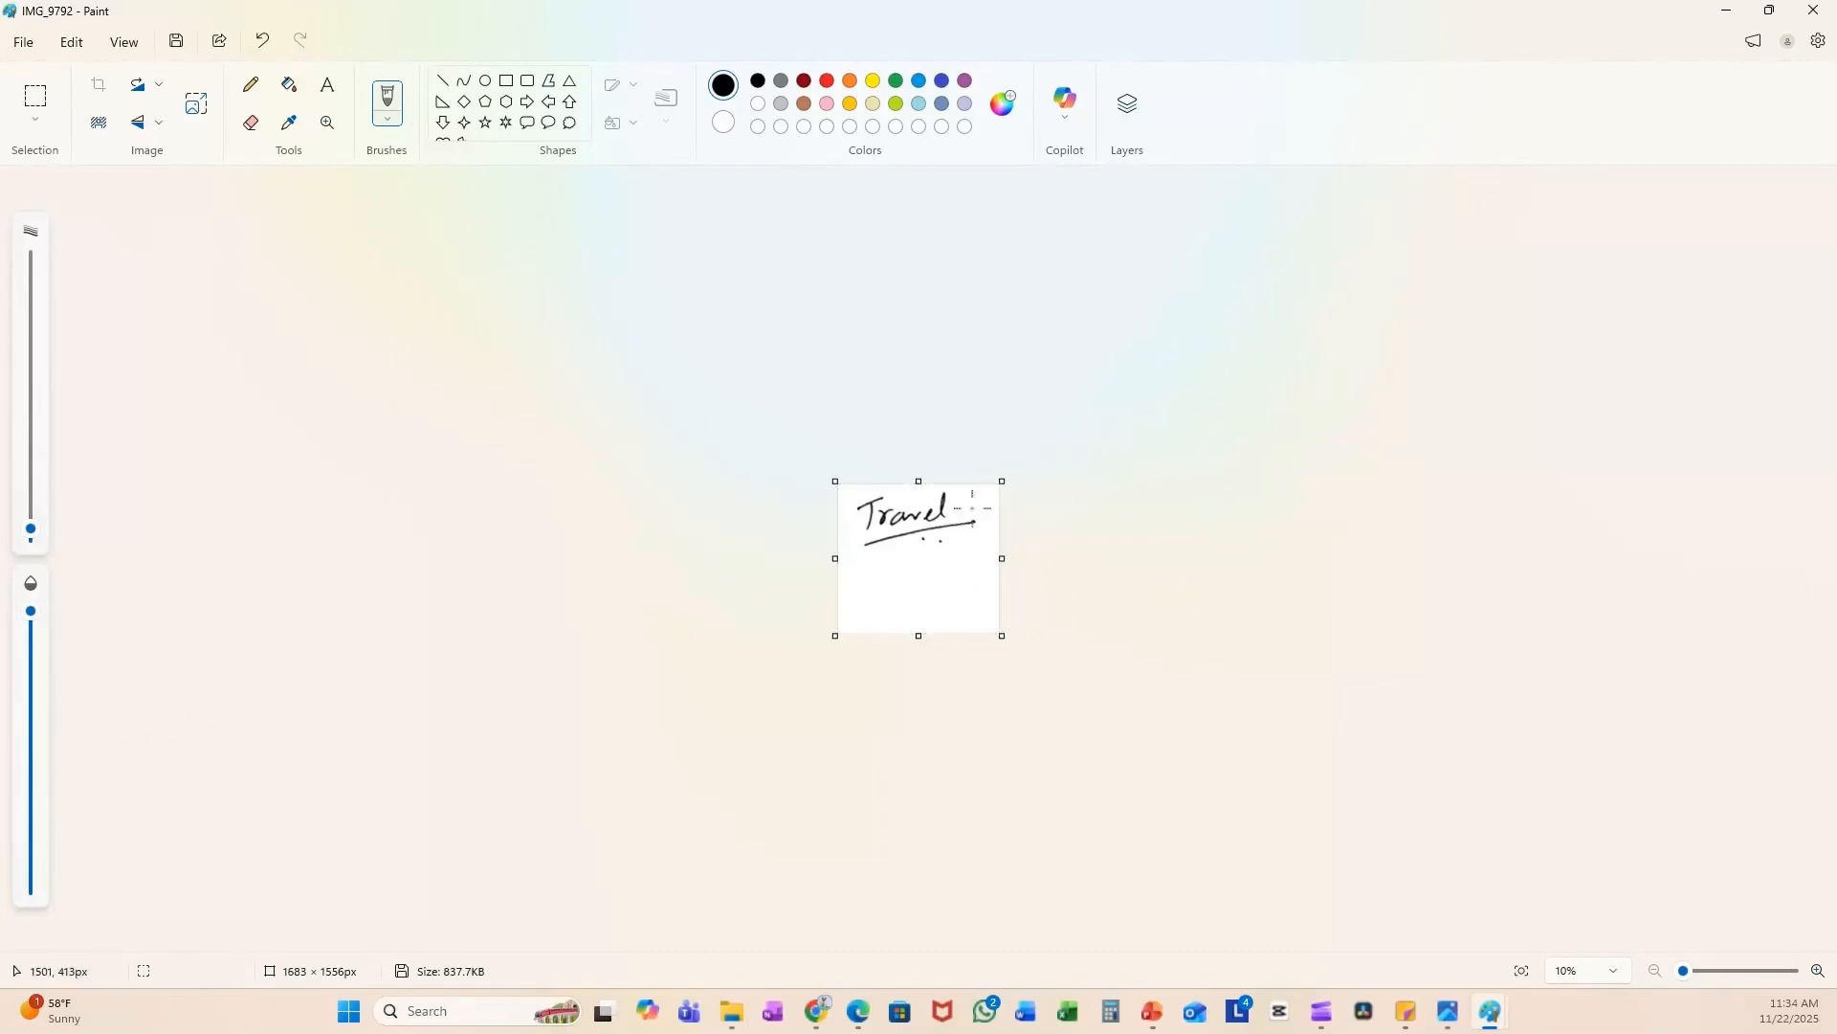
drag(917, 633, 916, 575)
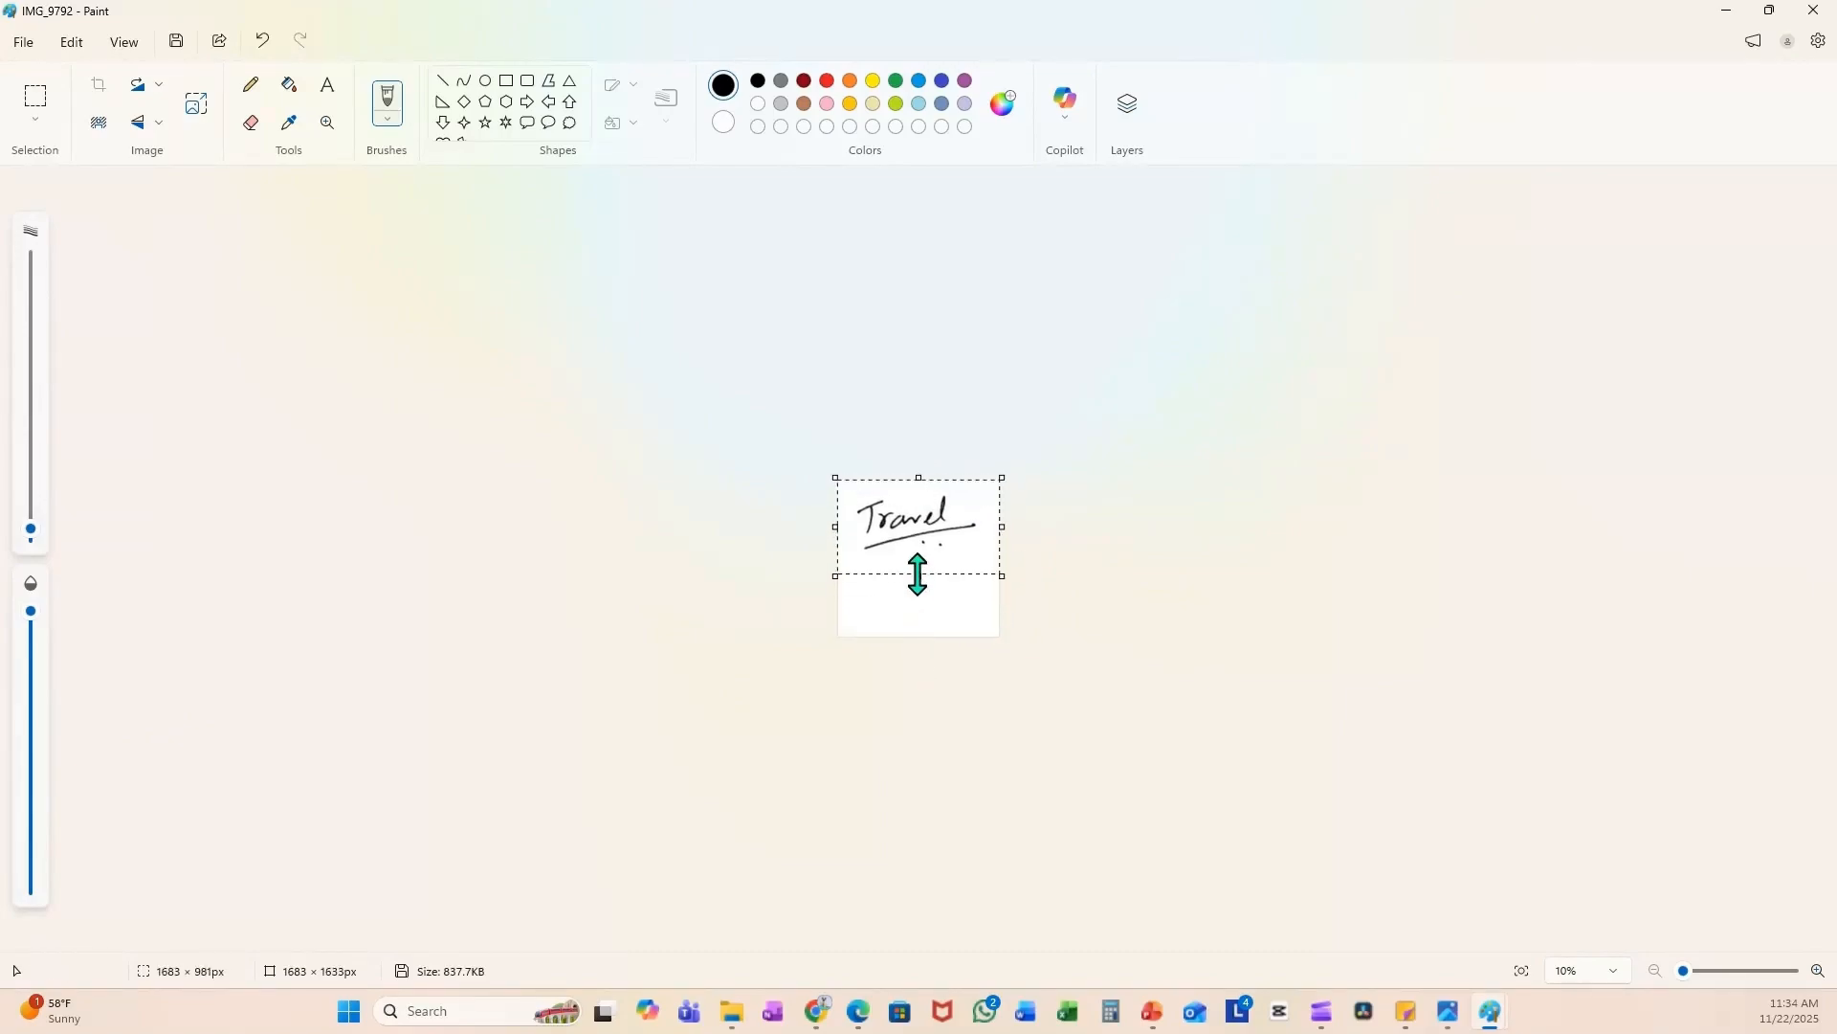
click(21, 40)
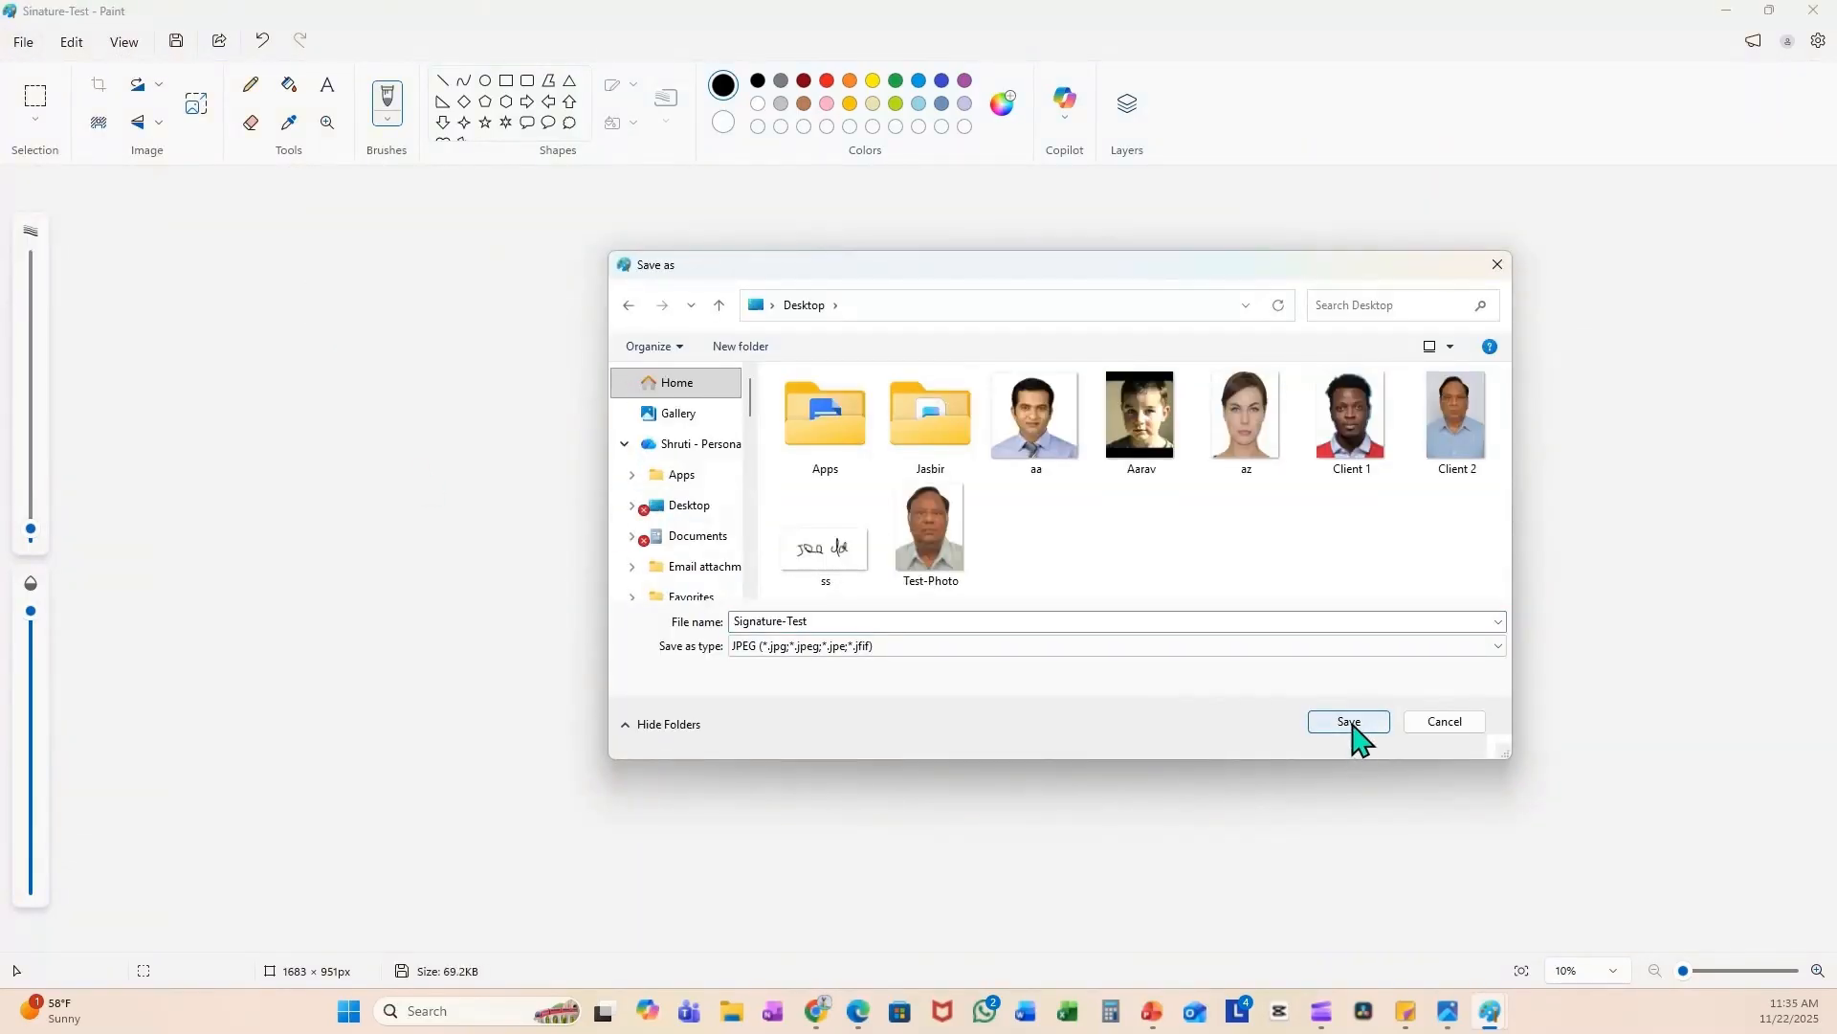
- Save the crop as Signature-Test, choose it for upload, and close its preview tab
click(1347, 721)
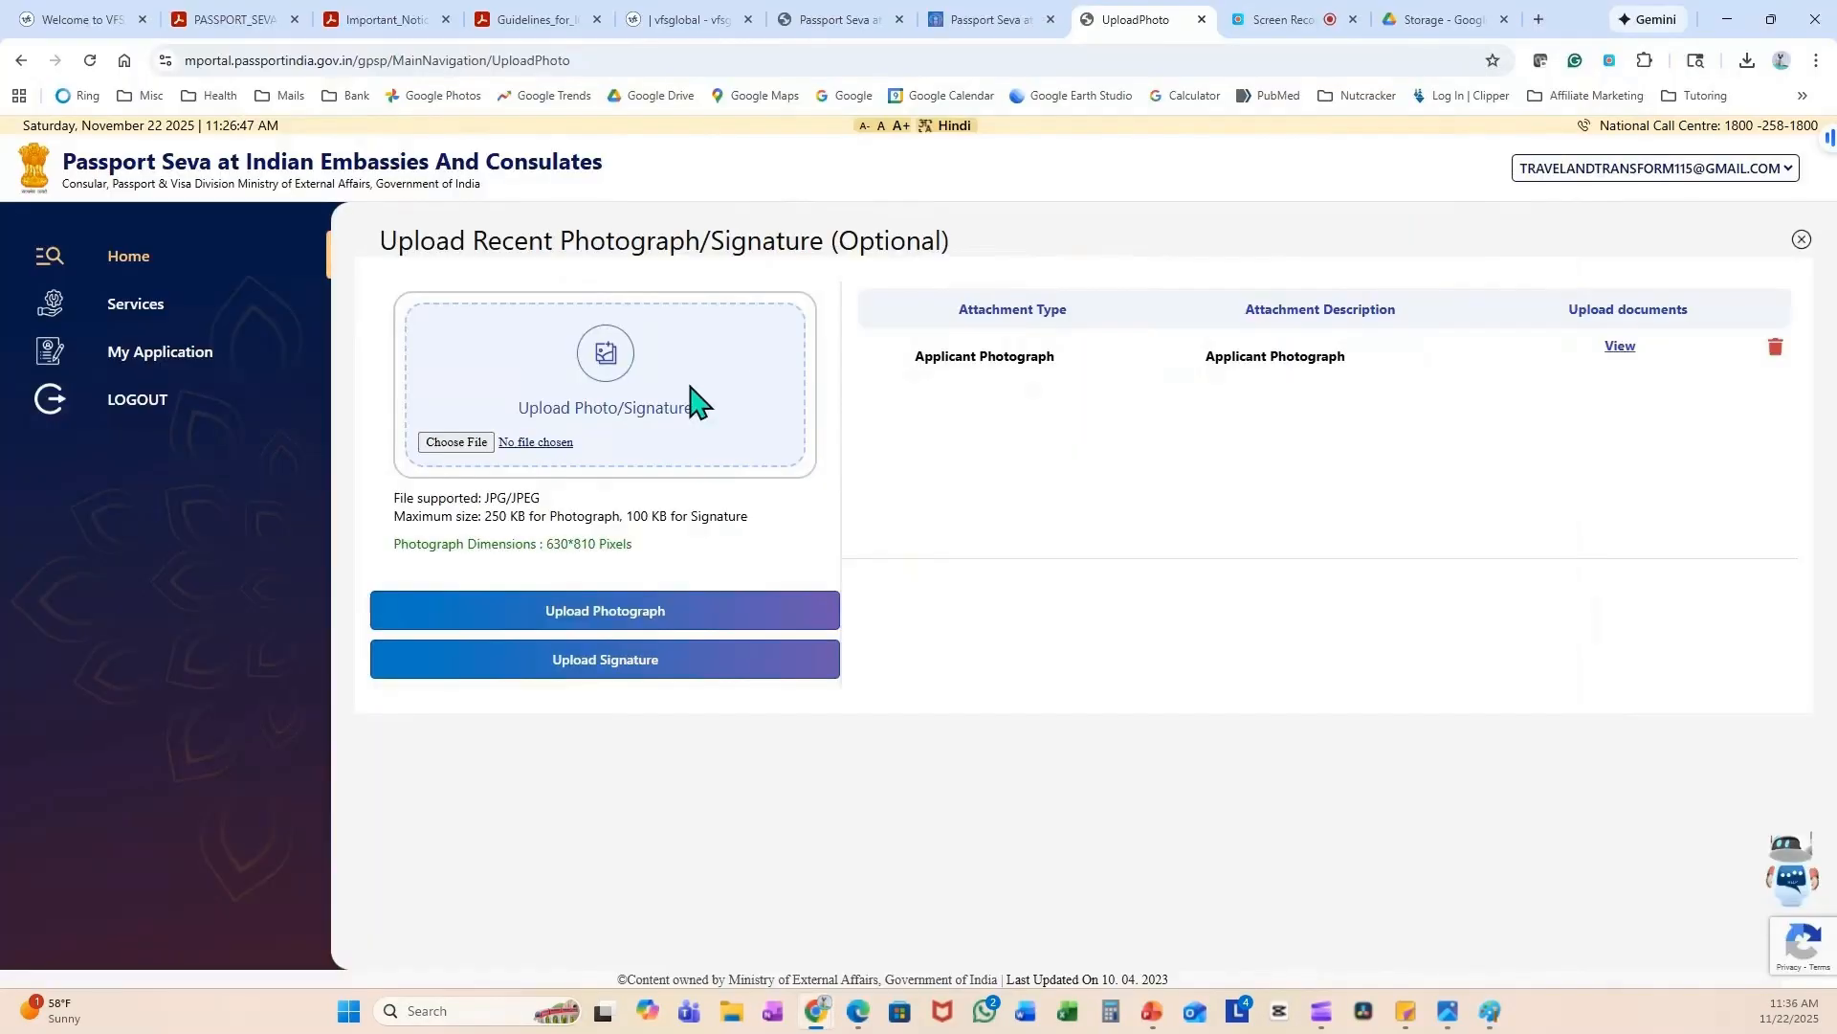
click(455, 444)
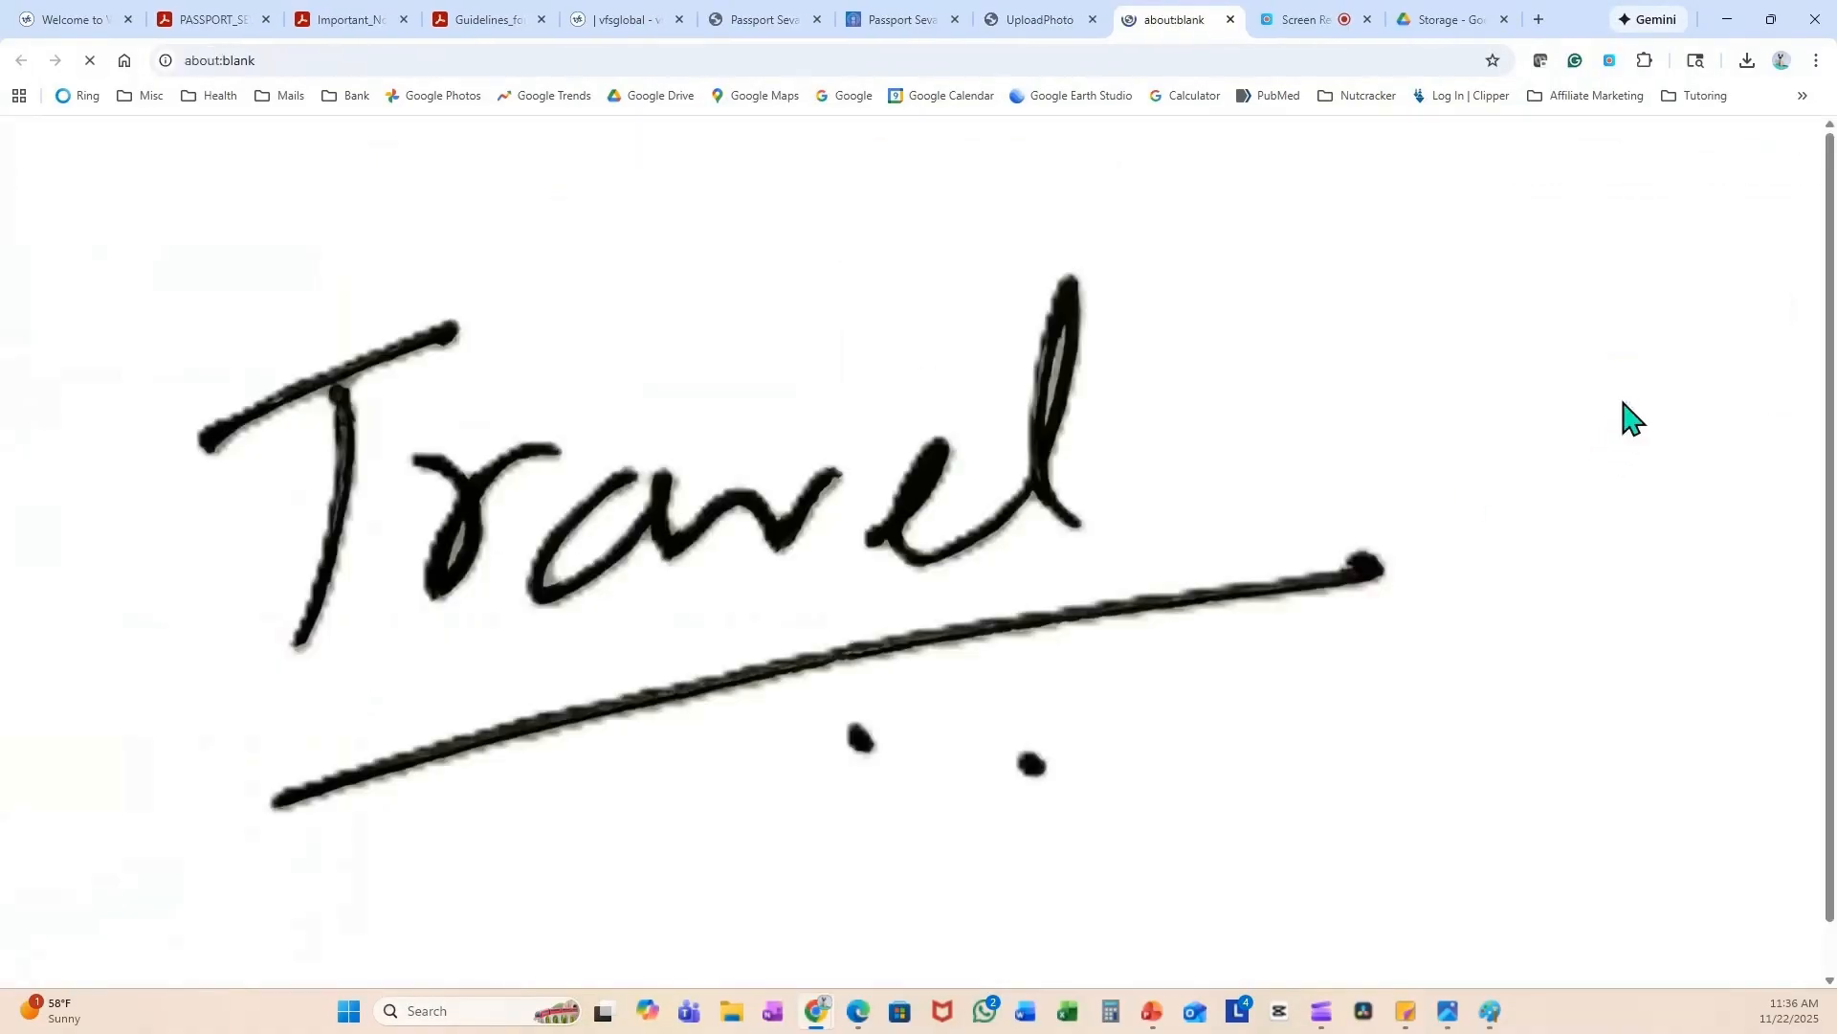
click(1031, 19)
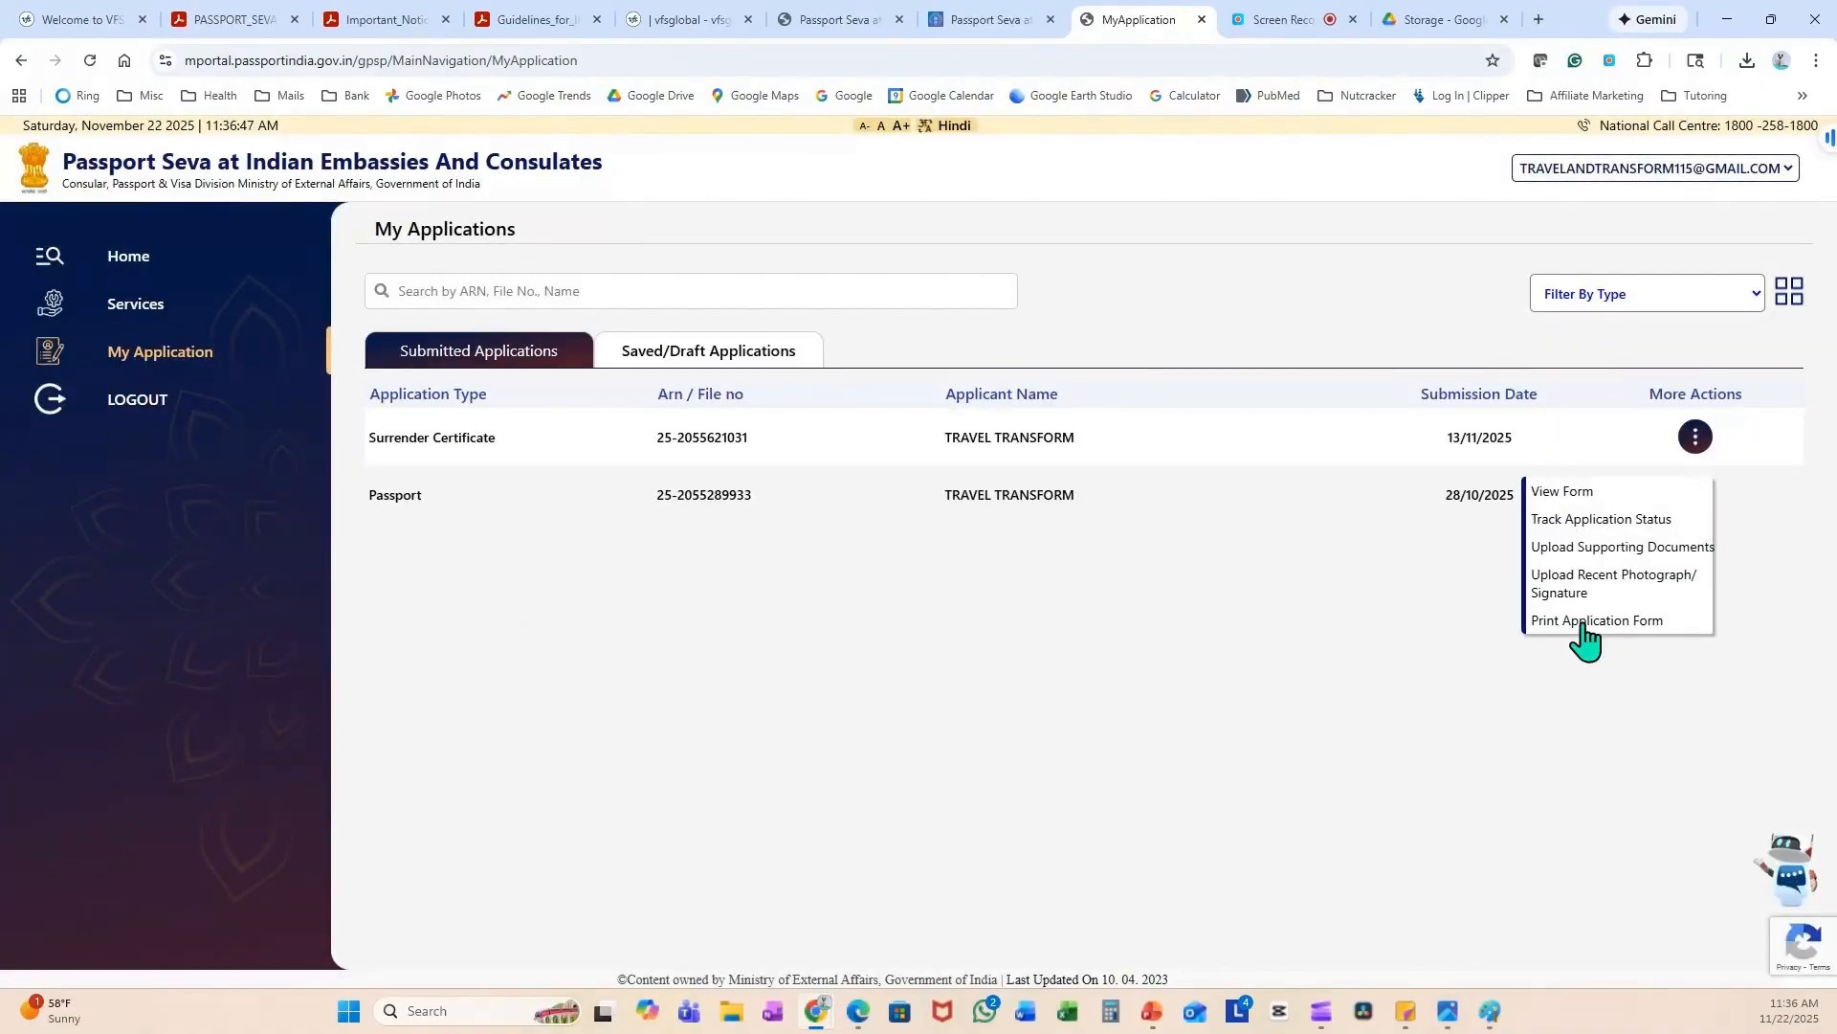
- Review the printable Passport application form to the bottom and send it to print preview
click(1596, 621)
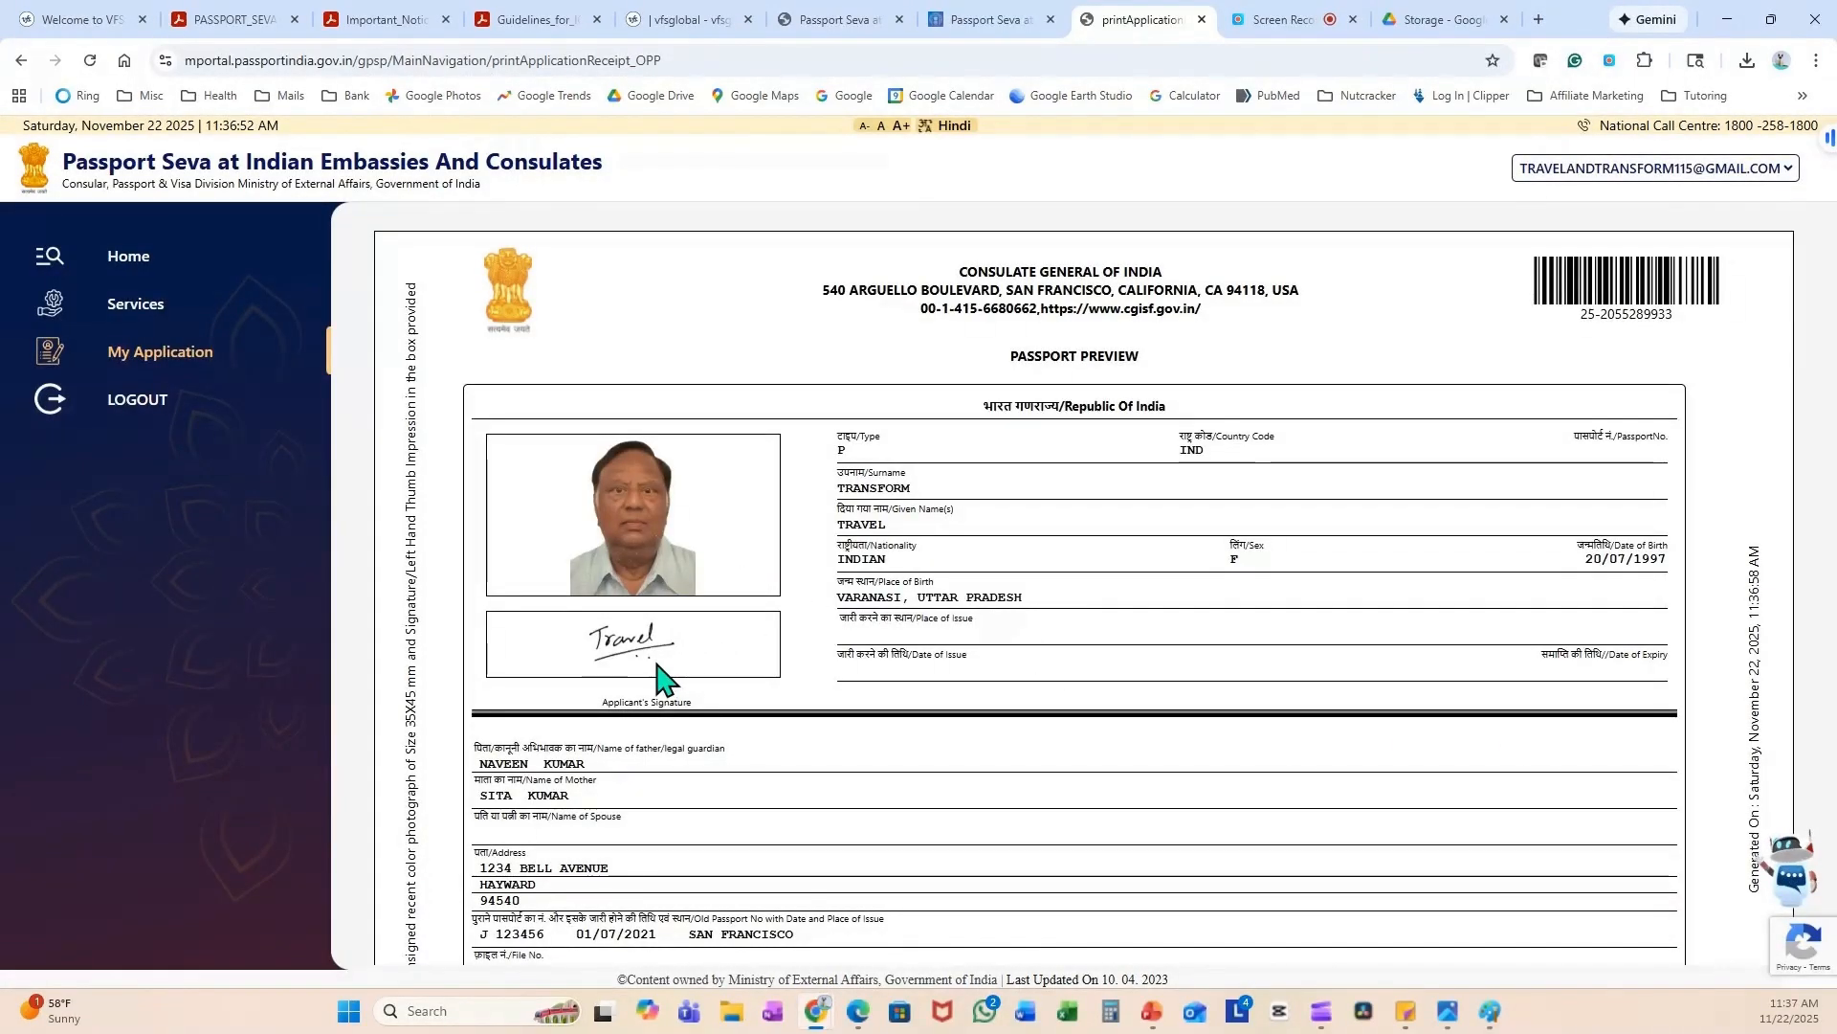
scroll(down, 3)
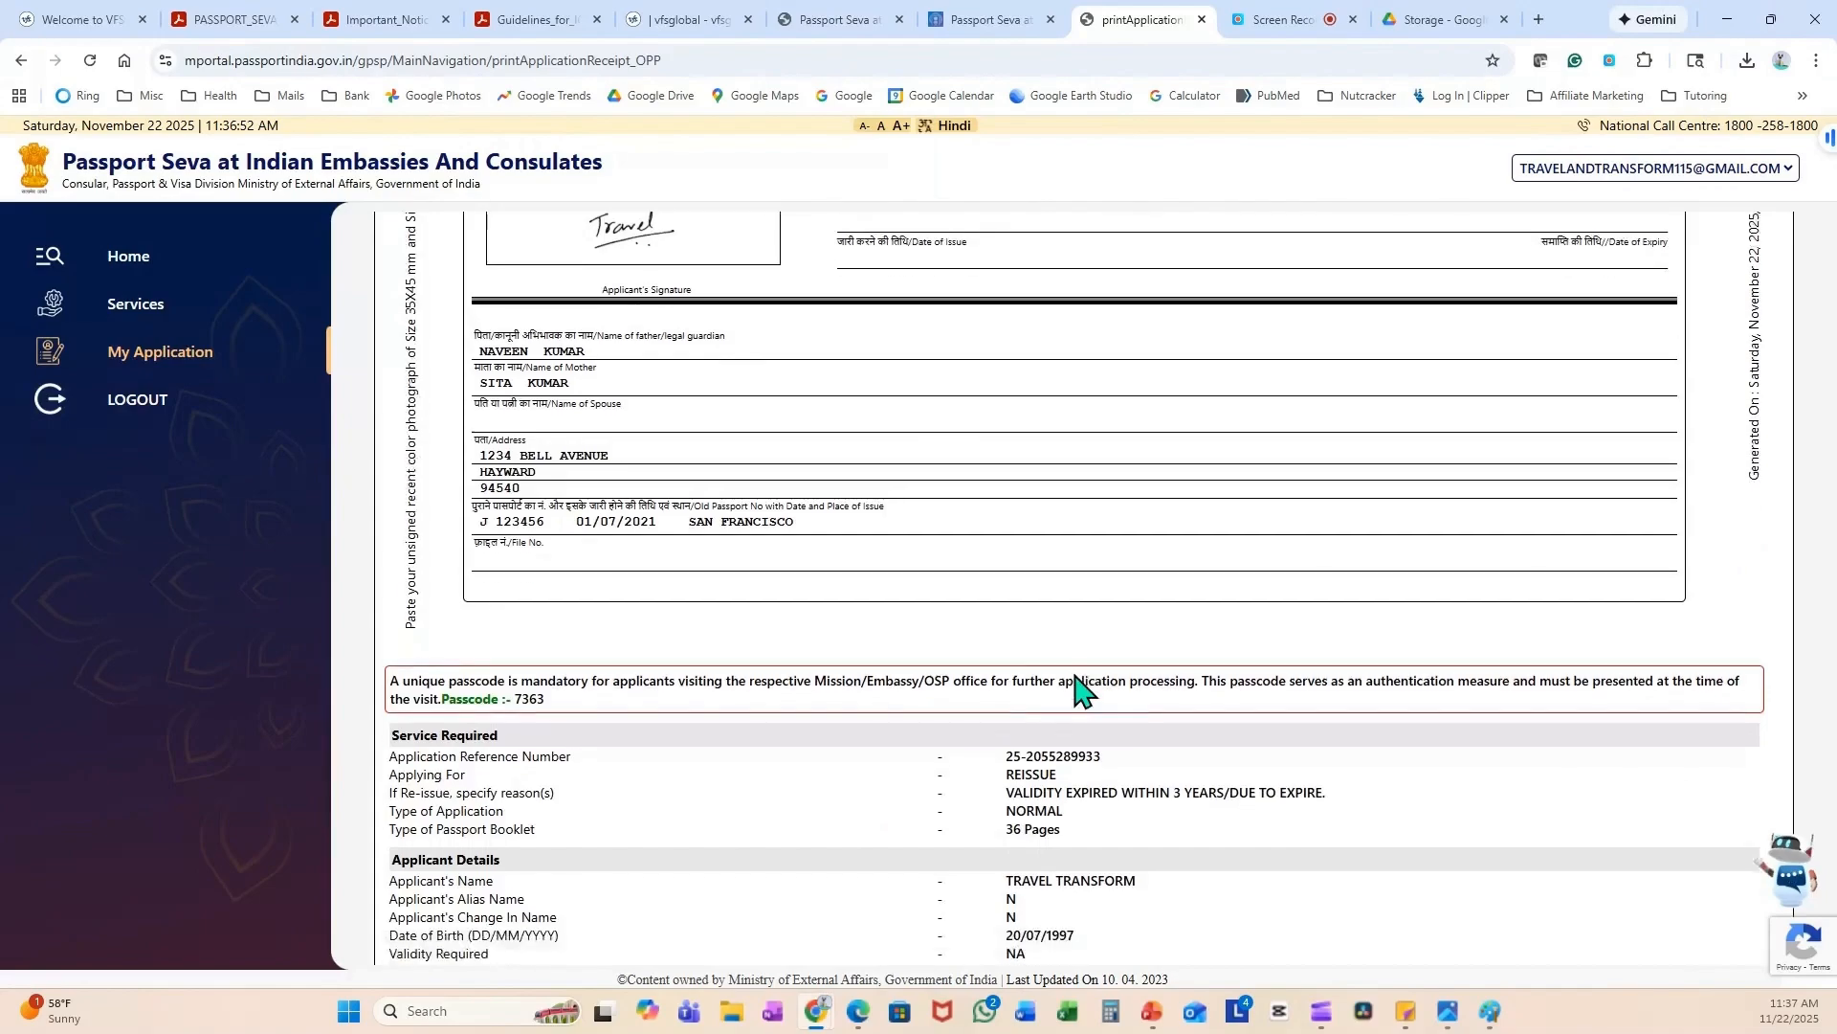
scroll(down, 3)
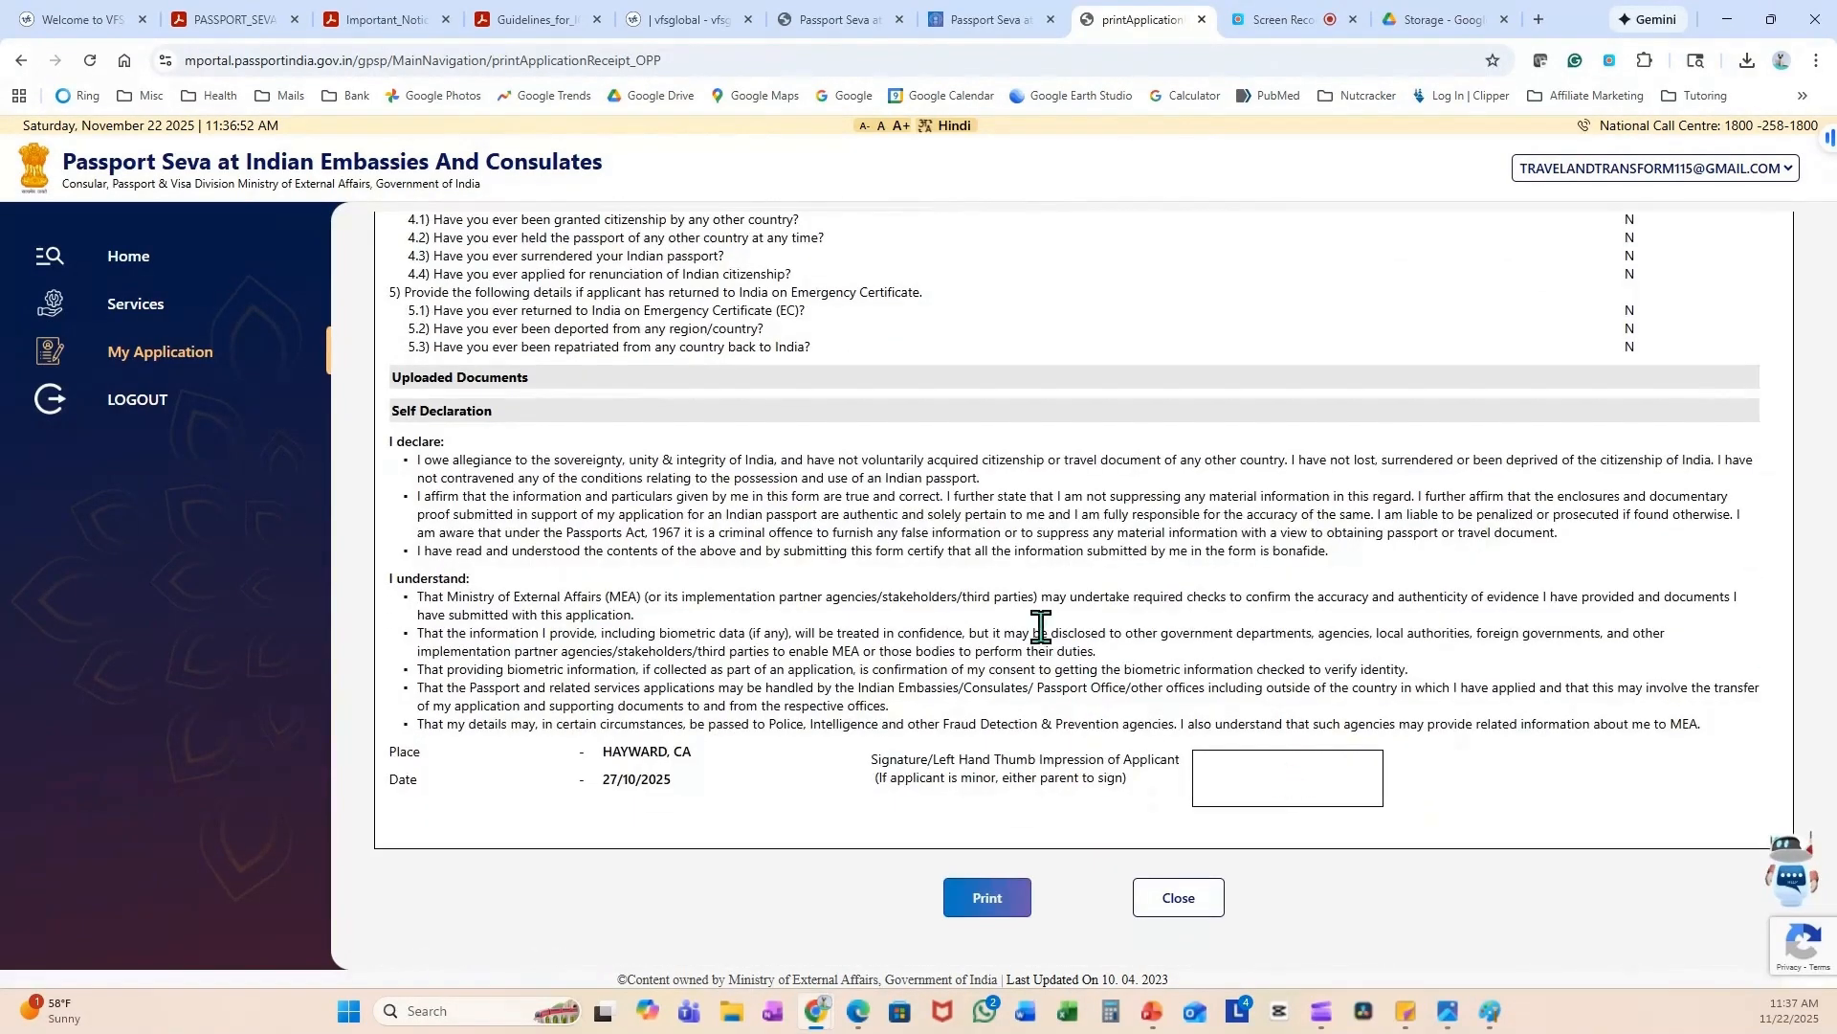
click(986, 898)
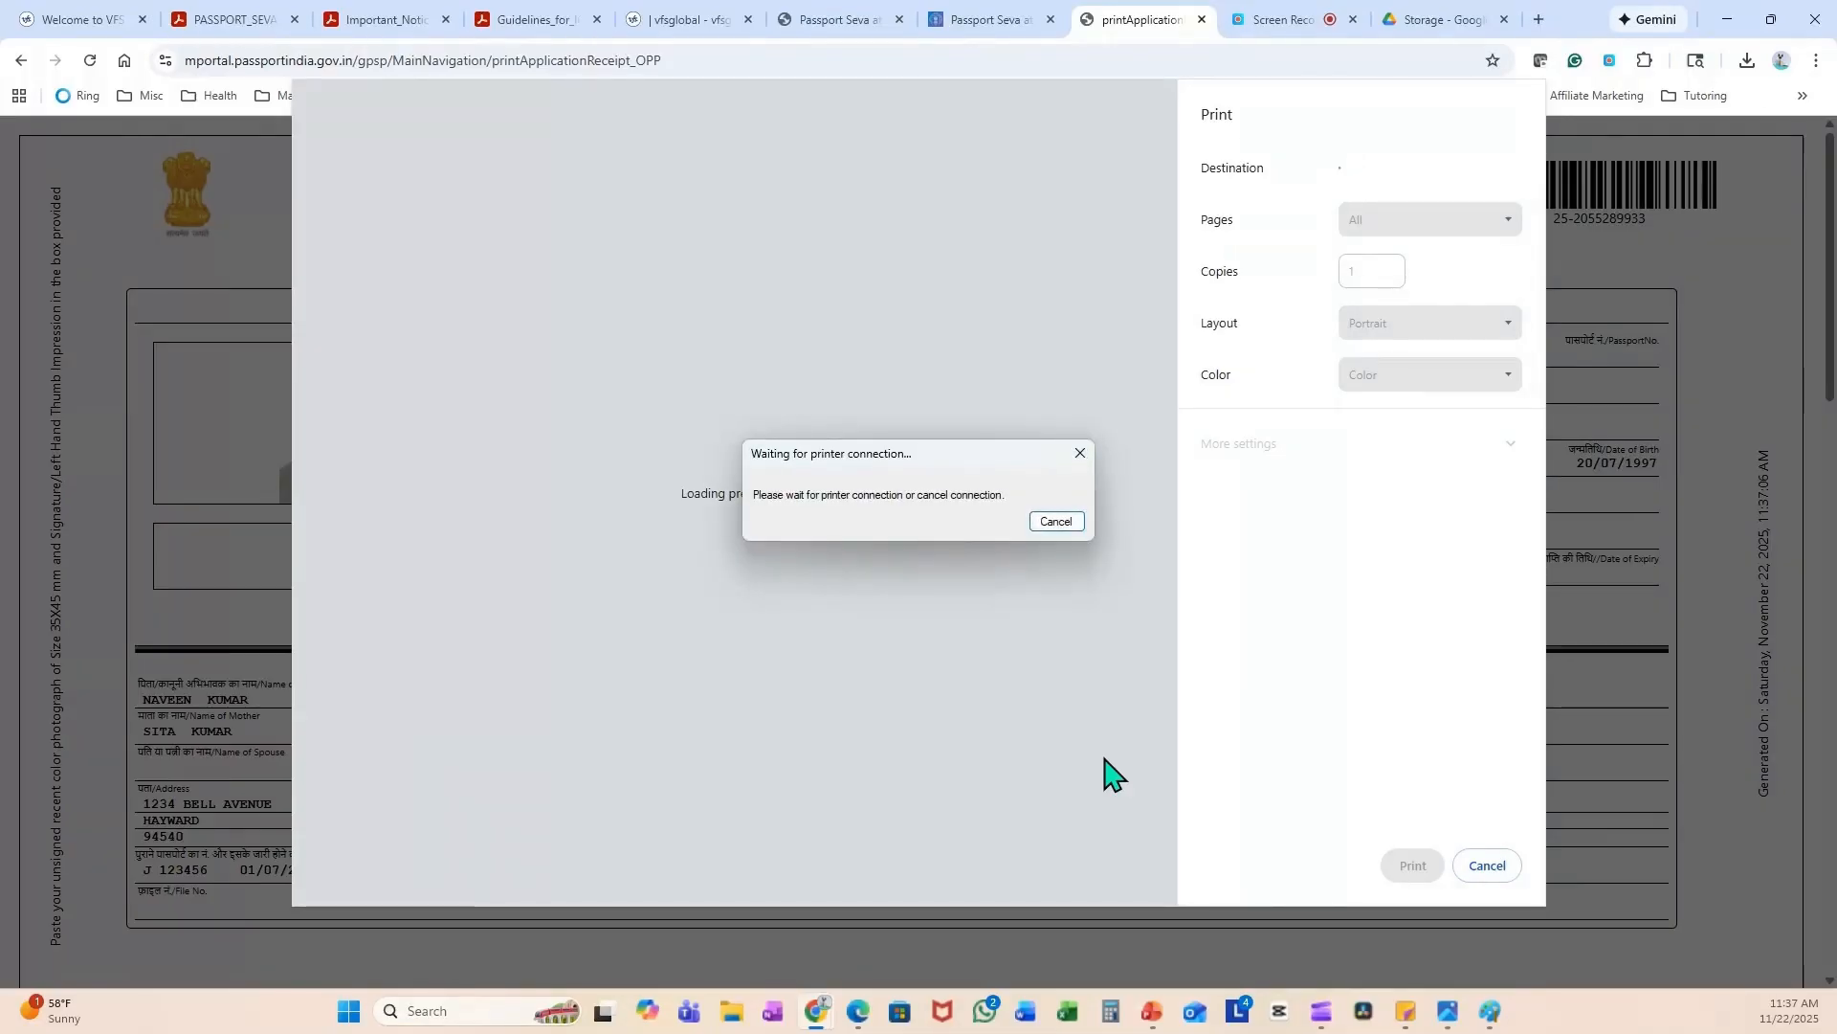
- Save the form via Save as PDF to the Desktop as Test-Application
click(1428, 168)
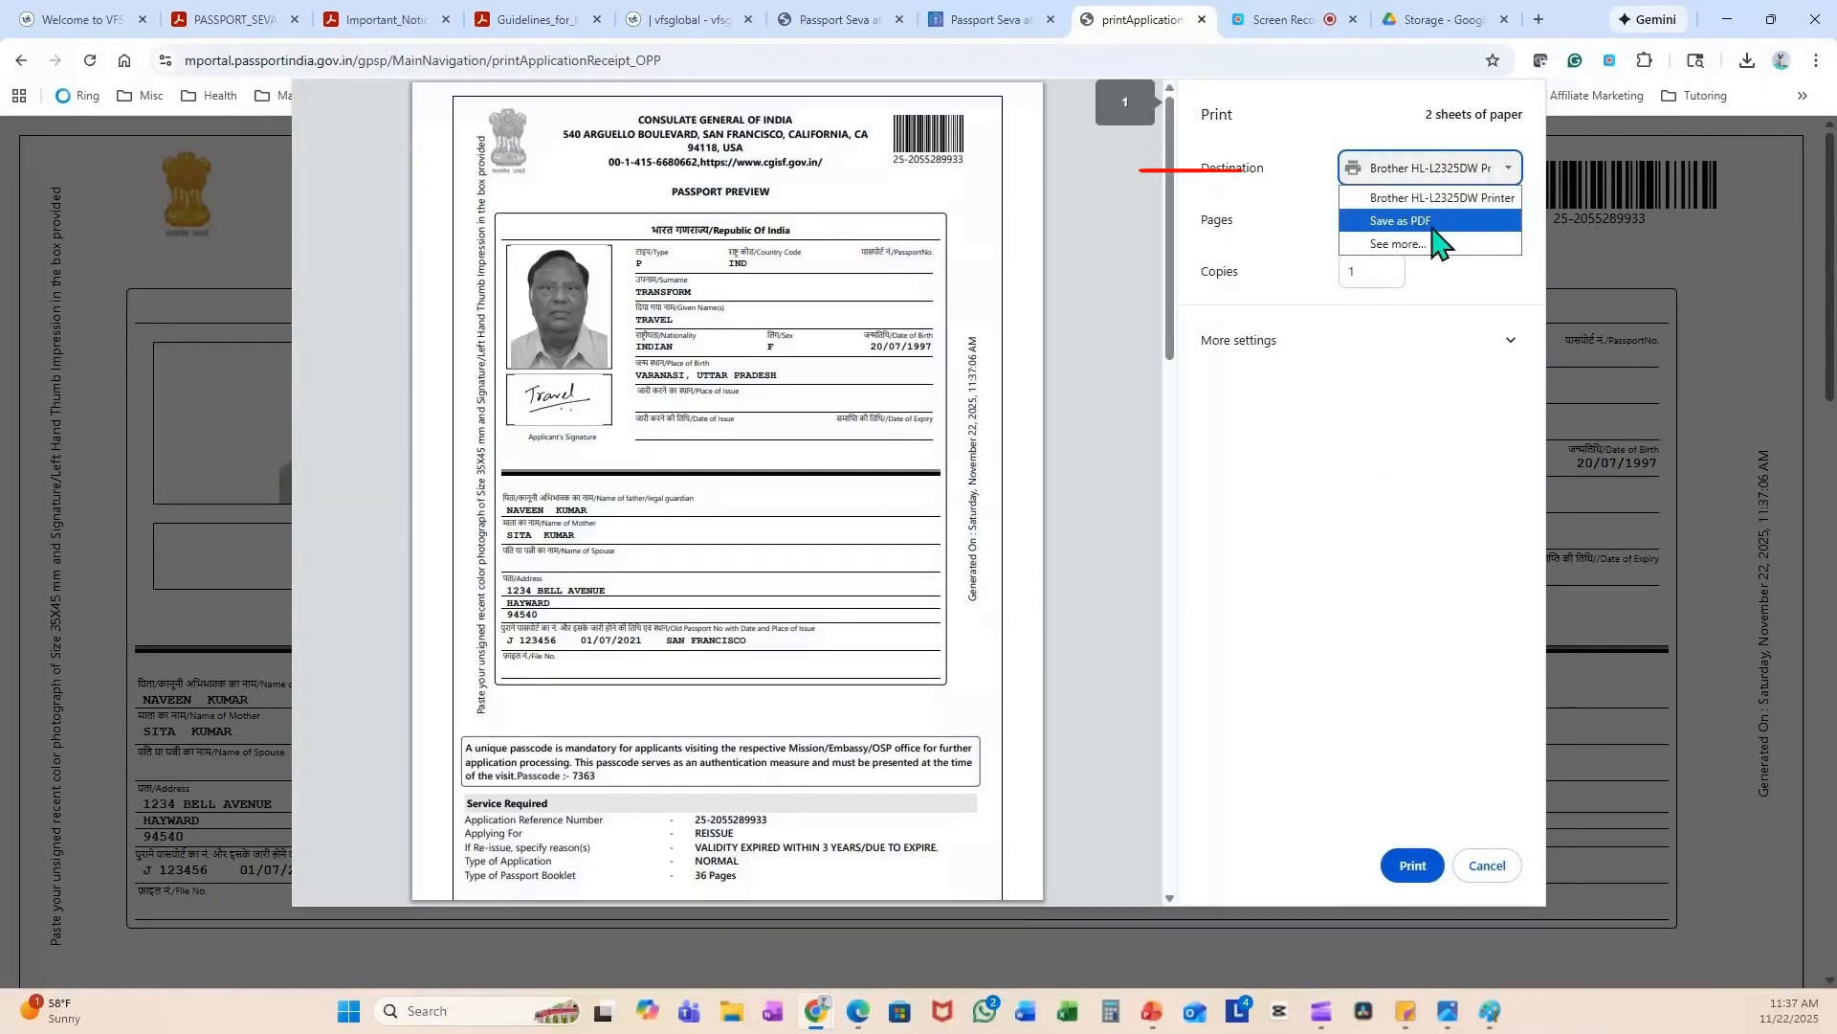
click(1395, 220)
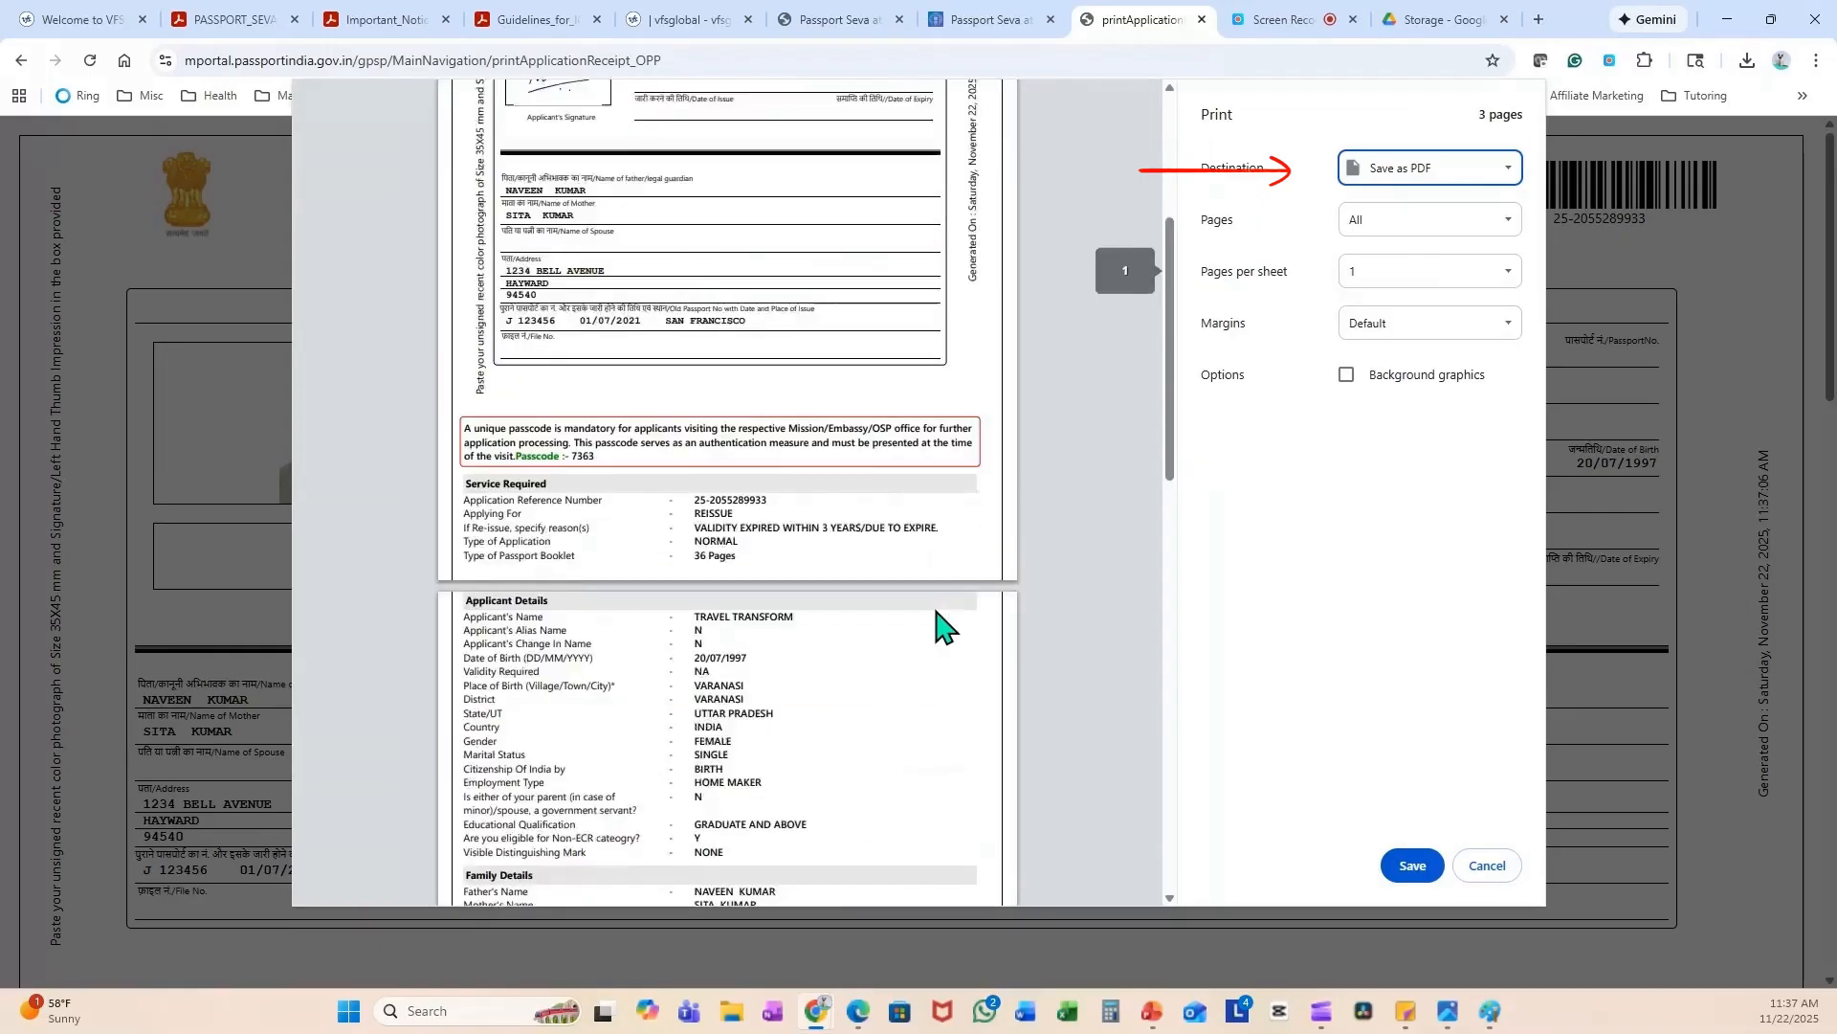
click(1410, 865)
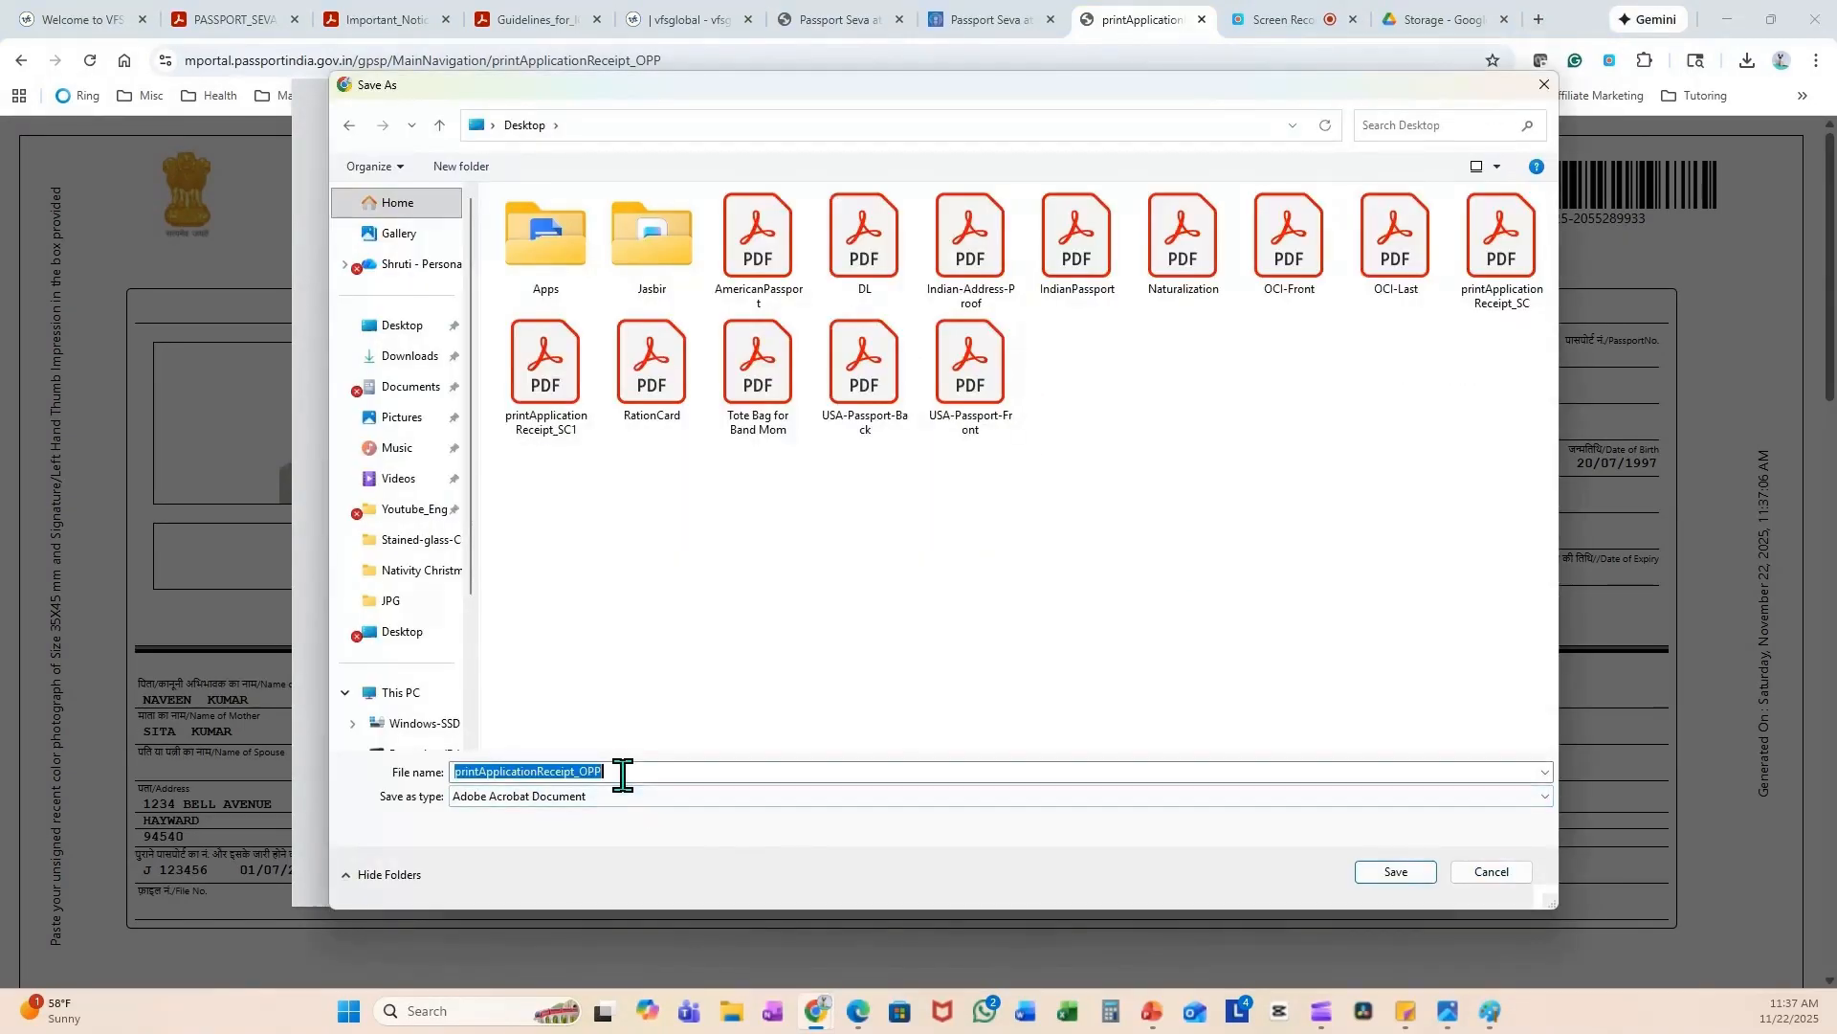
text(Test-Application)
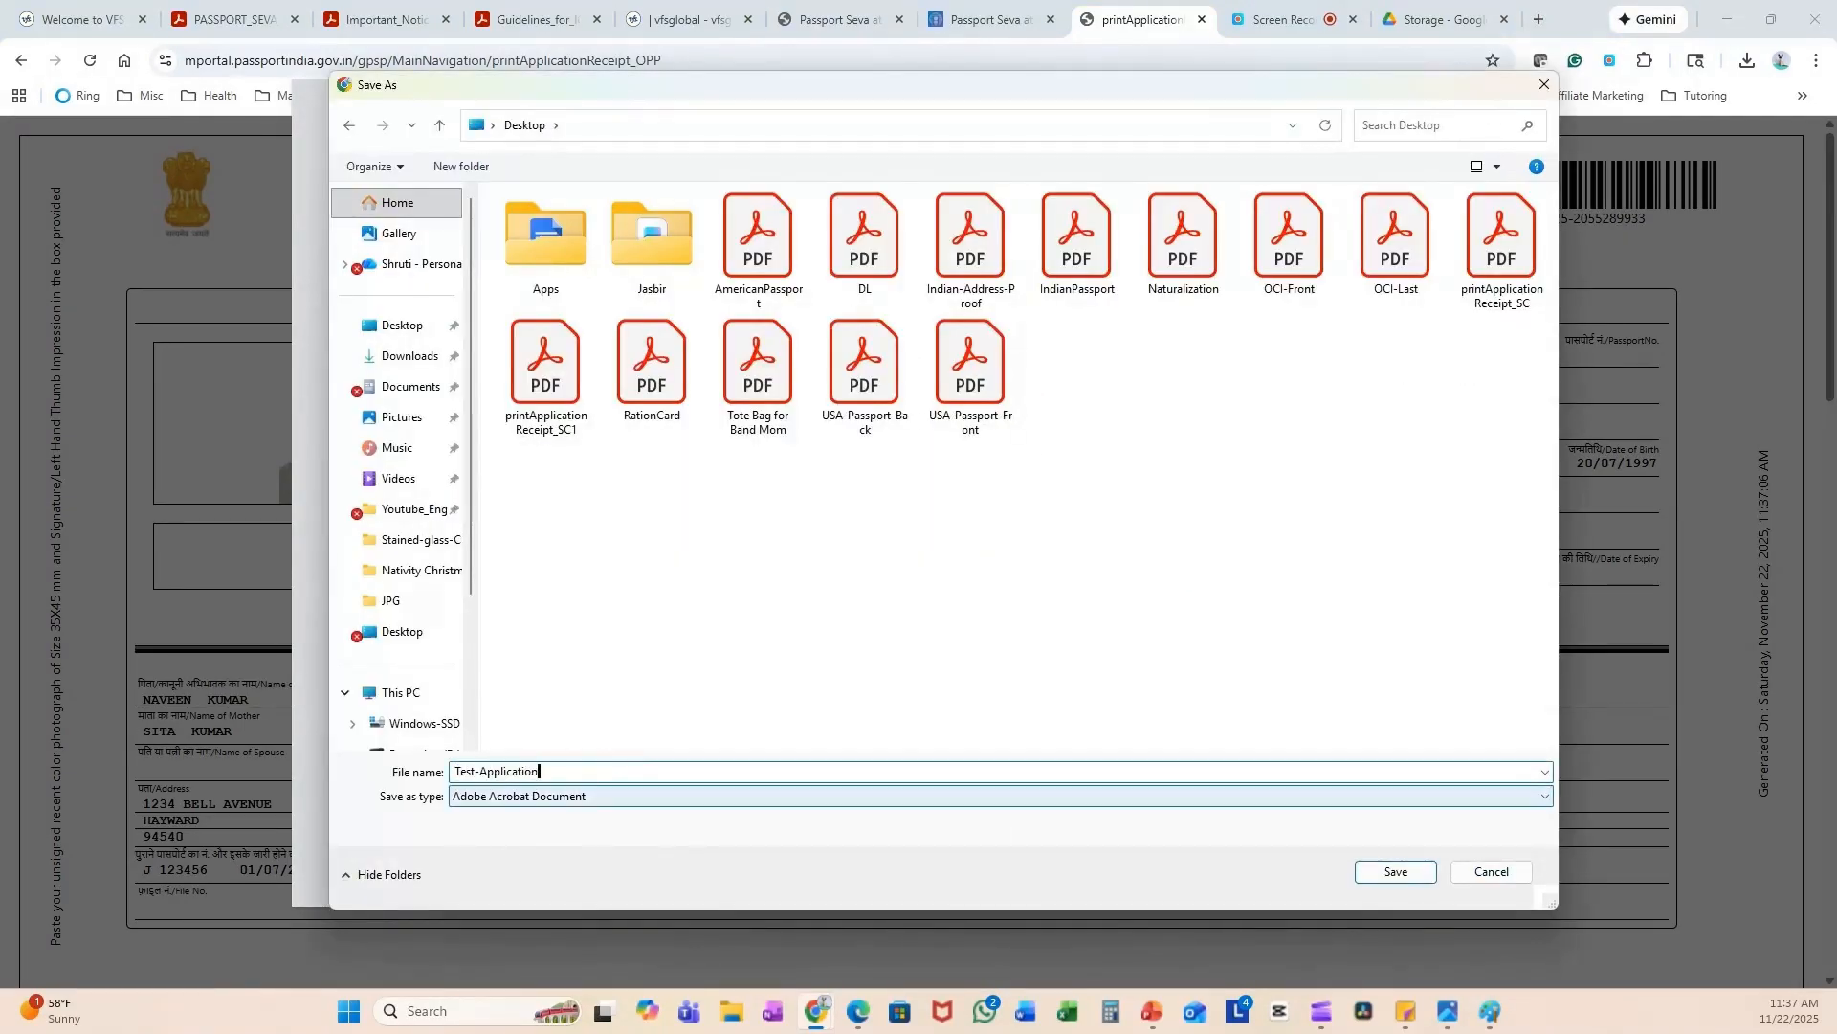
click(1393, 872)
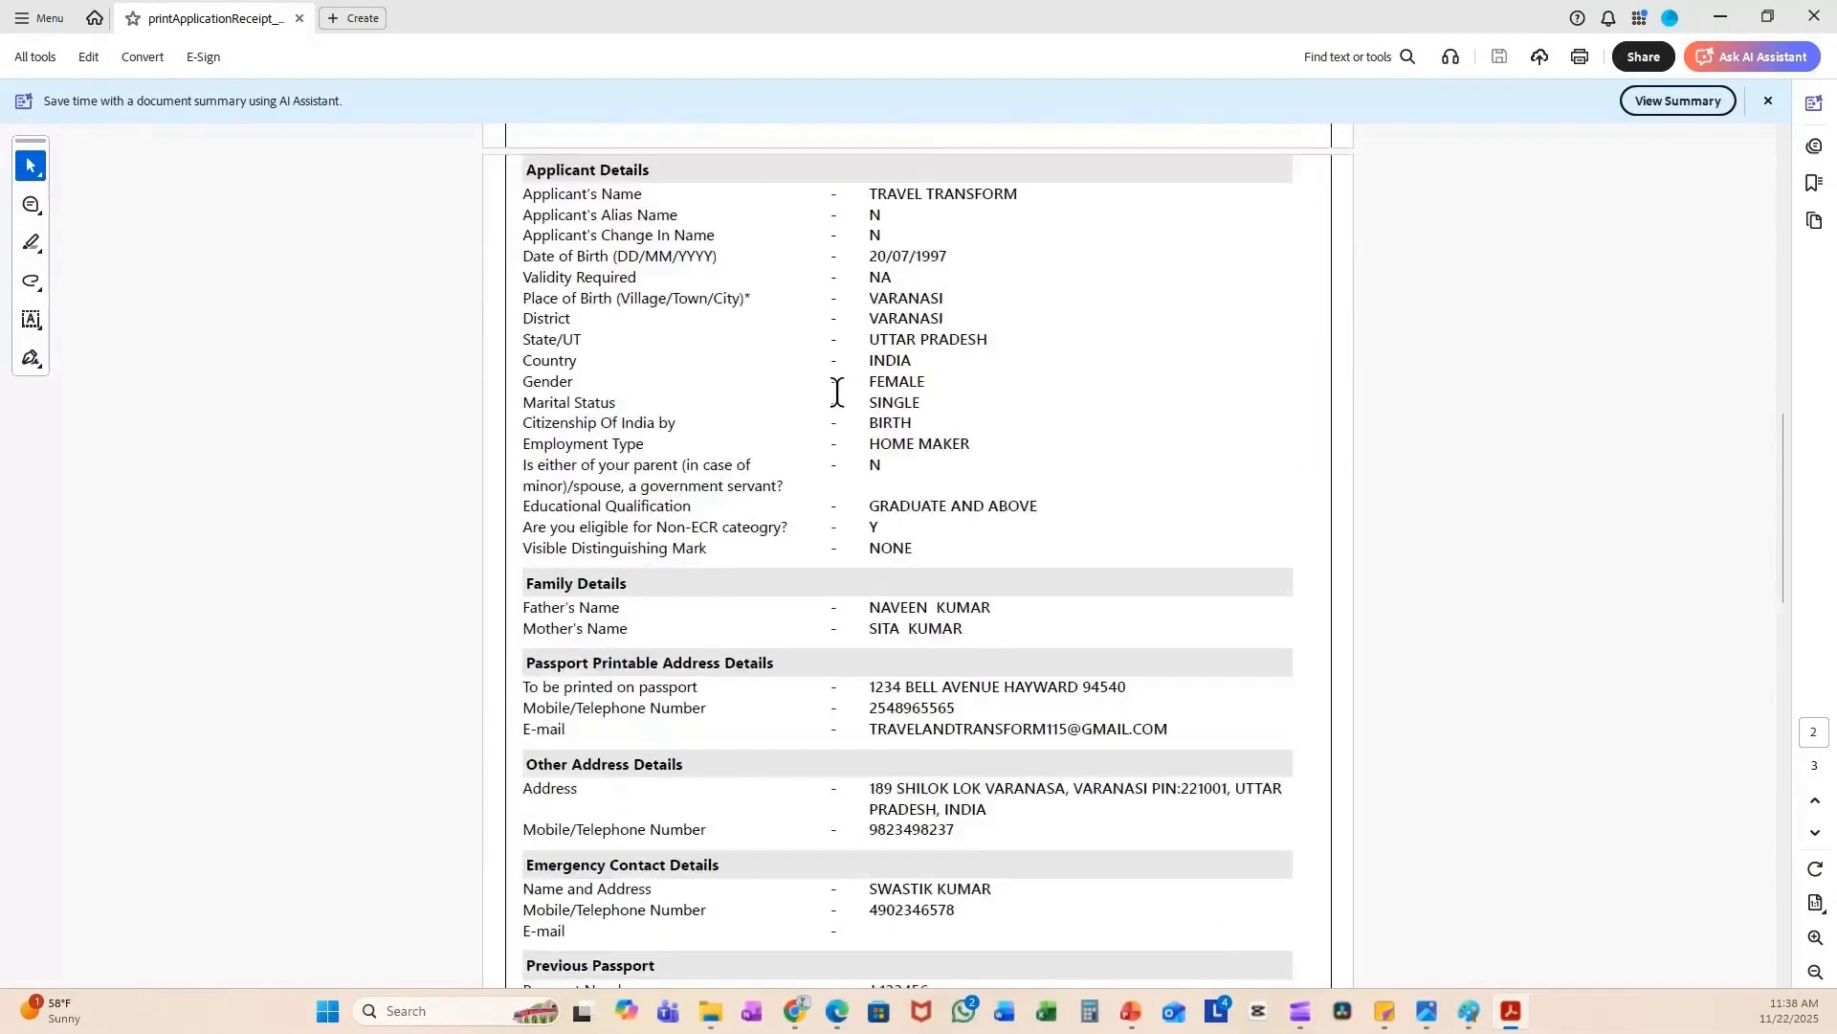
- Scroll the Test-Application PDF down to its Self Declaration section in Acrobat
scroll(down, 3)
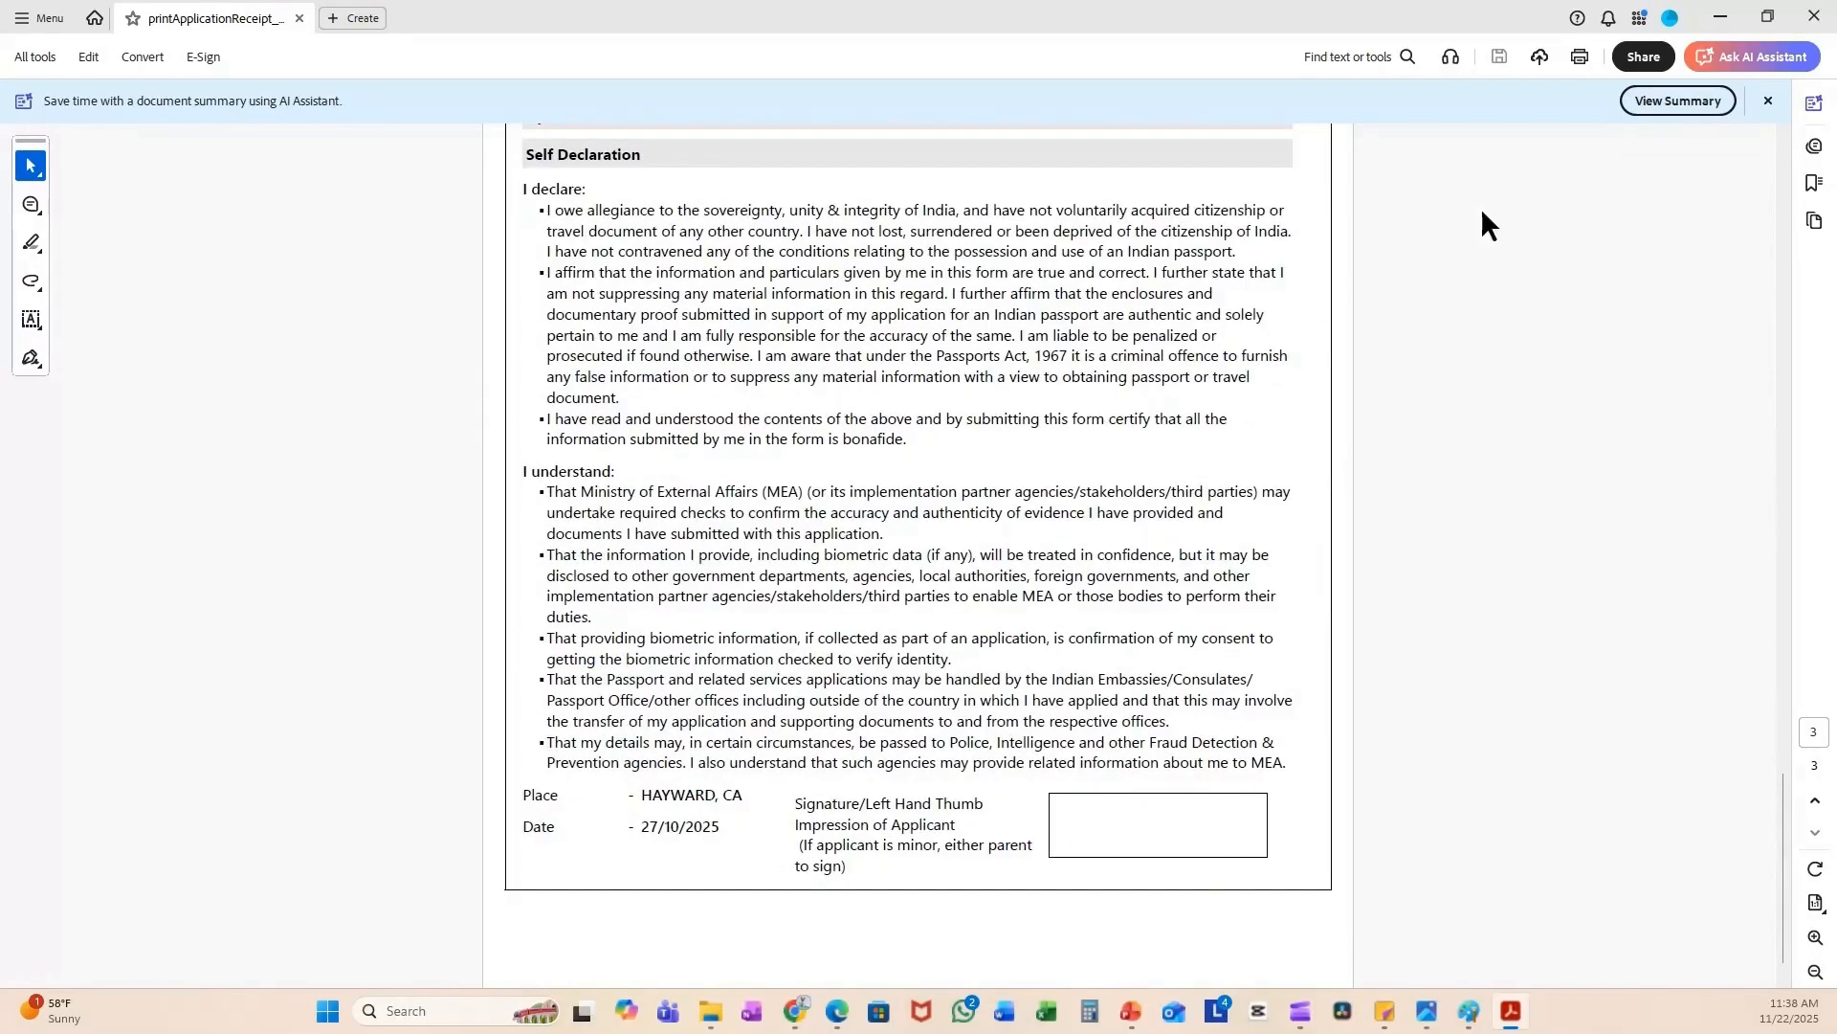
click(1579, 56)
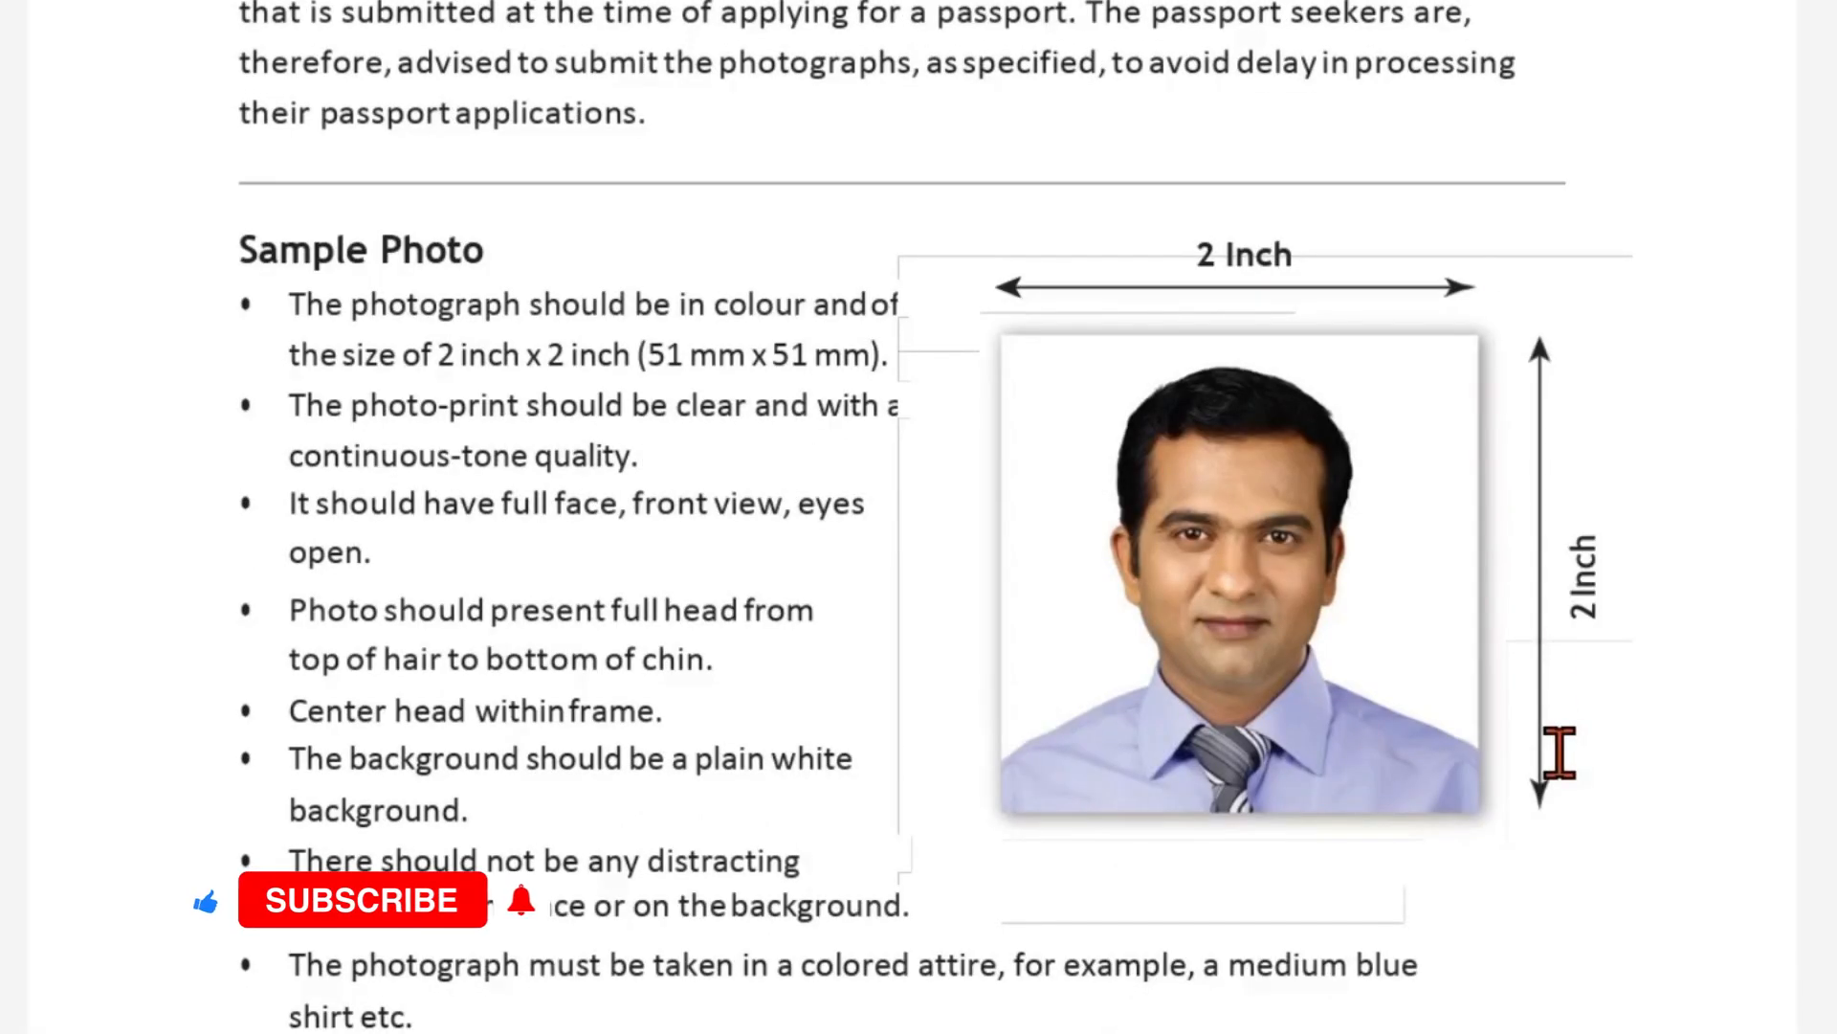
- Read the ICAO photo guidance from the sample photo through lighting, resolution, eyeglasses and head coverings
click(362, 899)
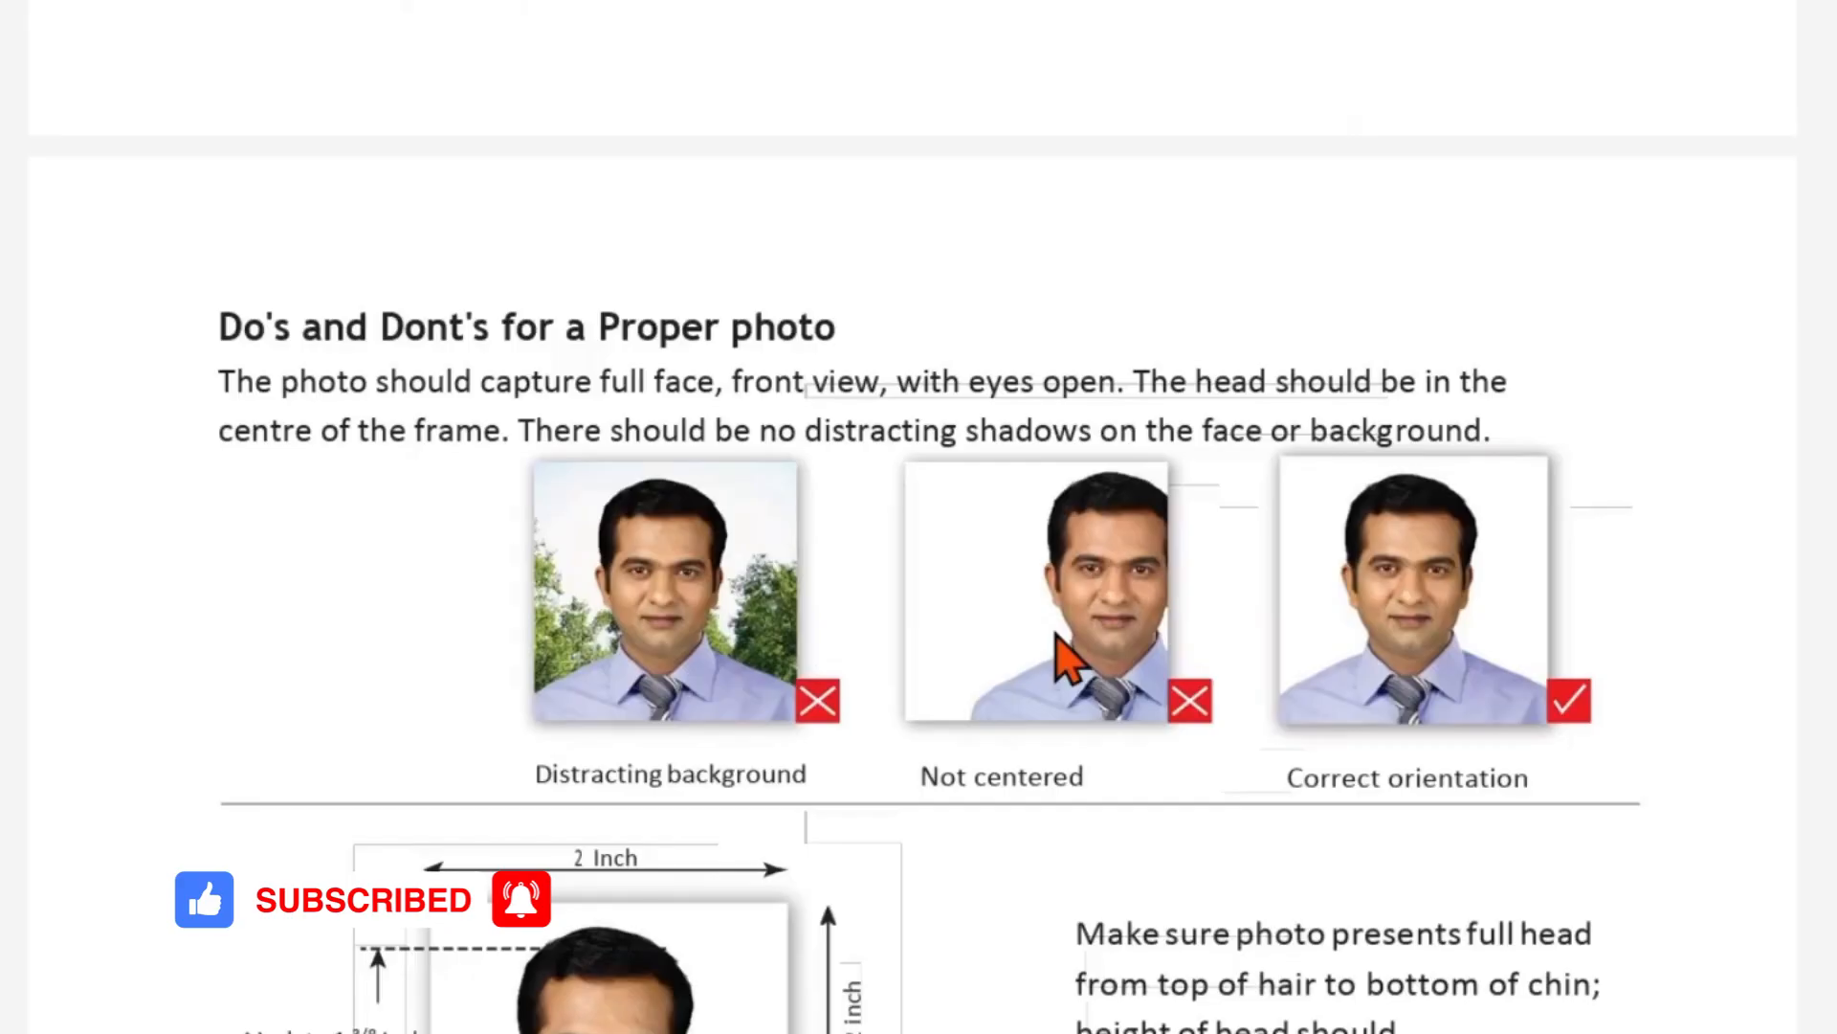
scroll(down, 3)
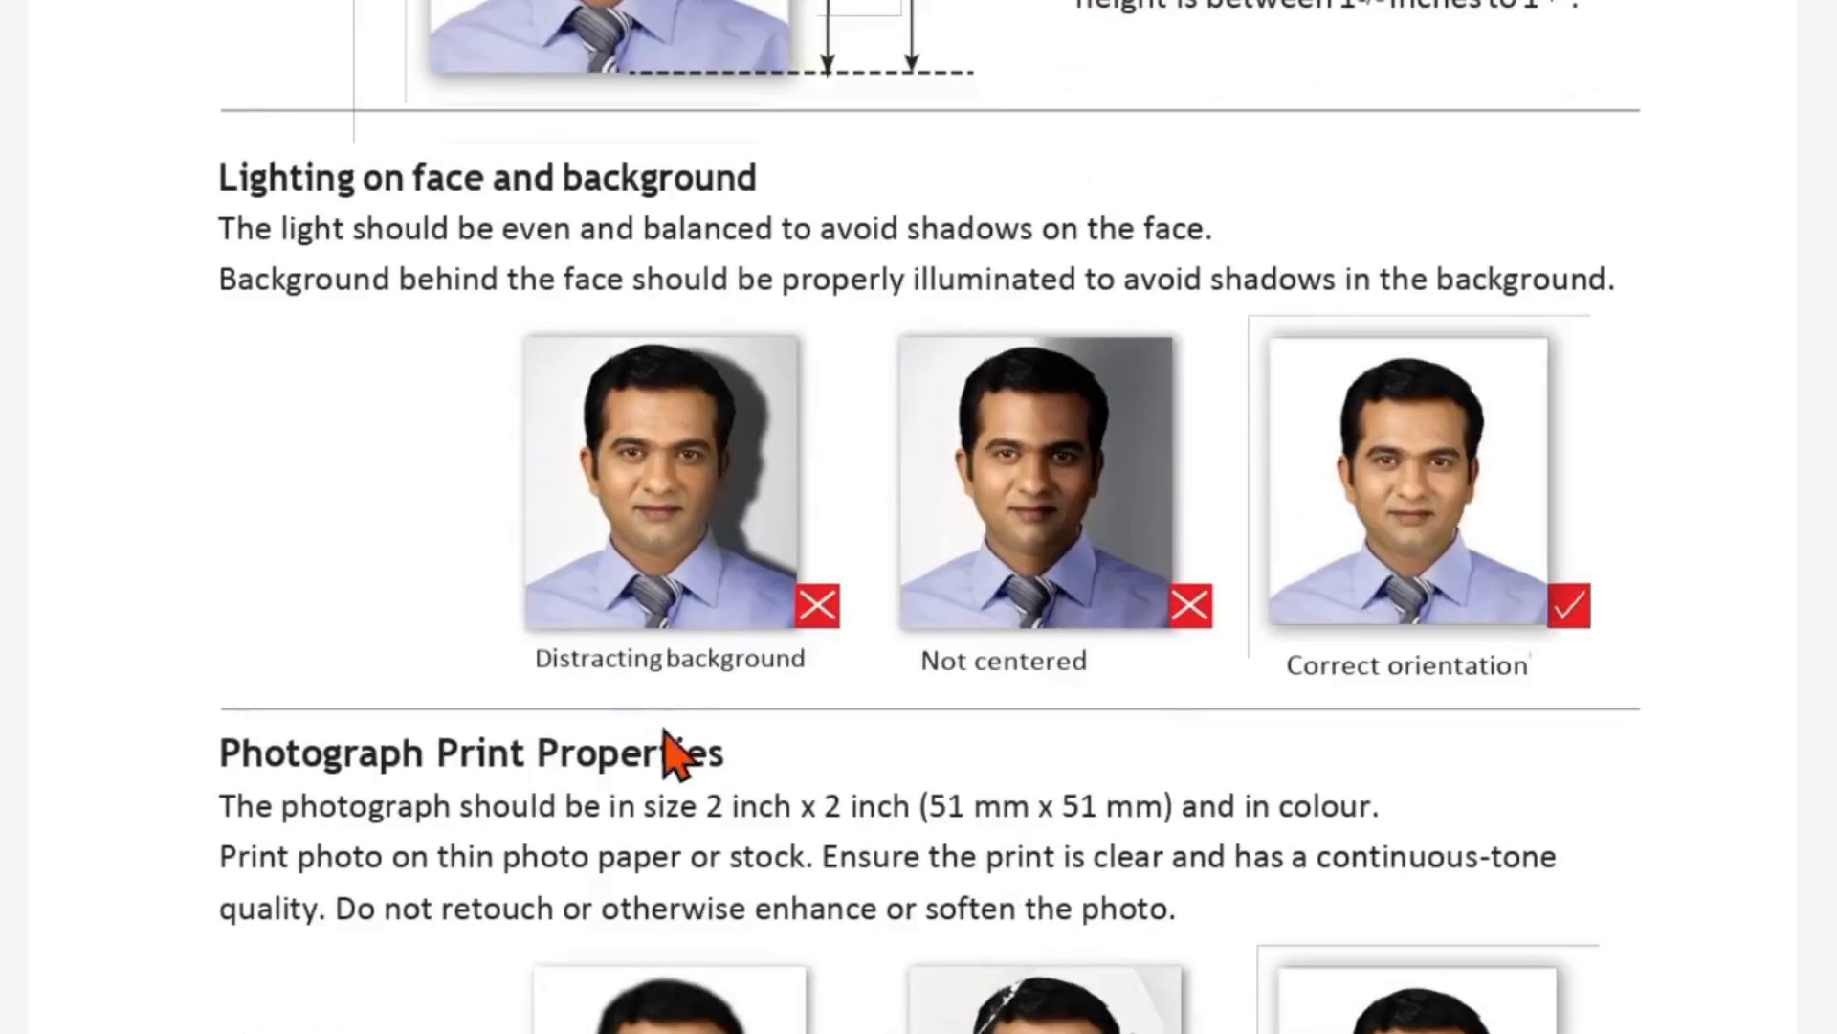
scroll(down, 3)
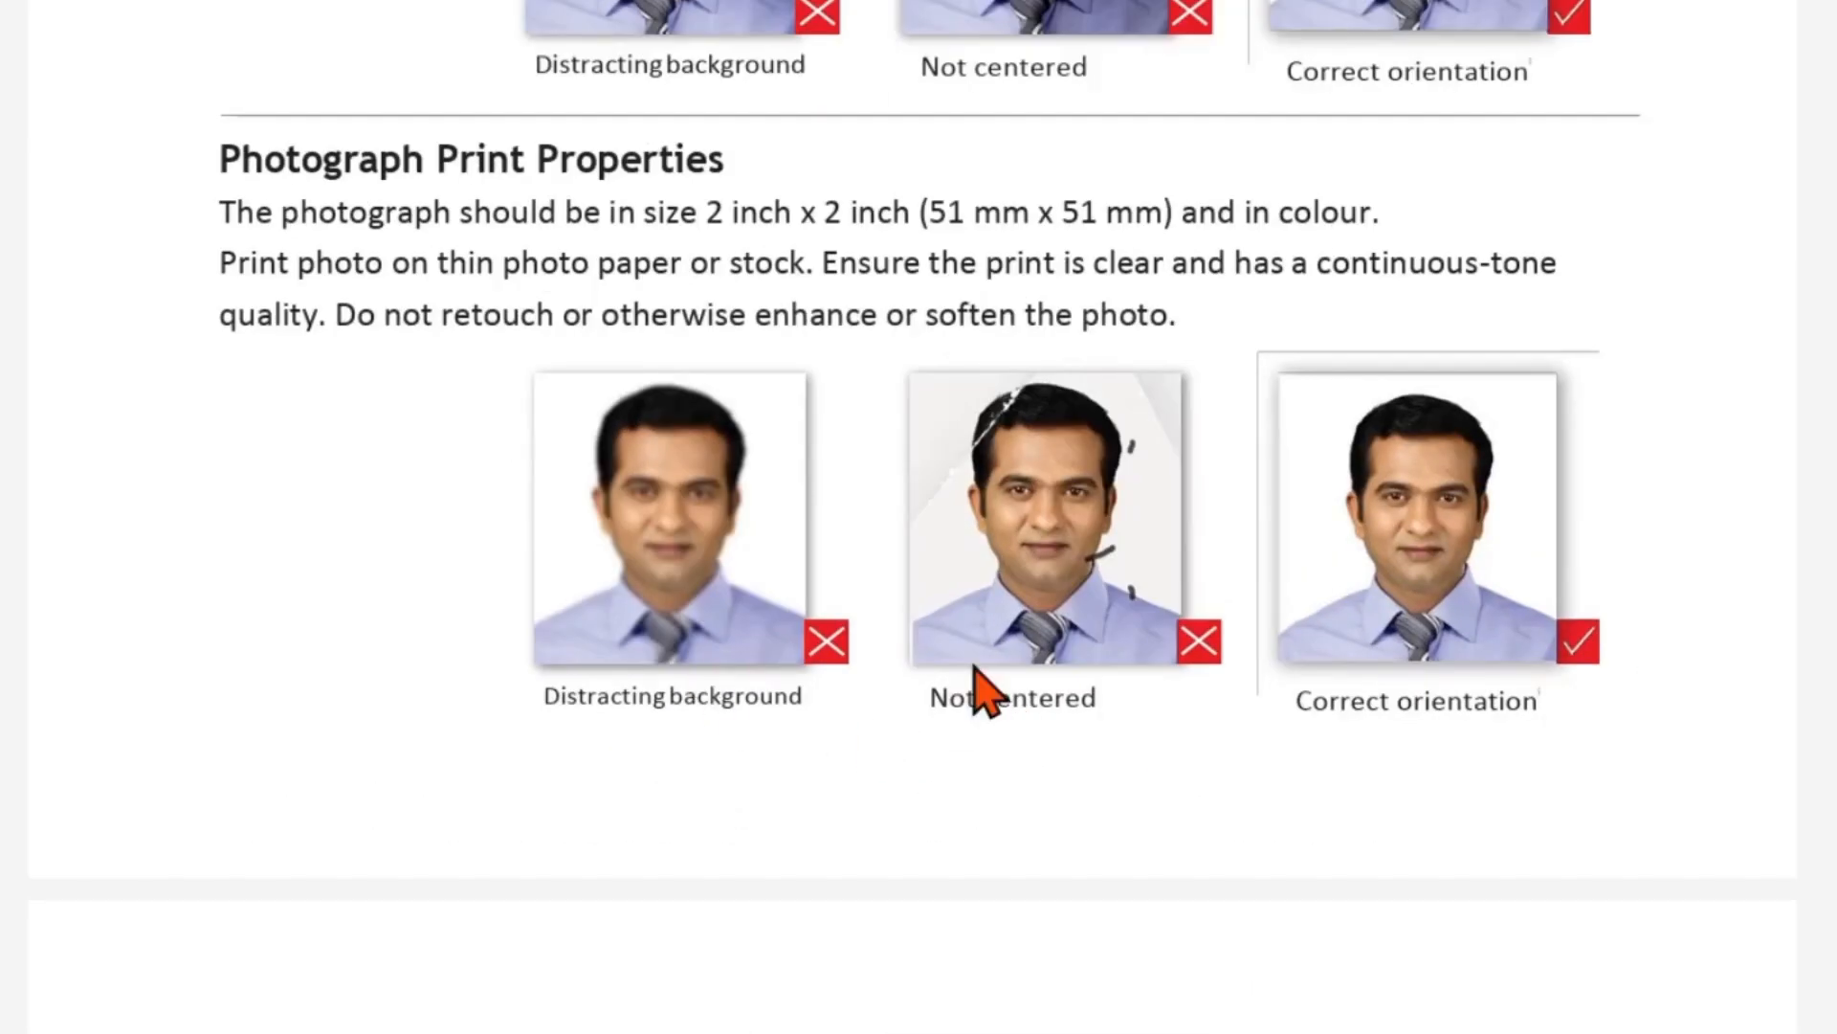
scroll(down, 3)
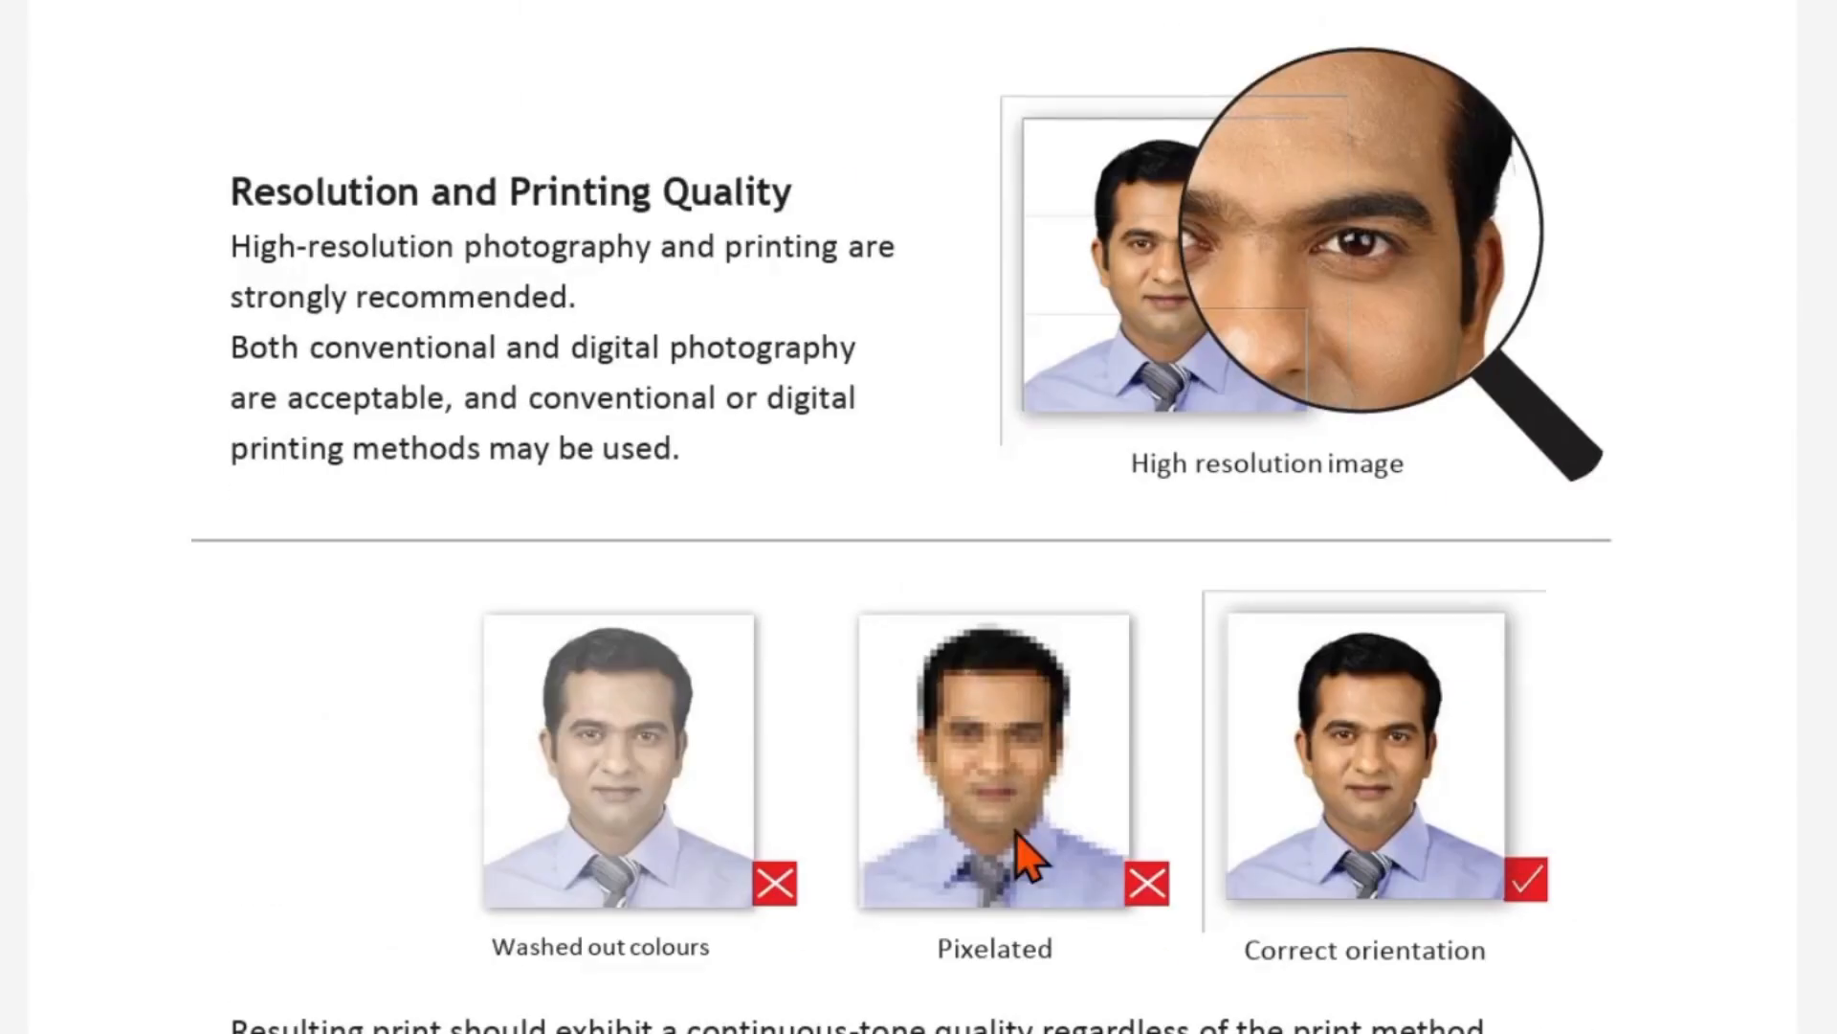
scroll(down, 3)
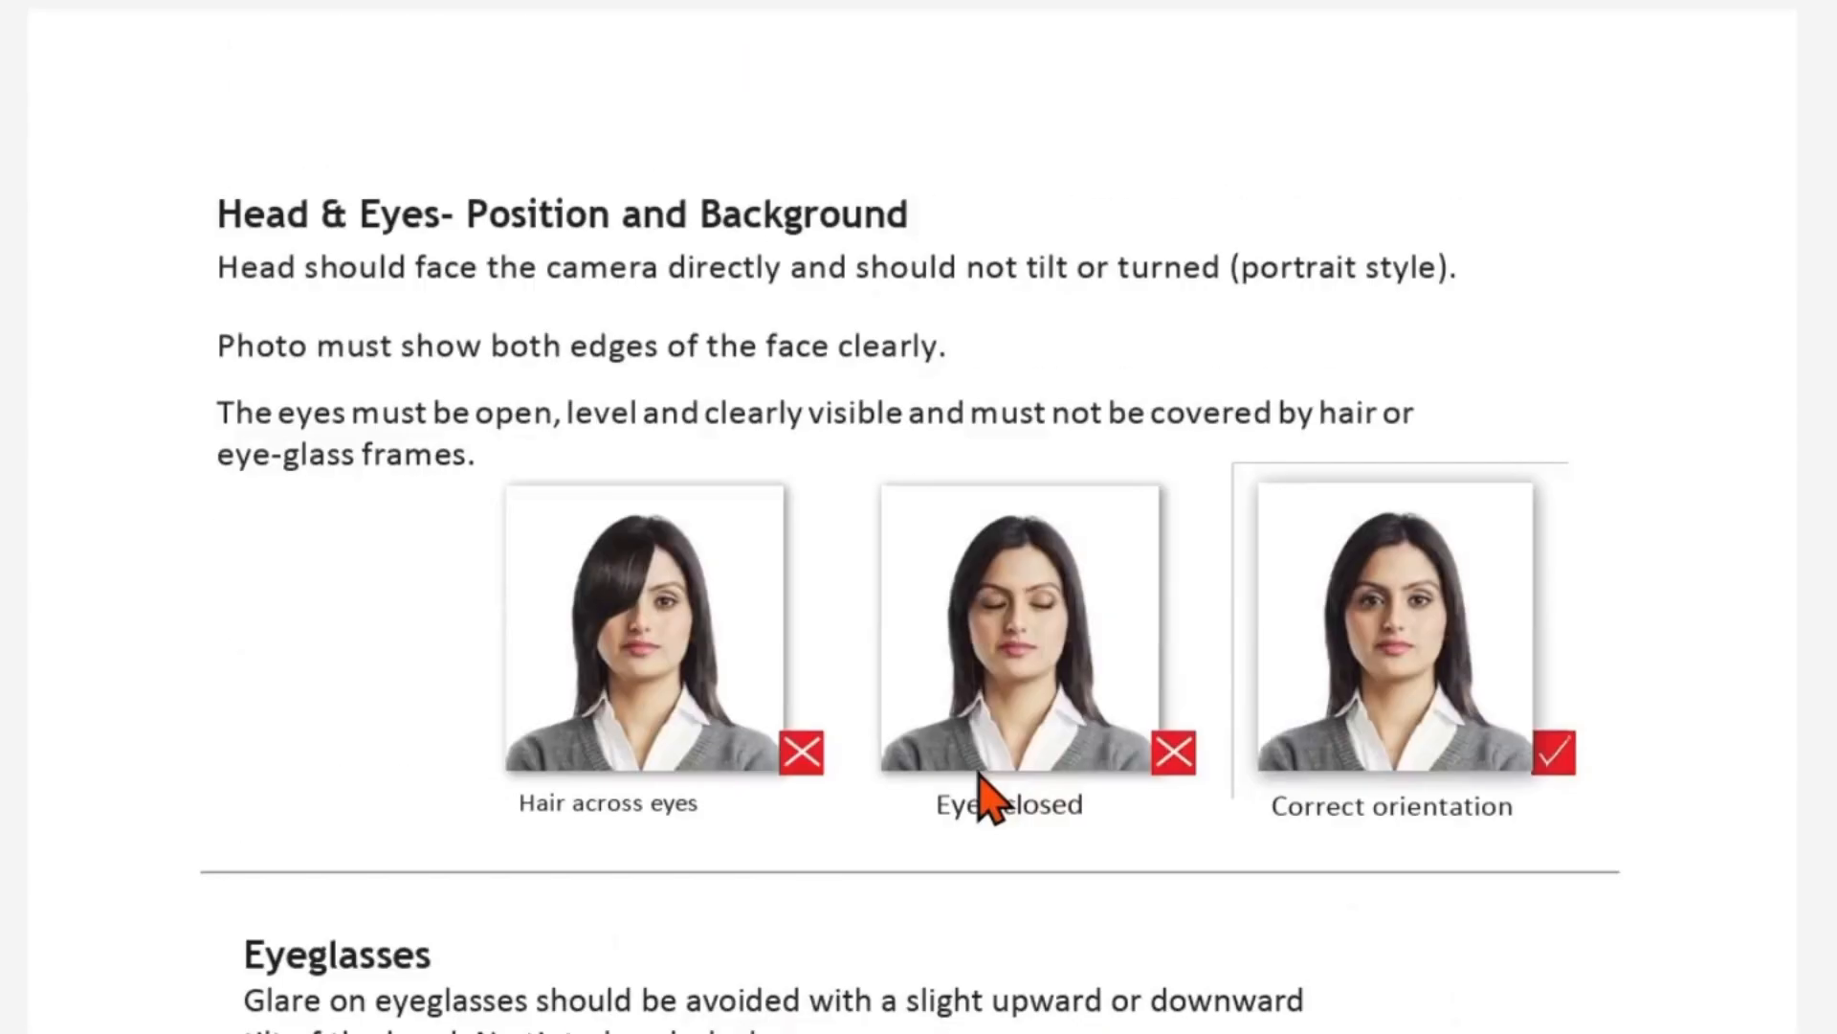
scroll(down, 3)
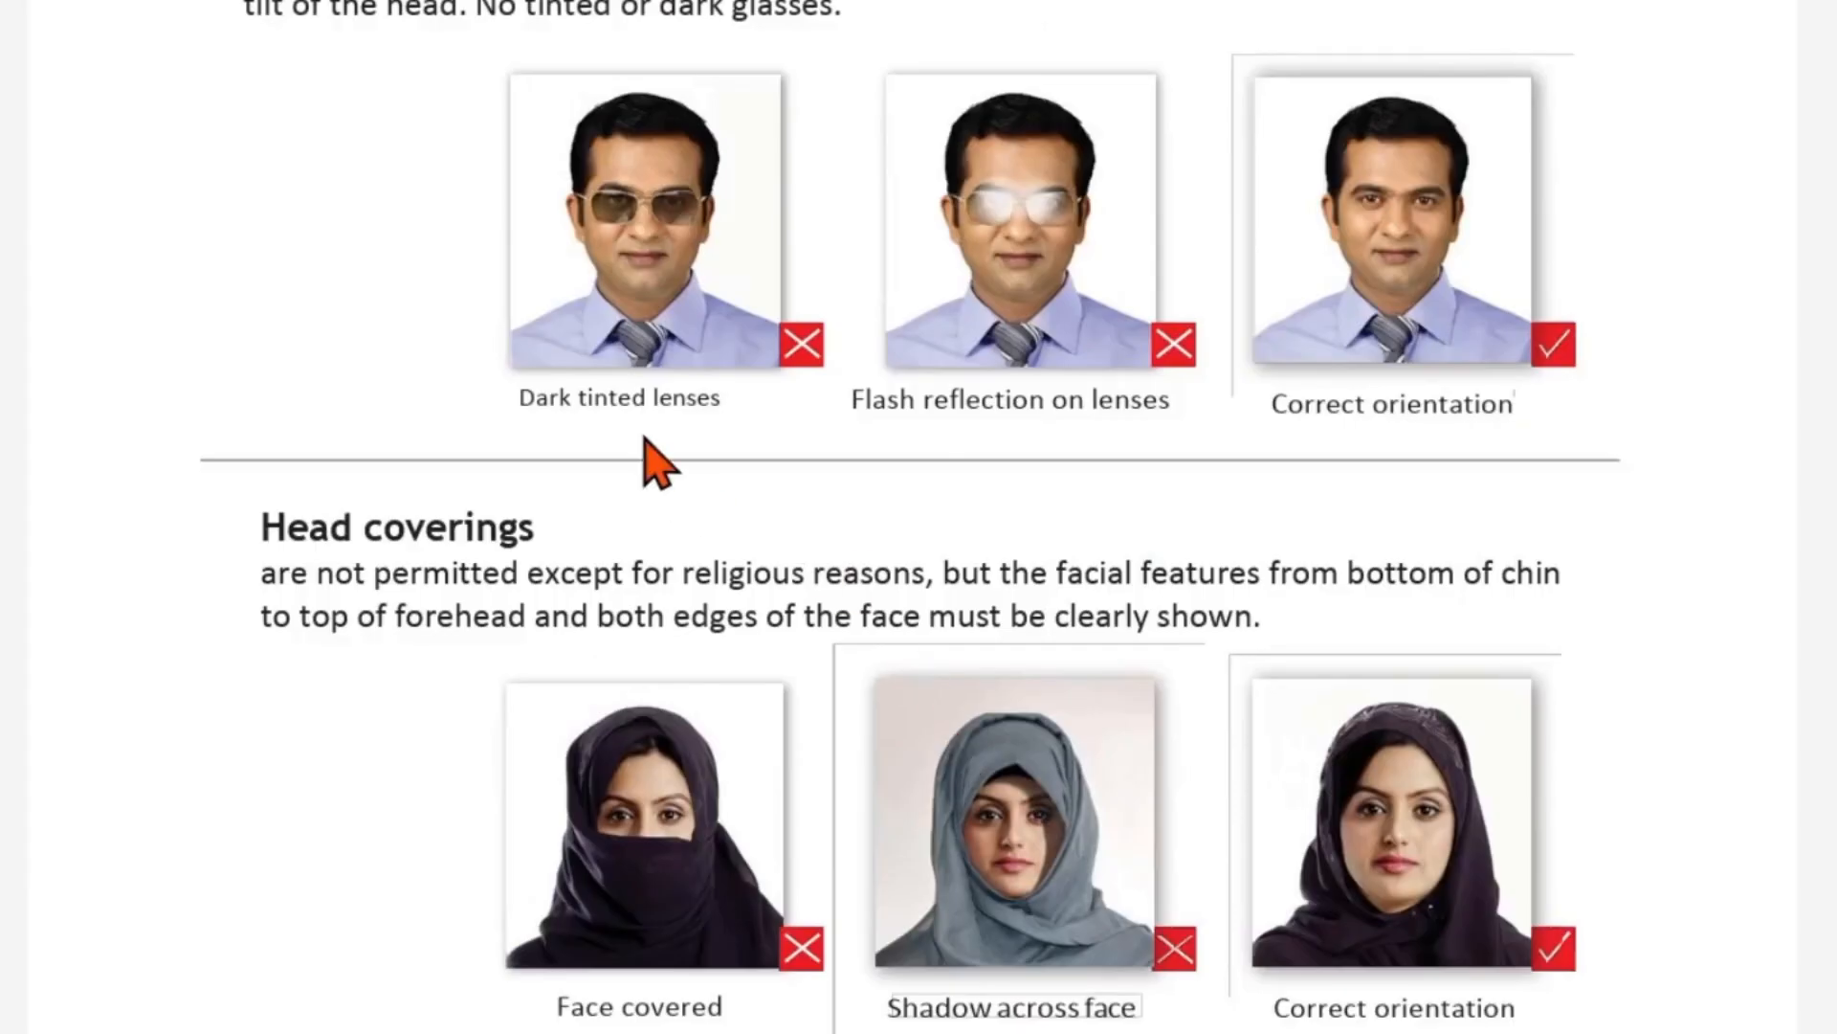
scroll(down, 3)
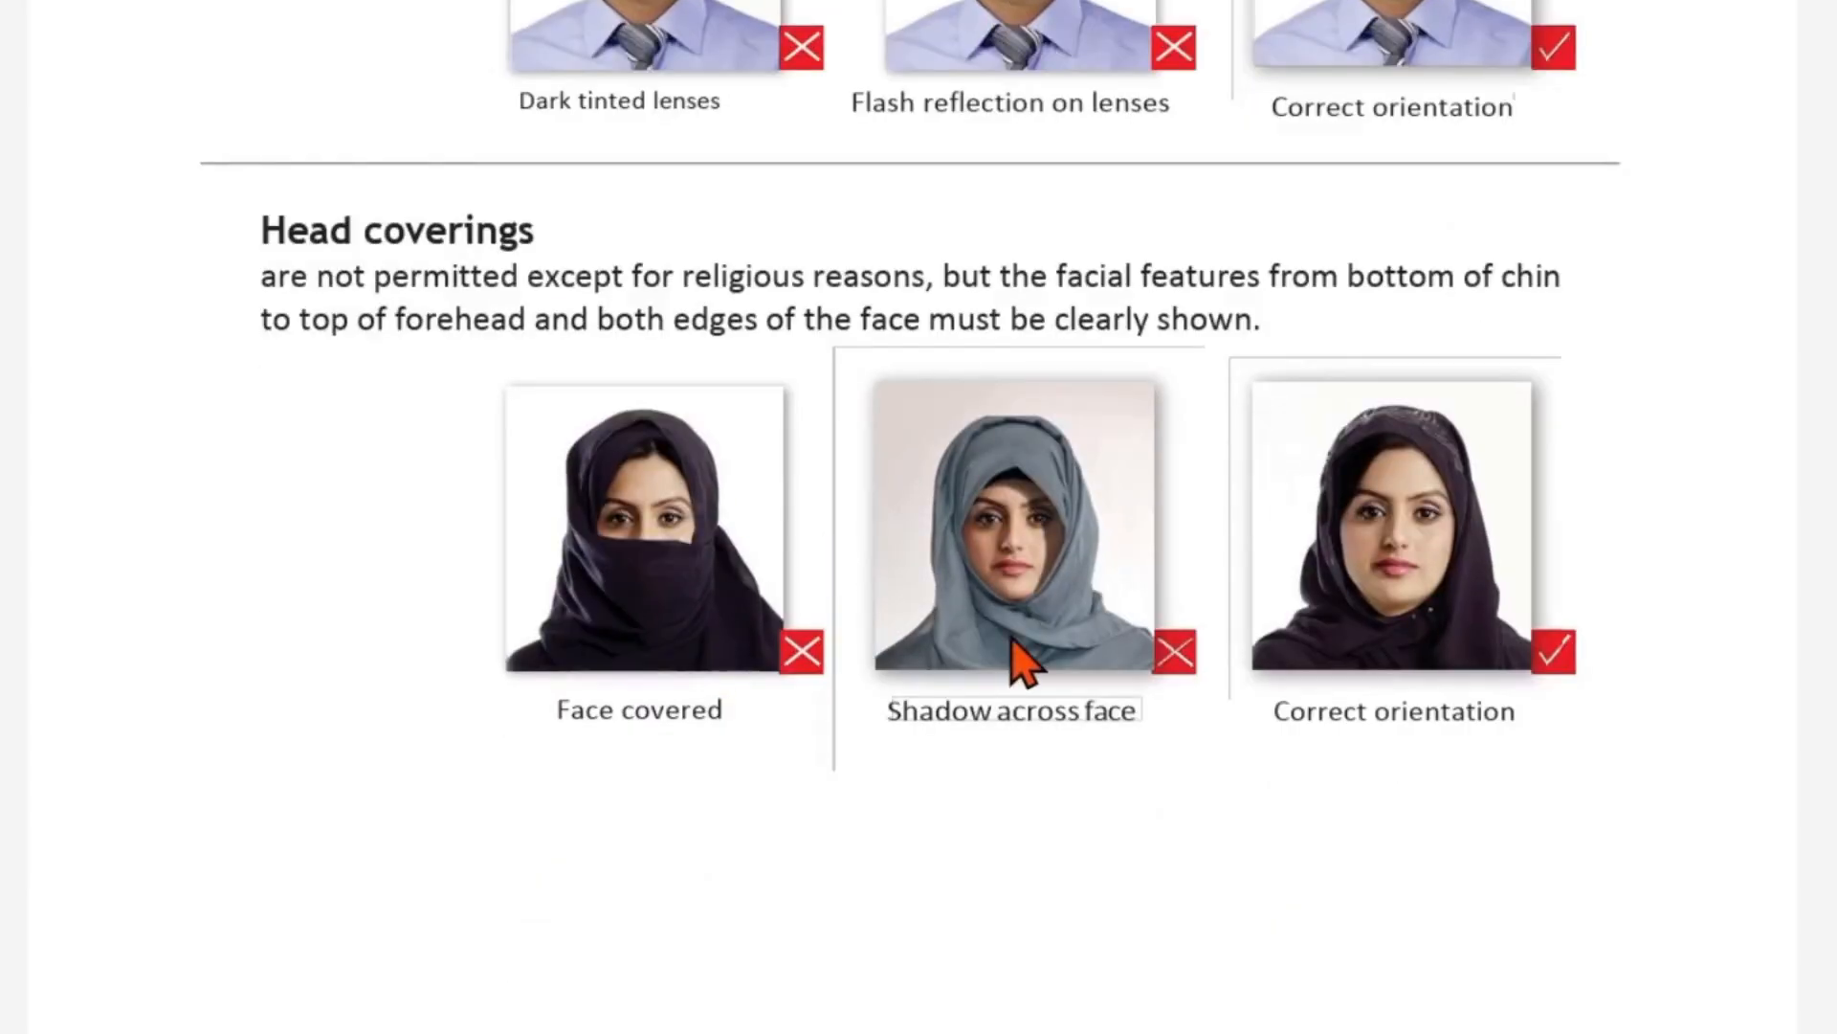
scroll(down, 3)
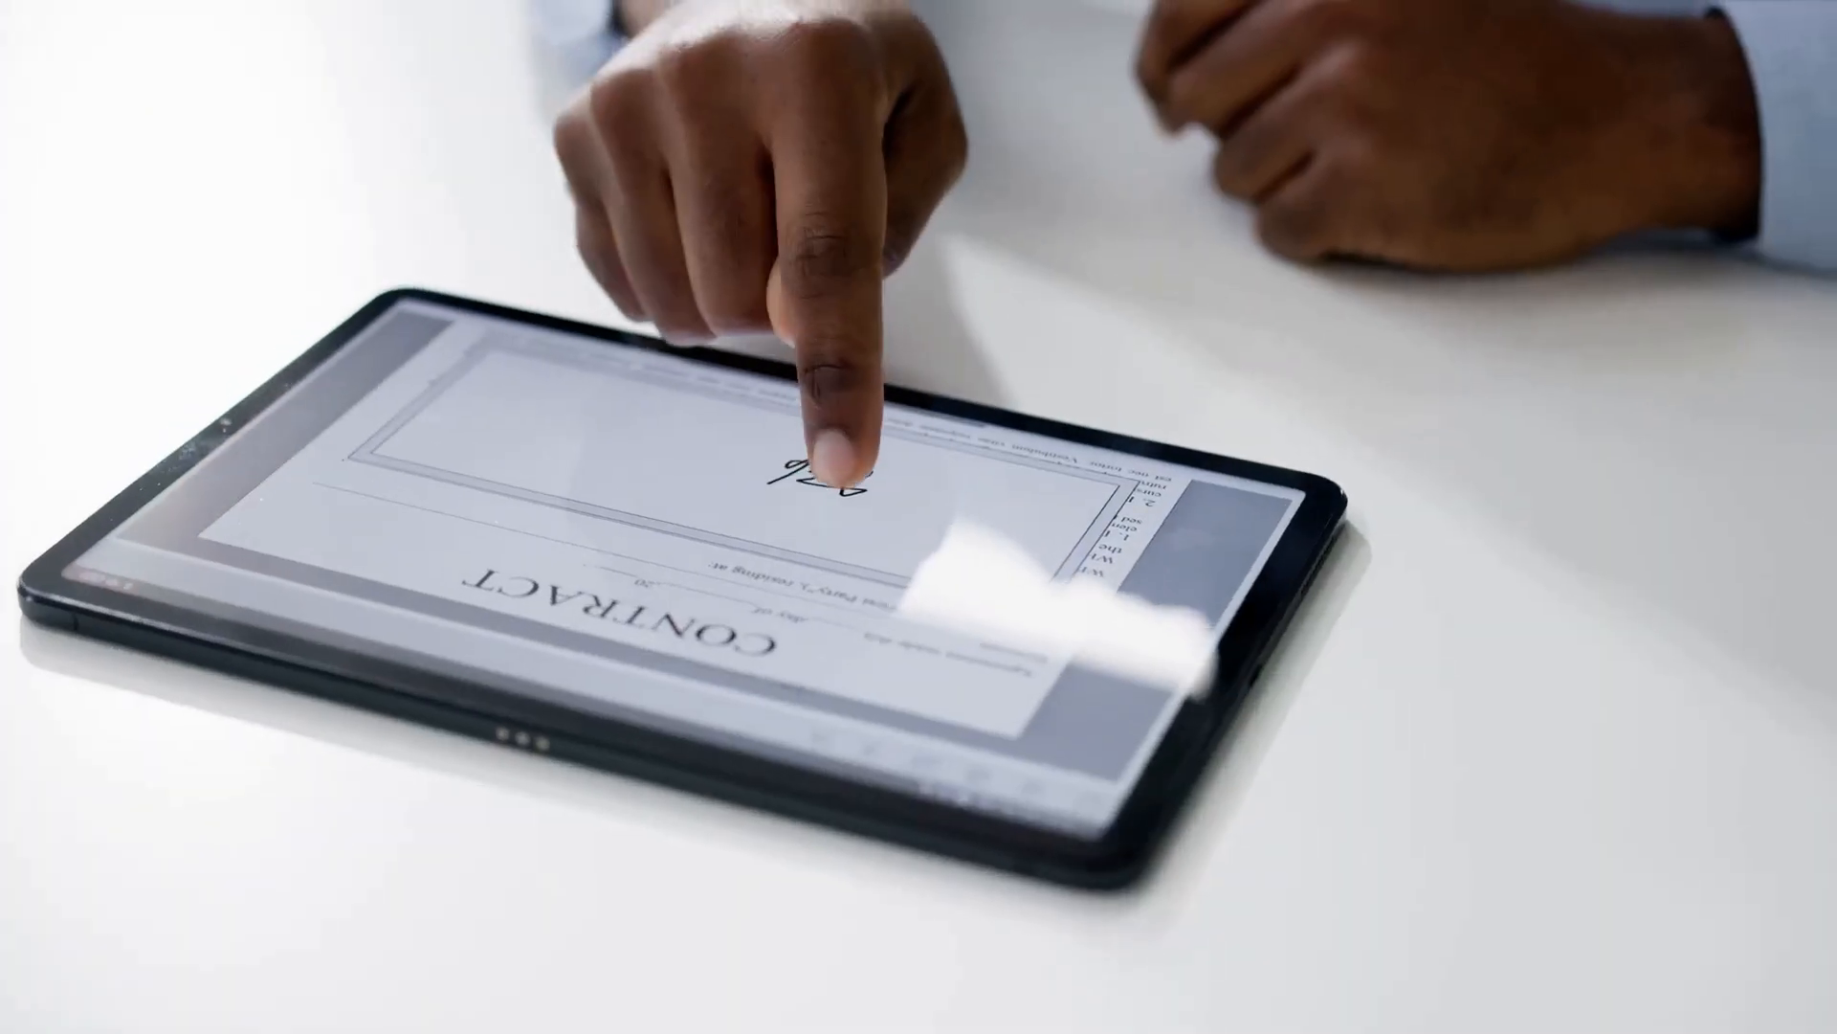
drag(796, 481, 890, 528)
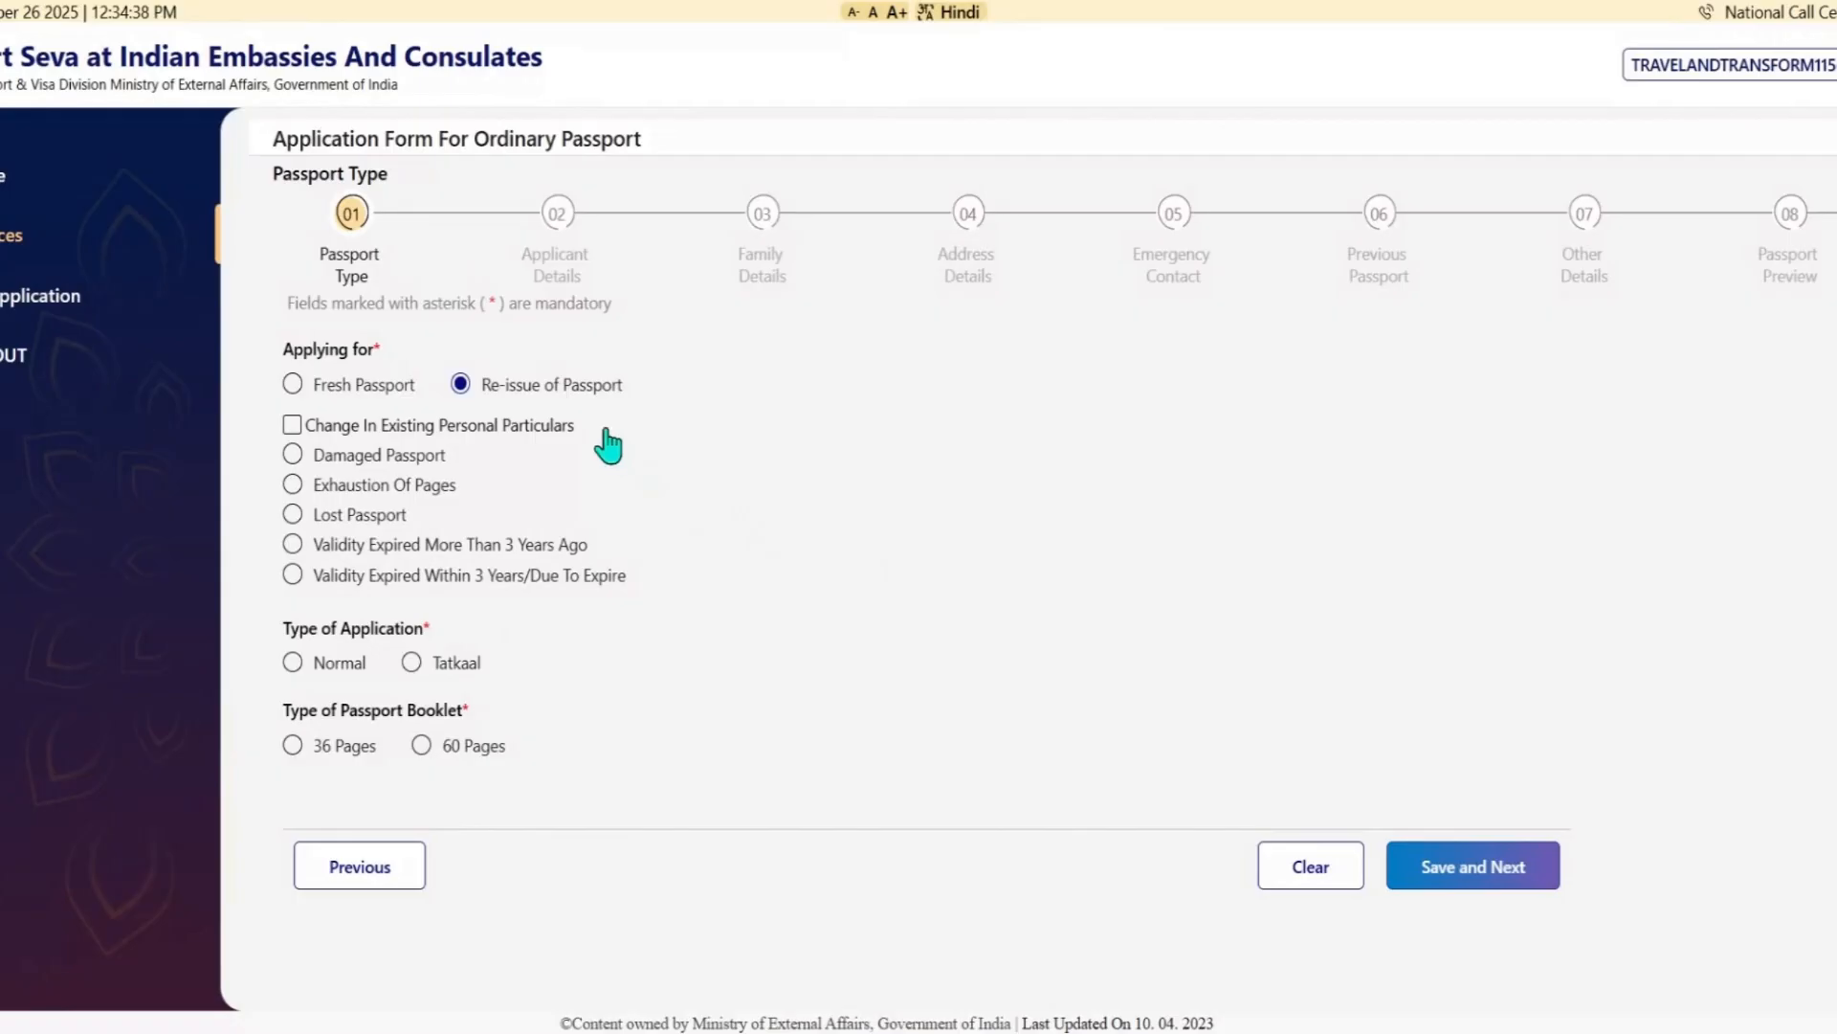
- Choose Damaged Passport, then switch the re-issue reason to Validity Expired Within 3 Years/Due To Expire
click(291, 454)
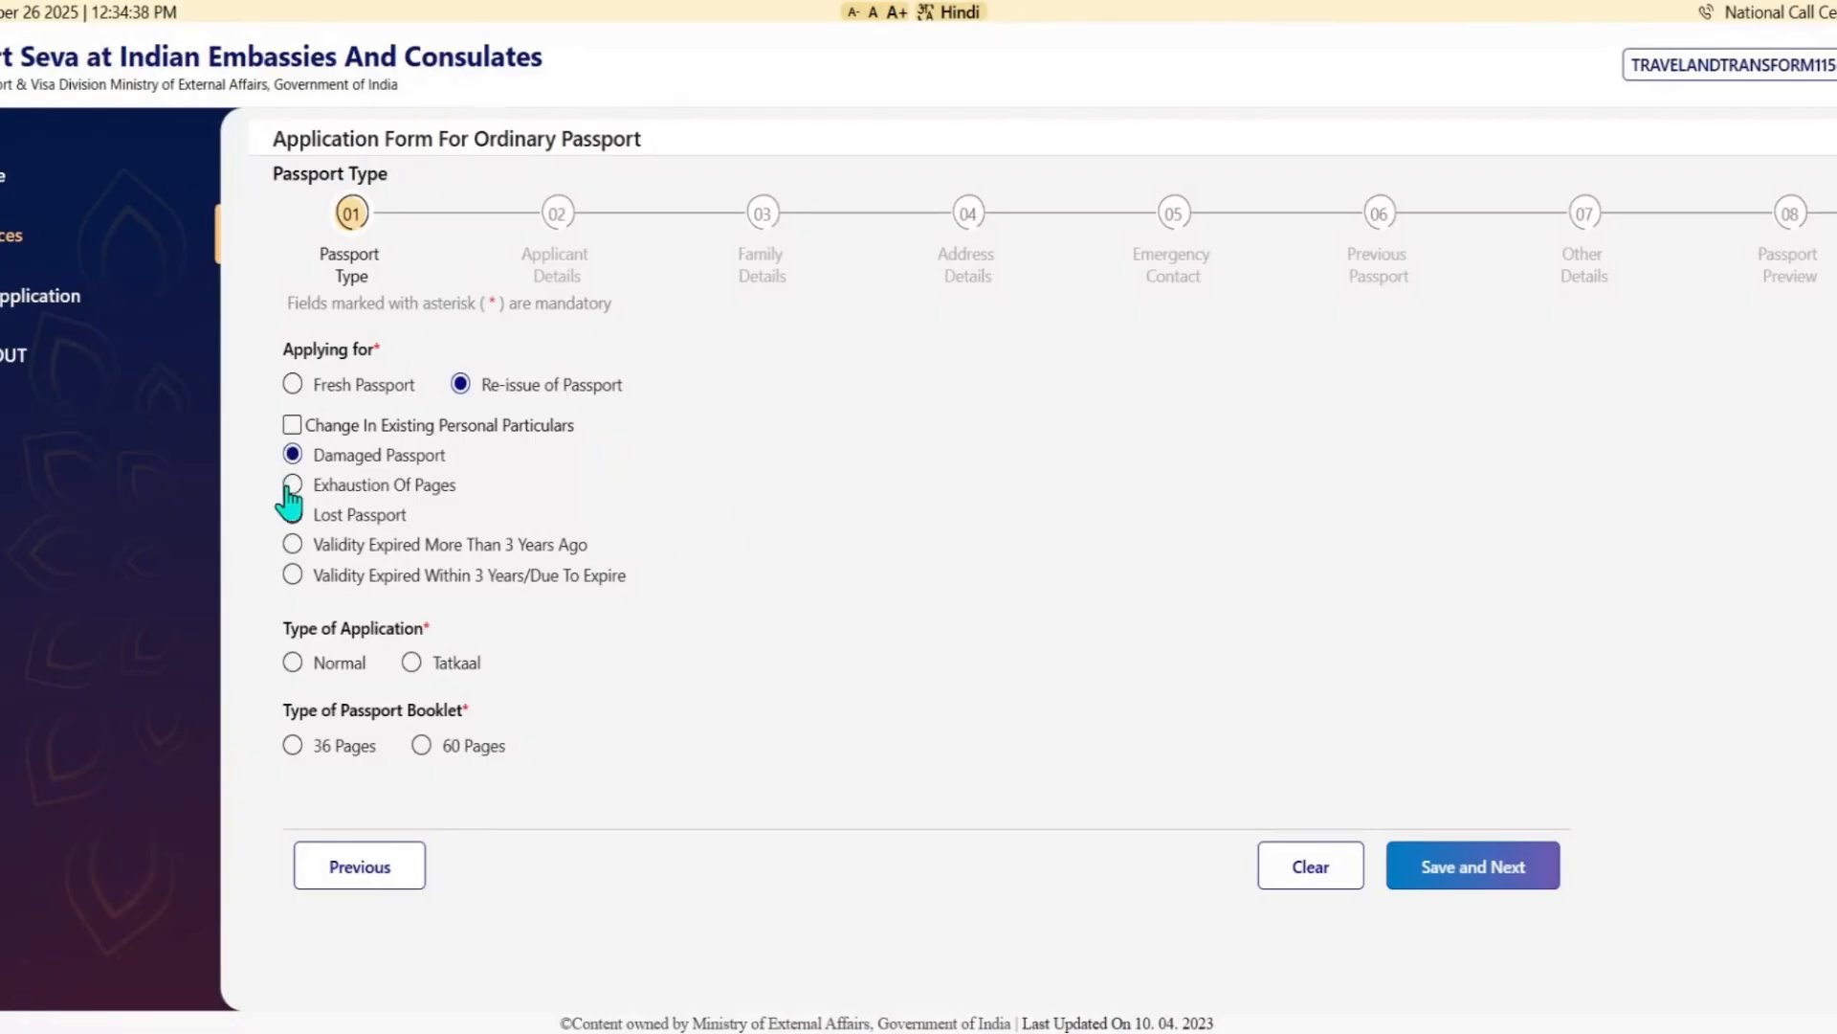
click(291, 575)
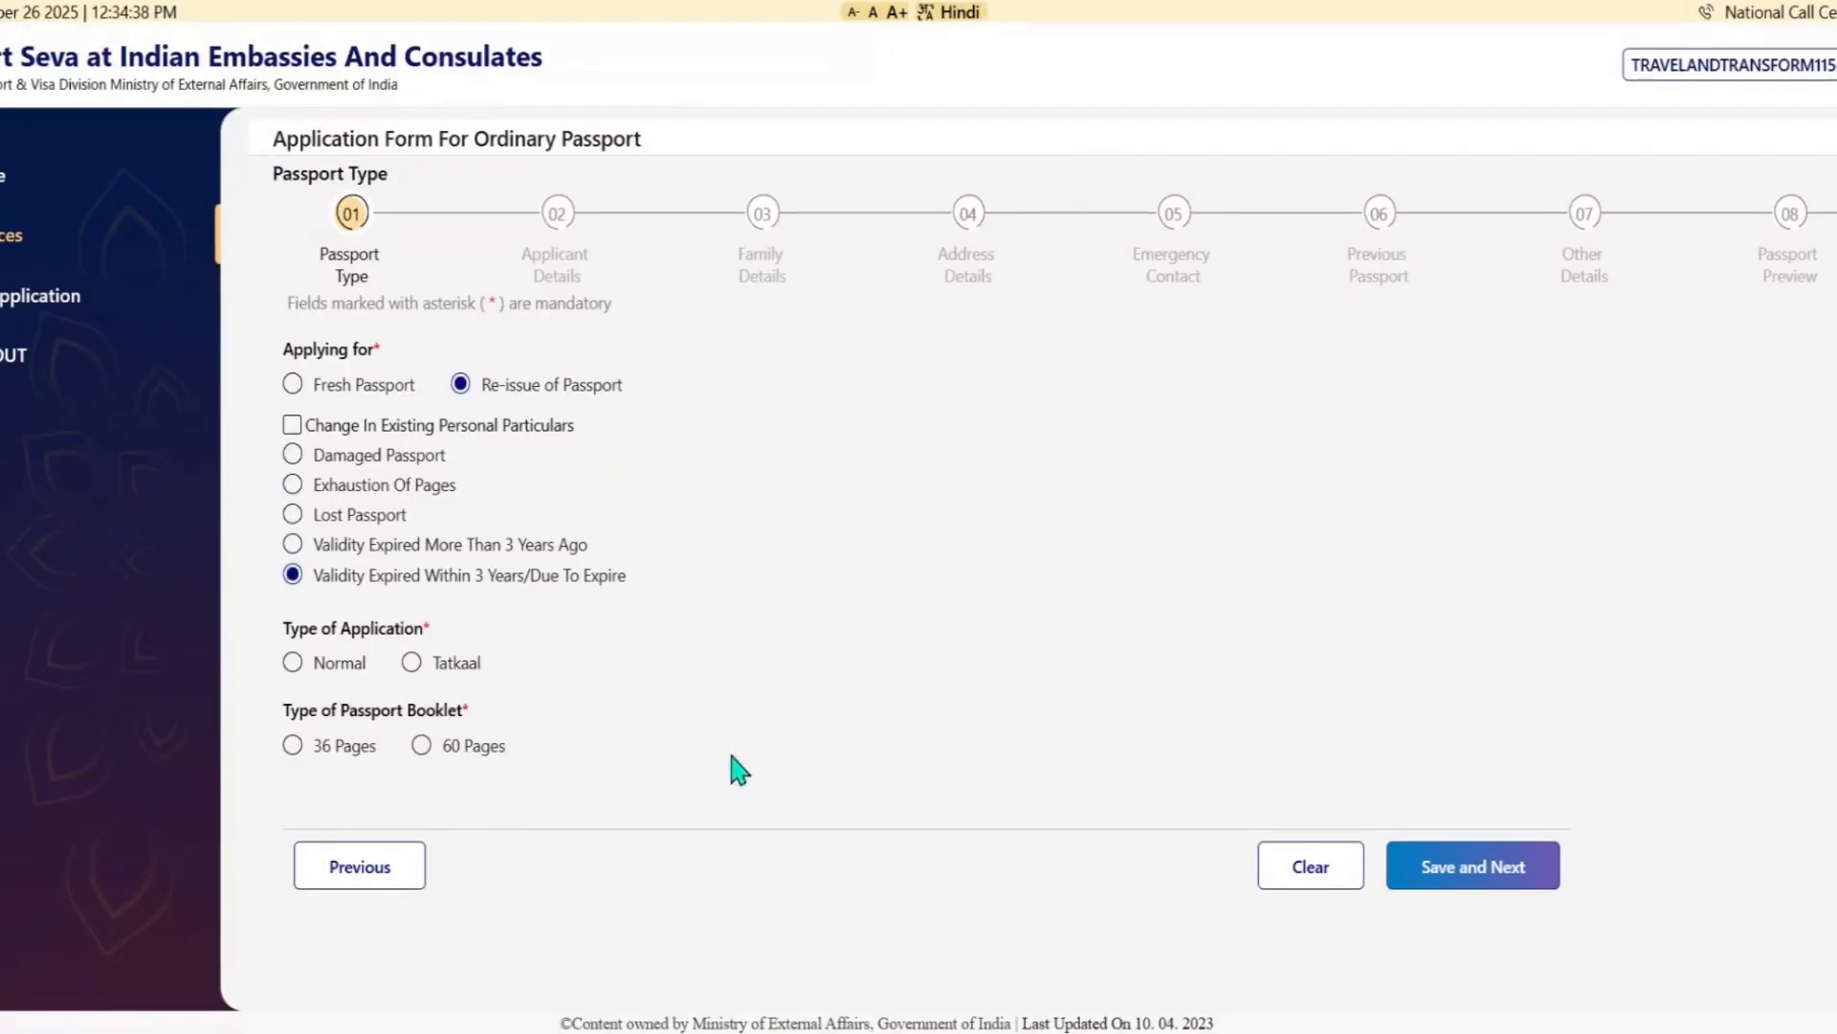